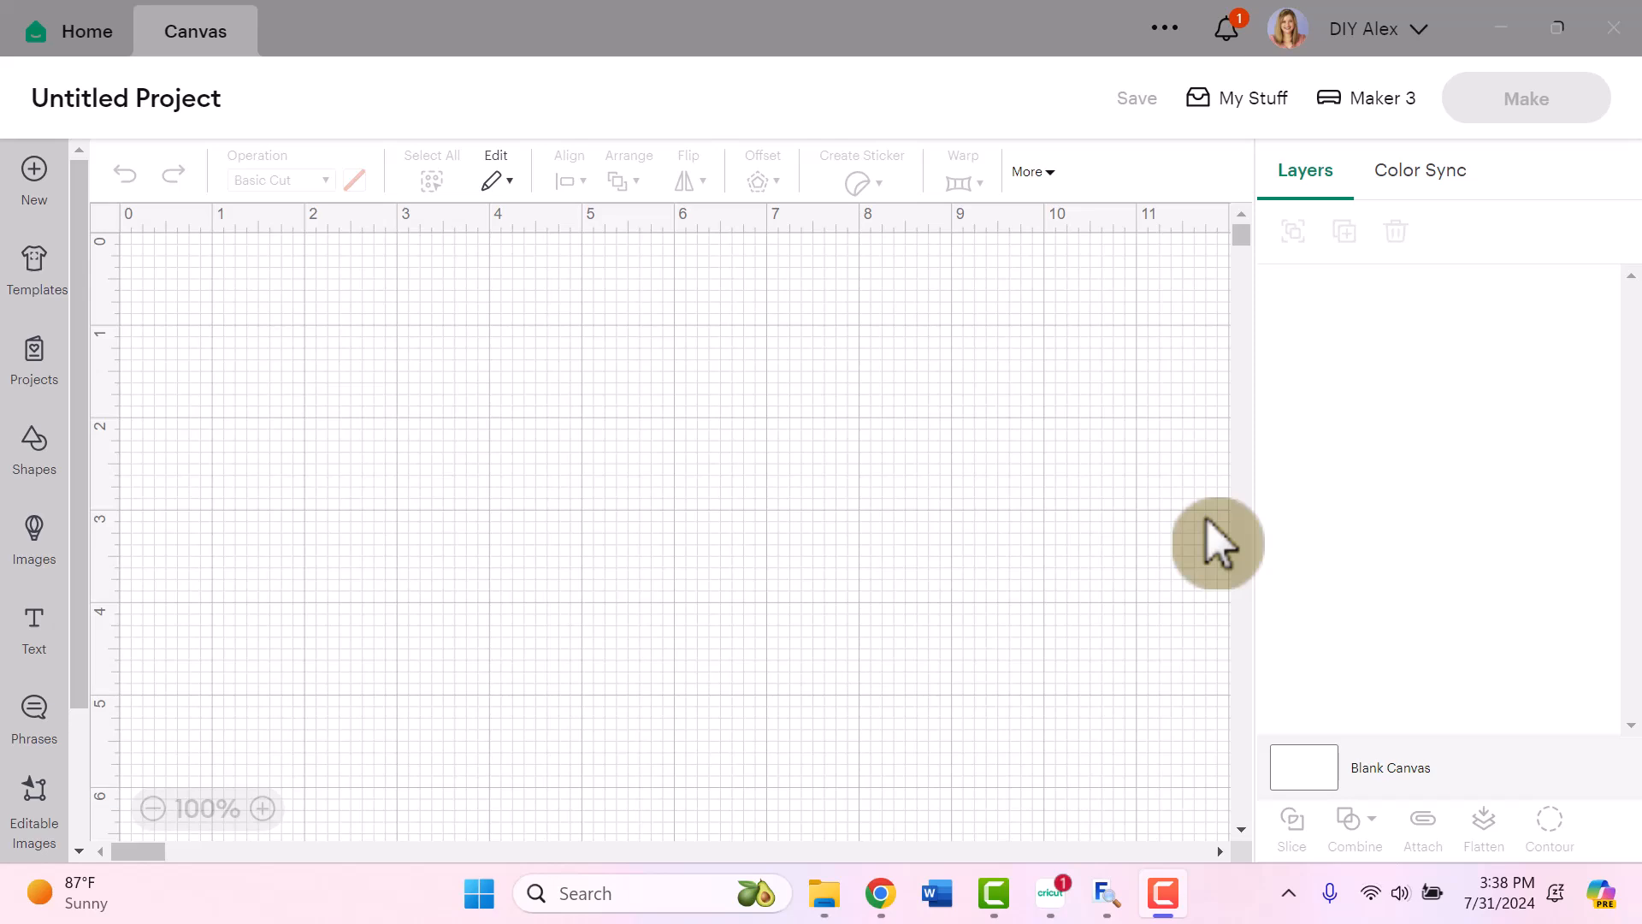
mouse_move(1204, 542)
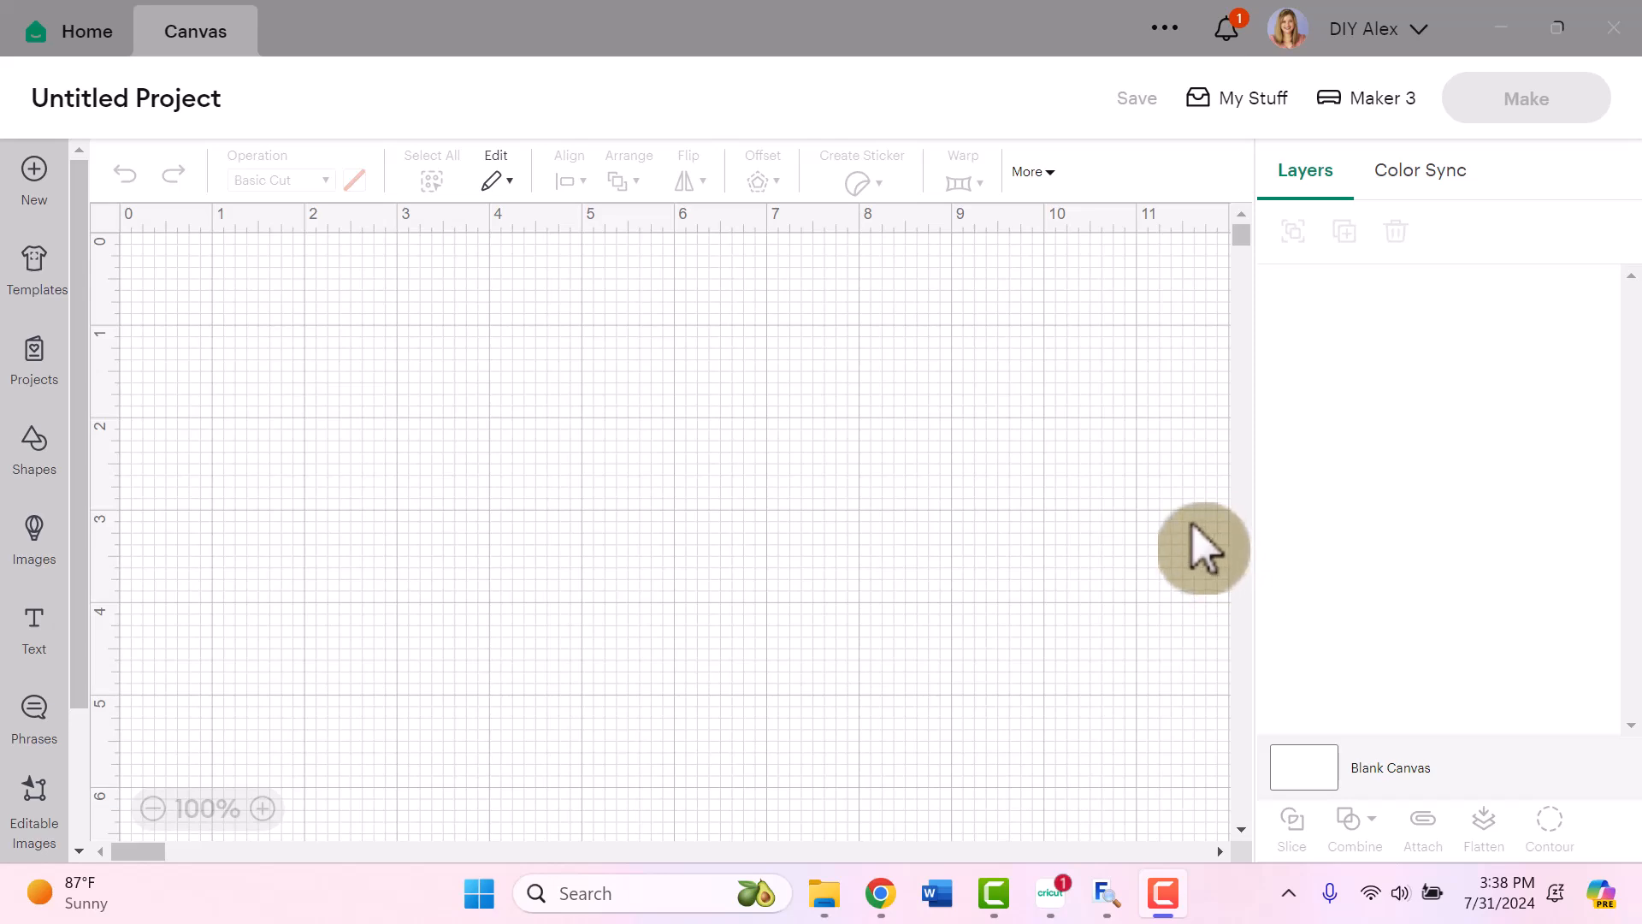
mouse_move(407, 565)
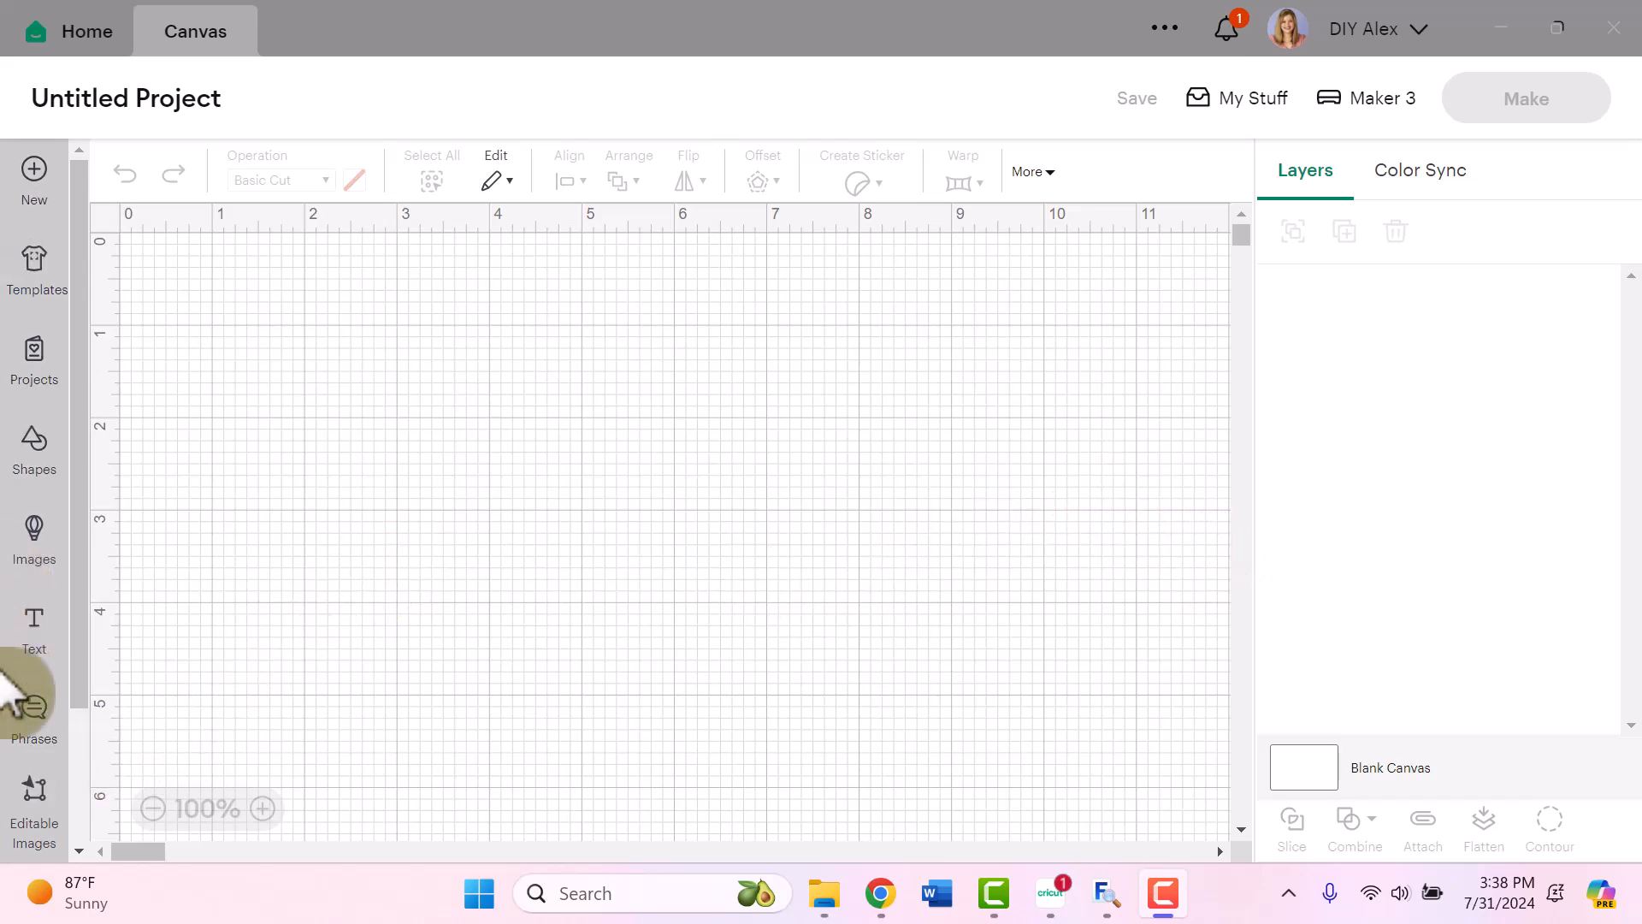
mouse_move(33, 629)
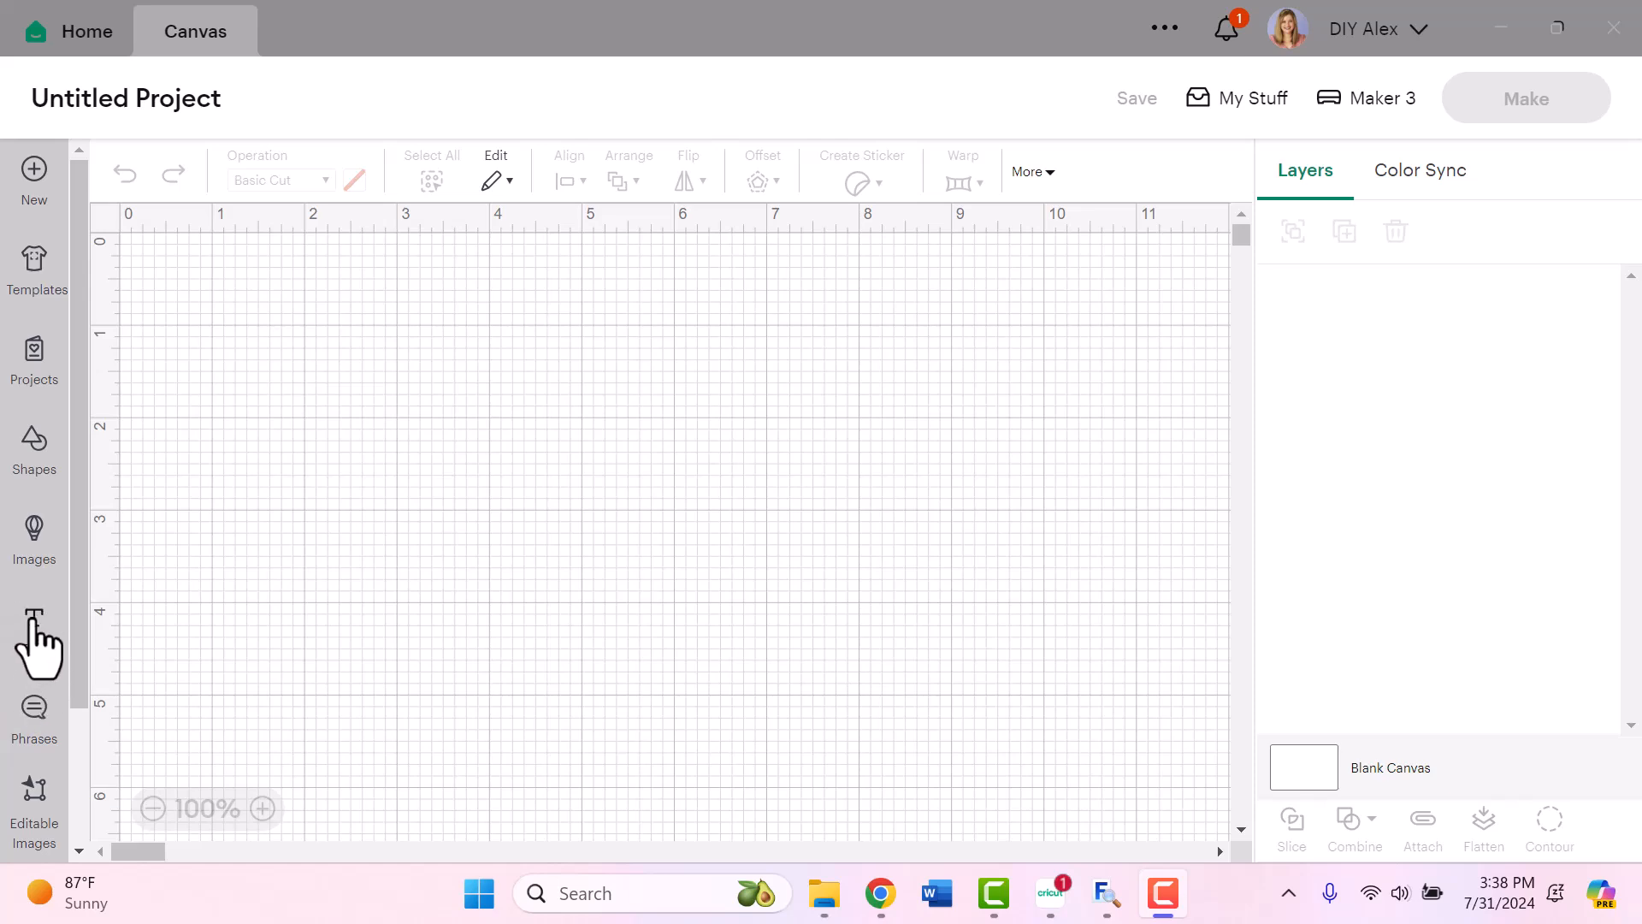
Step: Add a text layer reading 'Carter' and select the whole word for restyling
click(33, 628)
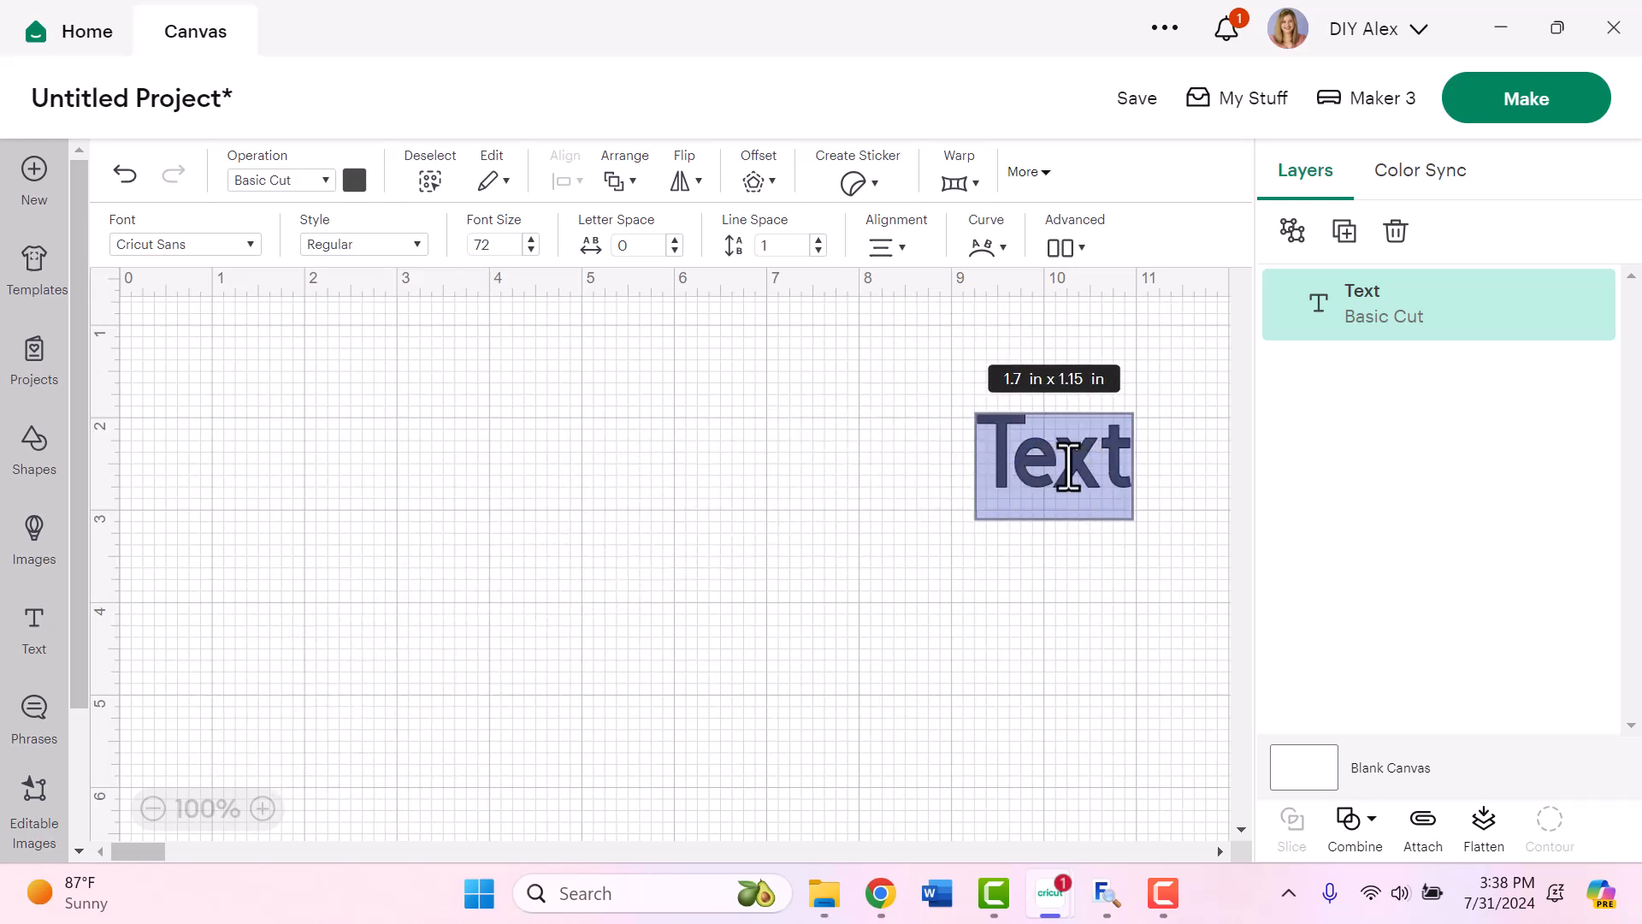
text(Ca)
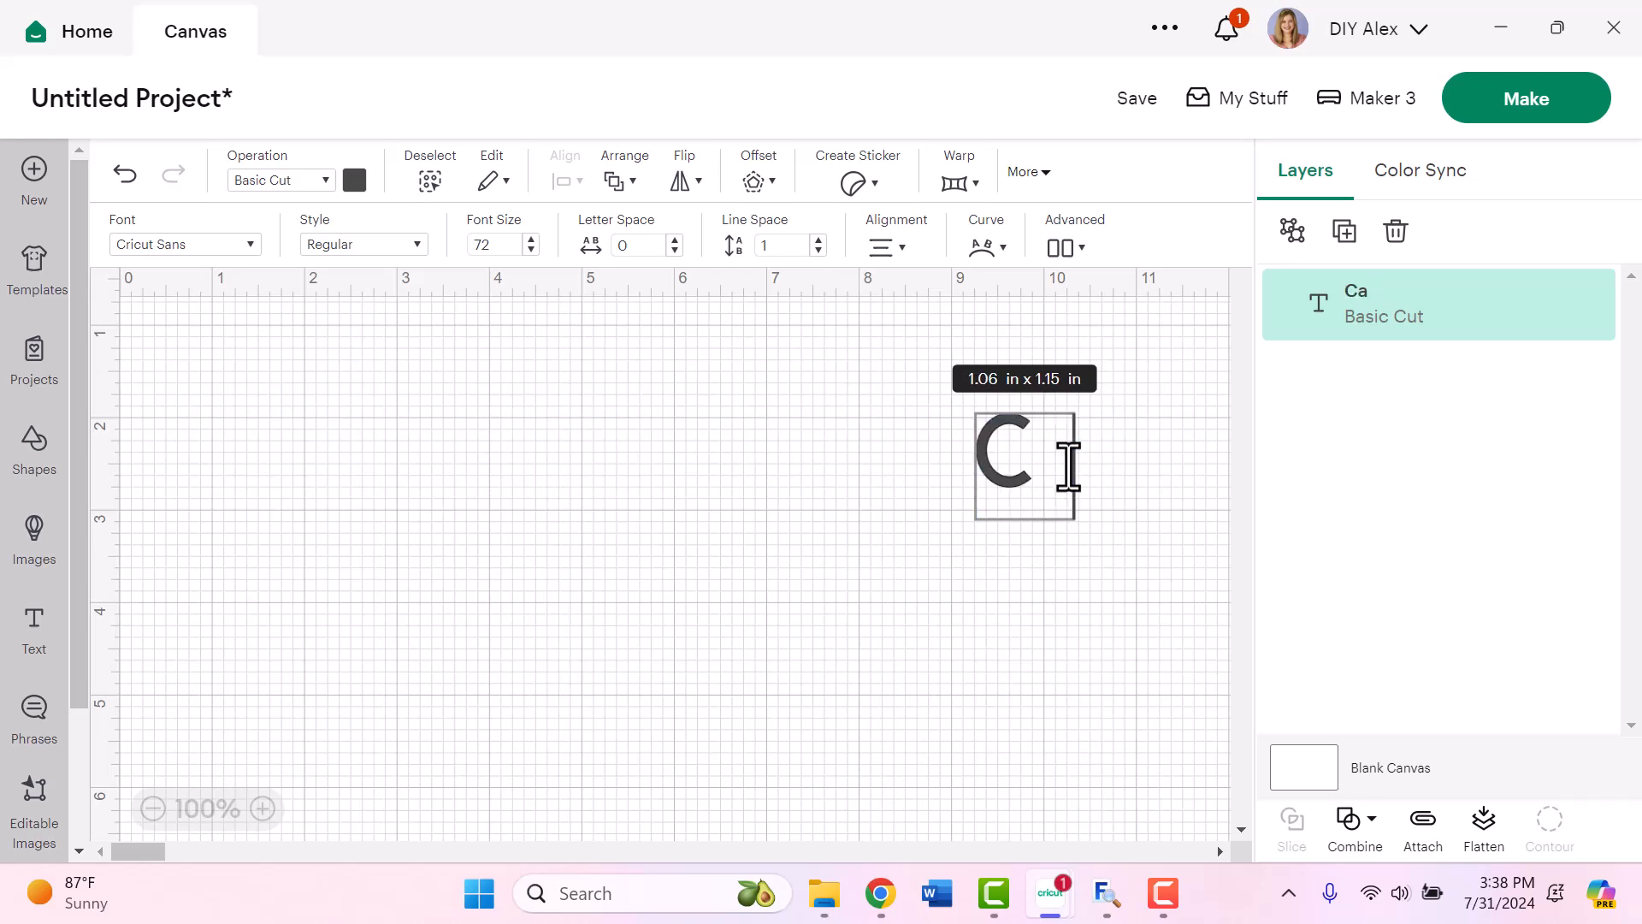
text(arter)
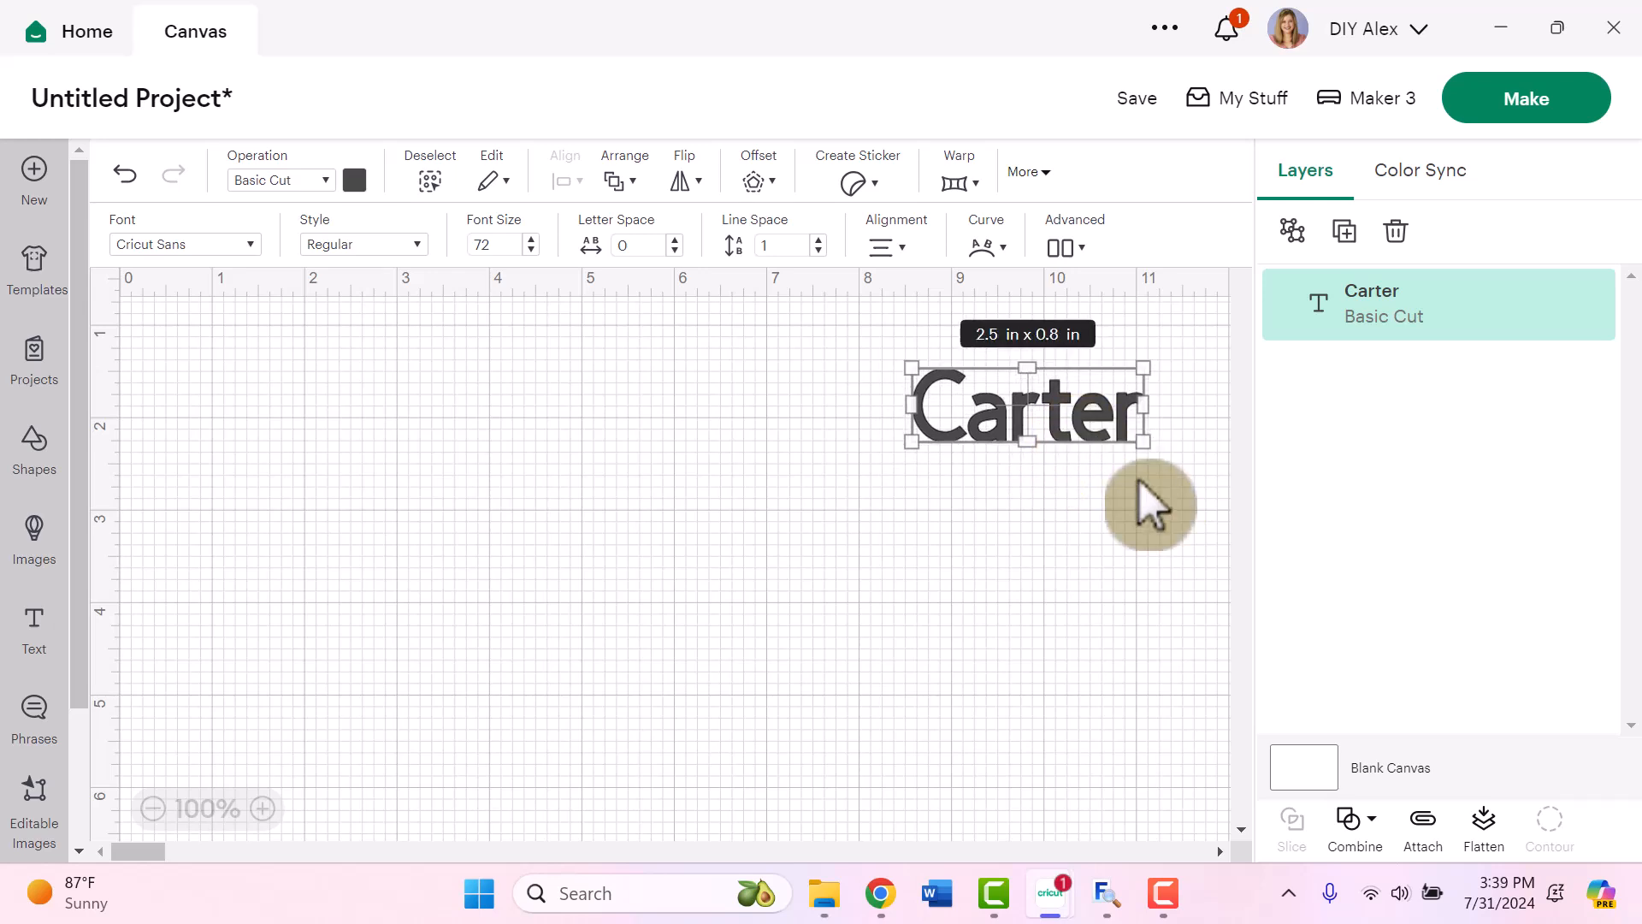
mouse_move(1160, 513)
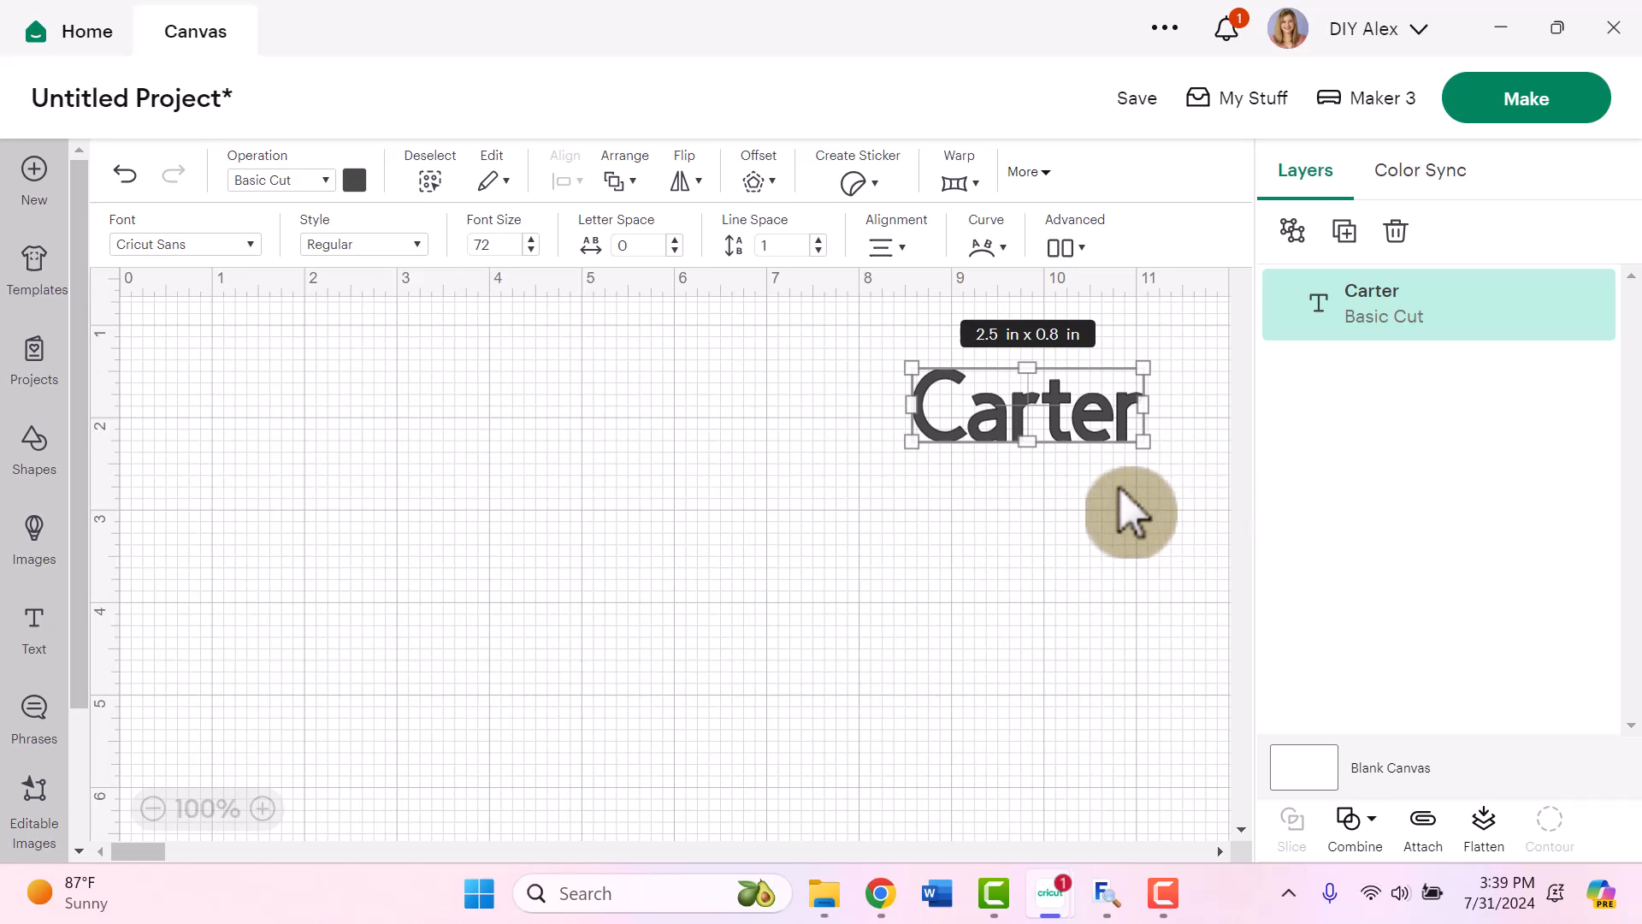
mouse_move(1063, 434)
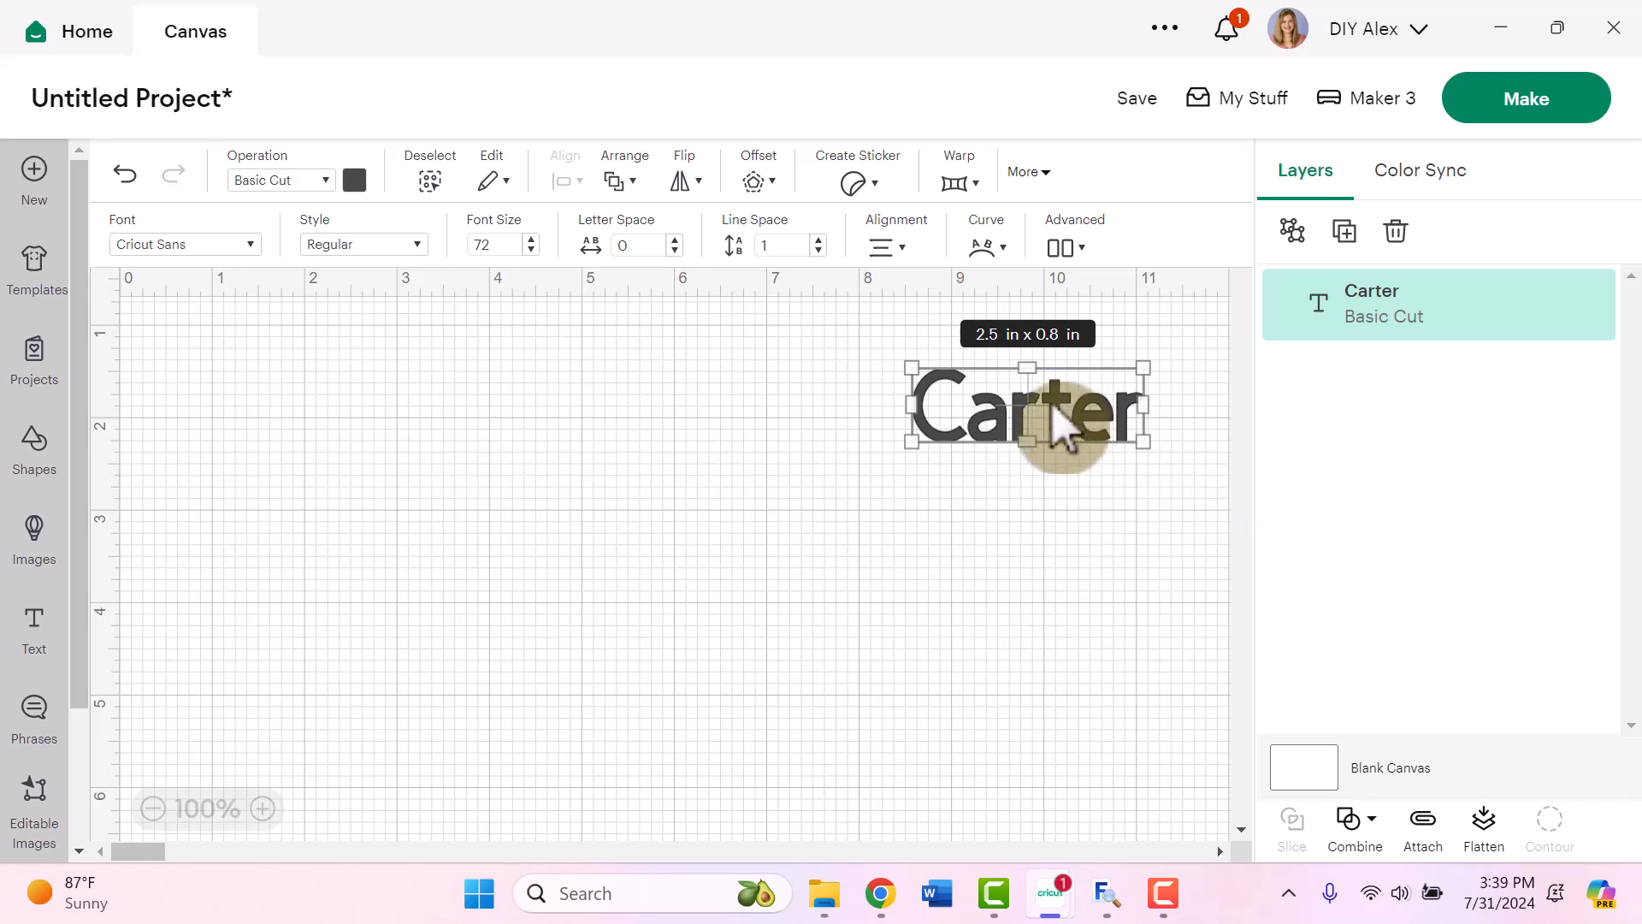
mouse_move(1079, 440)
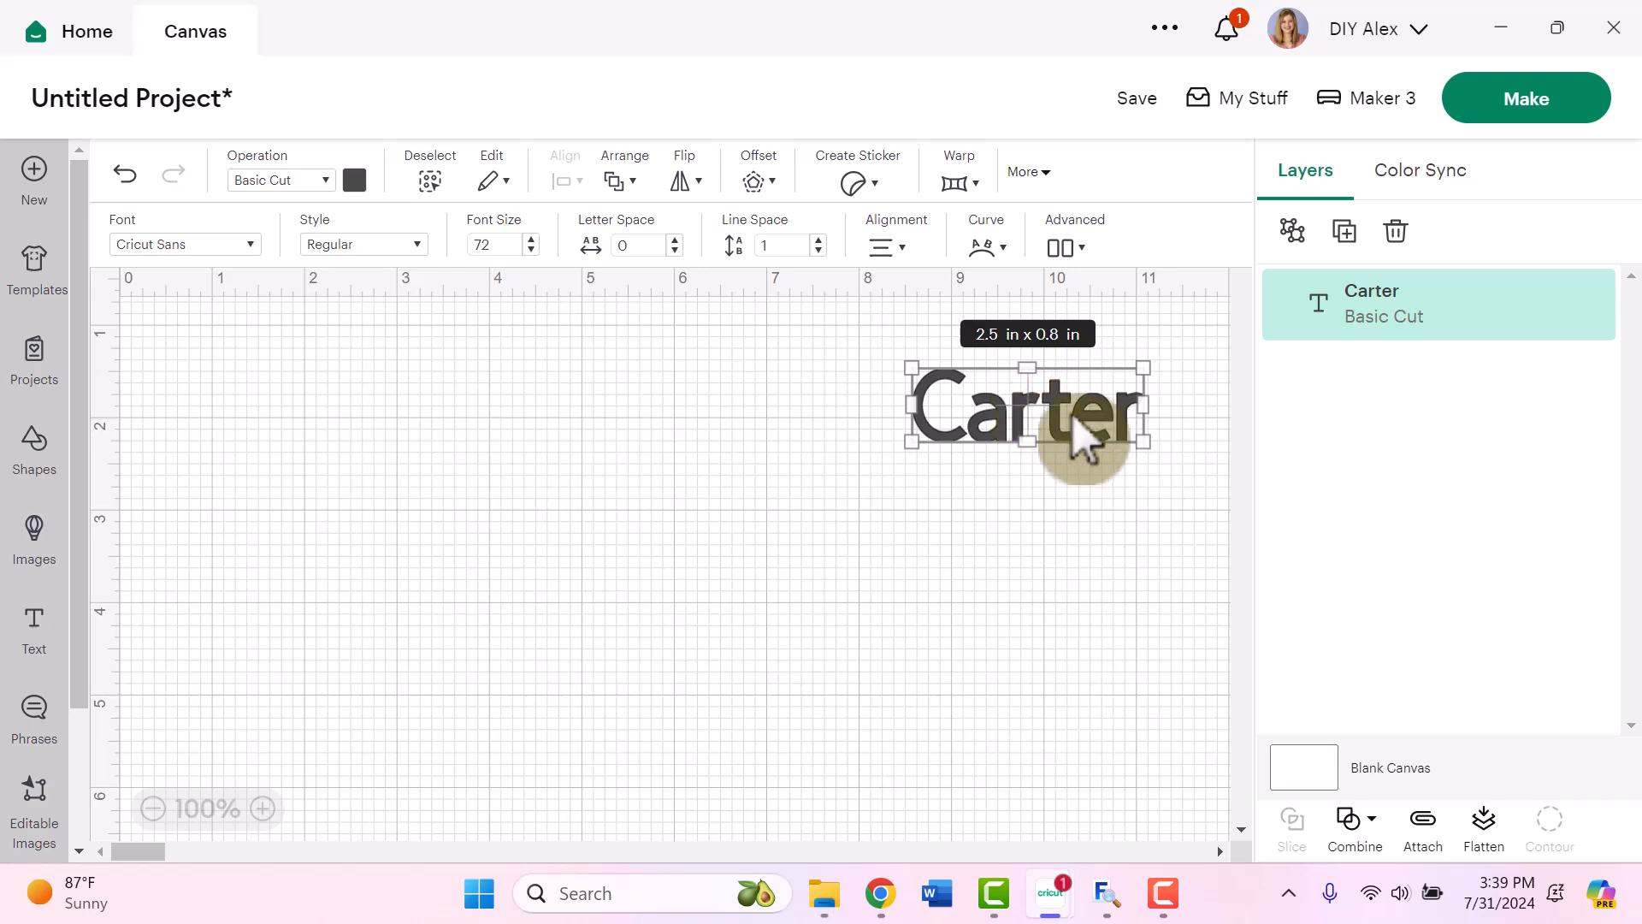
double_click(1027, 419)
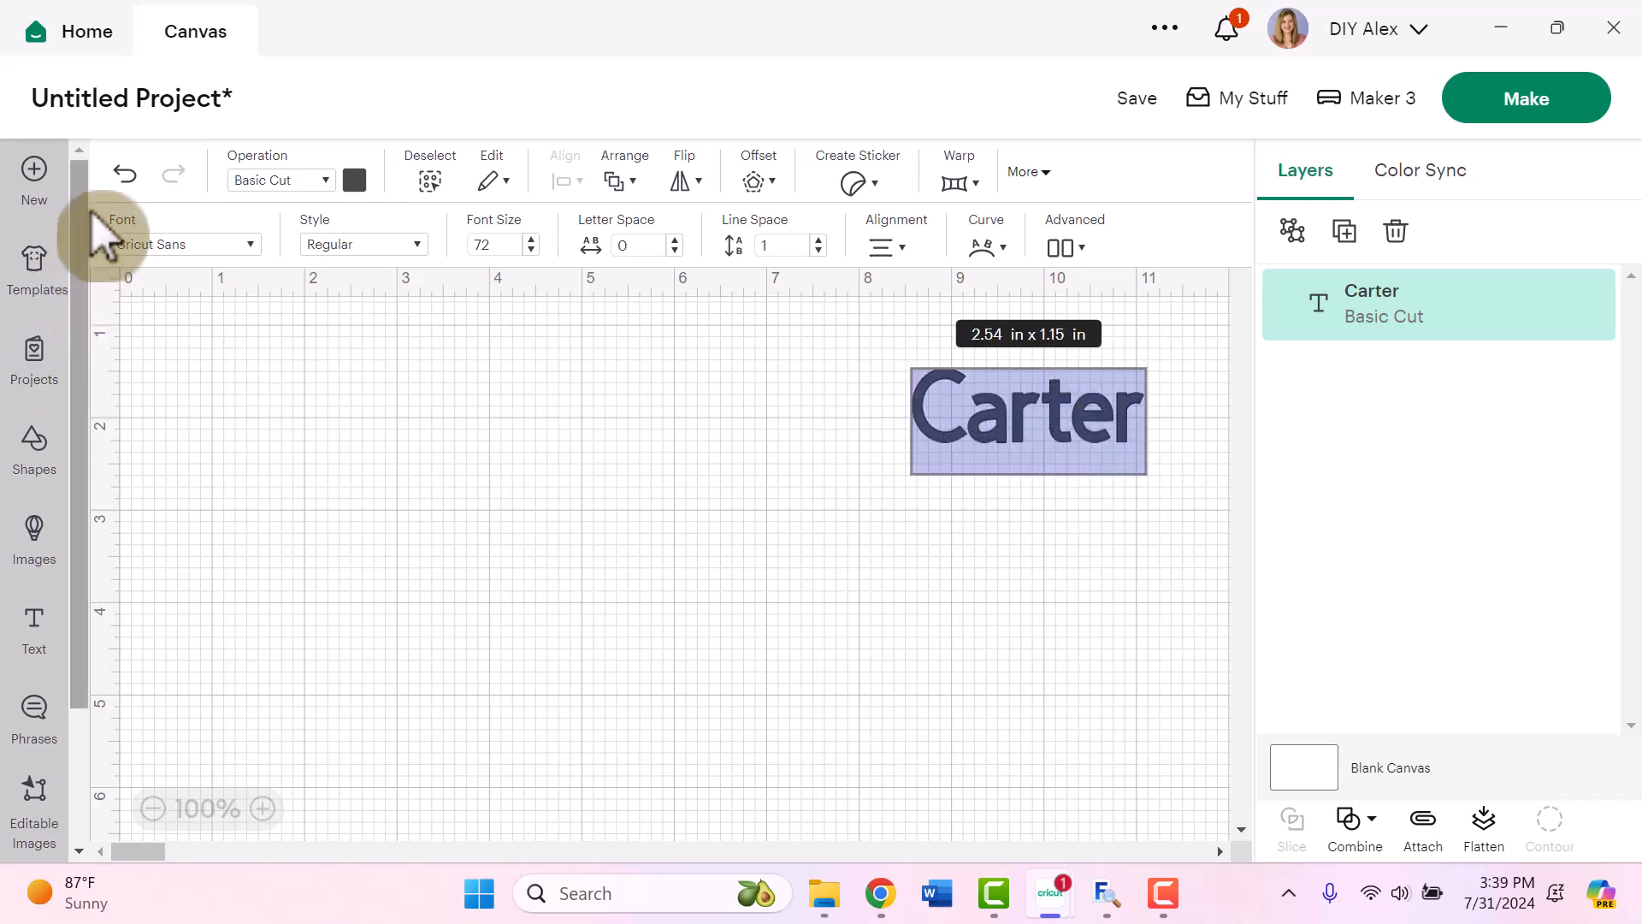
mouse_move(270, 283)
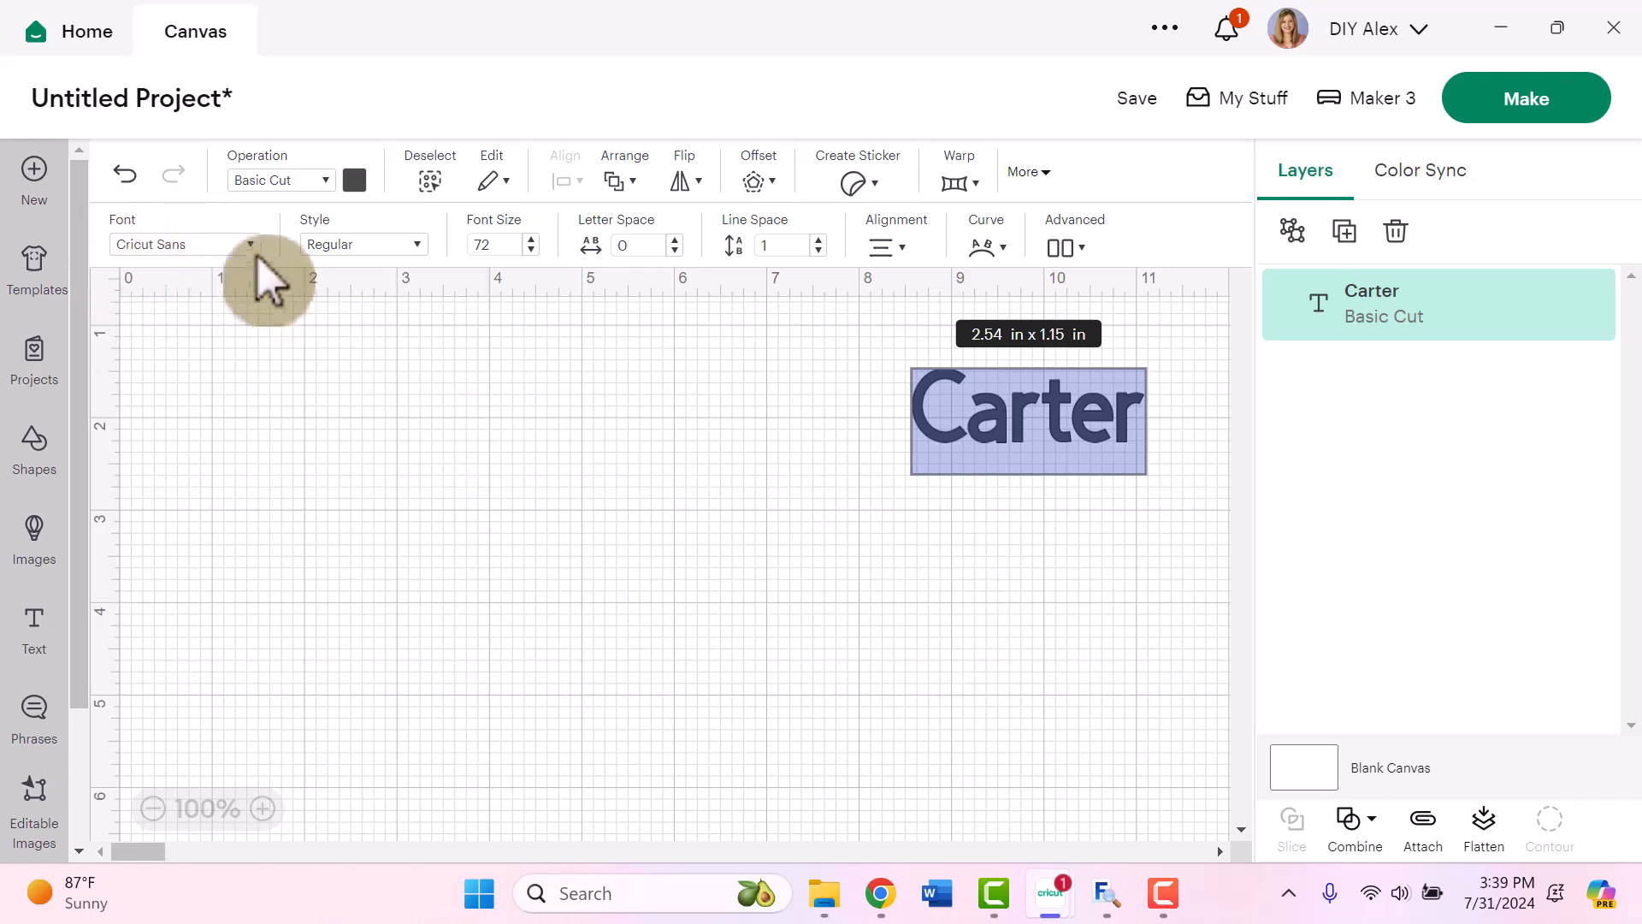
Step: Search the fonts for 'blendhes' and set the Carter text in The Blendhes script font
click(191, 244)
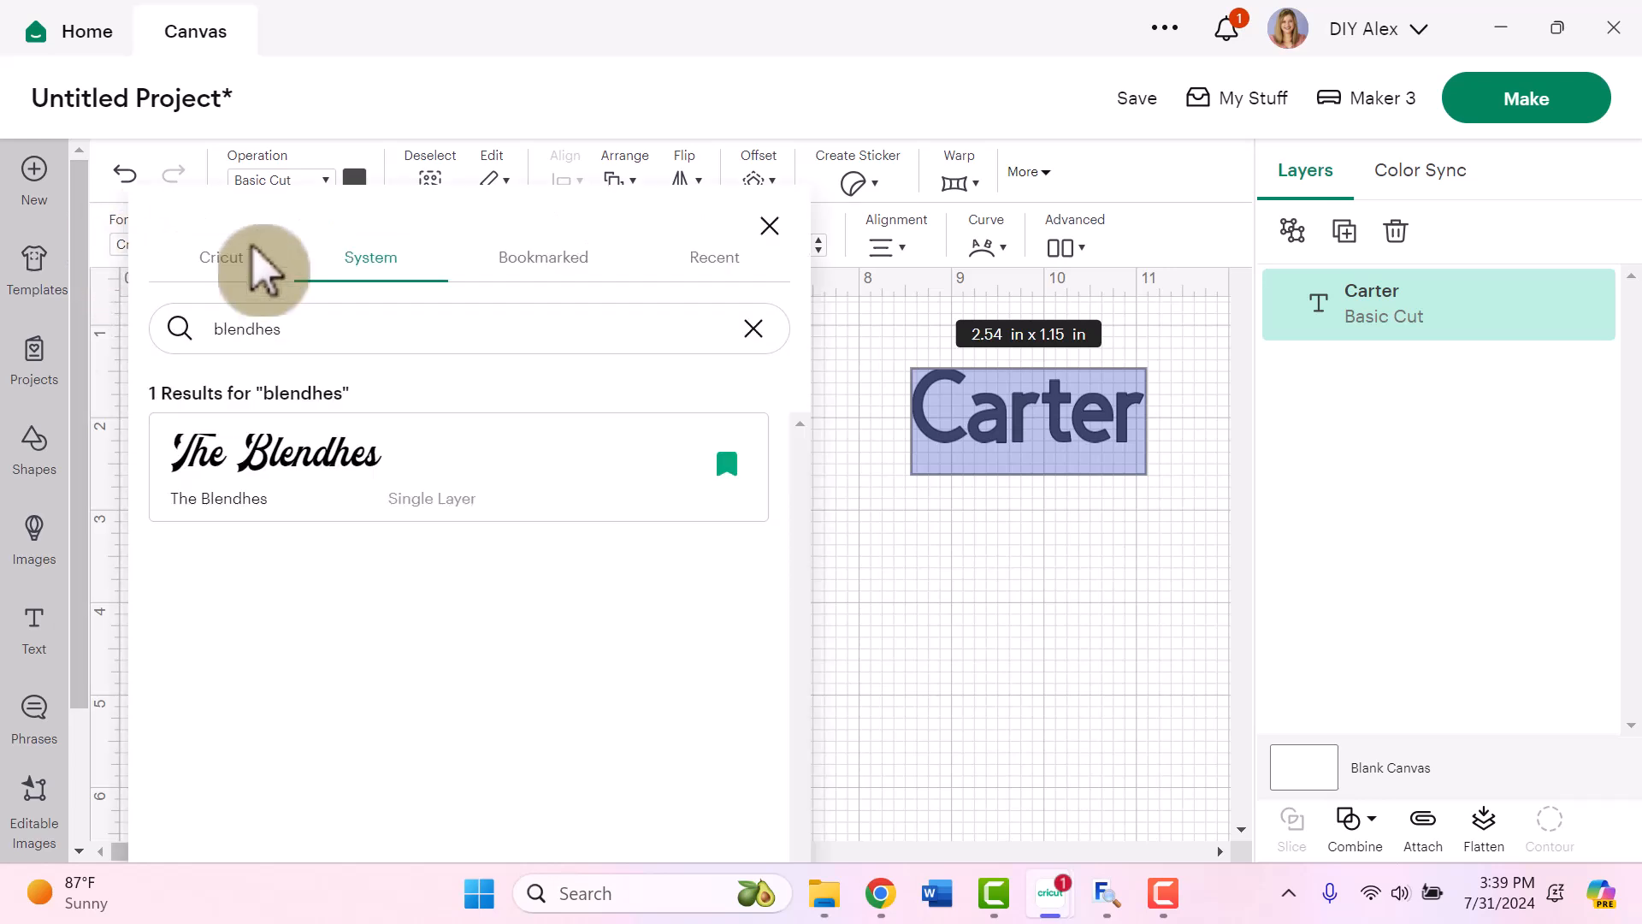
mouse_move(629, 561)
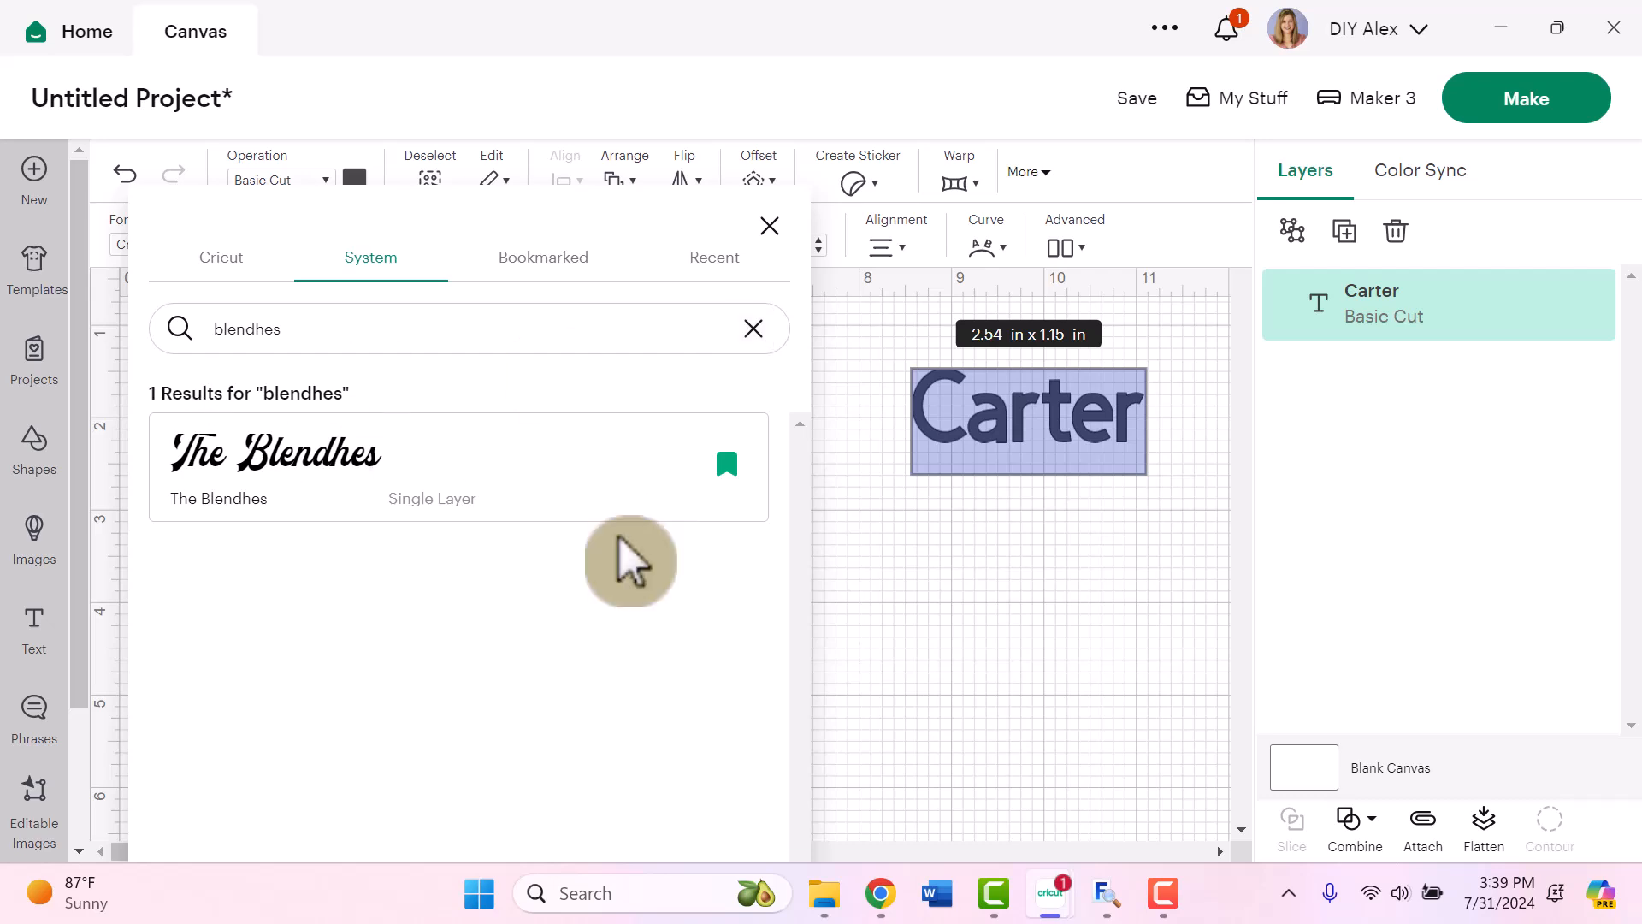
mouse_move(369, 426)
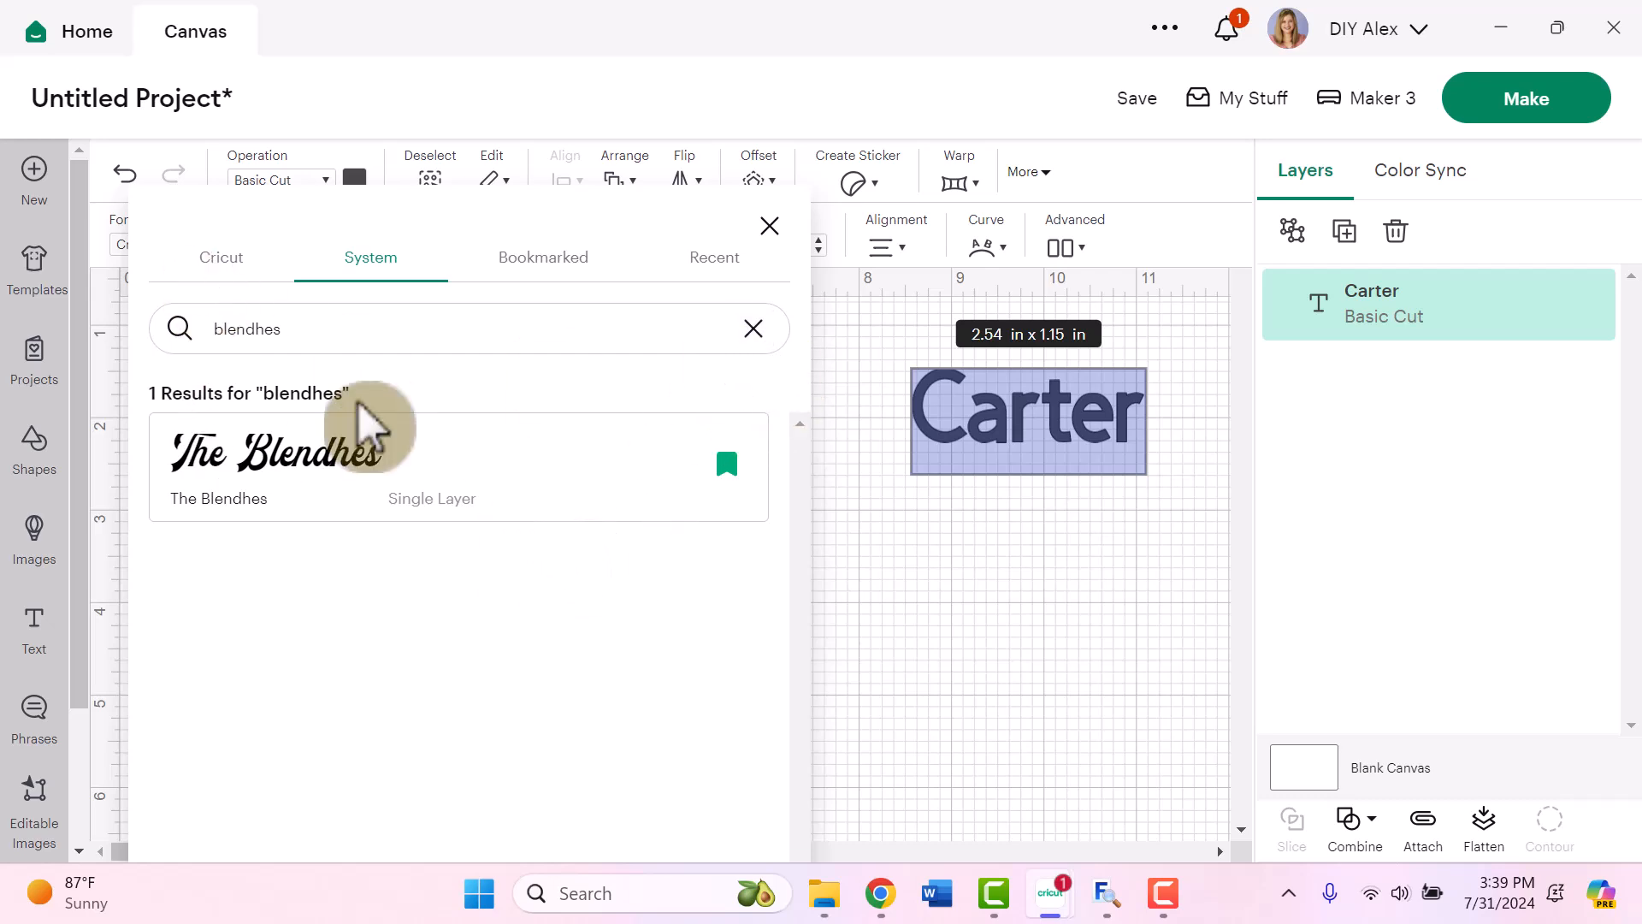
mouse_move(752, 328)
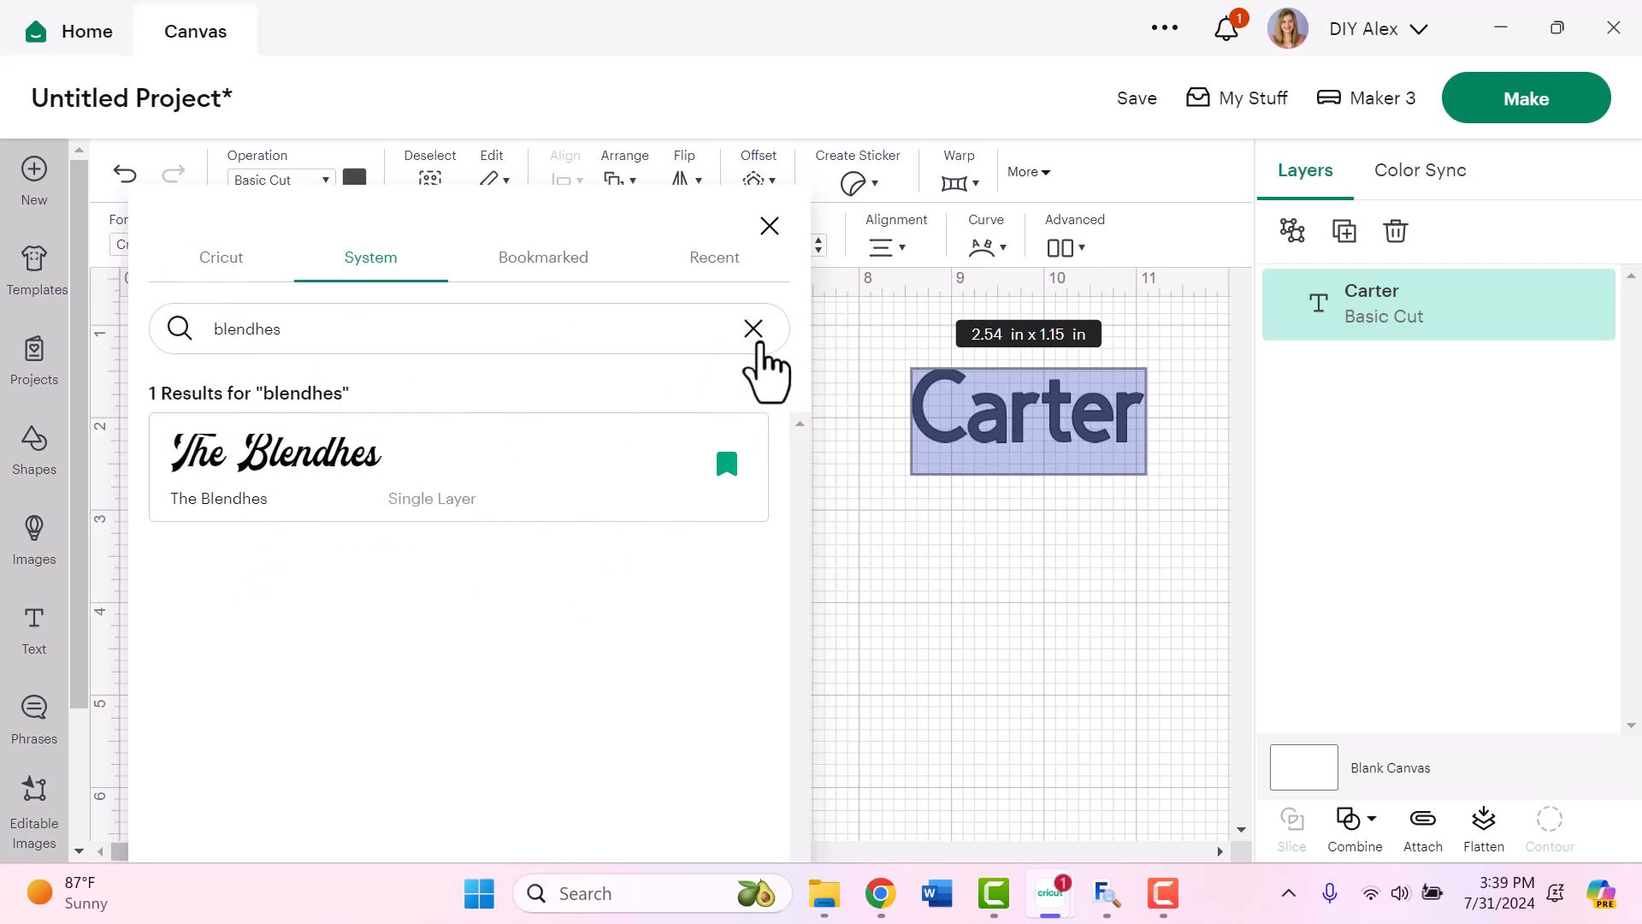
click(751, 328)
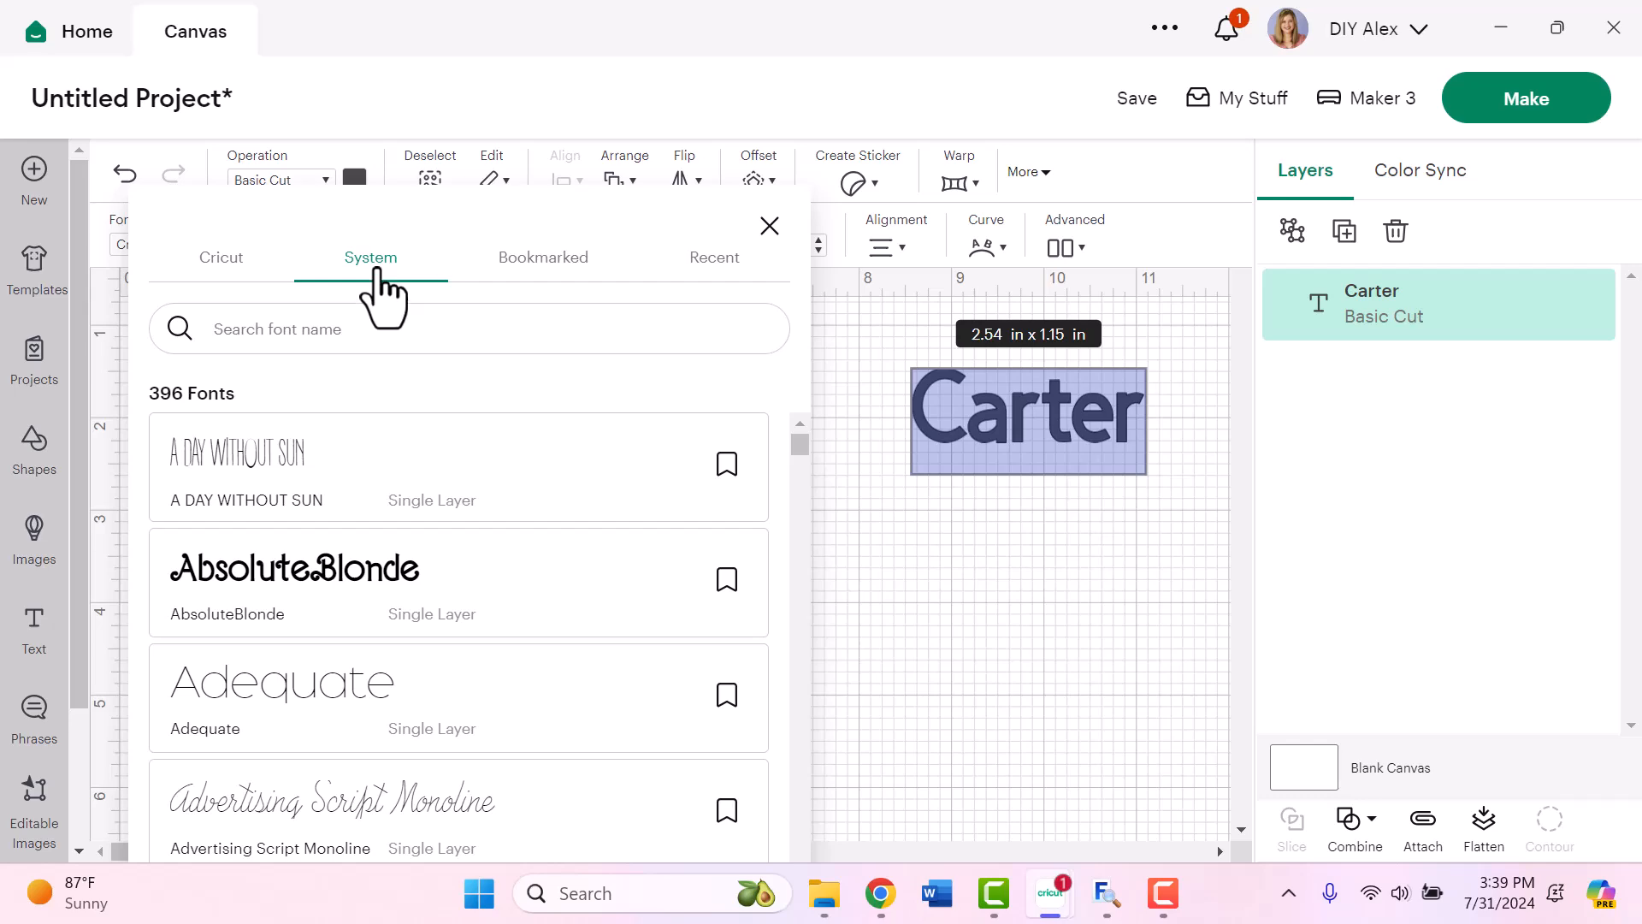
scroll(down, 3)
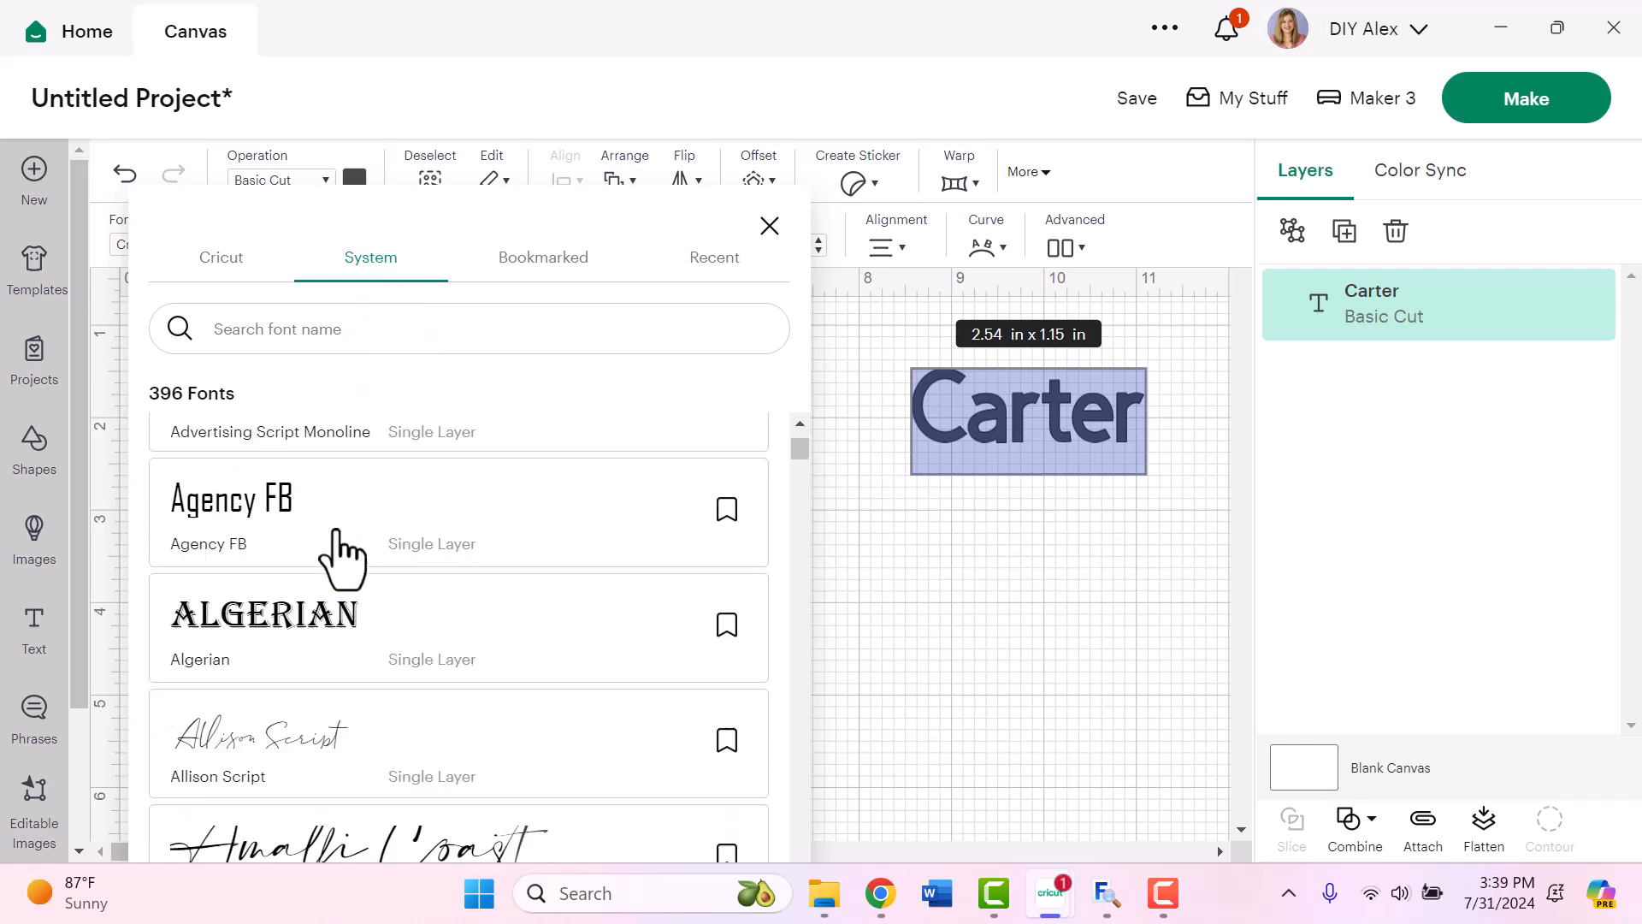
scroll(up, 3)
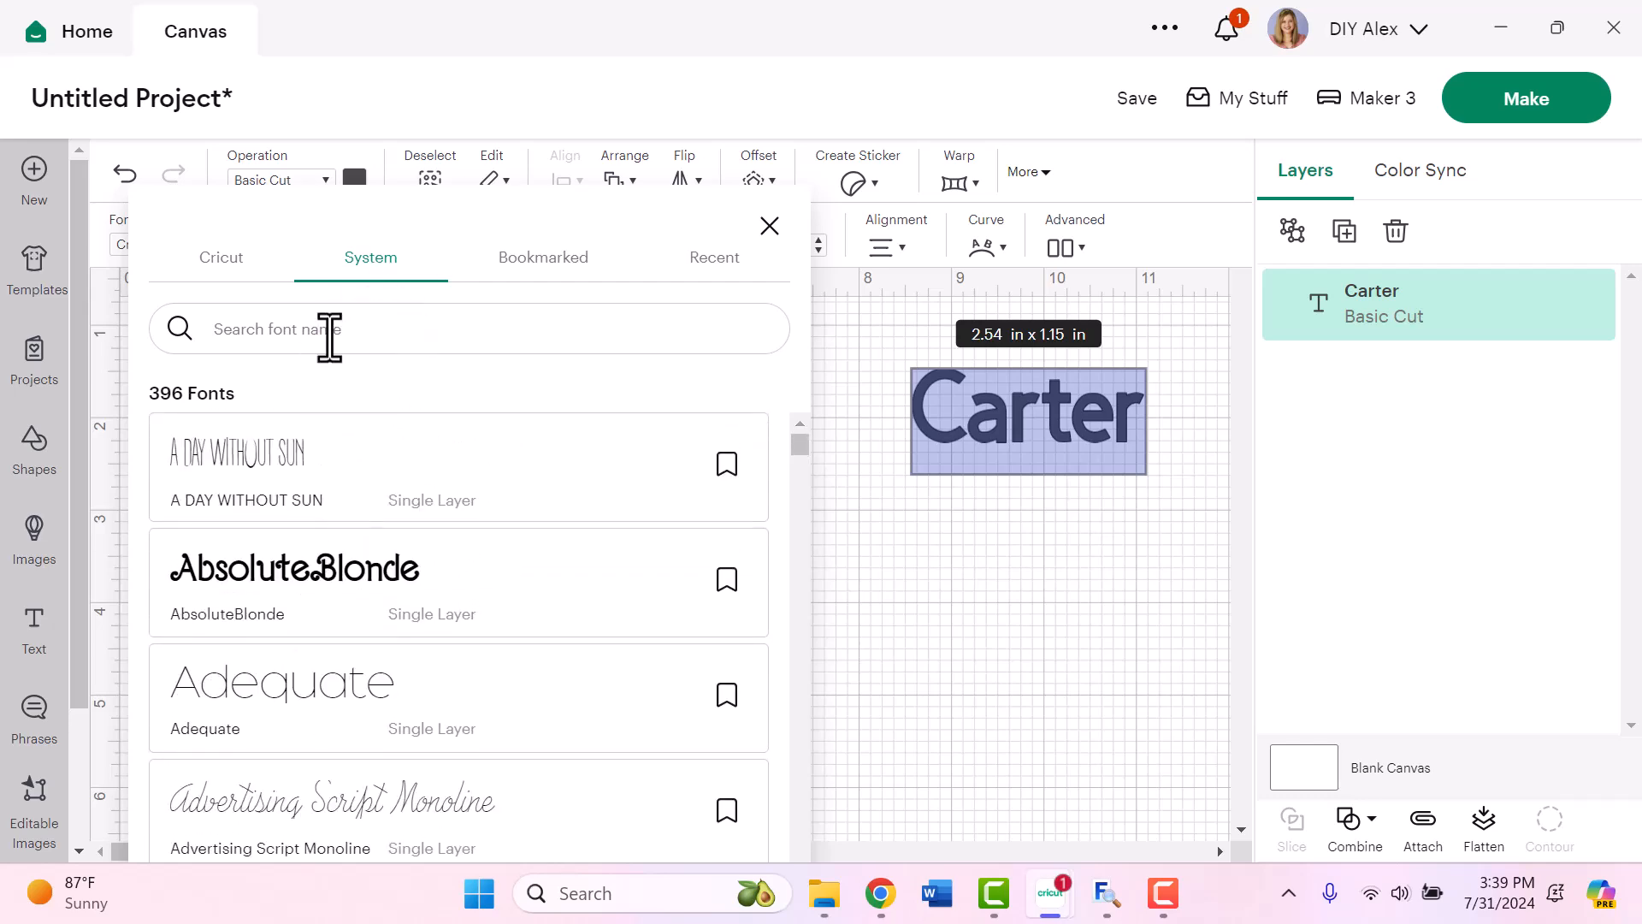
text(blend)
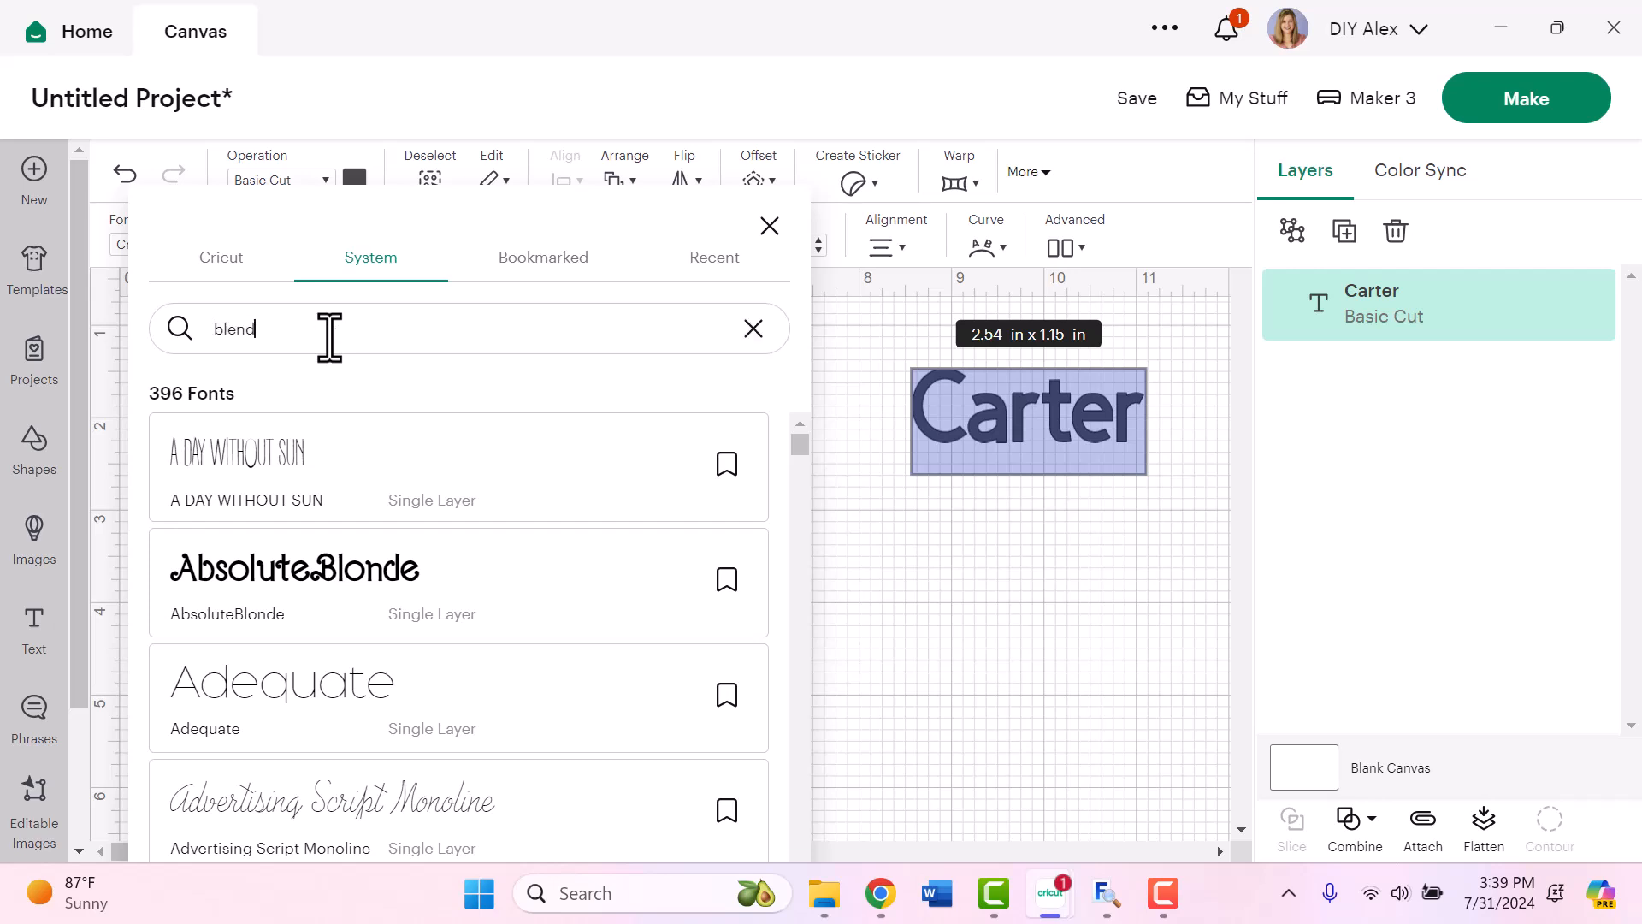
text(hes)
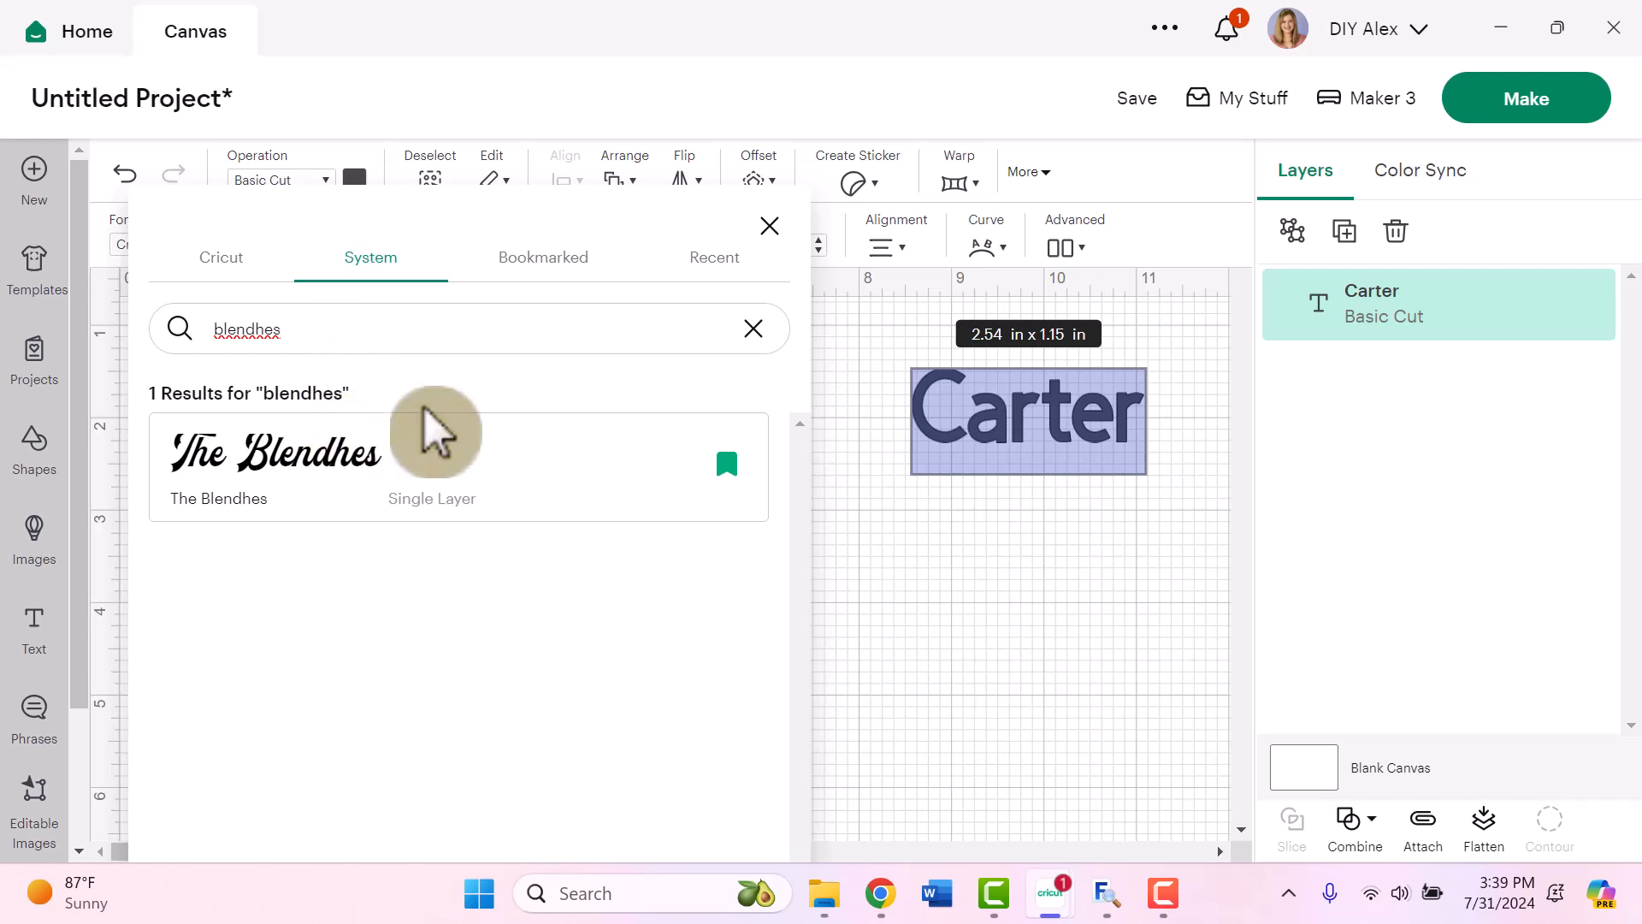
mouse_move(246, 508)
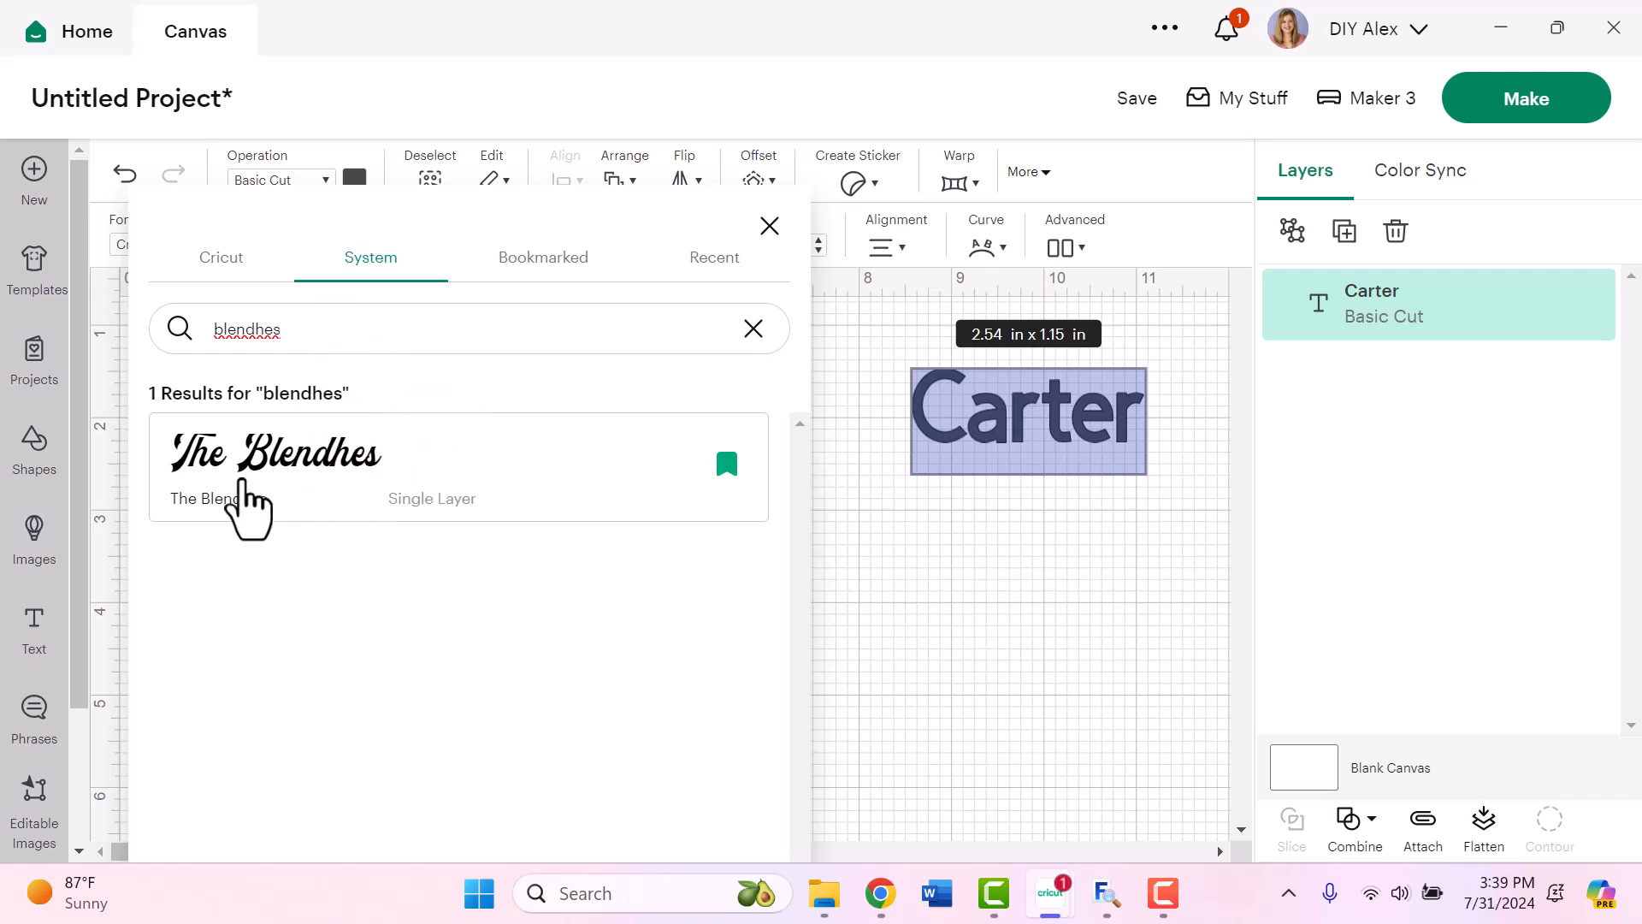
mouse_move(393, 493)
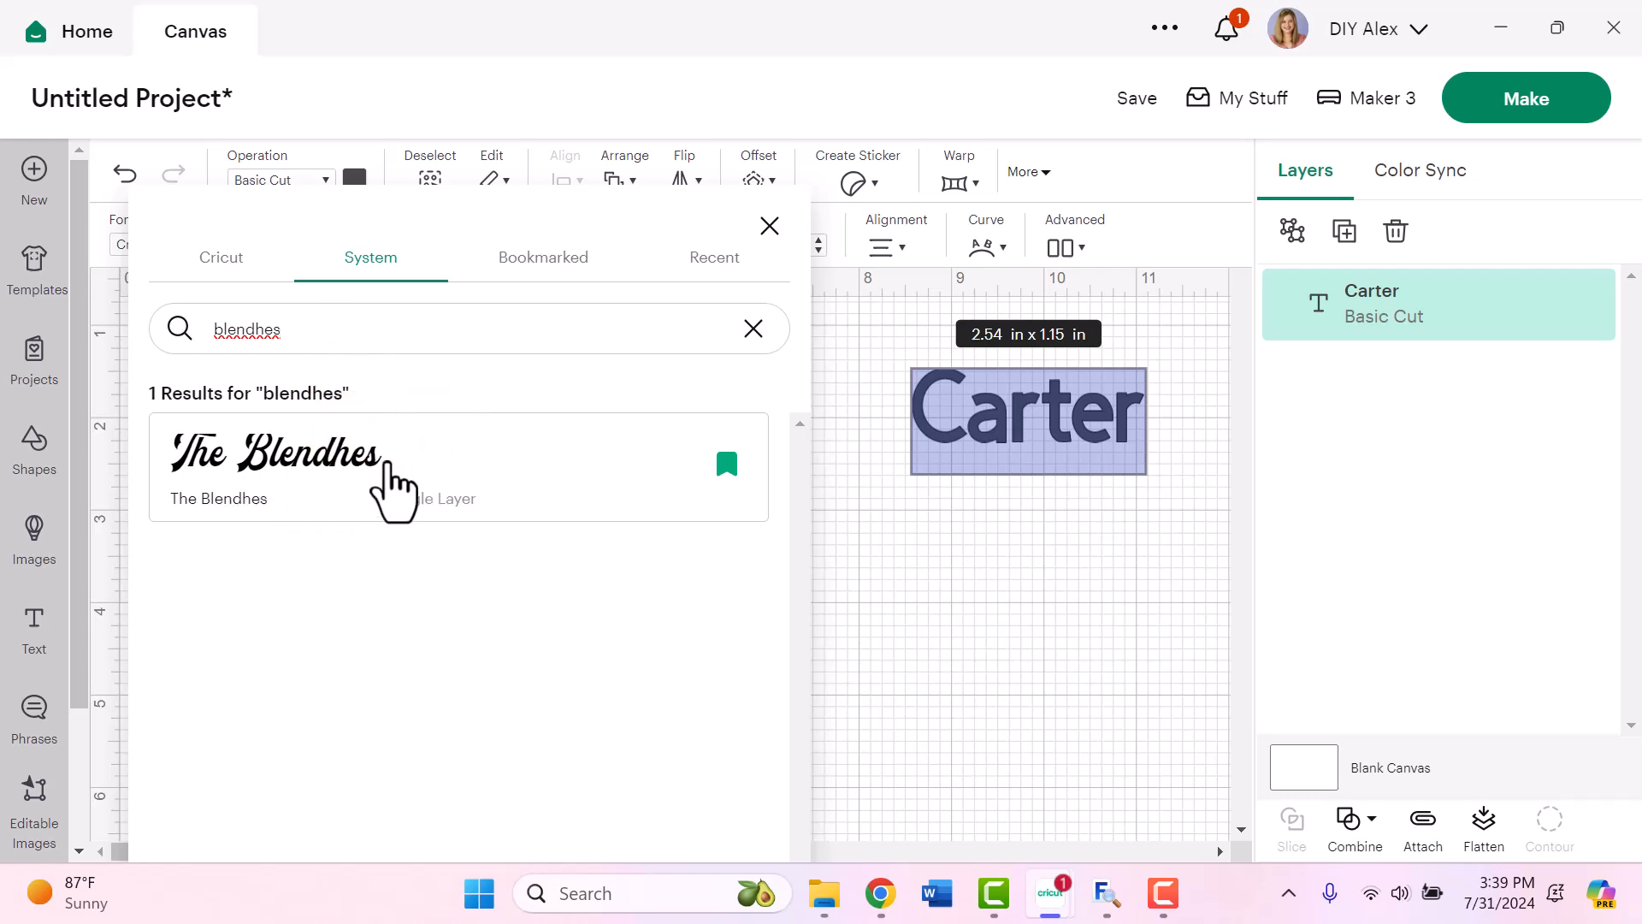
mouse_move(215, 513)
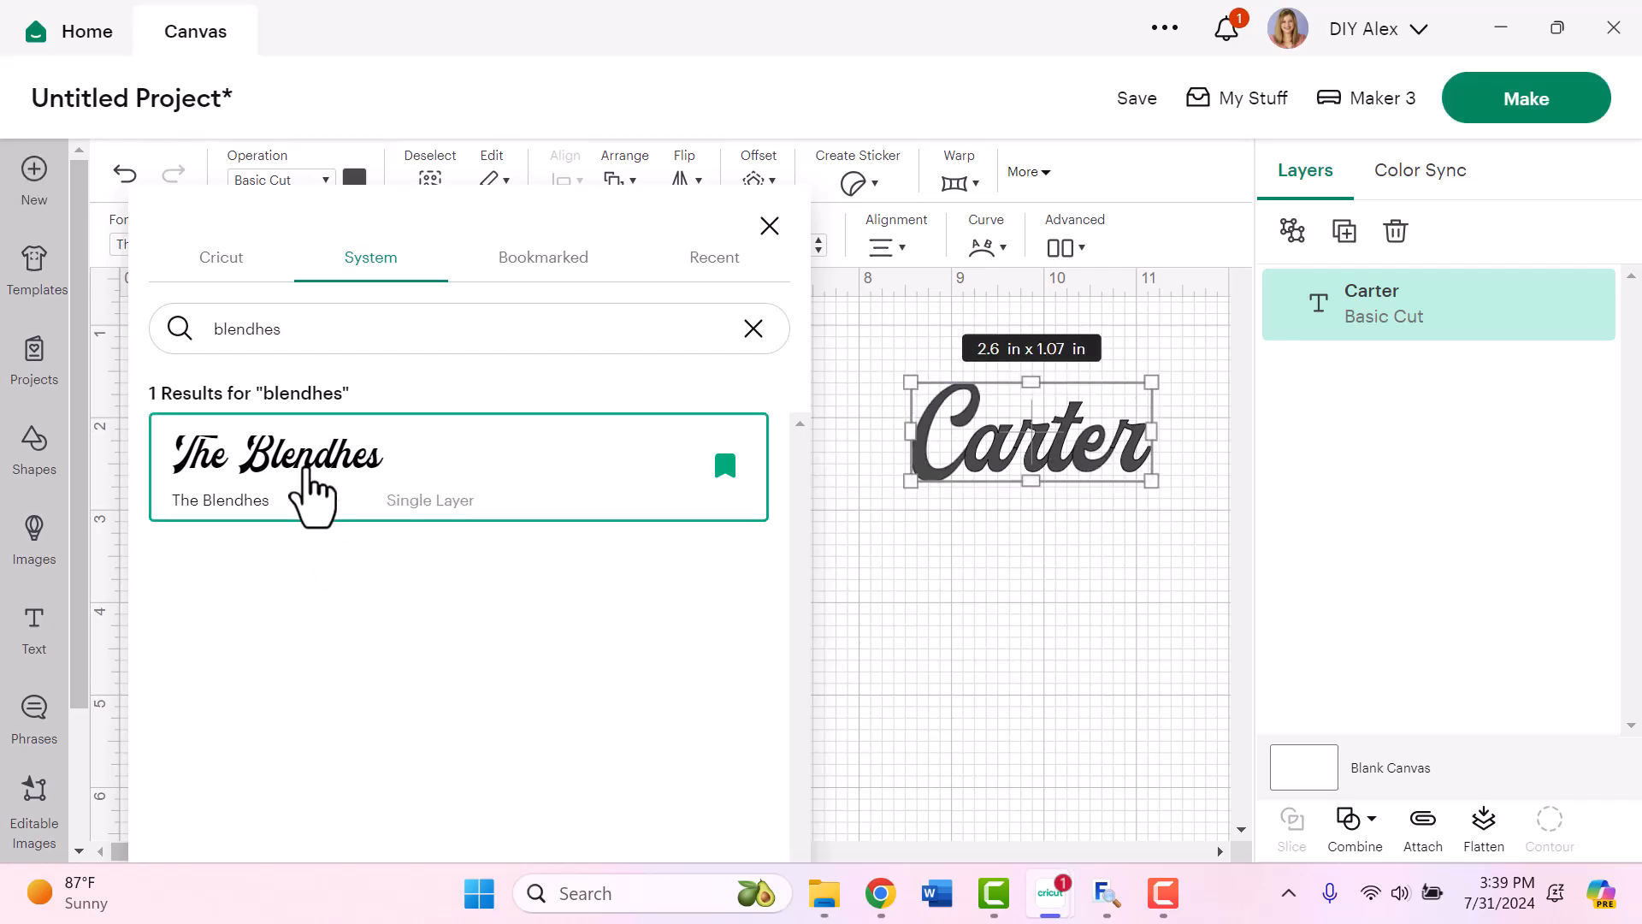
mouse_move(178, 558)
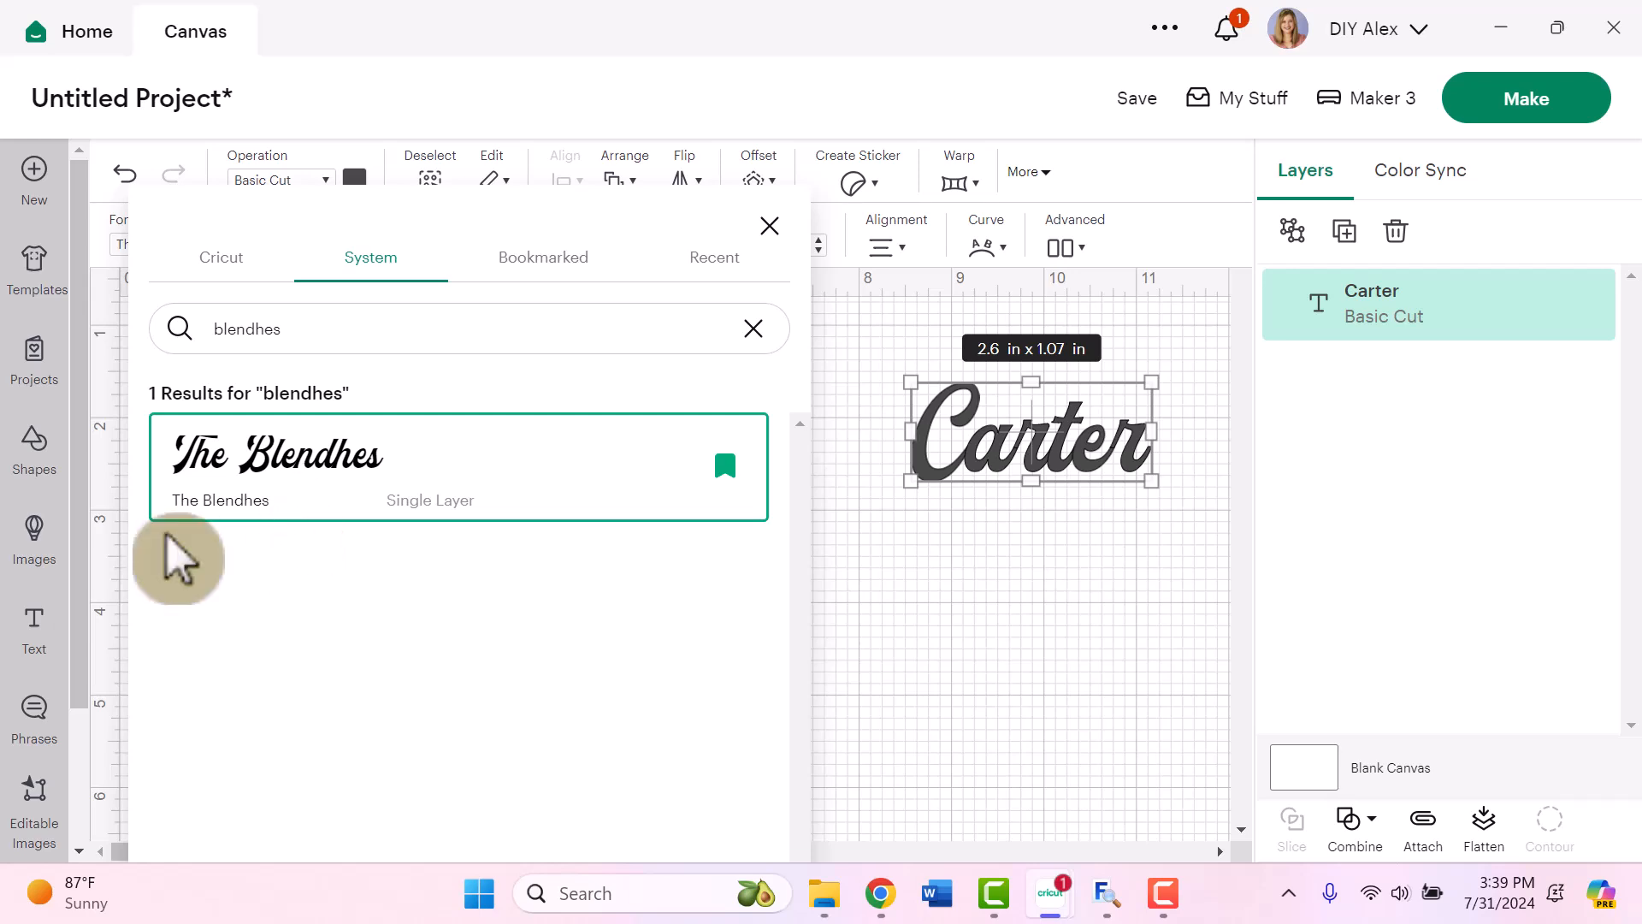
mouse_move(1078, 445)
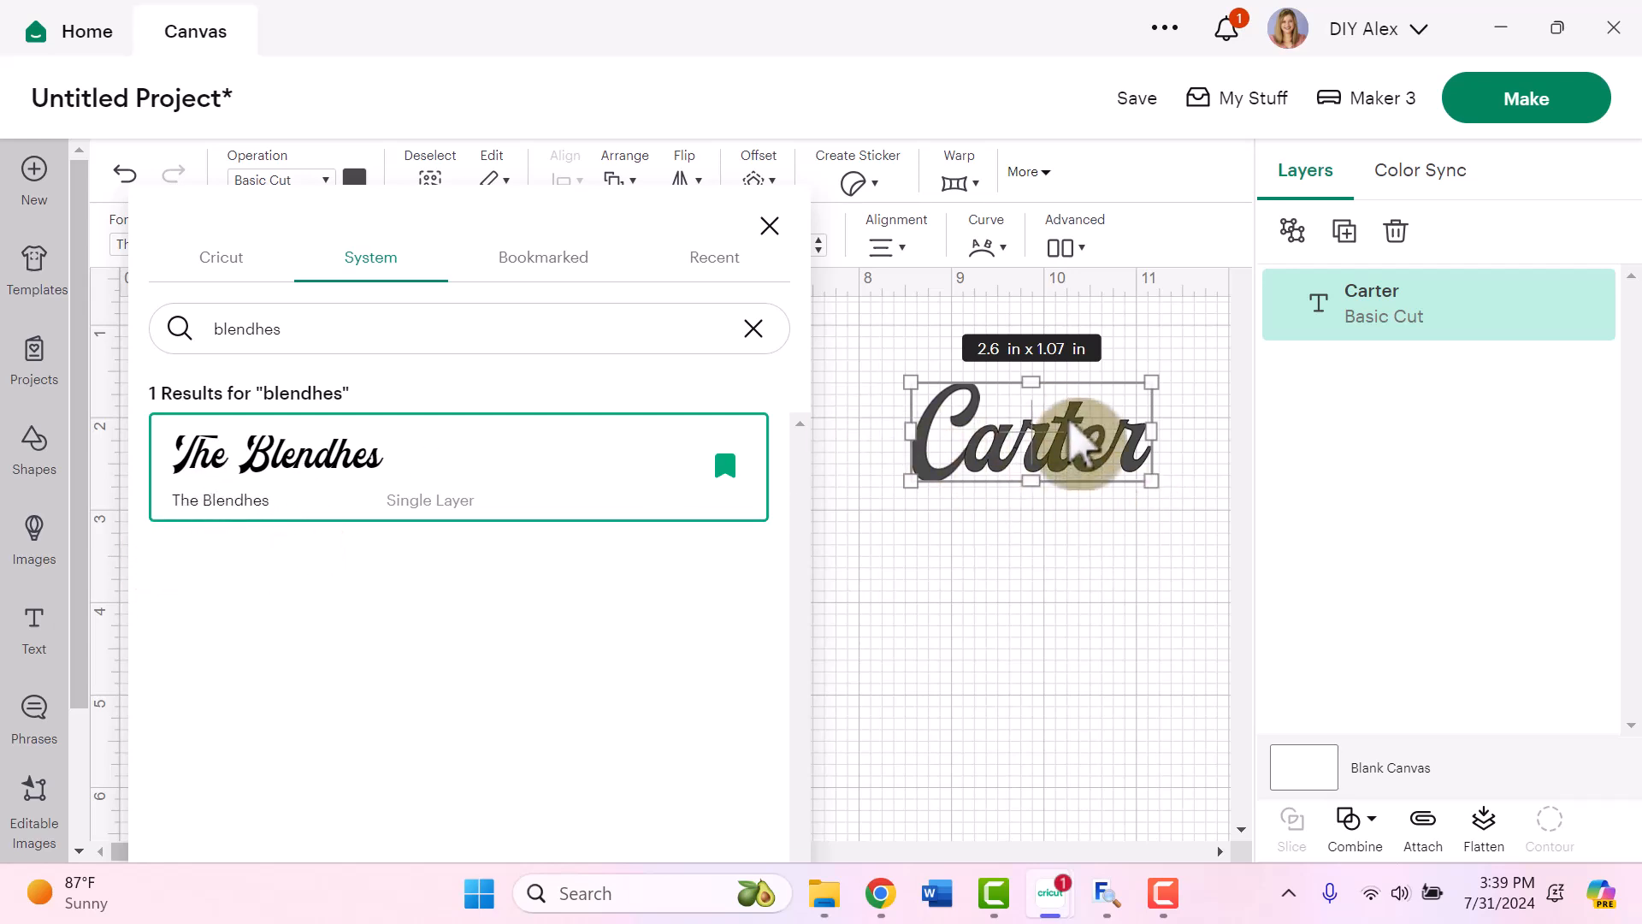
click(769, 226)
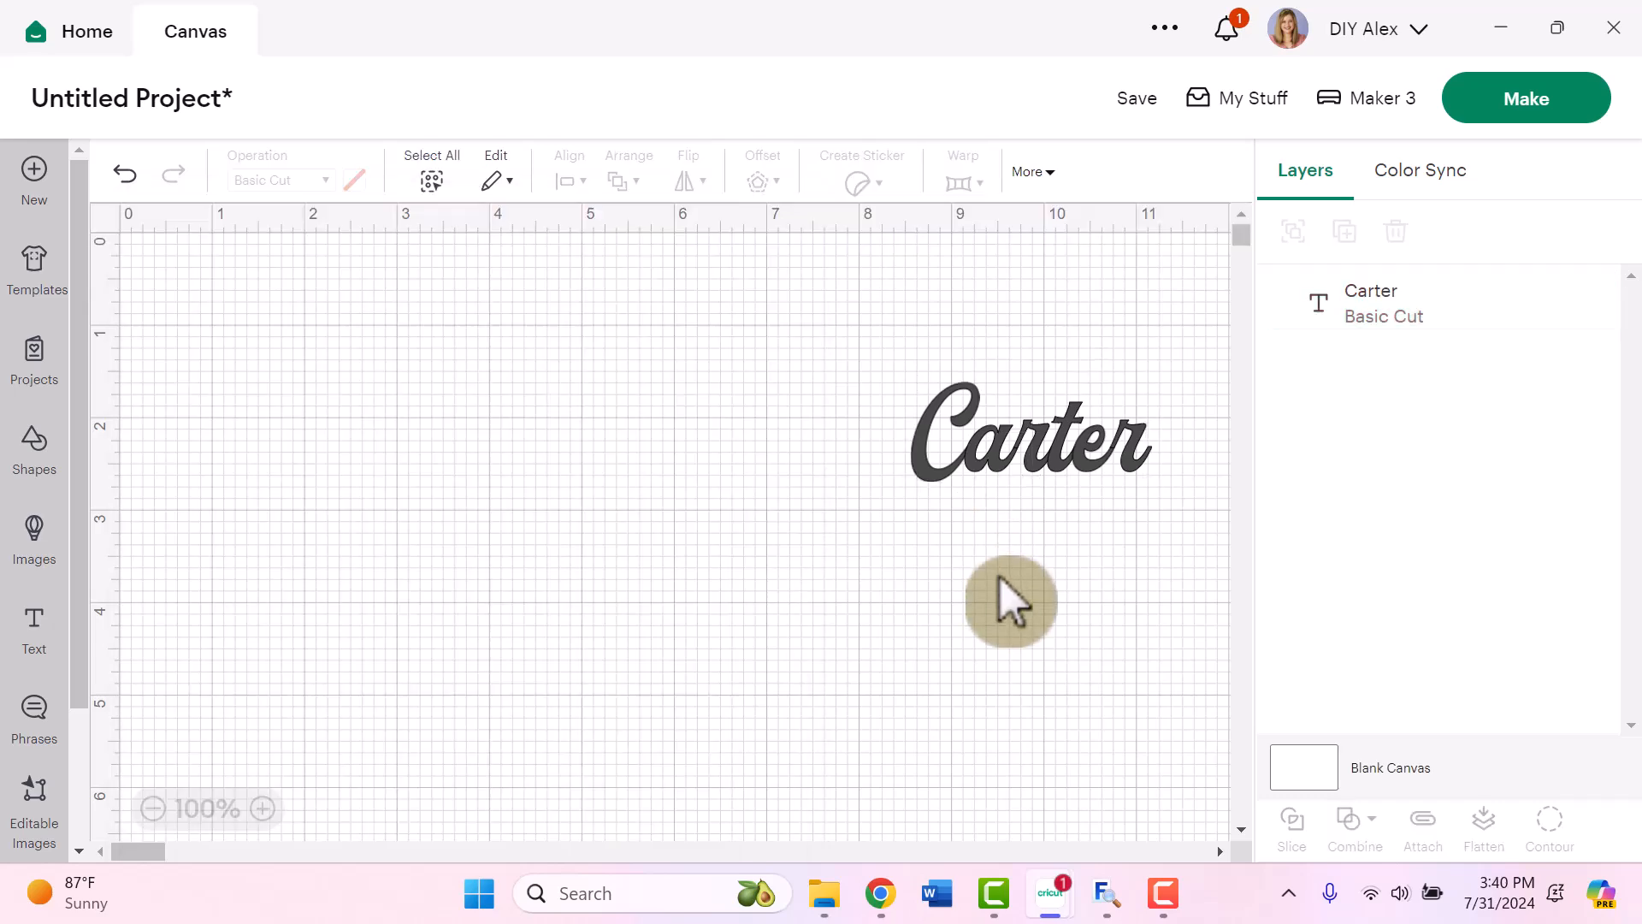
Step: Shift the script Carter text slightly higher on the canvas
click(1026, 434)
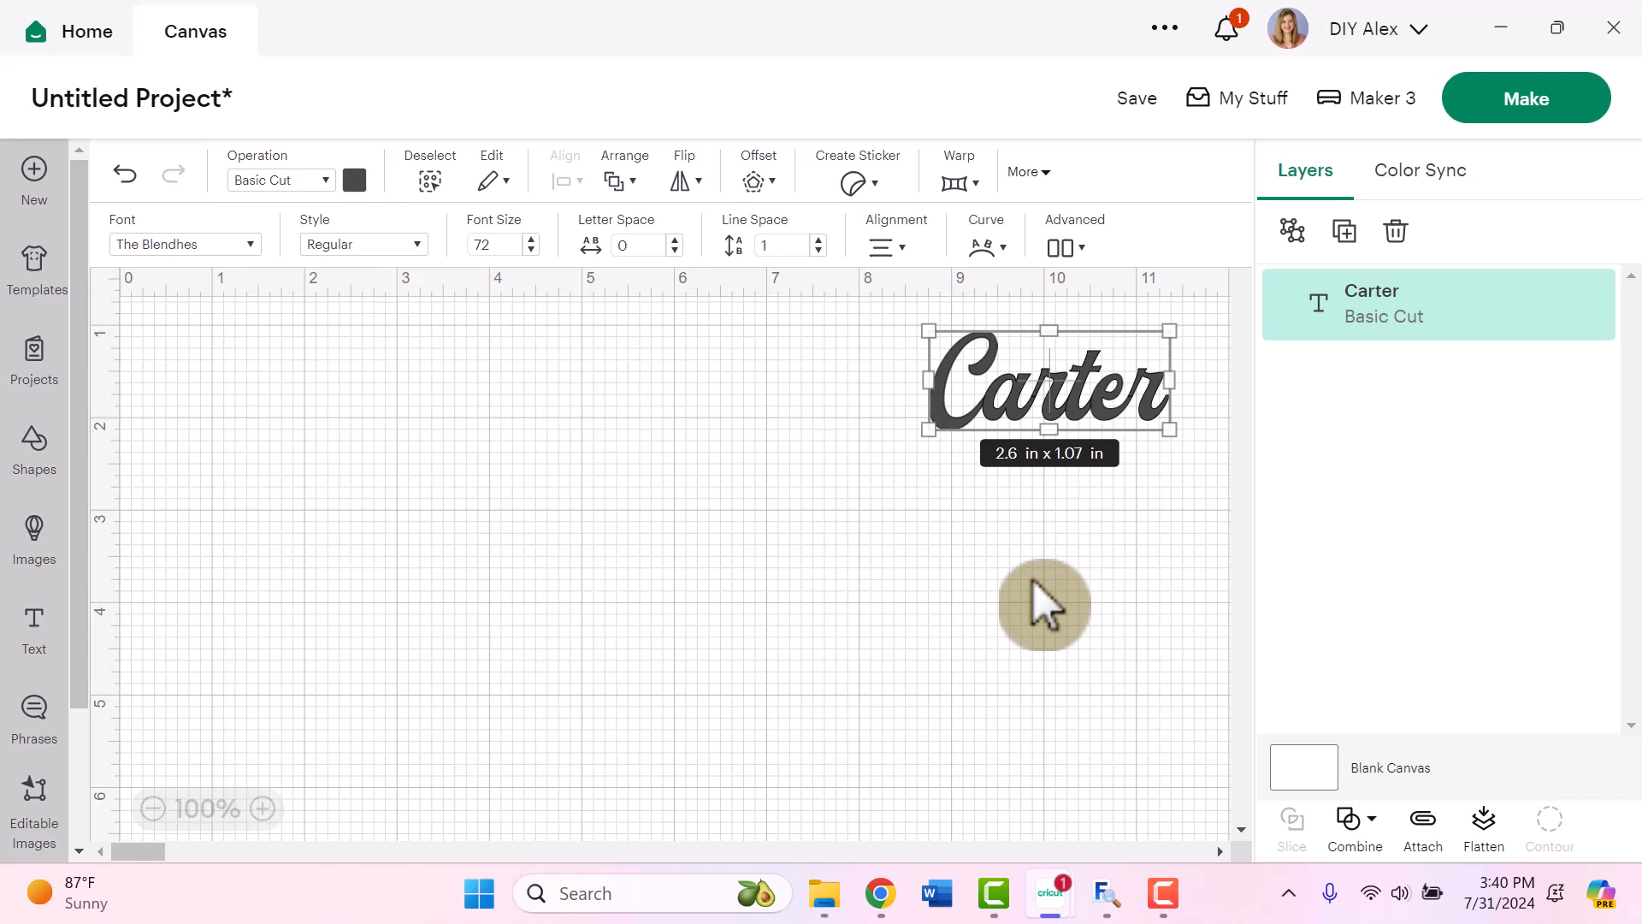
mouse_move(1115, 790)
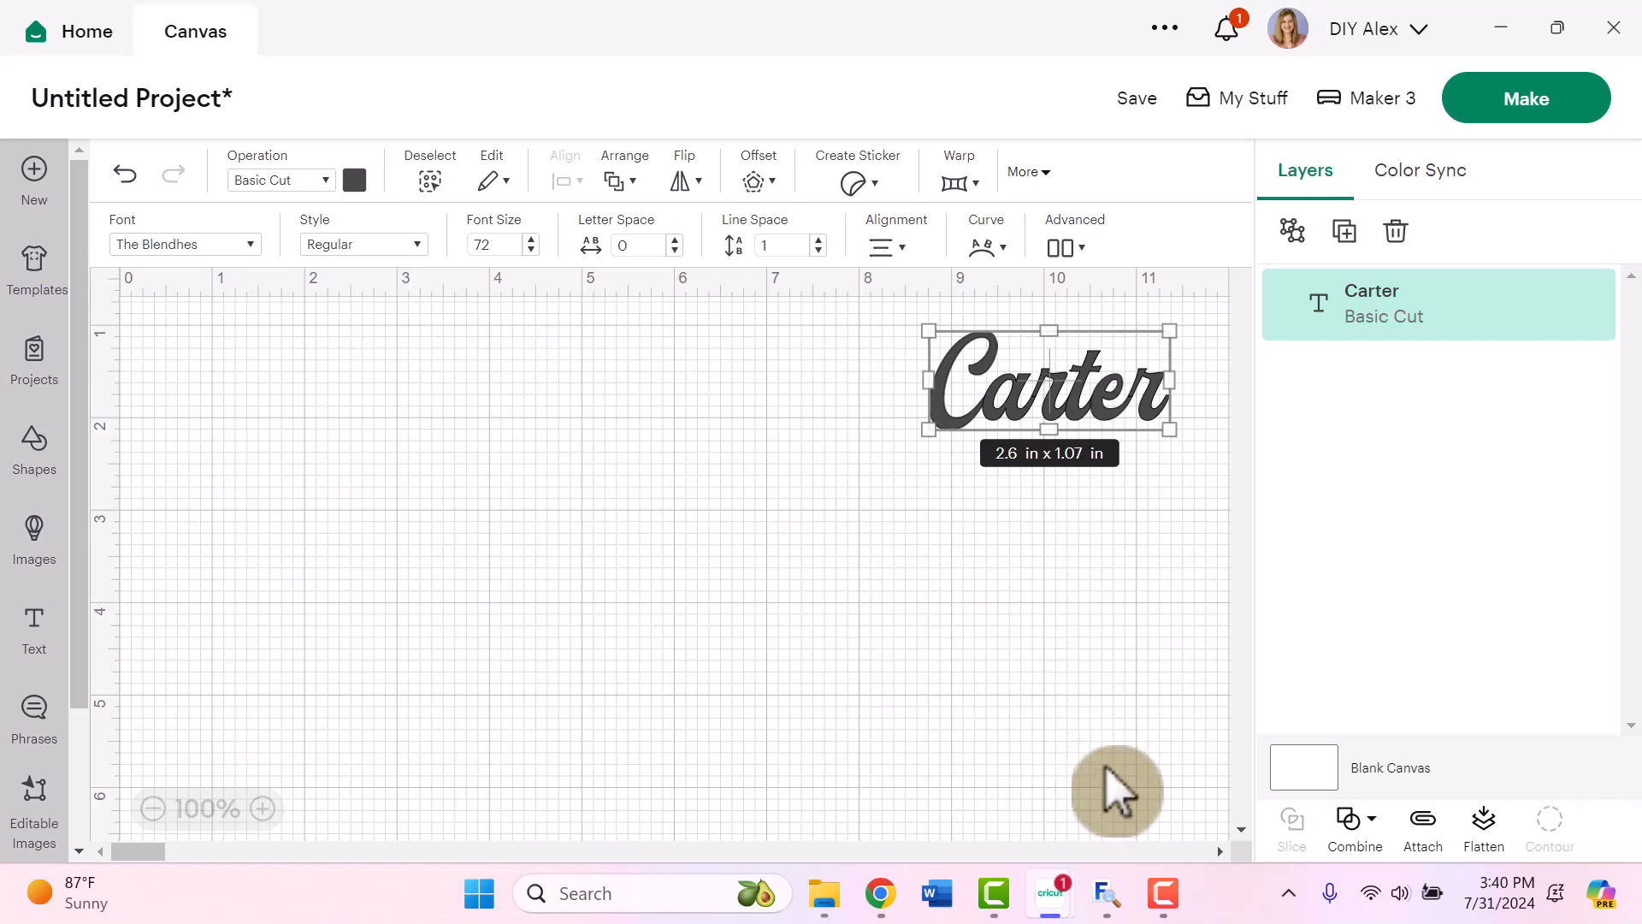
Step: Switch to the MainType font manager, which shows its free edition notice
click(1105, 892)
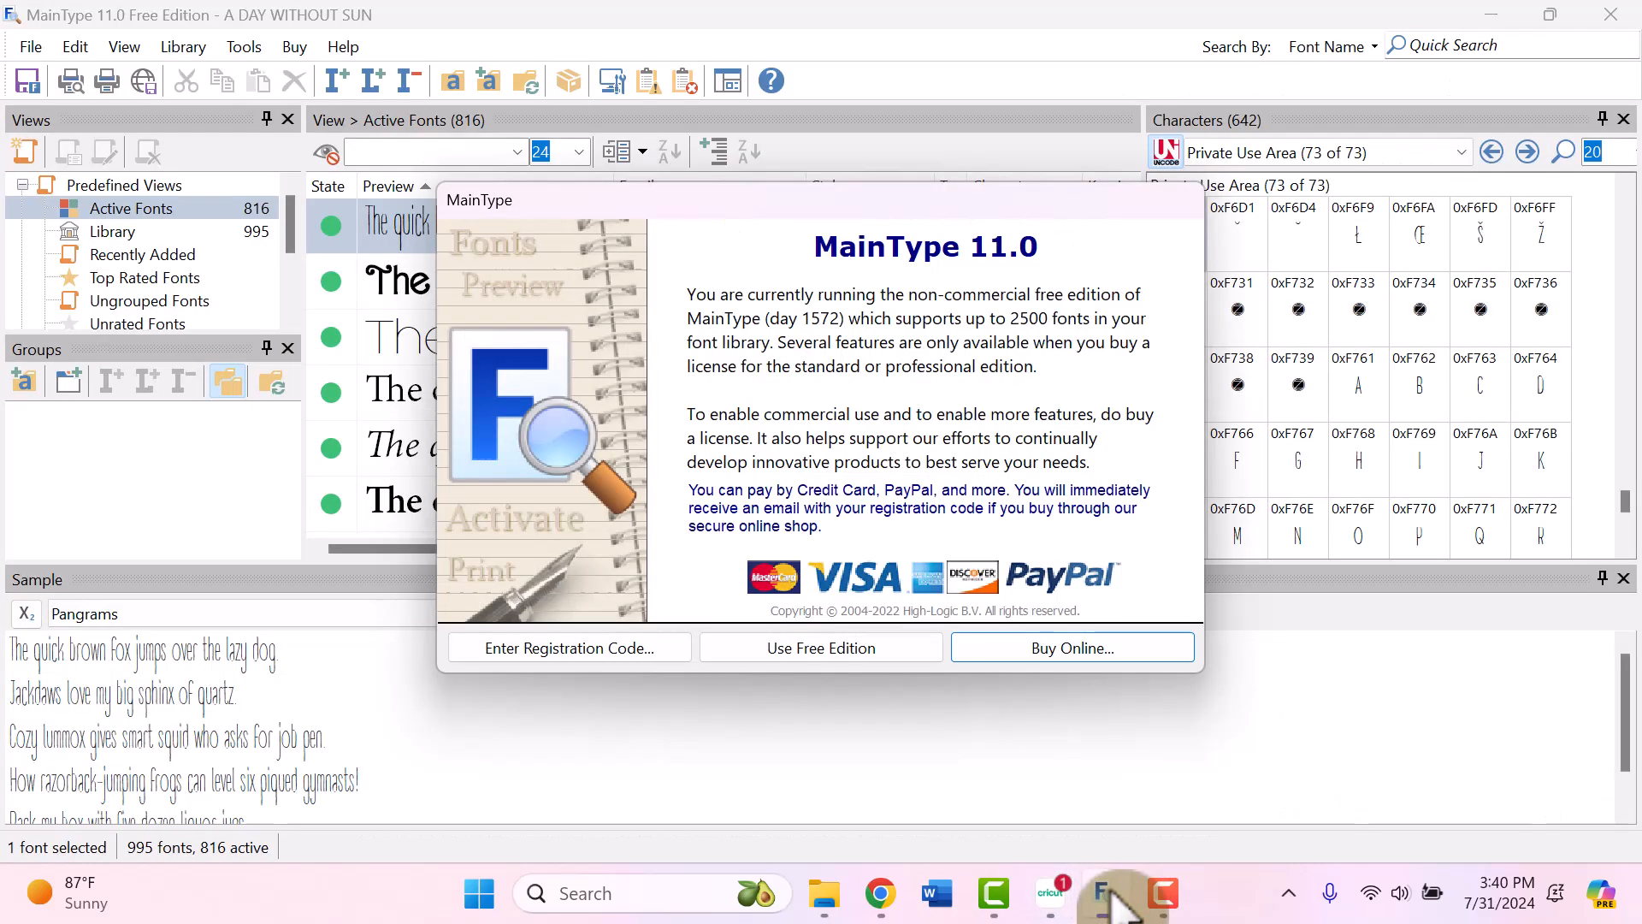
mouse_move(1125, 886)
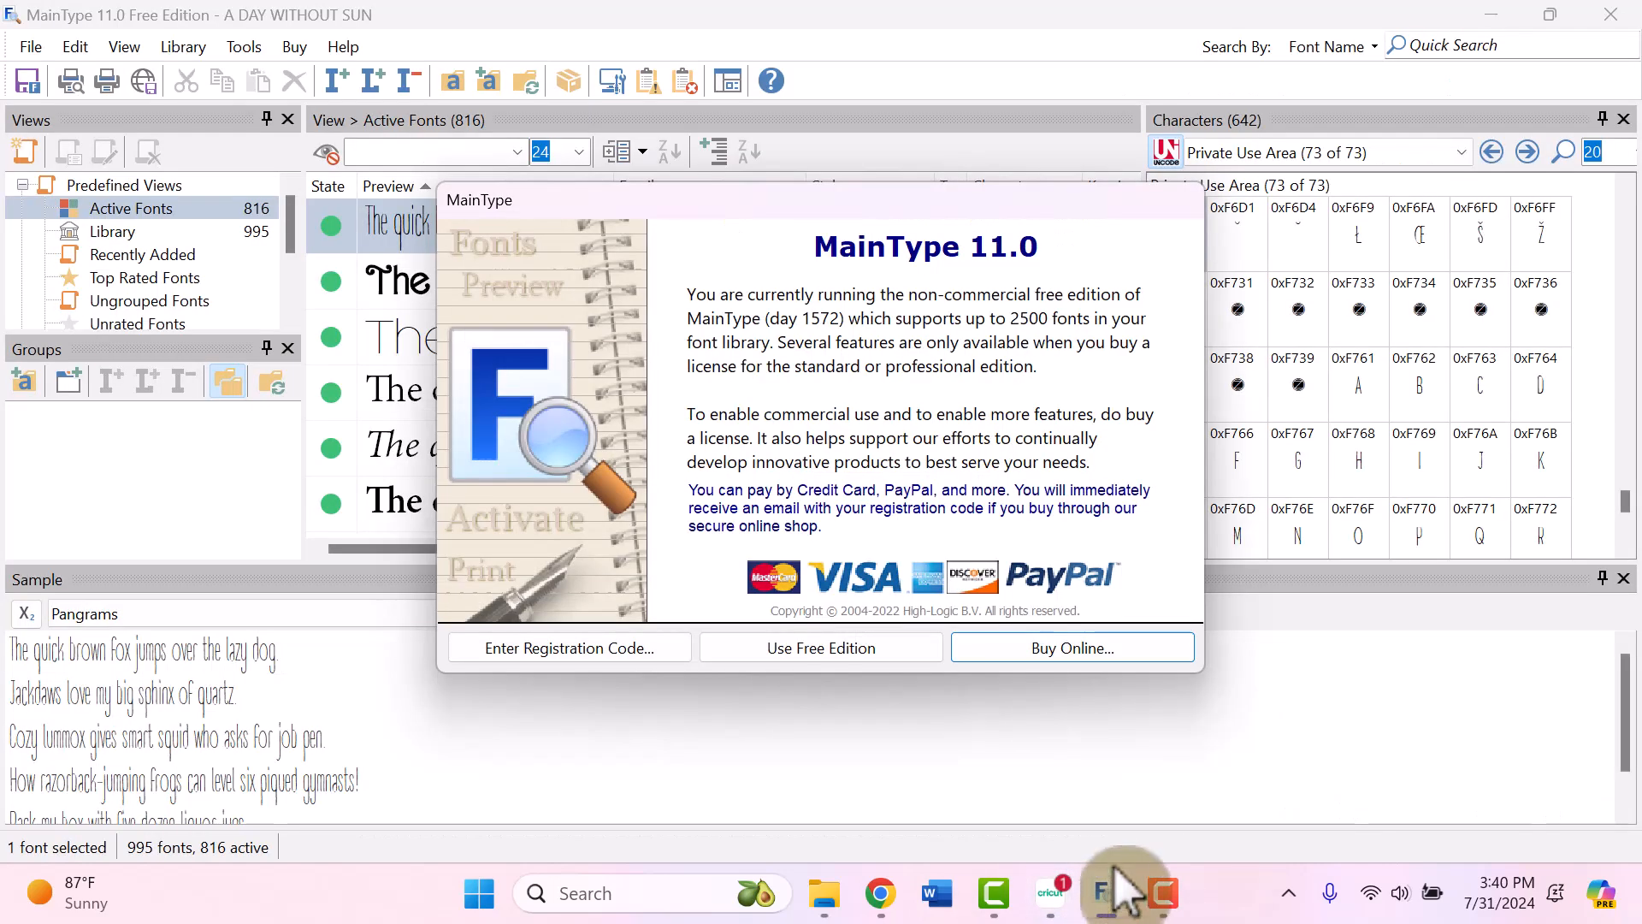
mouse_move(1120, 832)
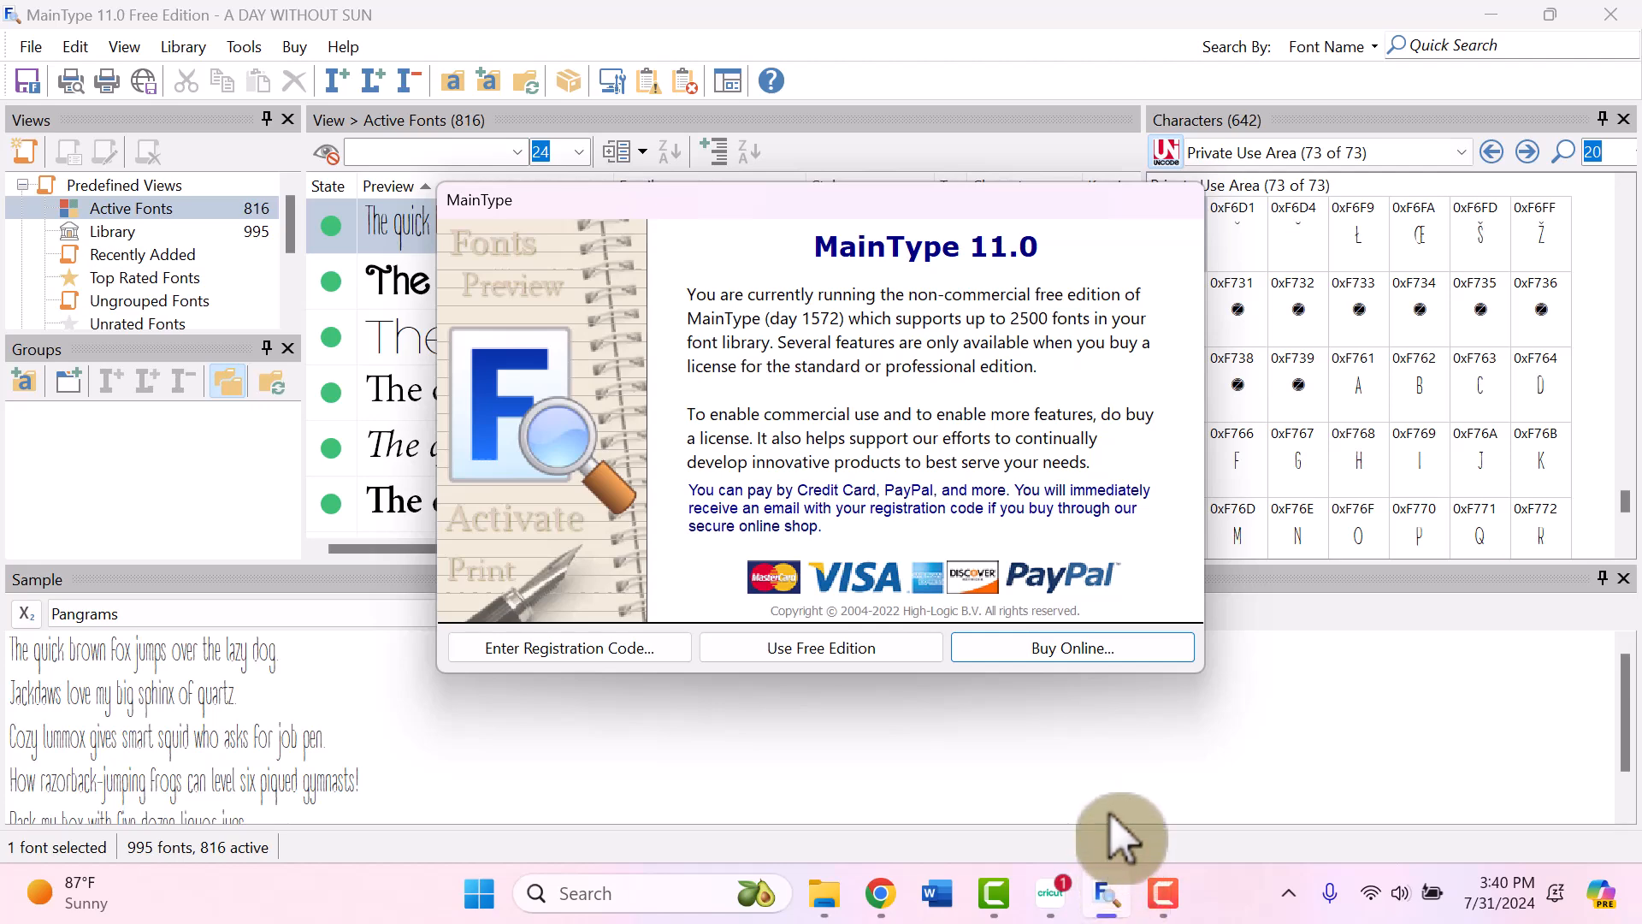
mouse_move(990, 335)
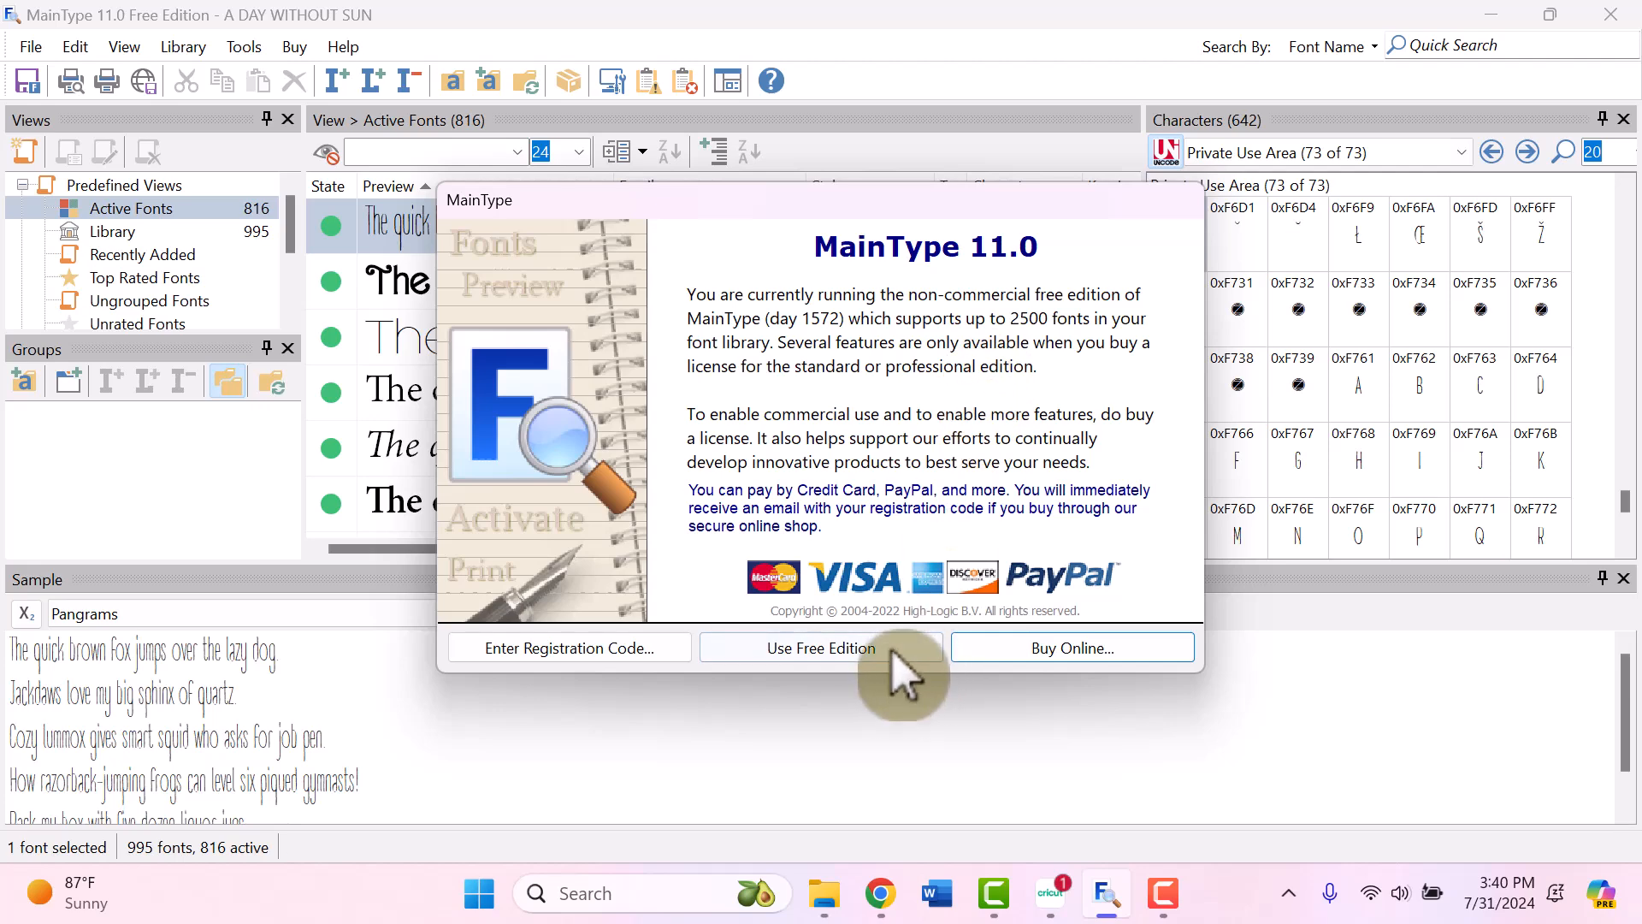
Step: Continue with the free edition so the Active Fonts list is showing
click(821, 648)
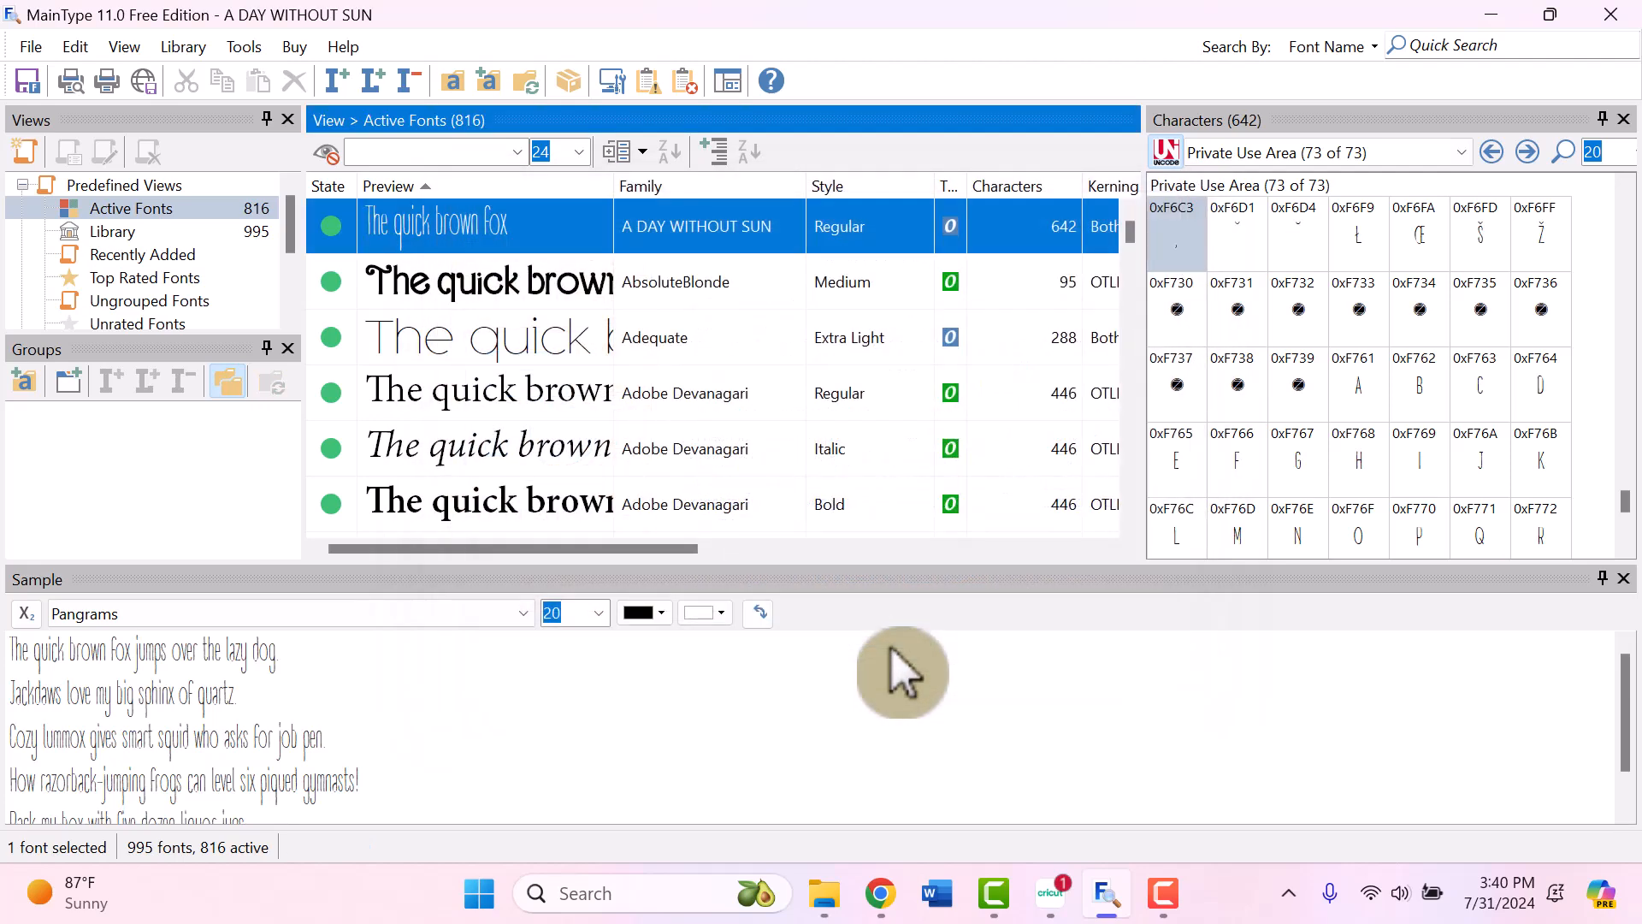
mouse_move(584, 555)
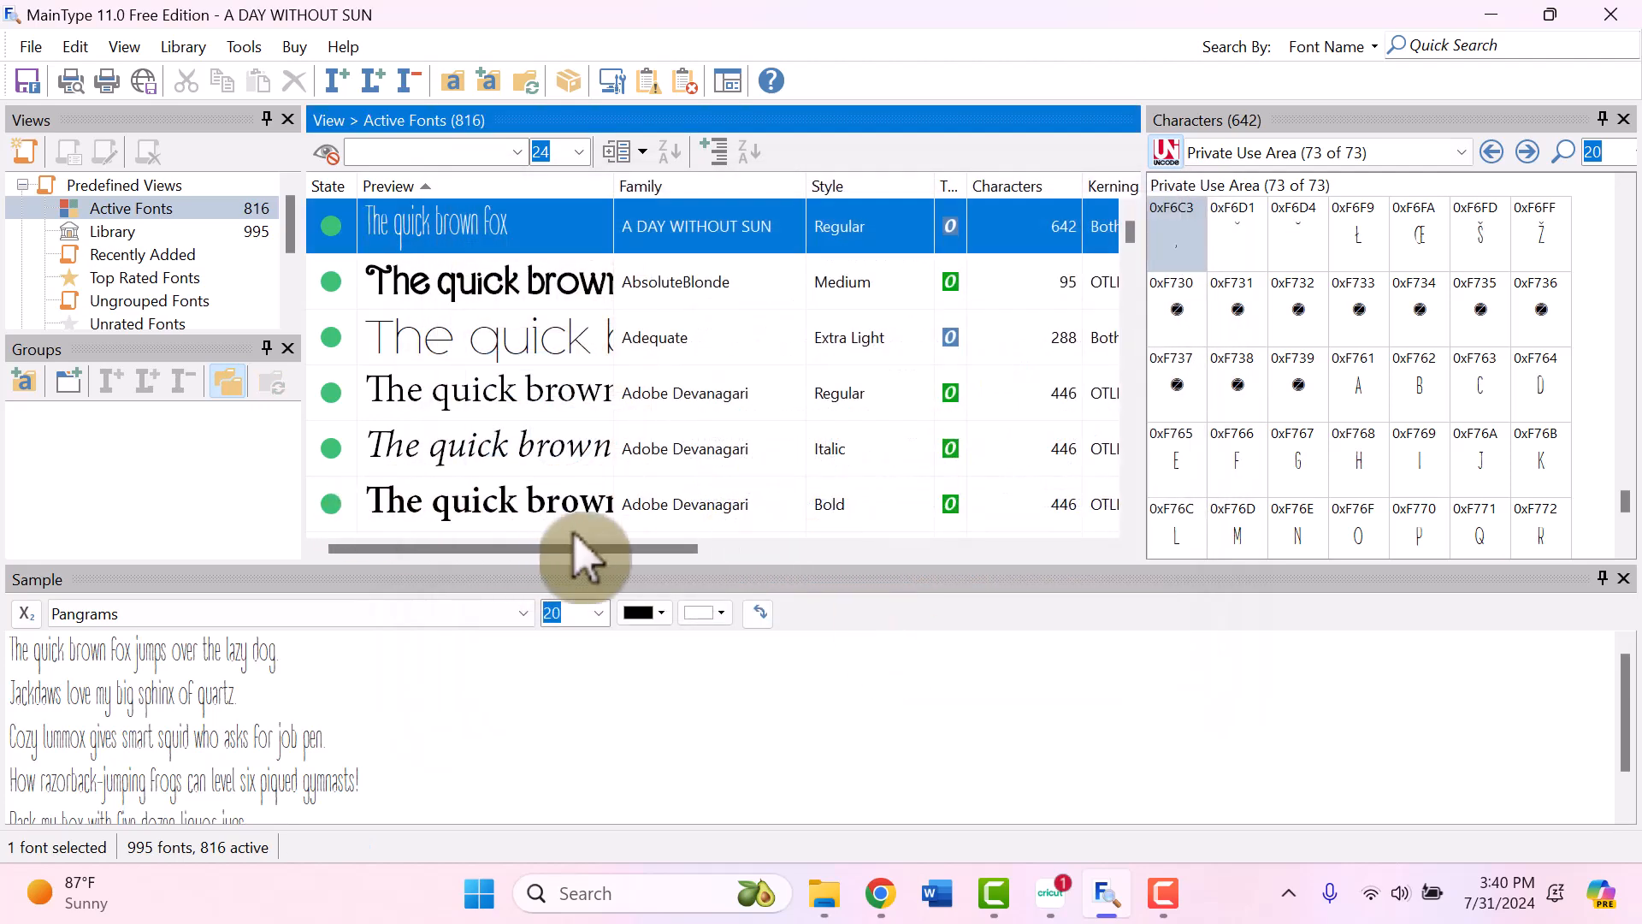
mouse_move(650, 508)
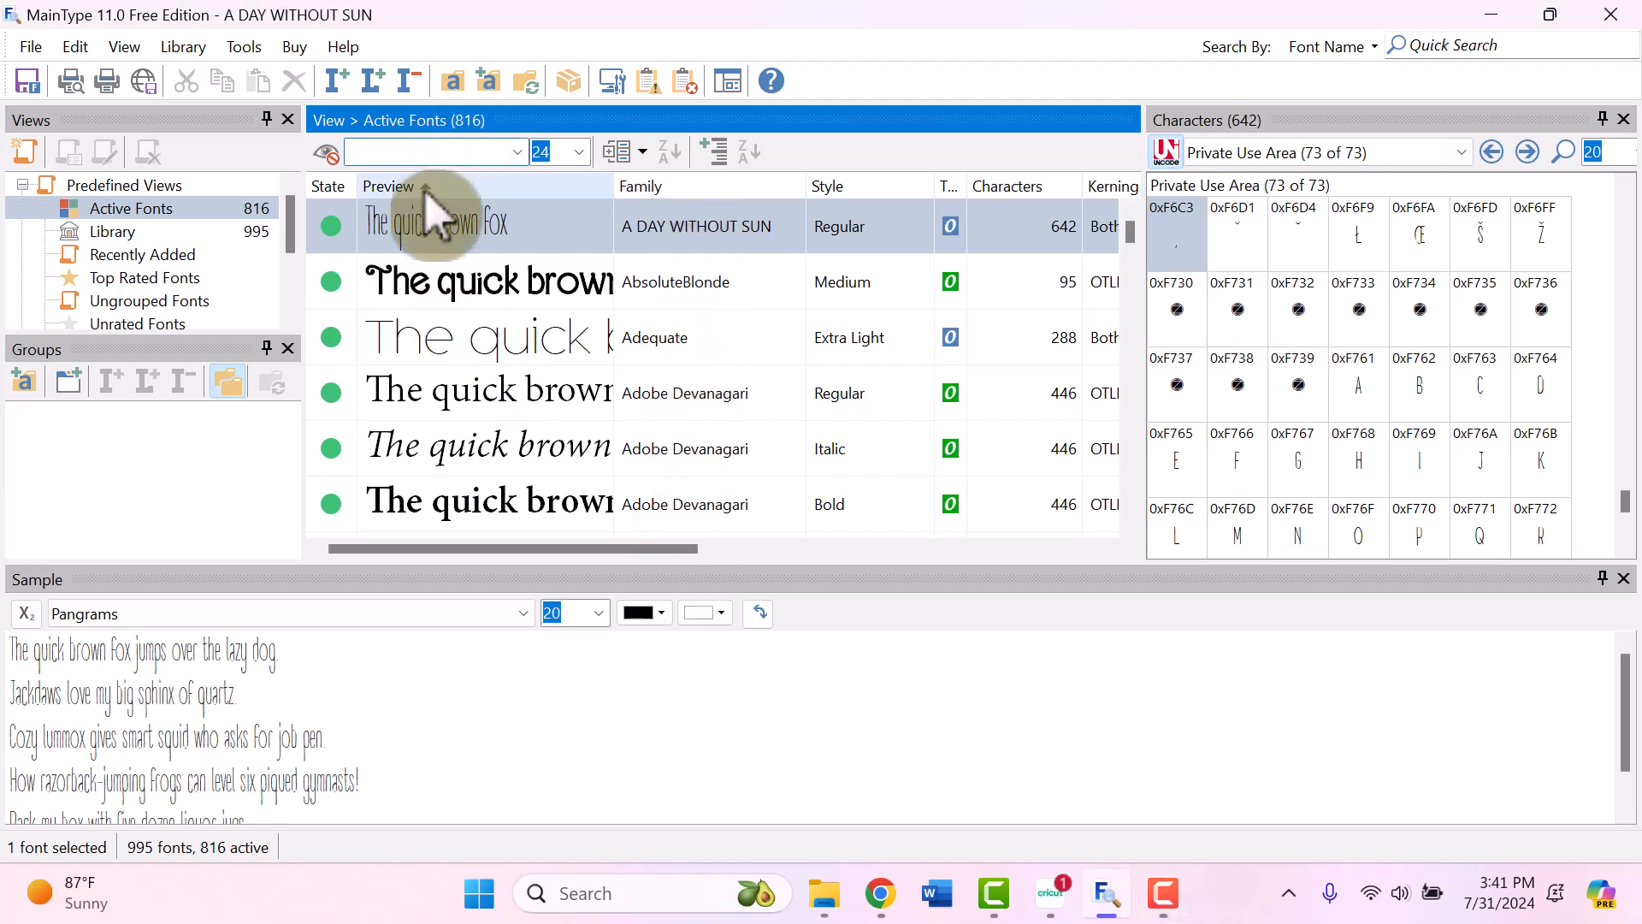
click(388, 186)
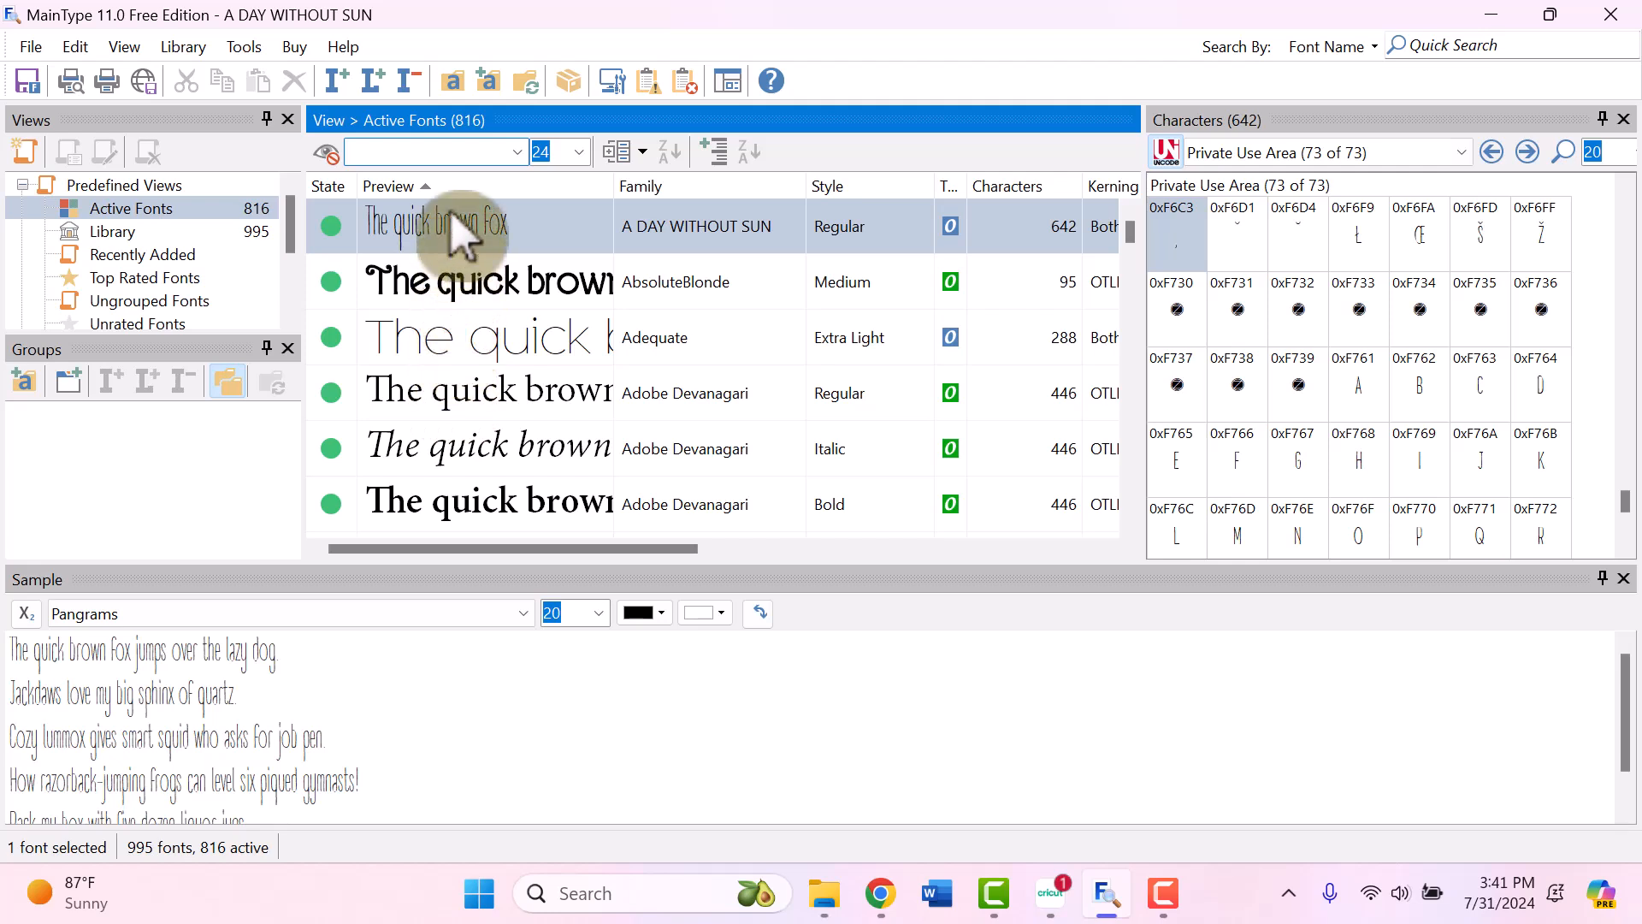
mouse_move(439, 513)
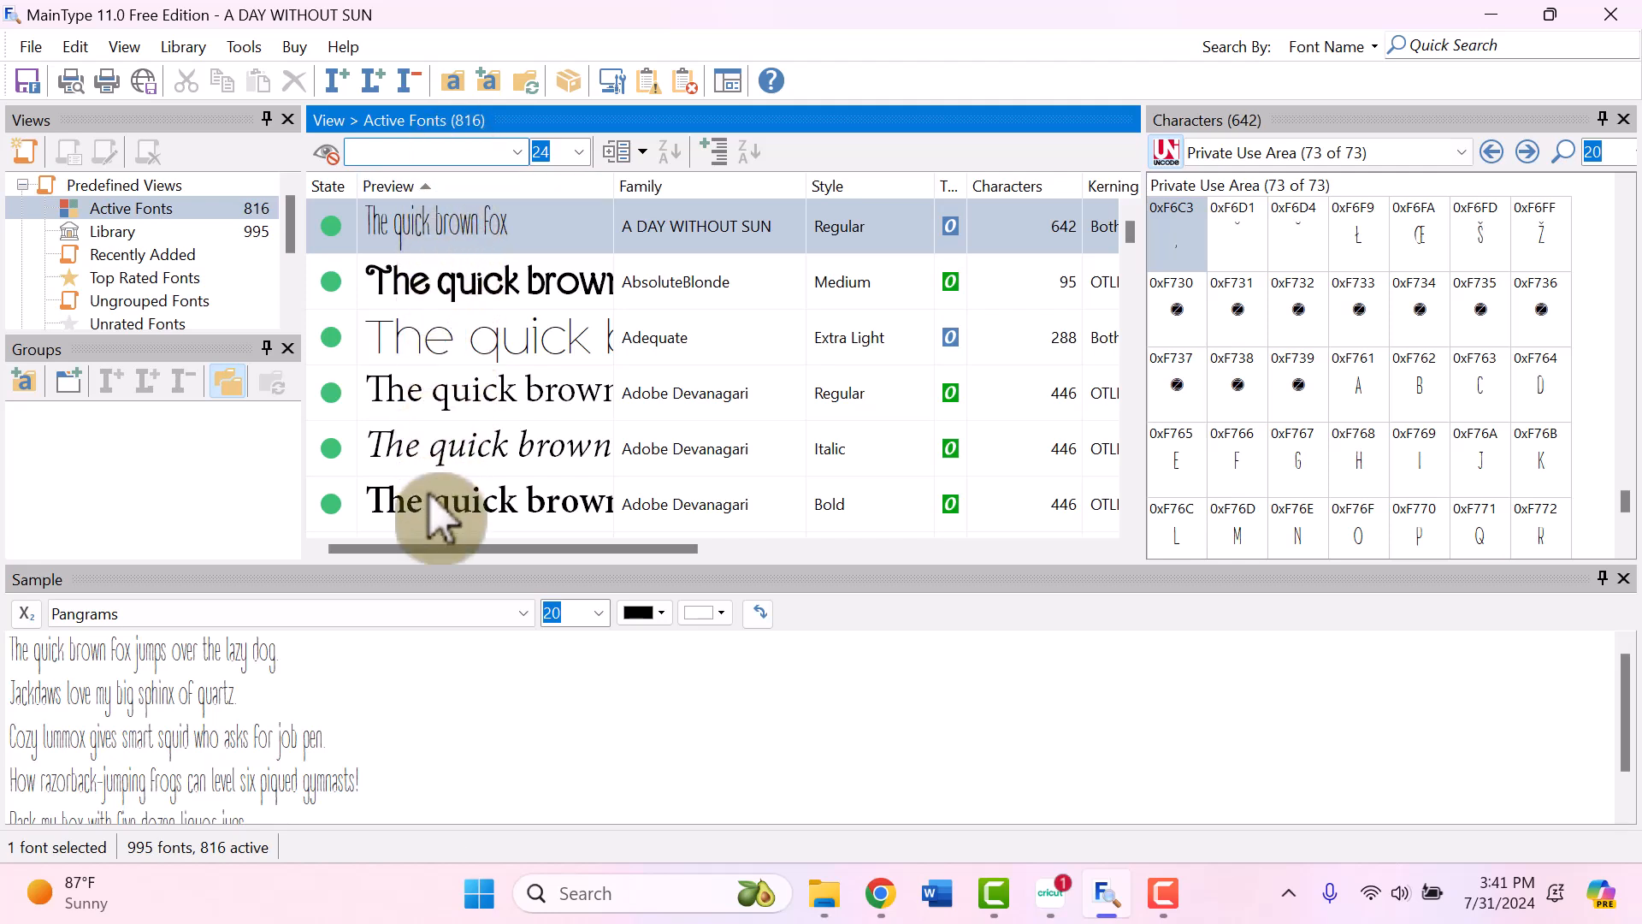
mouse_move(325, 409)
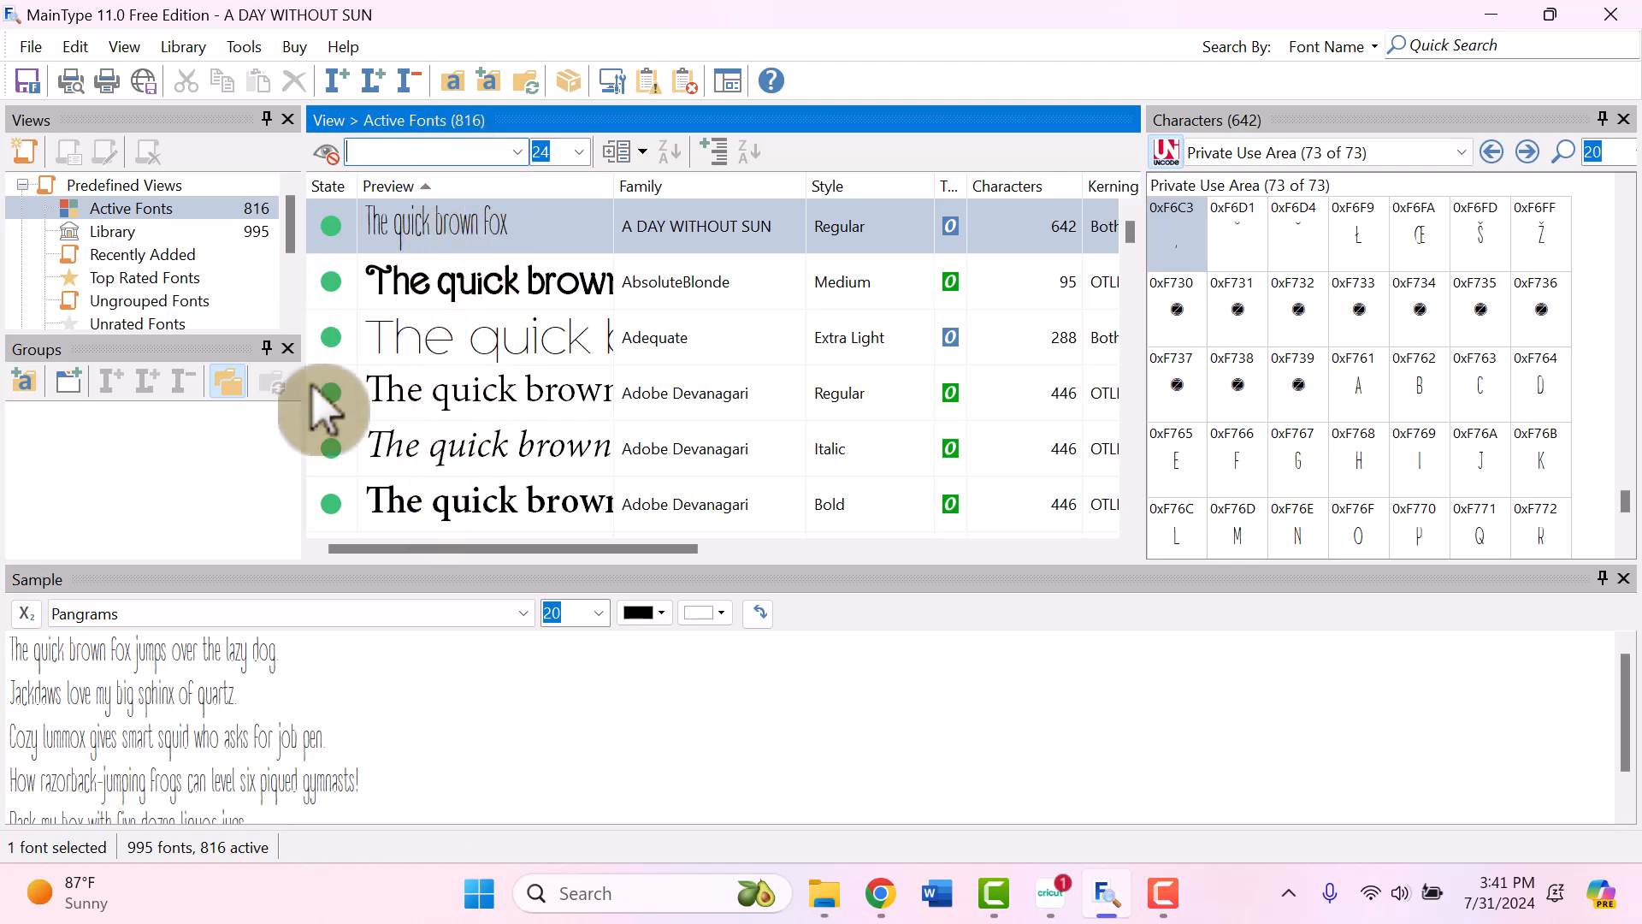
mouse_move(476, 393)
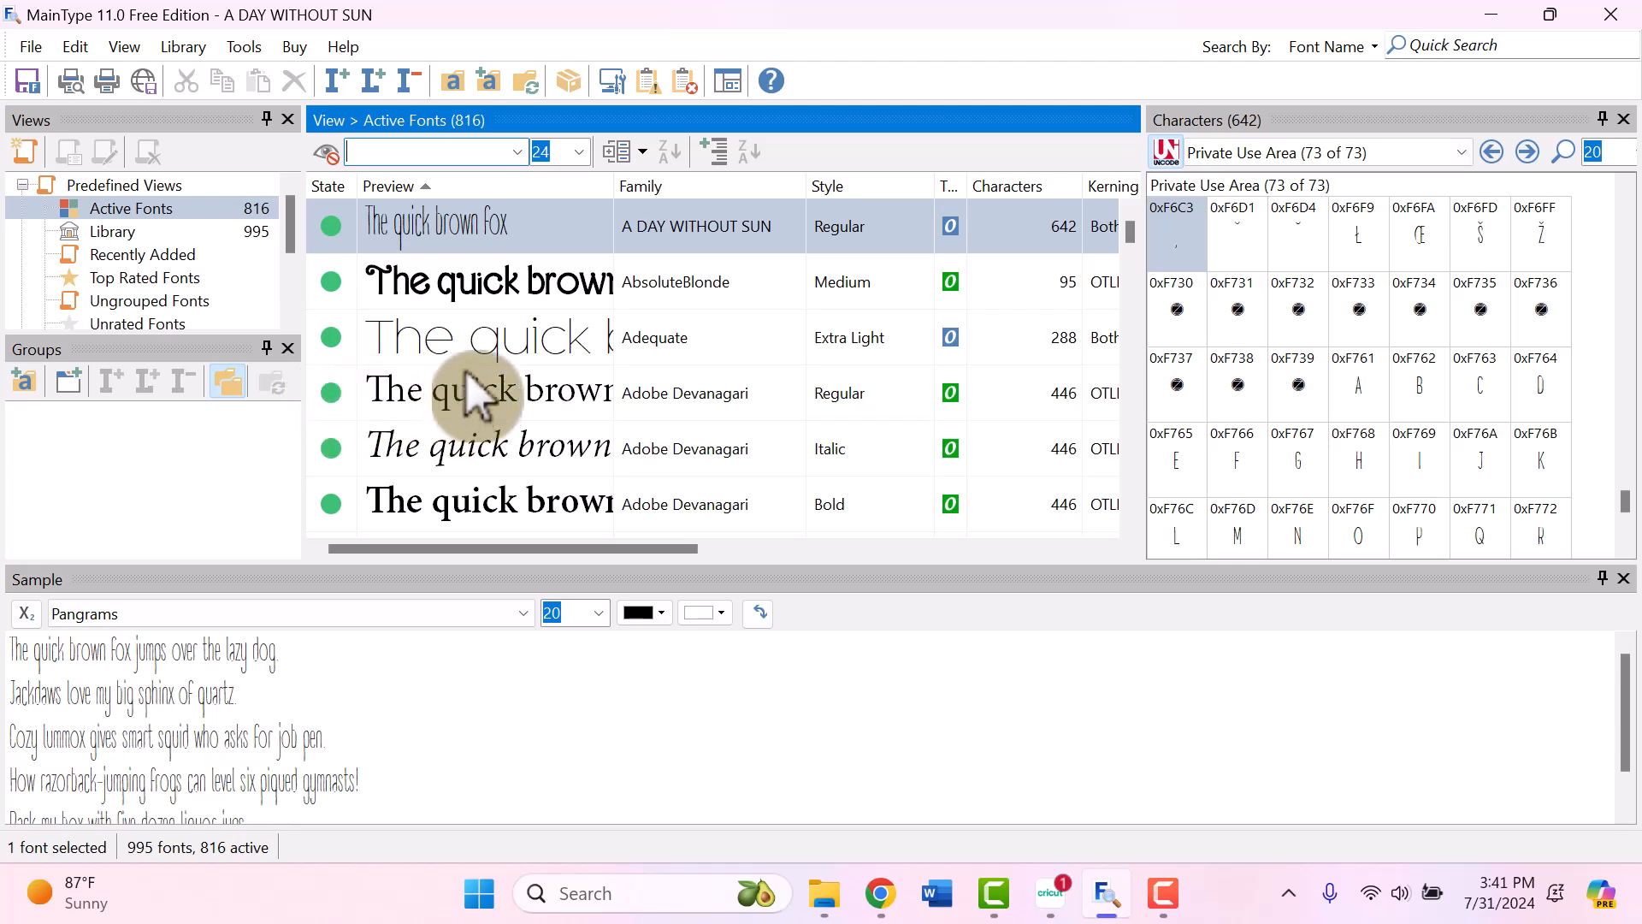
mouse_move(1325, 46)
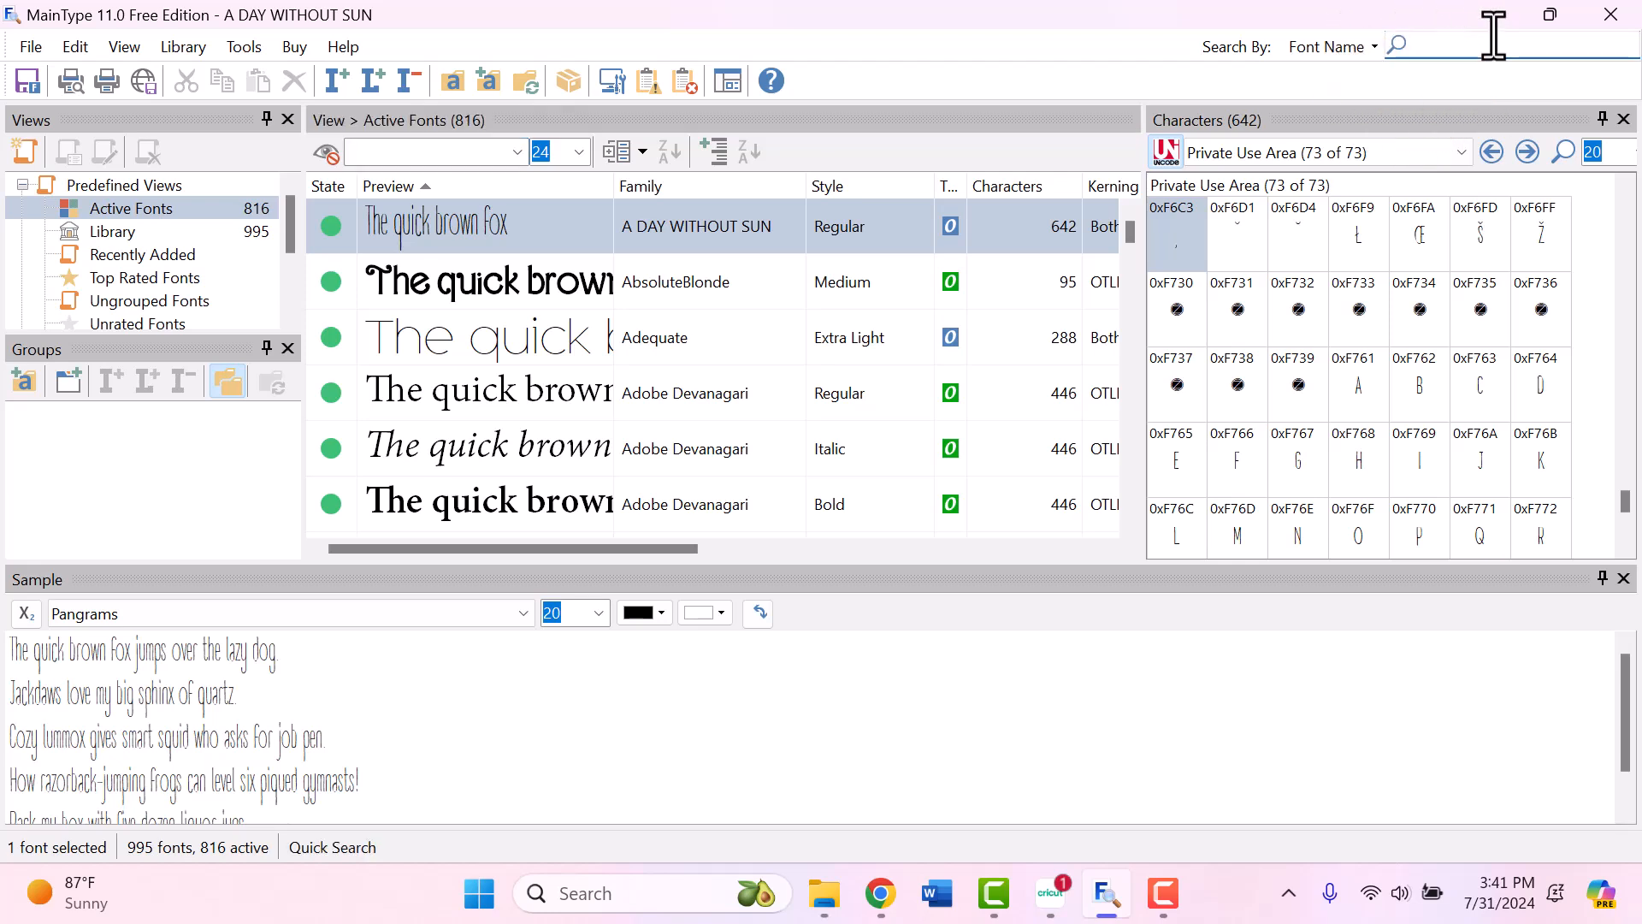
Step: Quick-search 'blendhes' and select The Blendhes font in the results
text(blendhes)
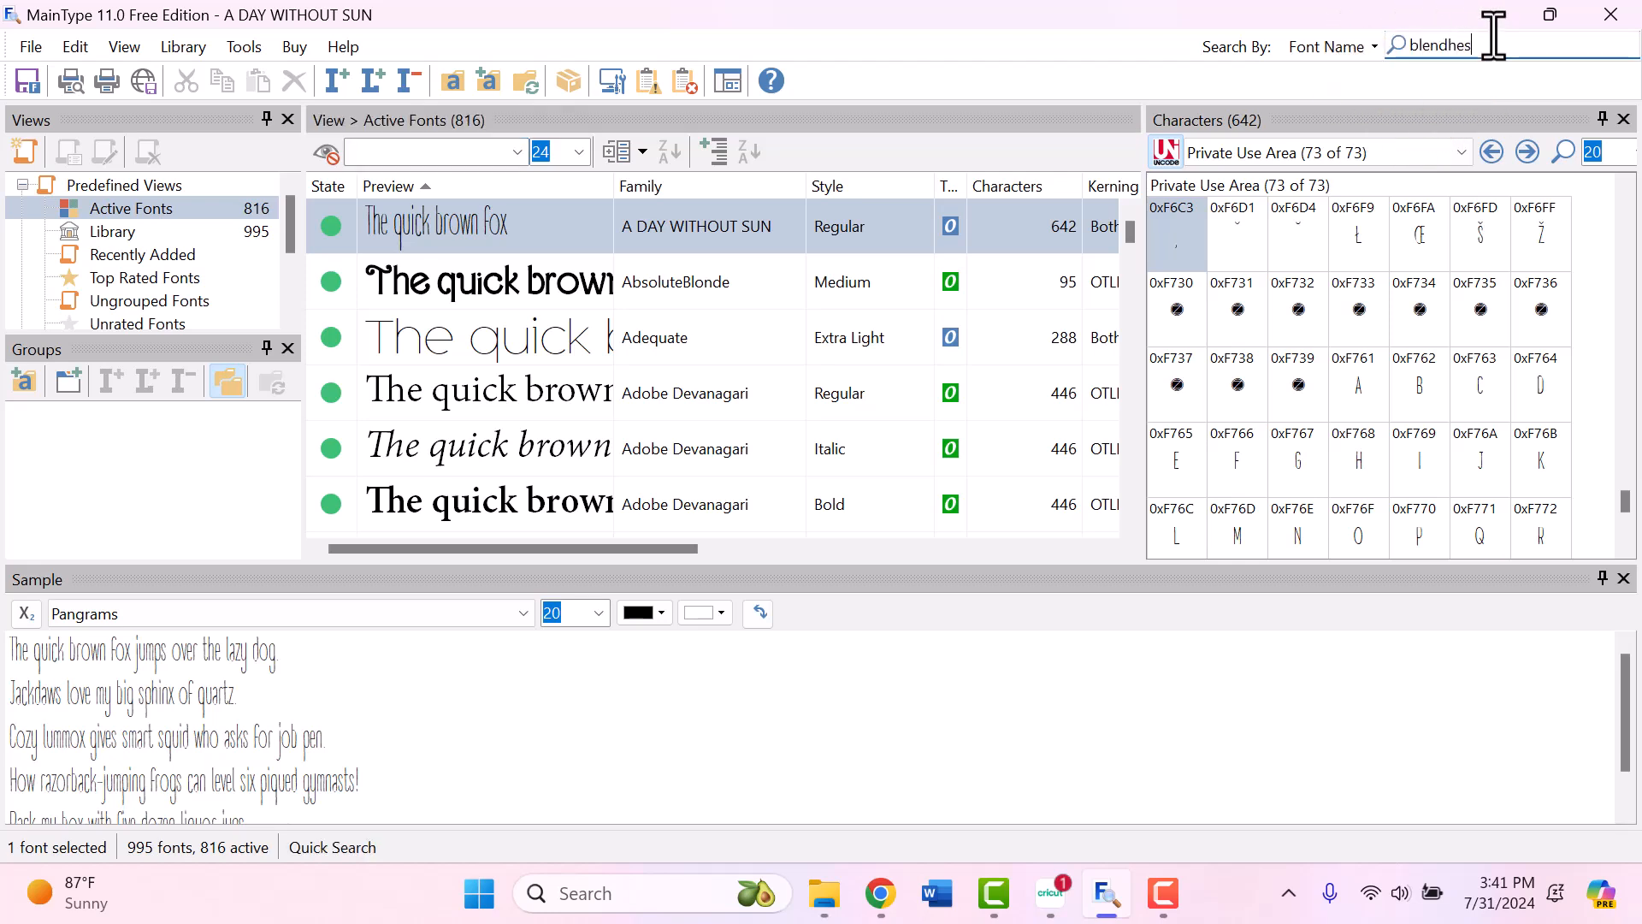
key(Return)
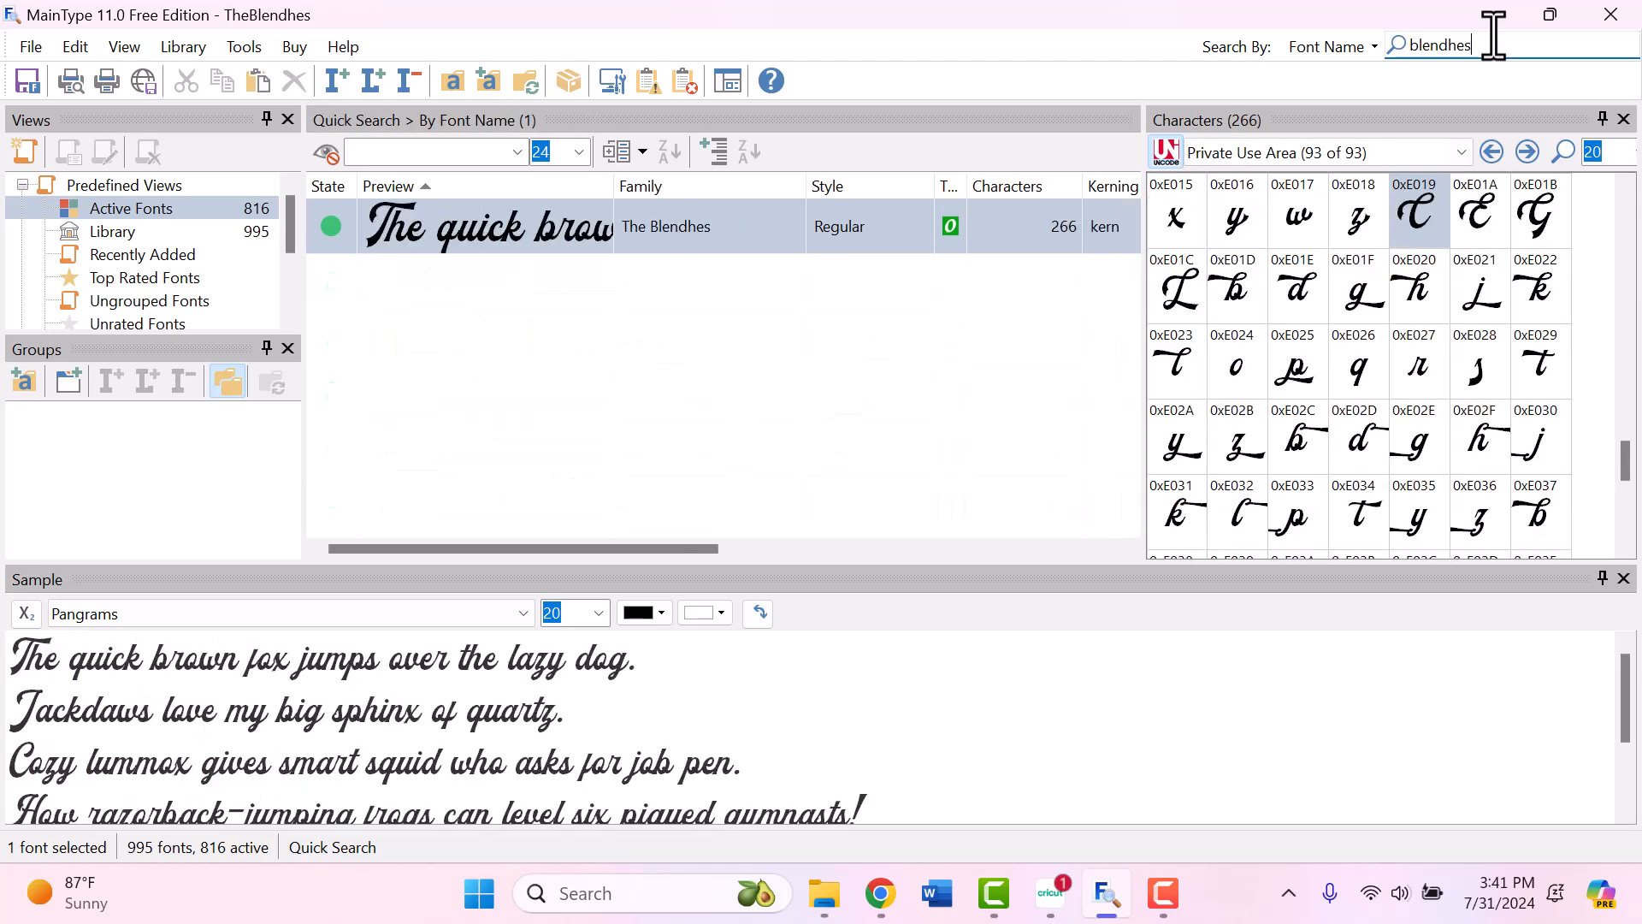
click(486, 226)
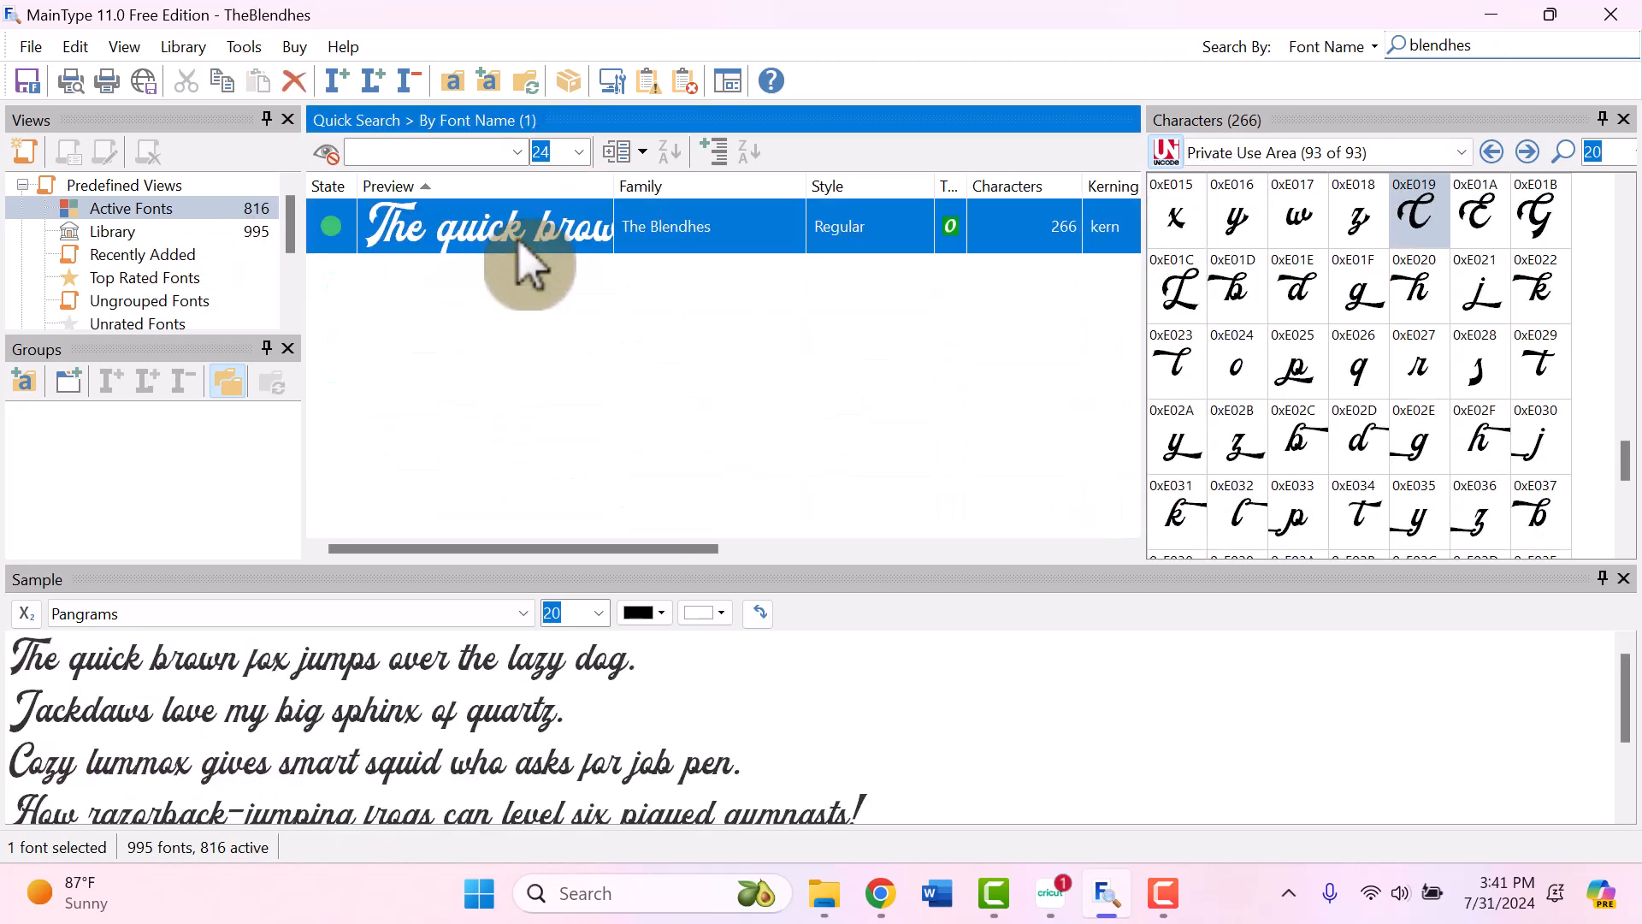
mouse_move(513, 277)
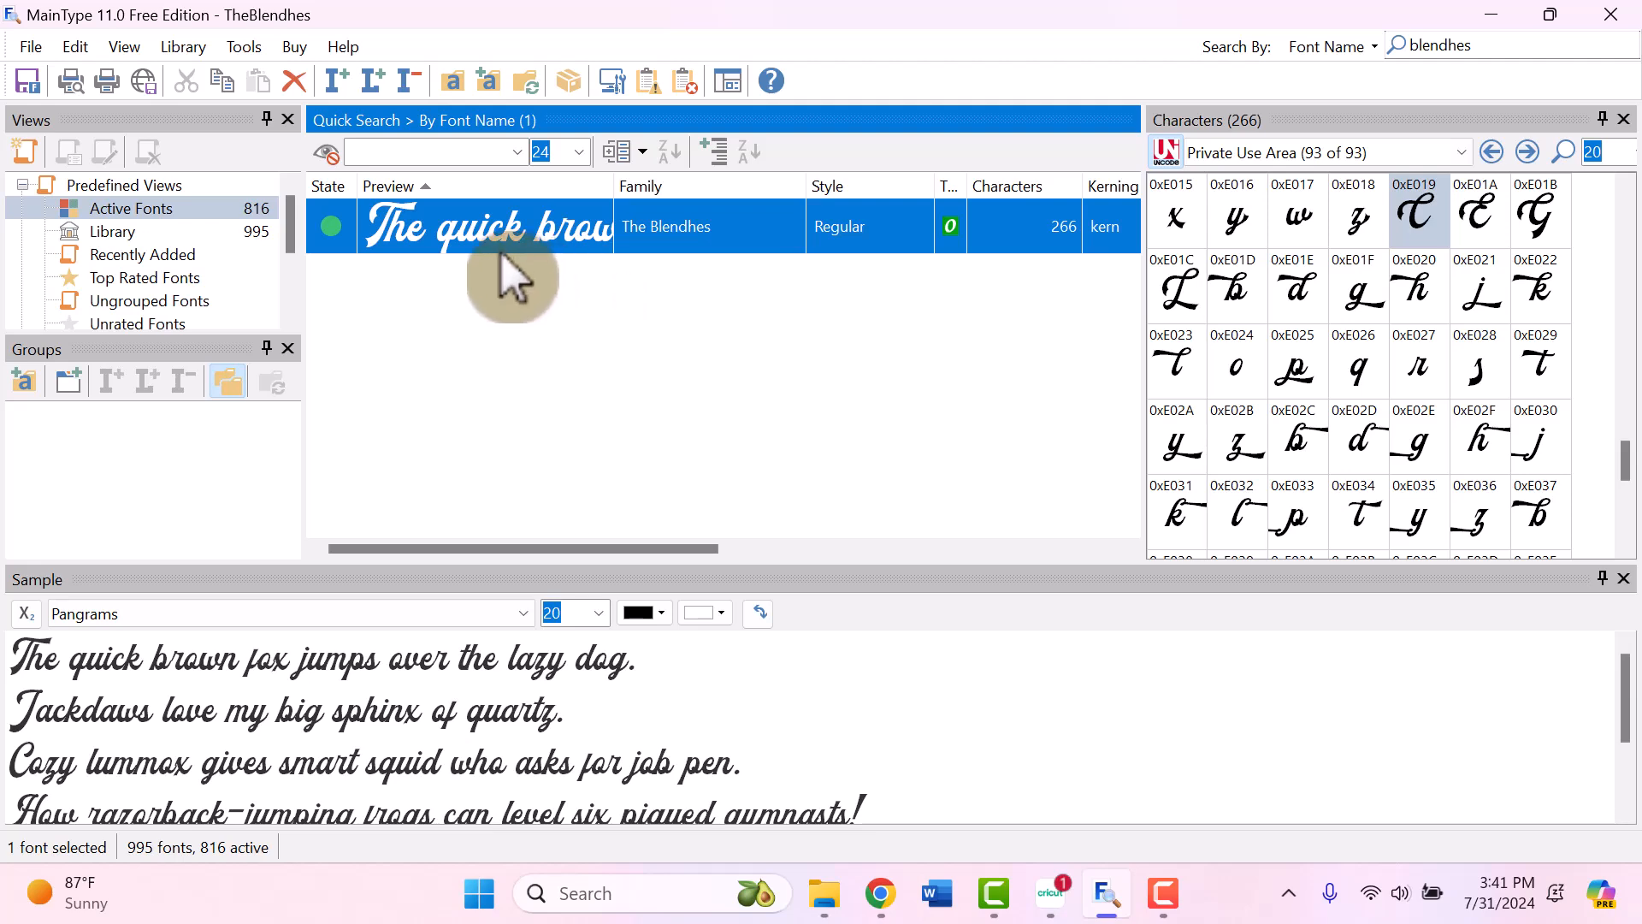
mouse_move(1525, 346)
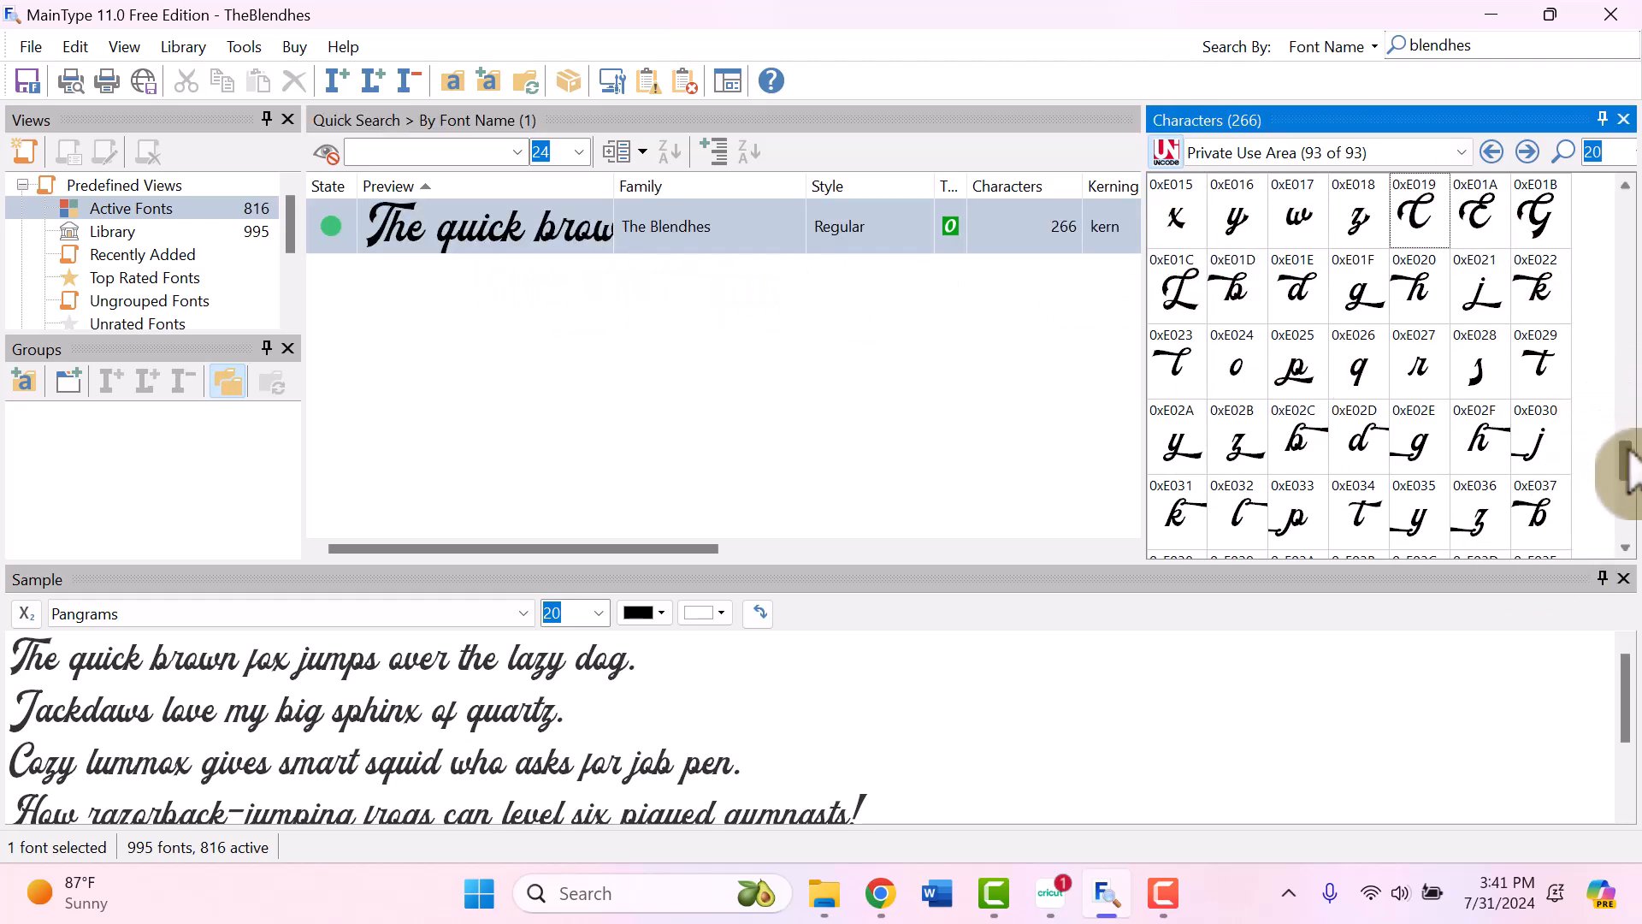
Step: Switch the Characters panel to the Private Use Area block of swash glyphs
scroll(down, 3)
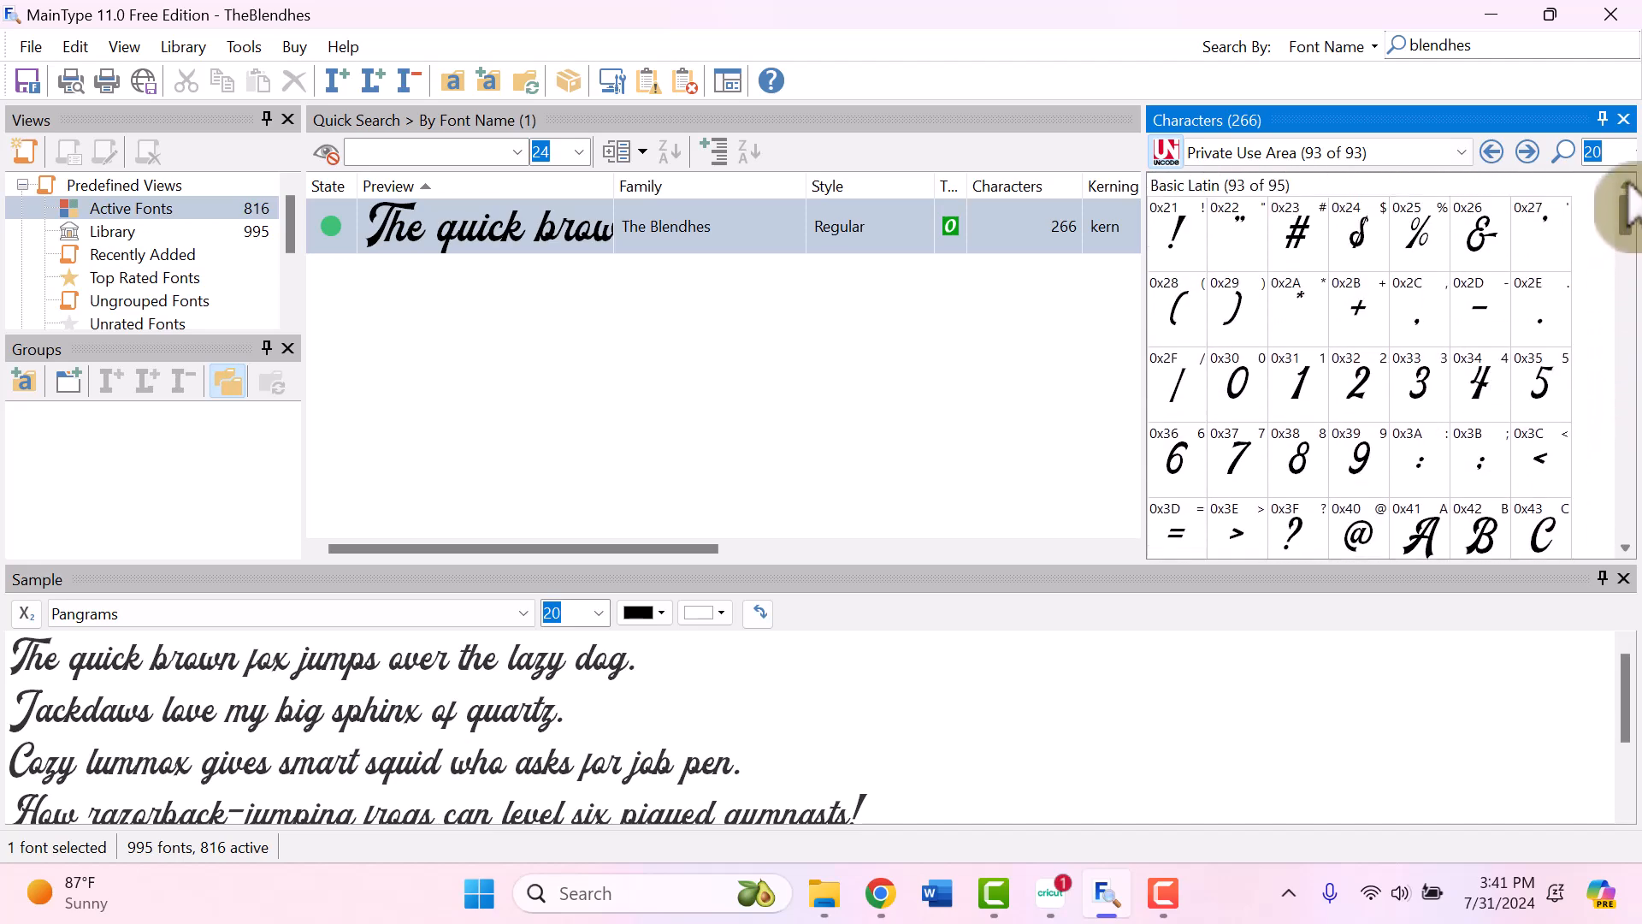
scroll(down, 3)
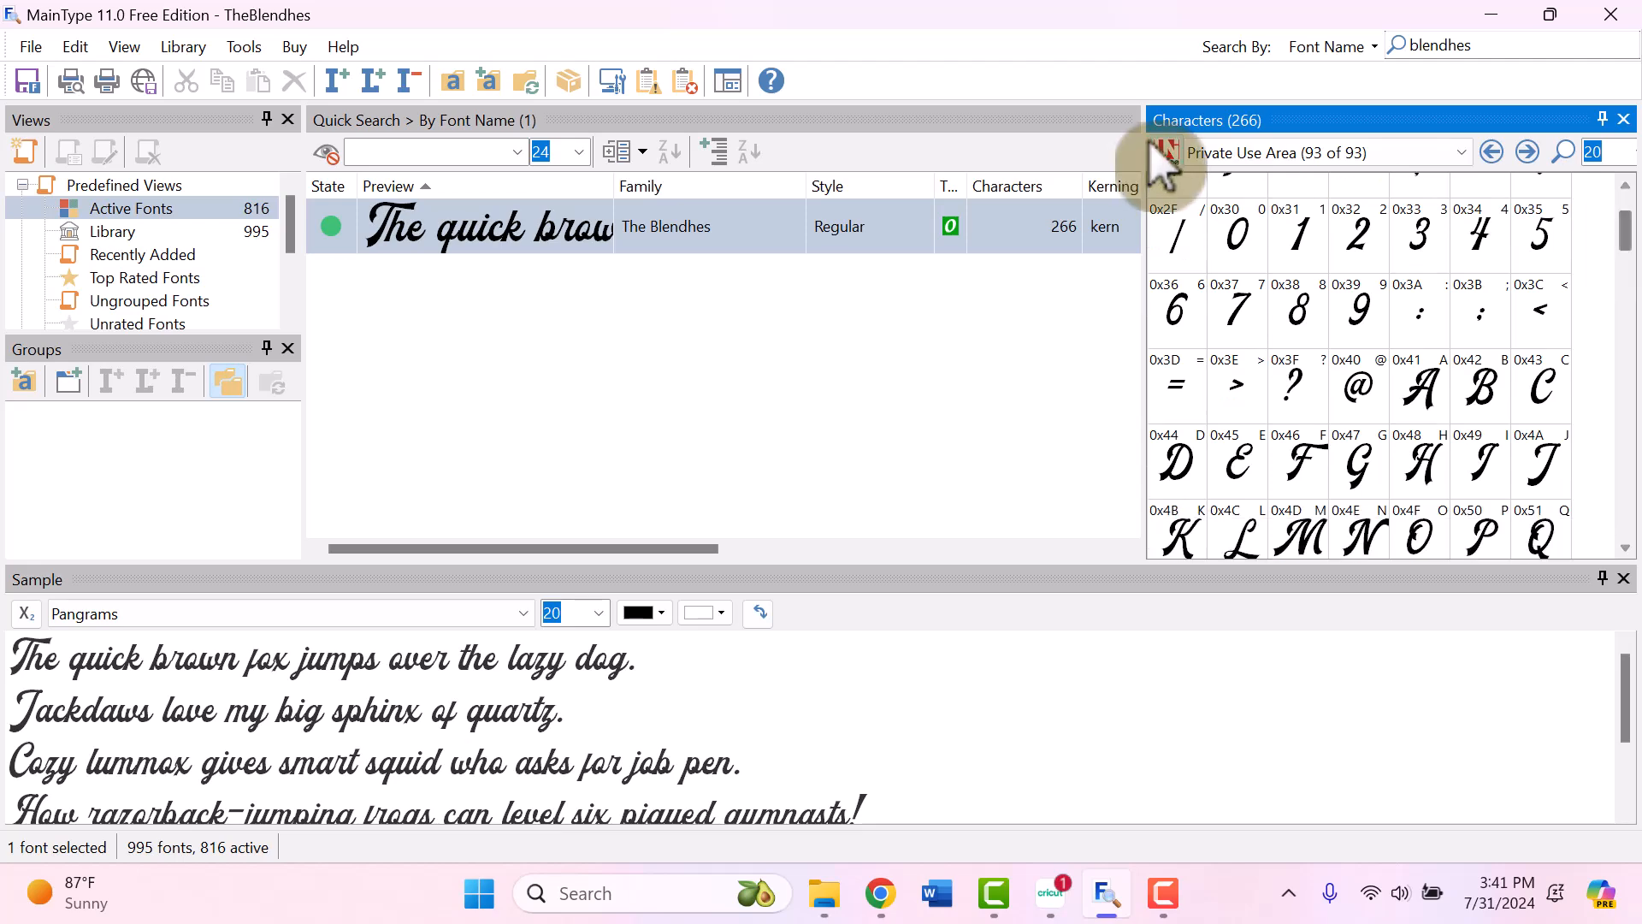
click(1459, 153)
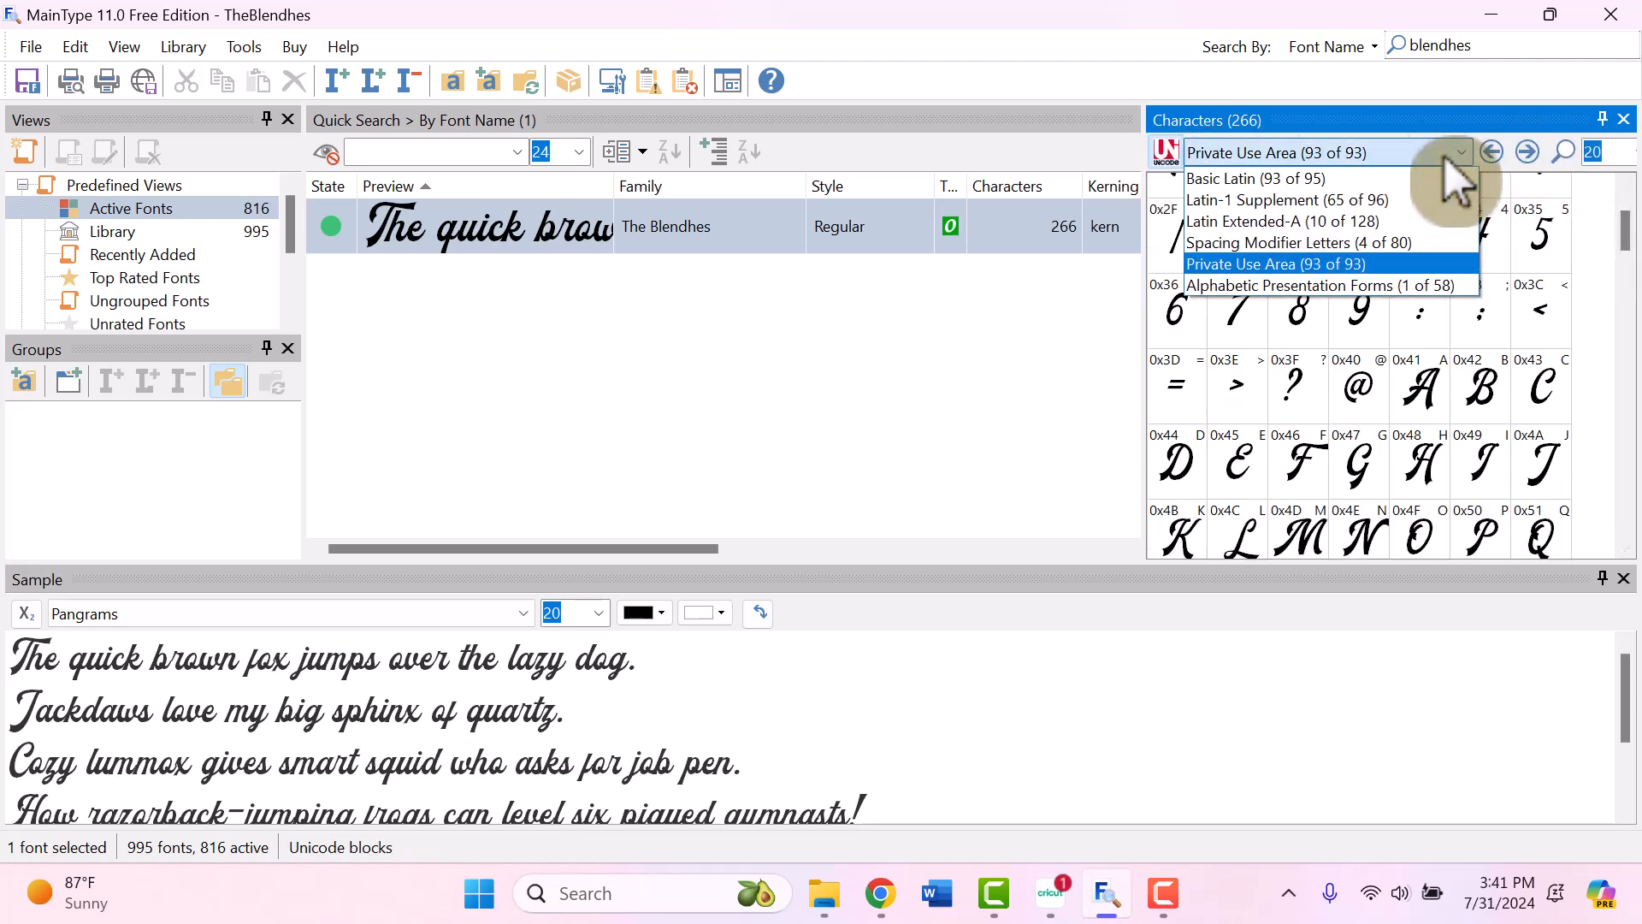
click(1275, 264)
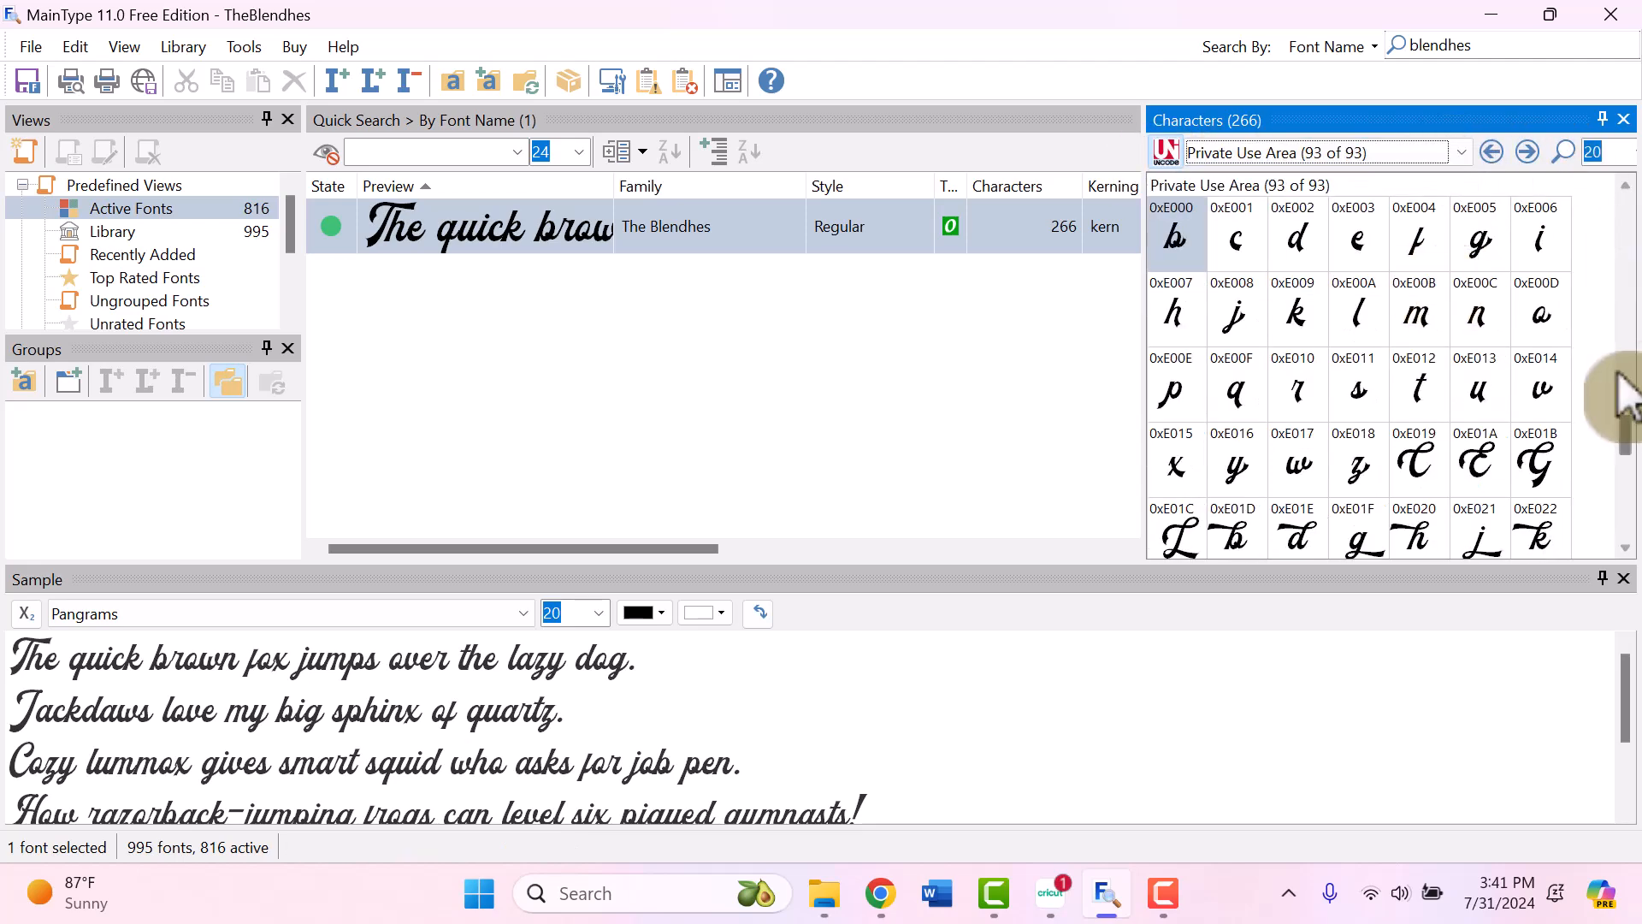
mouse_move(1226, 377)
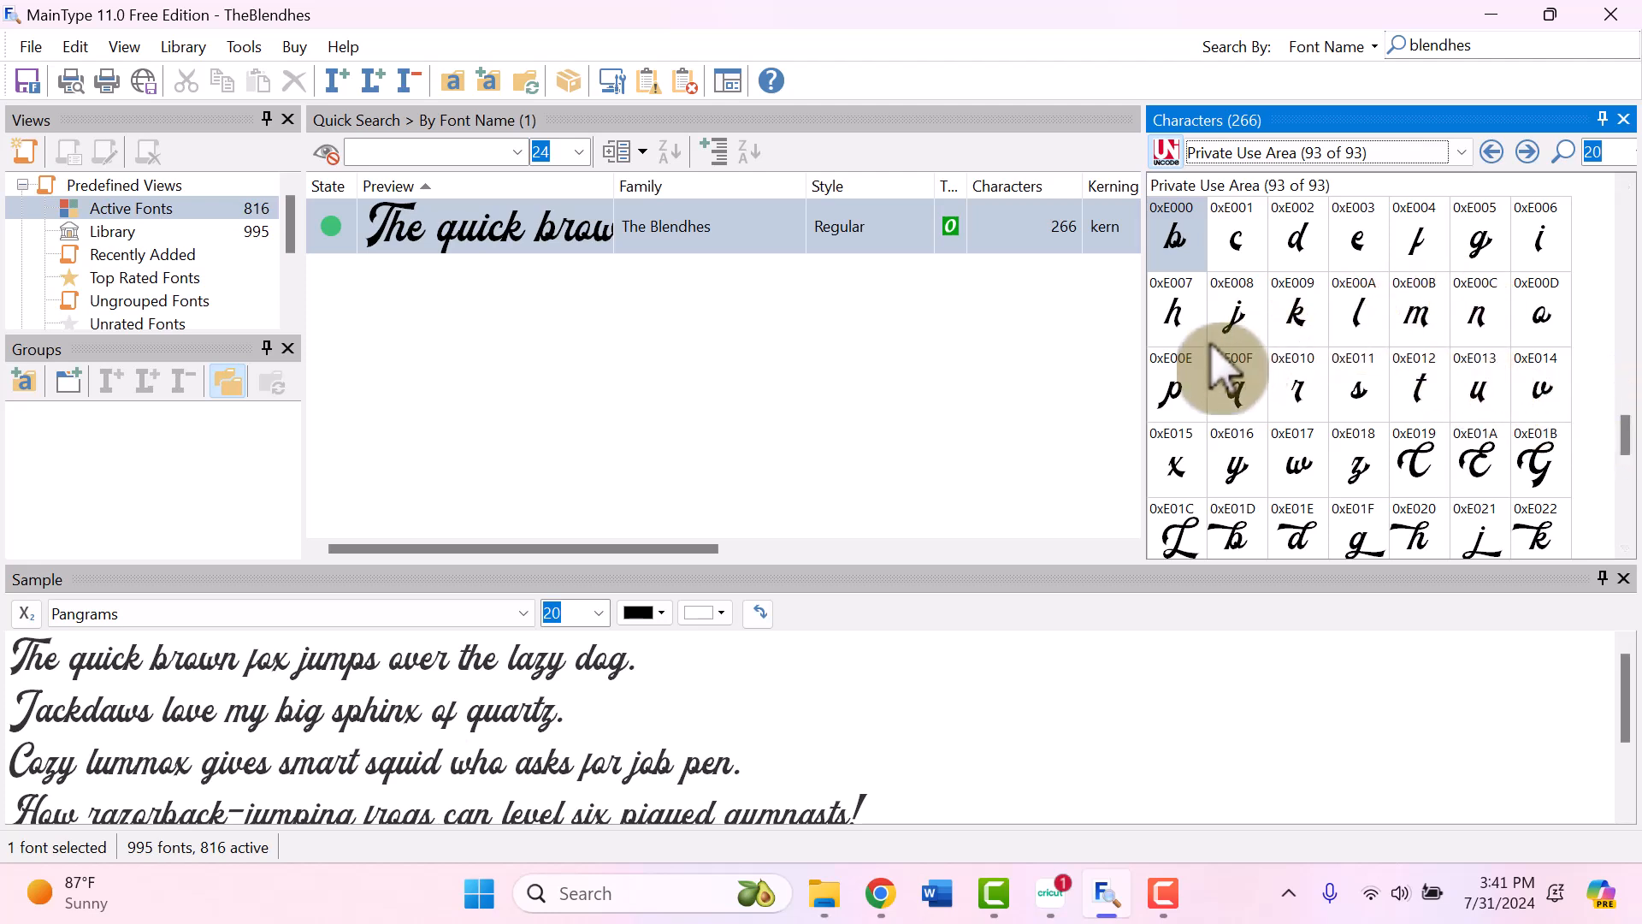
mouse_move(1288, 486)
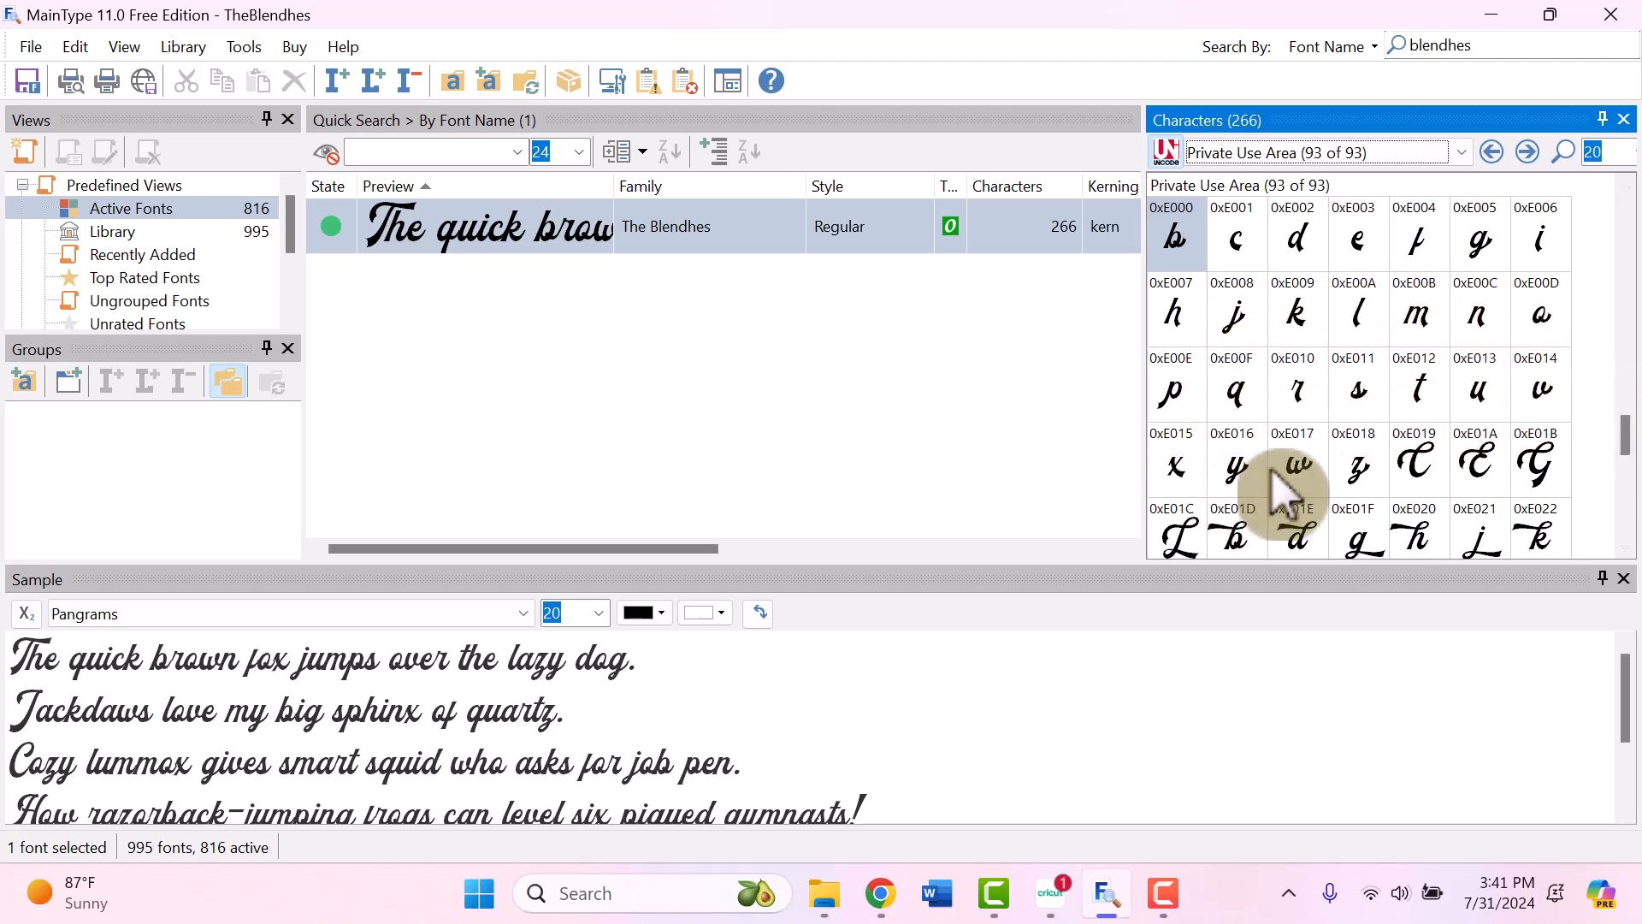
scroll(up, 3)
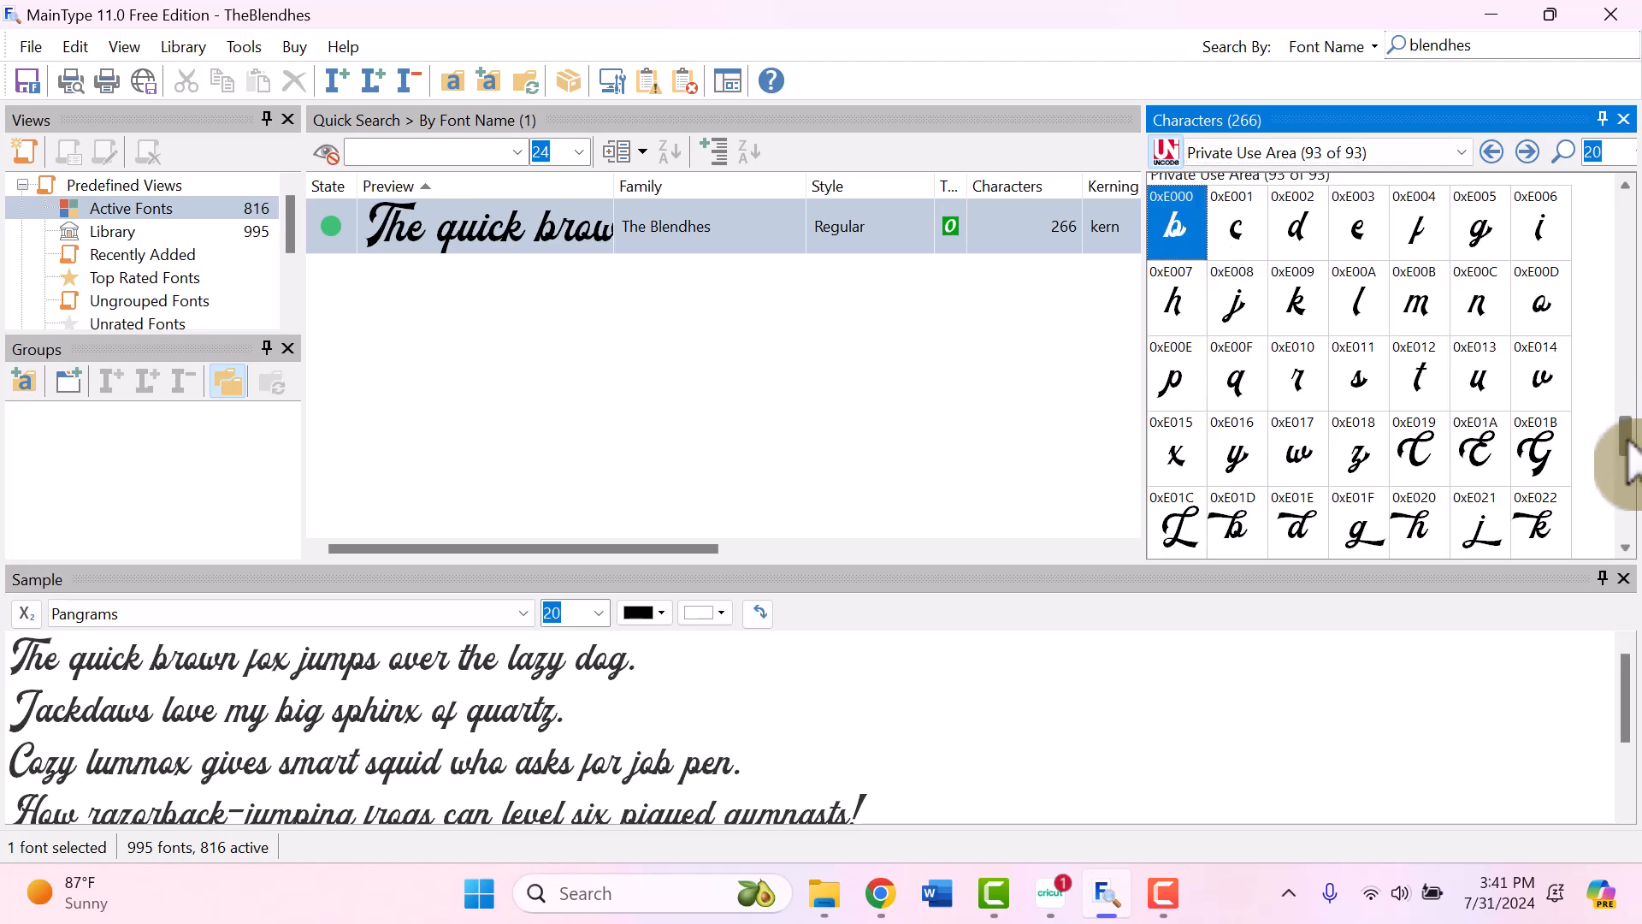
Step: Scroll the Private Use Area grid down to the swash capital C glyph 0xE019
scroll(down, 3)
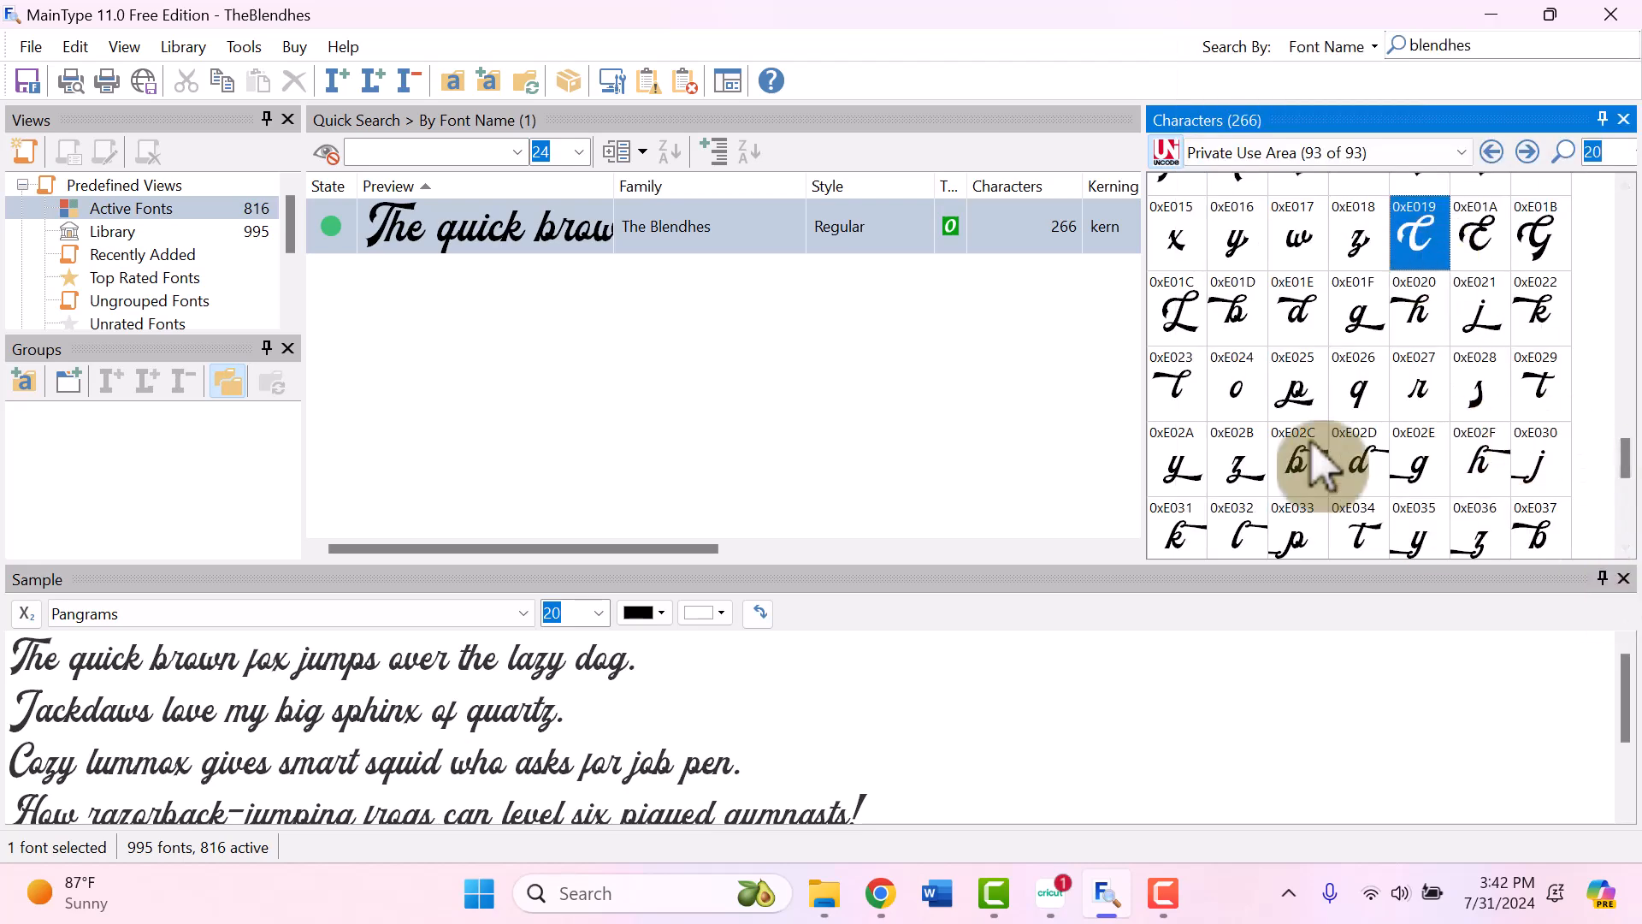
mouse_move(1178, 377)
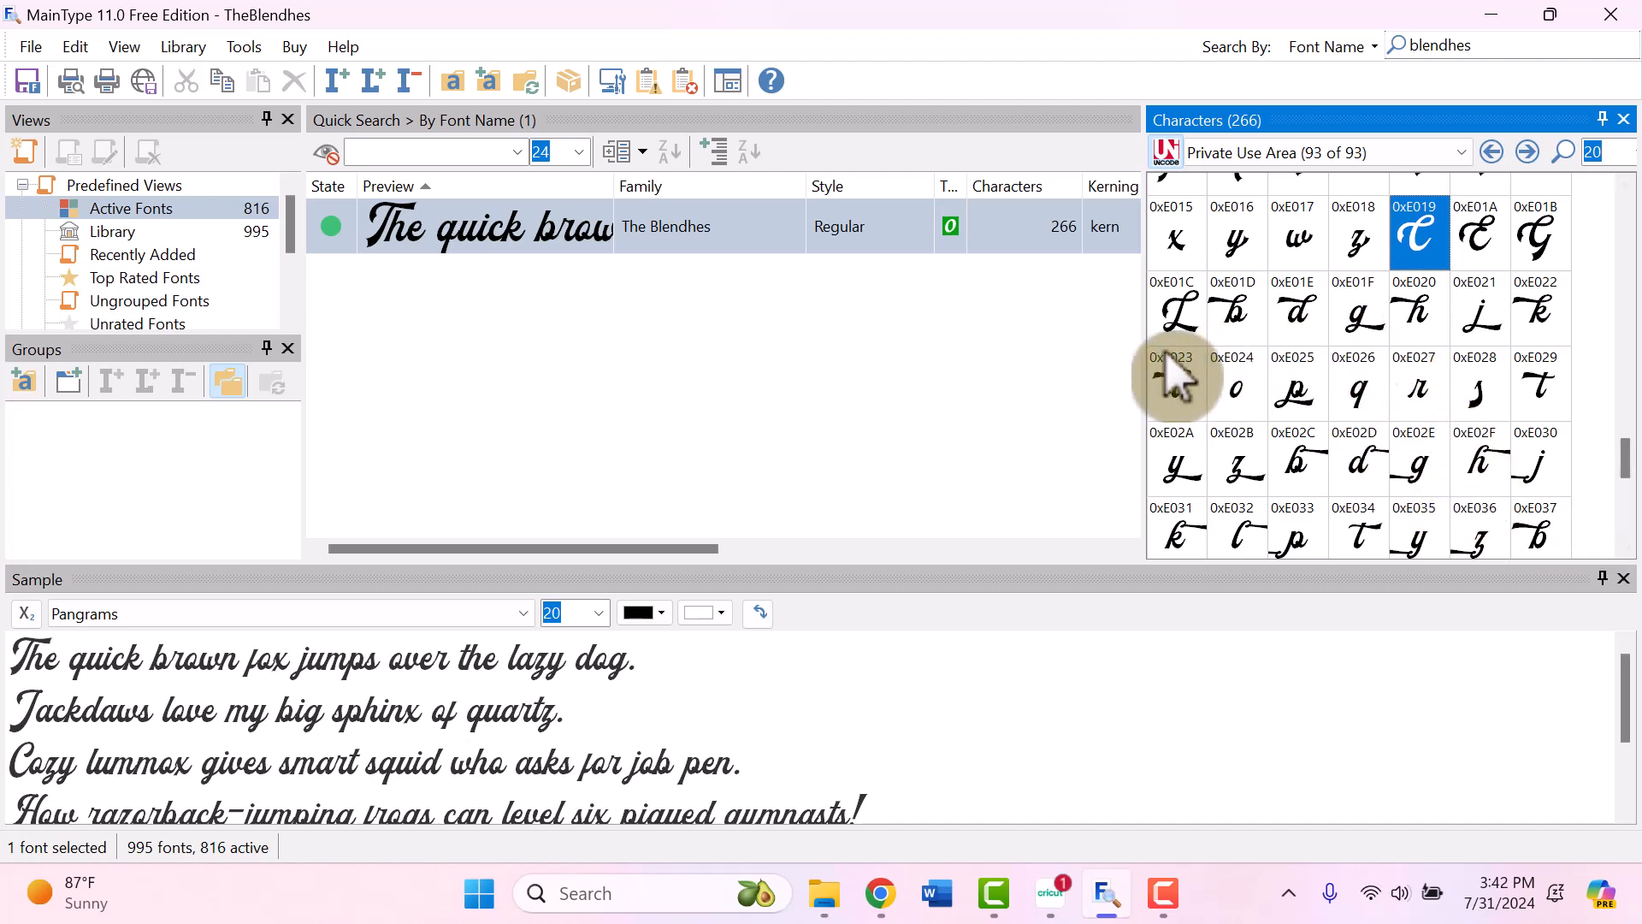
mouse_move(1235, 466)
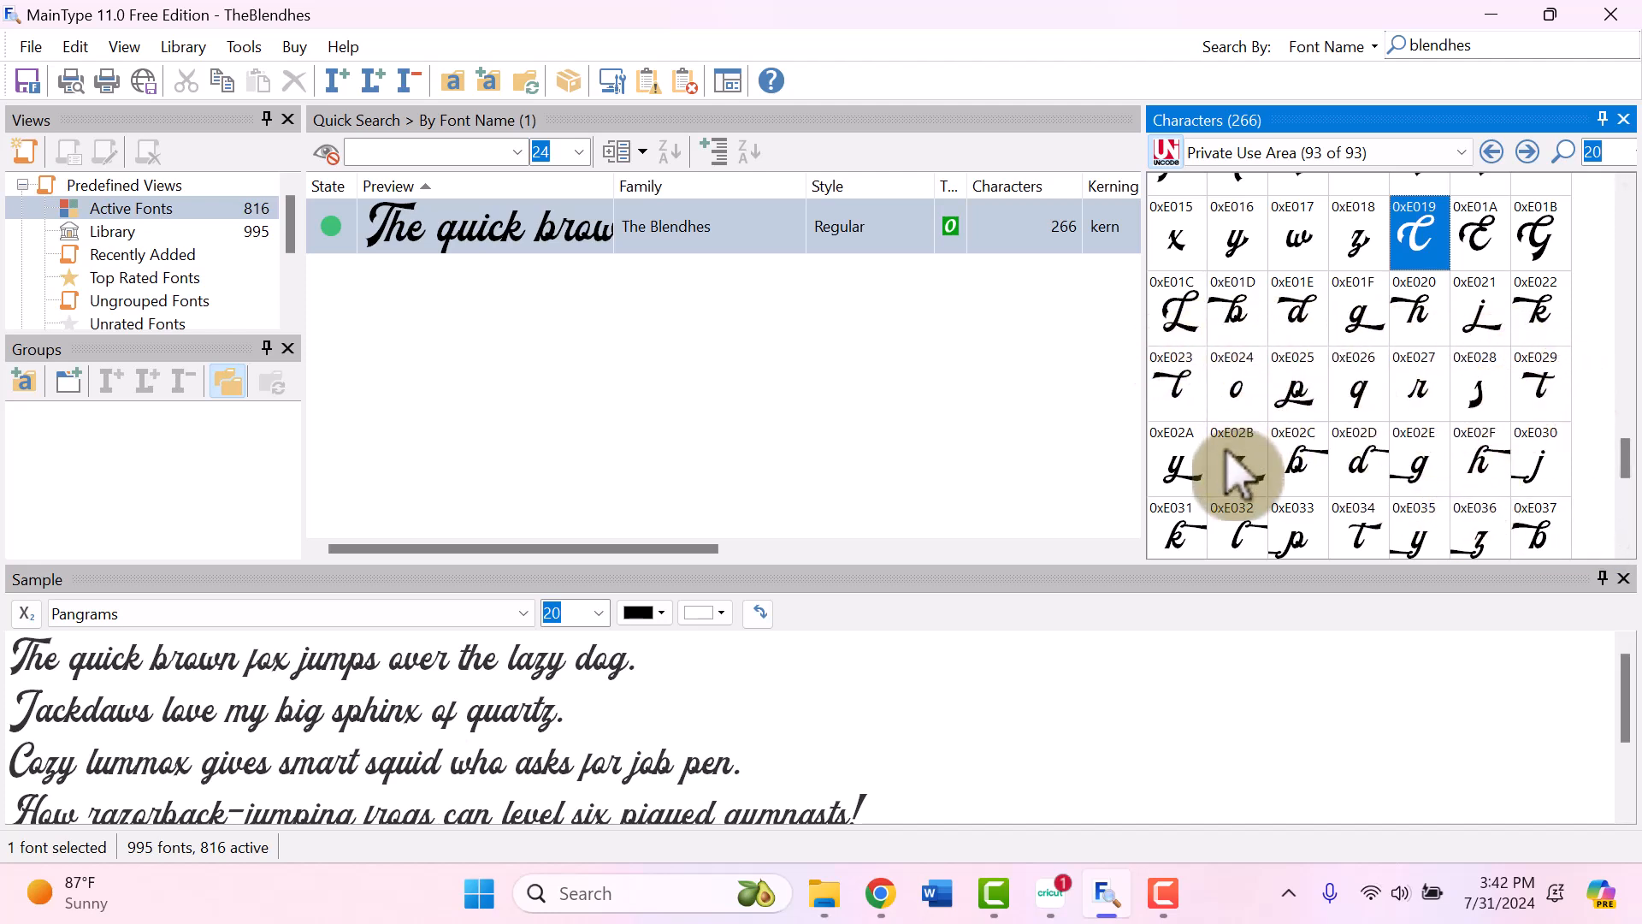
scroll(down, 3)
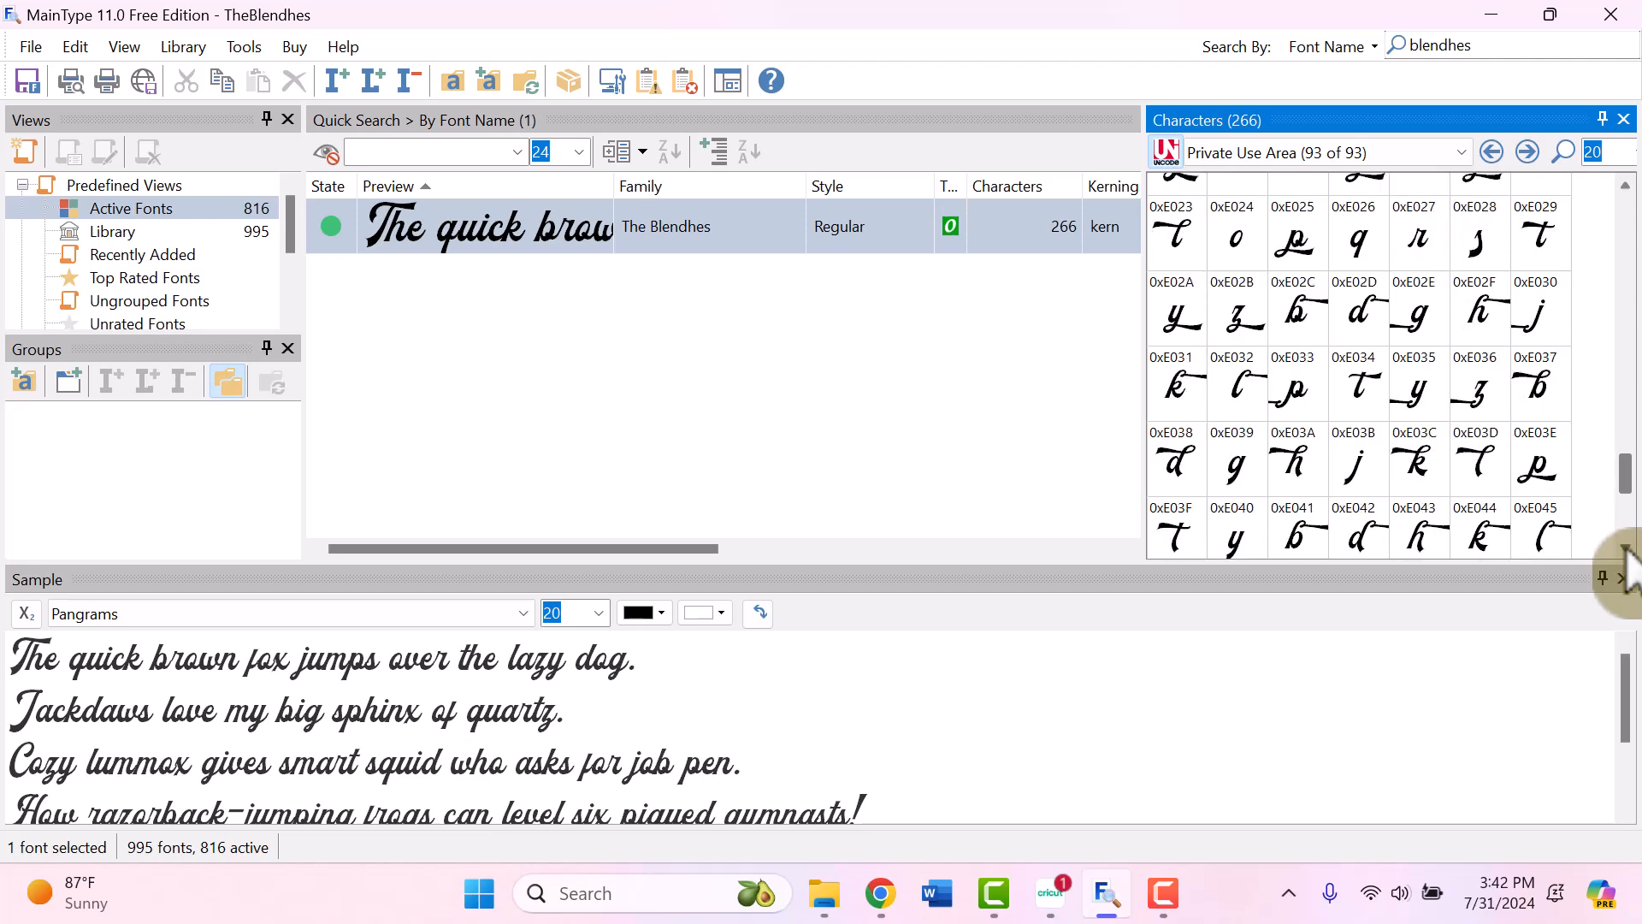
scroll(down, 3)
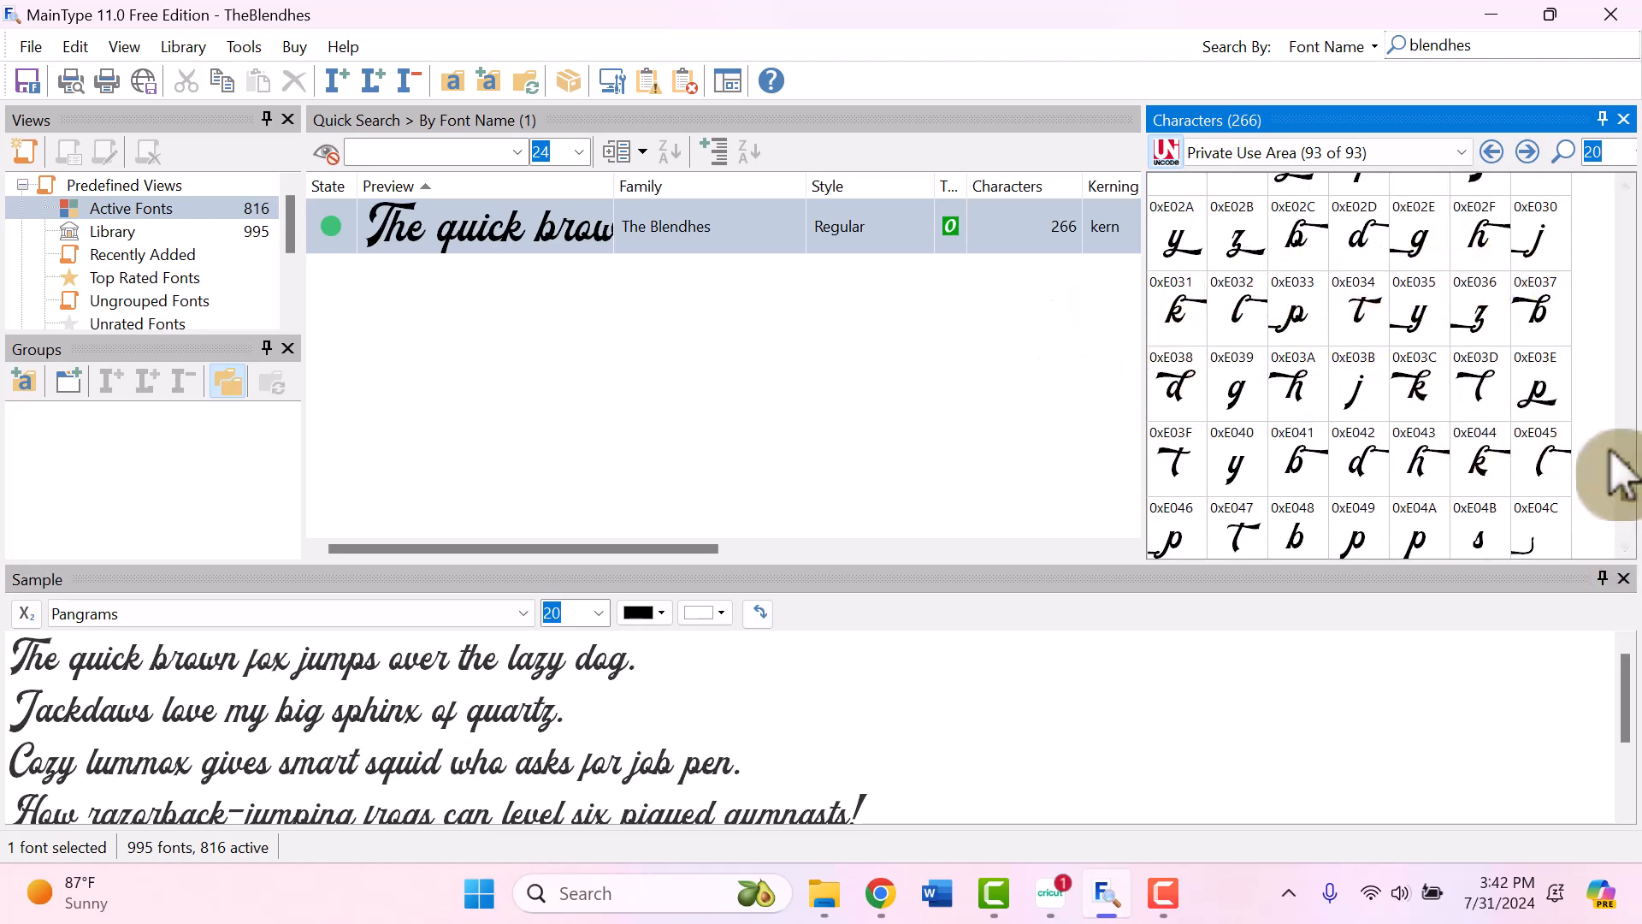
scroll(down, 3)
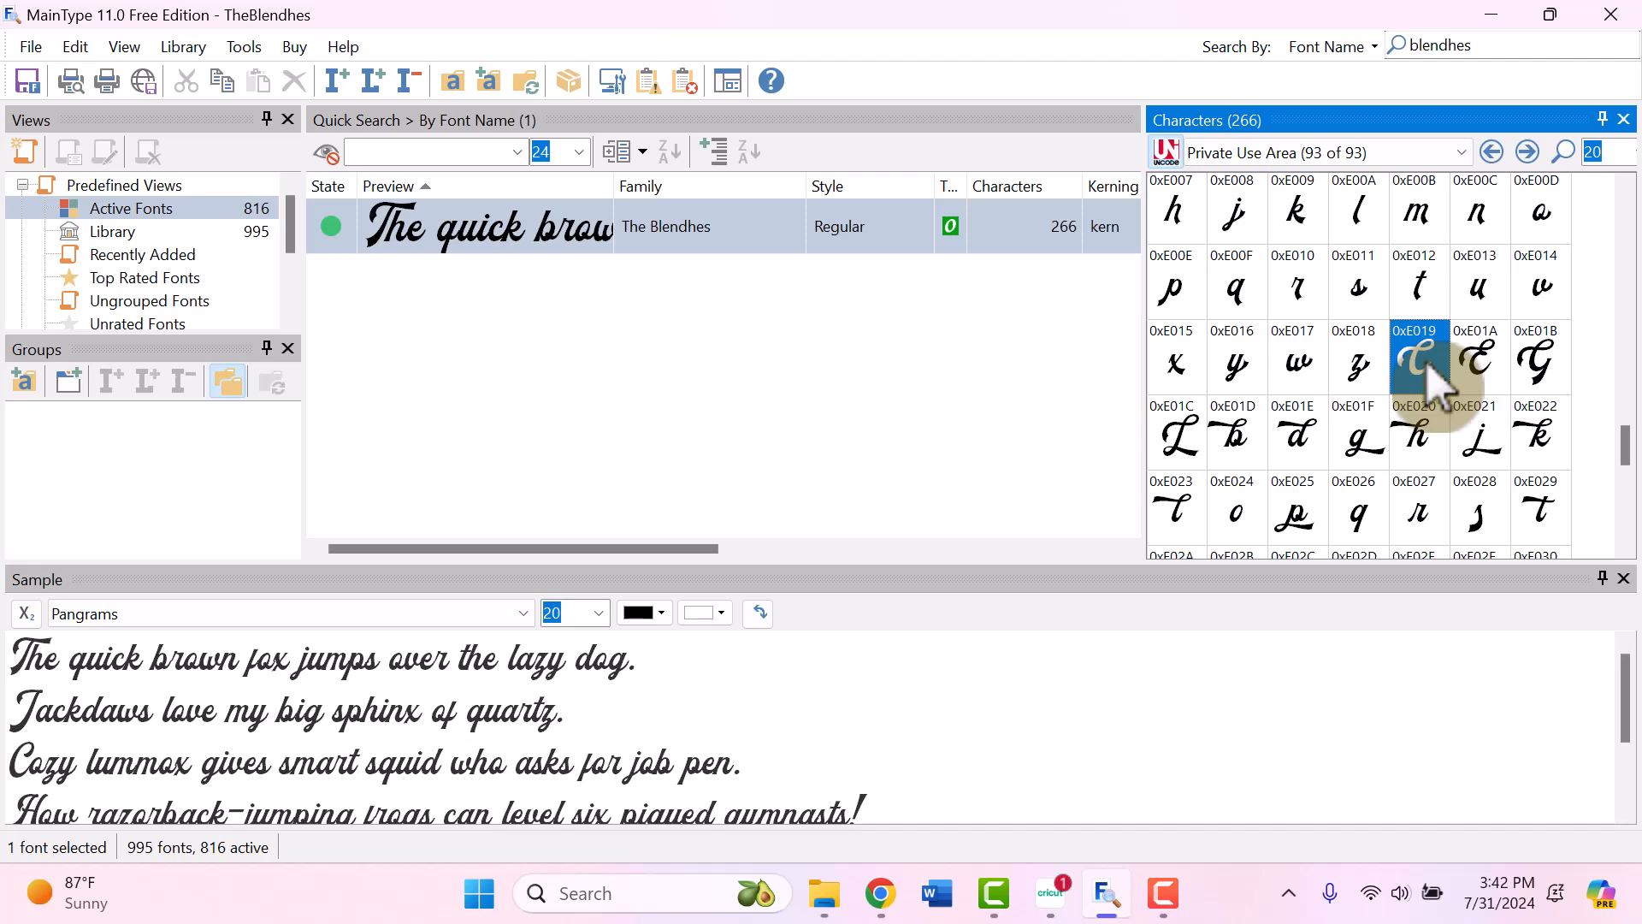
mouse_move(1429, 377)
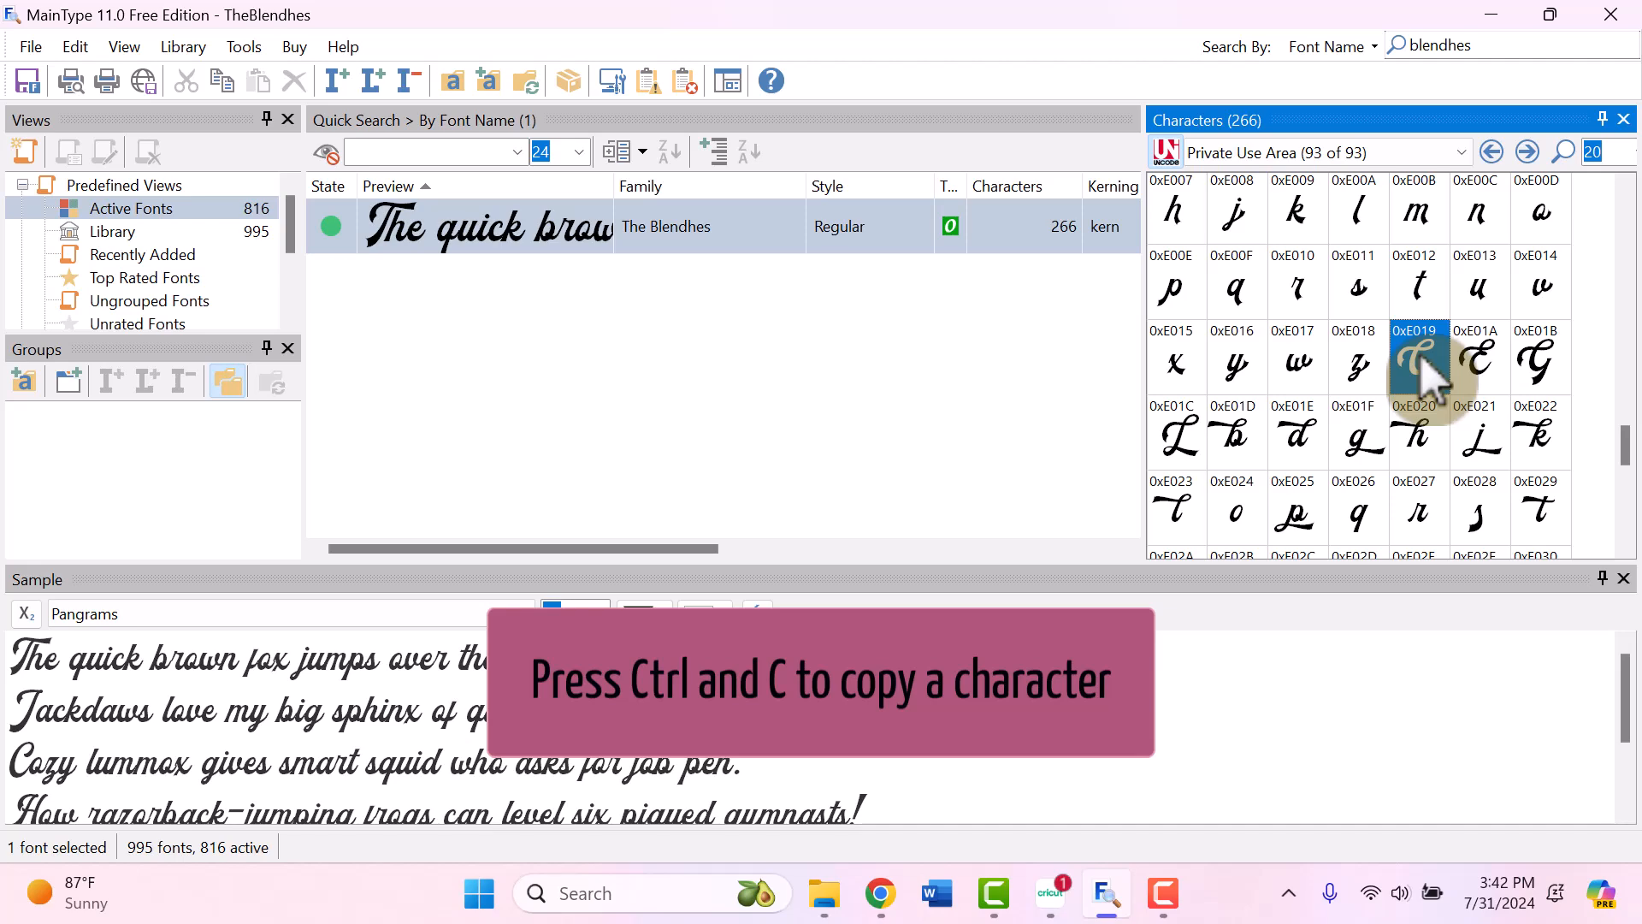
mouse_move(1050, 892)
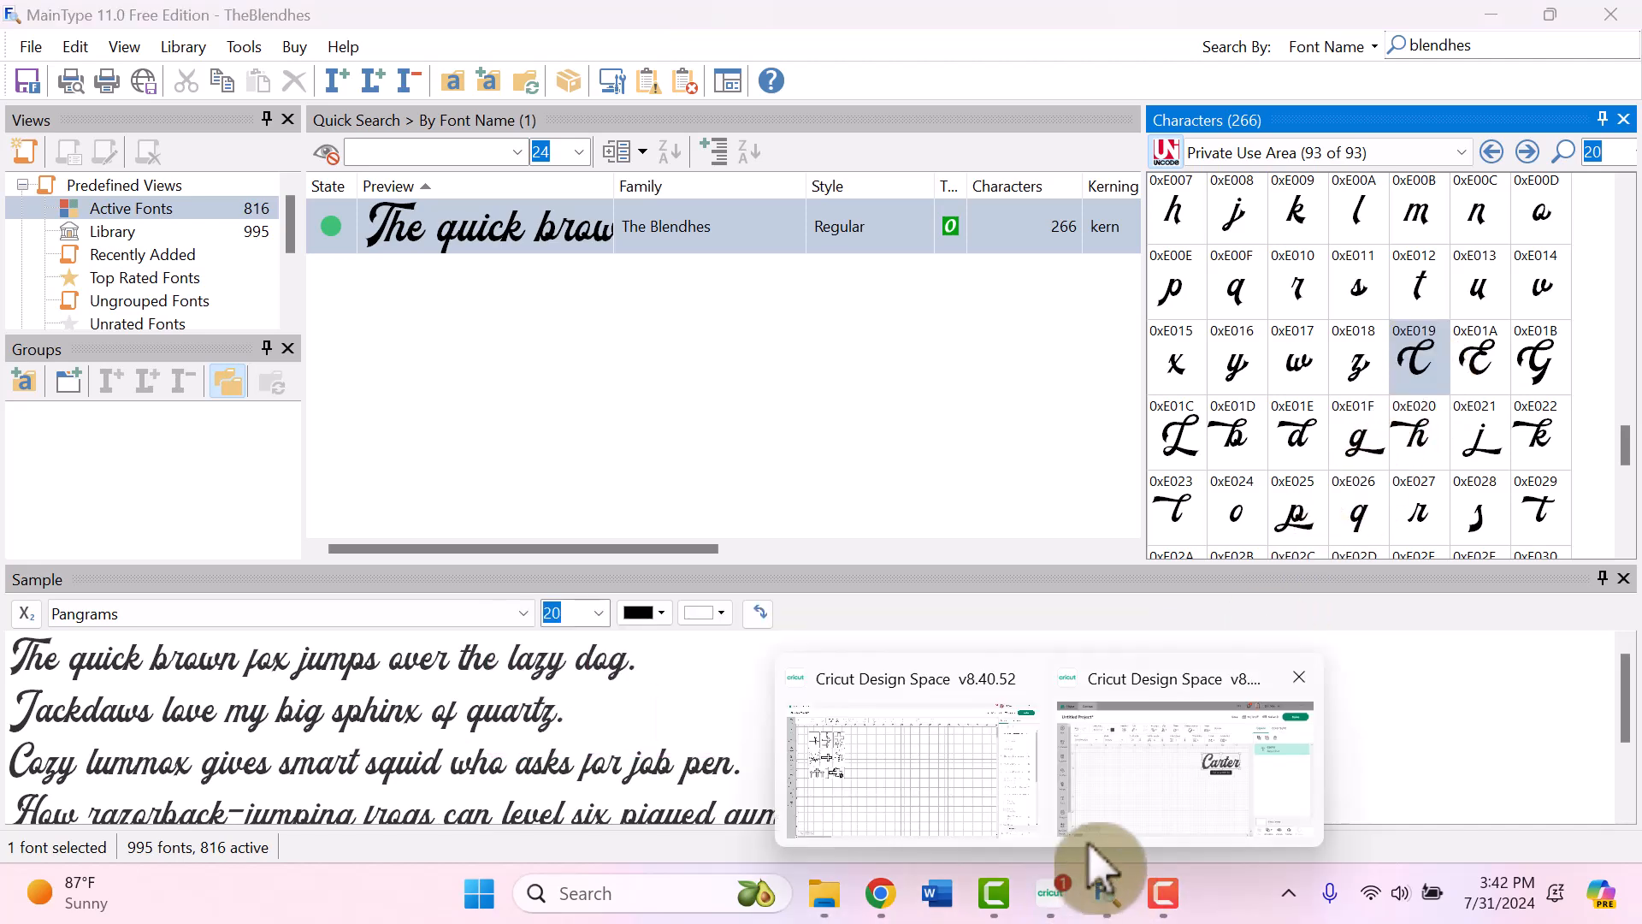
Step: In a new text box, paste the swash capital C and complete the word 'Carter' after it
click(1186, 764)
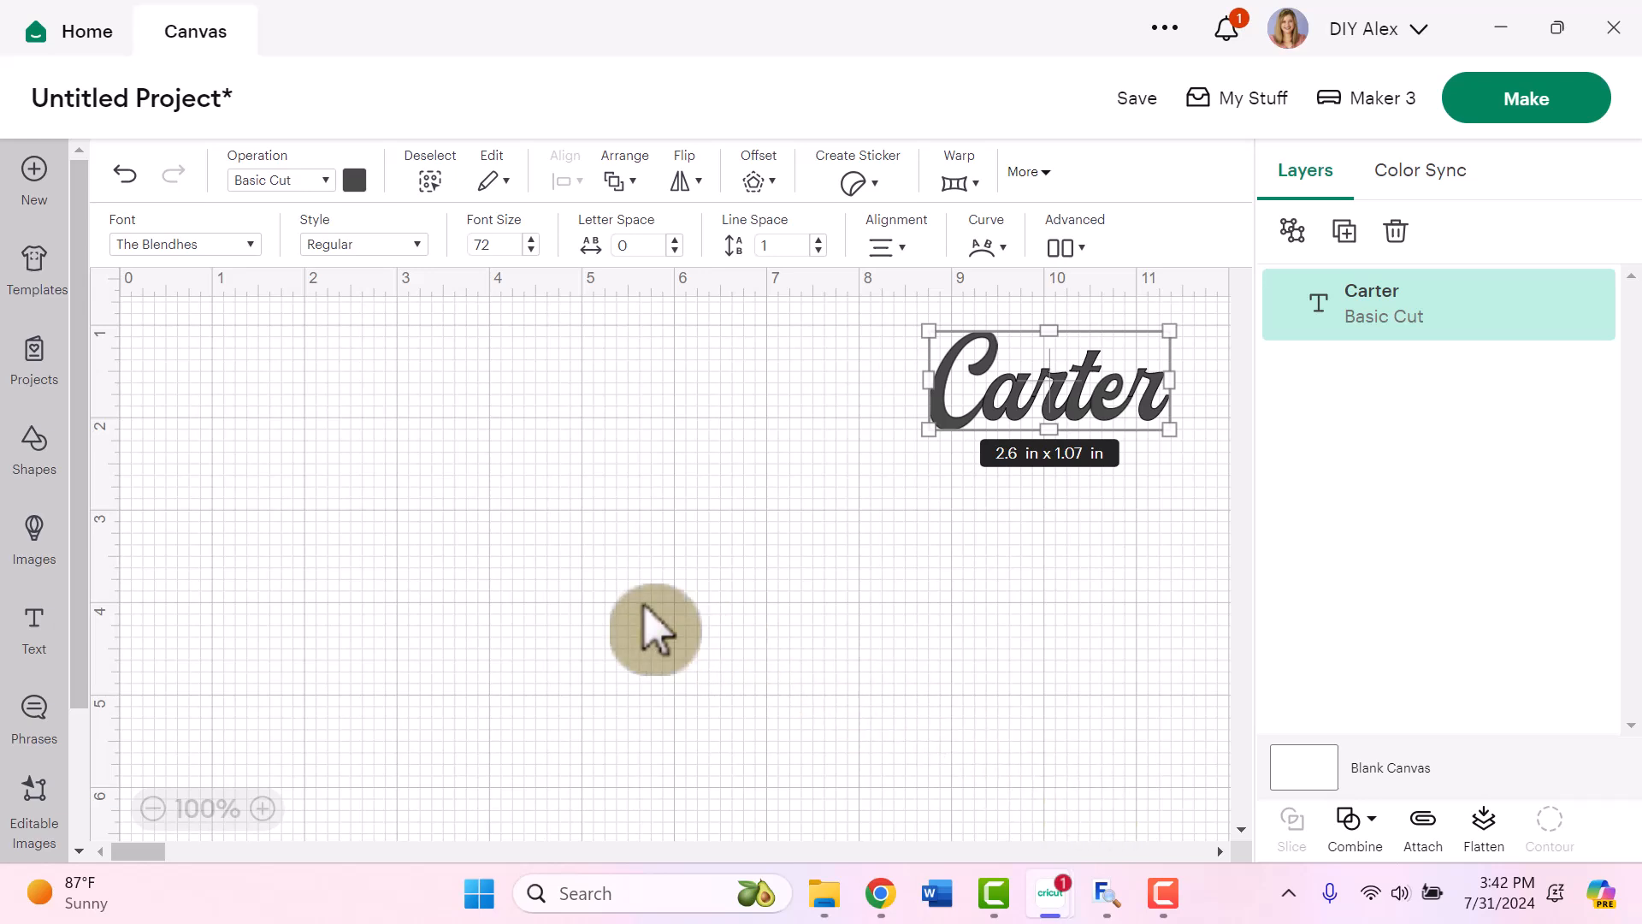
mouse_move(120, 634)
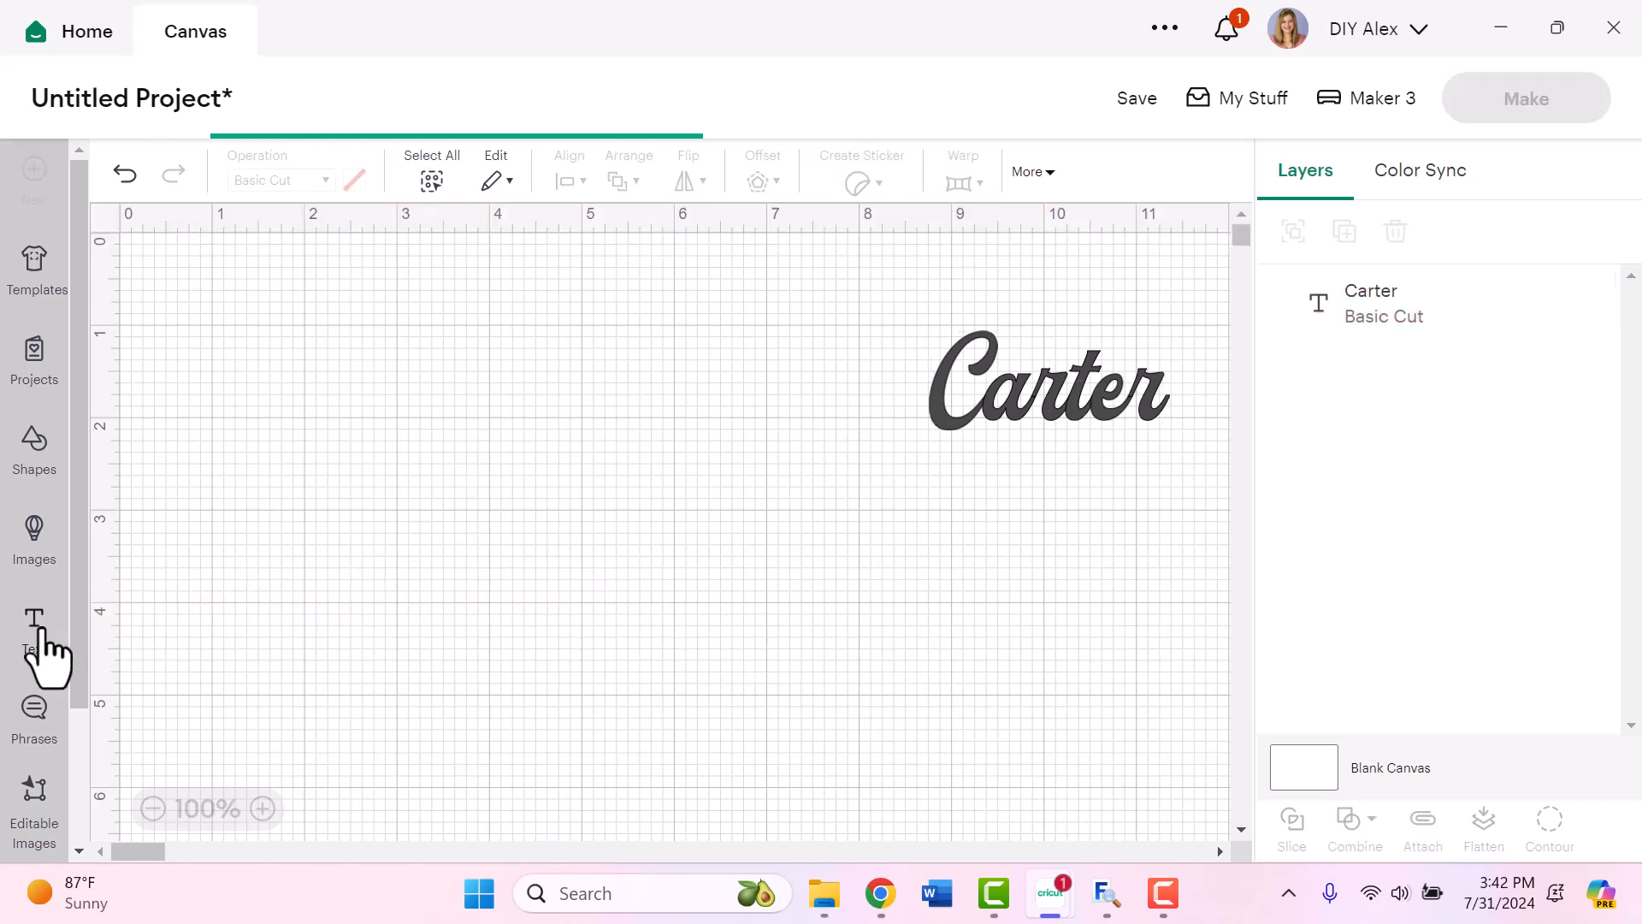
click(33, 629)
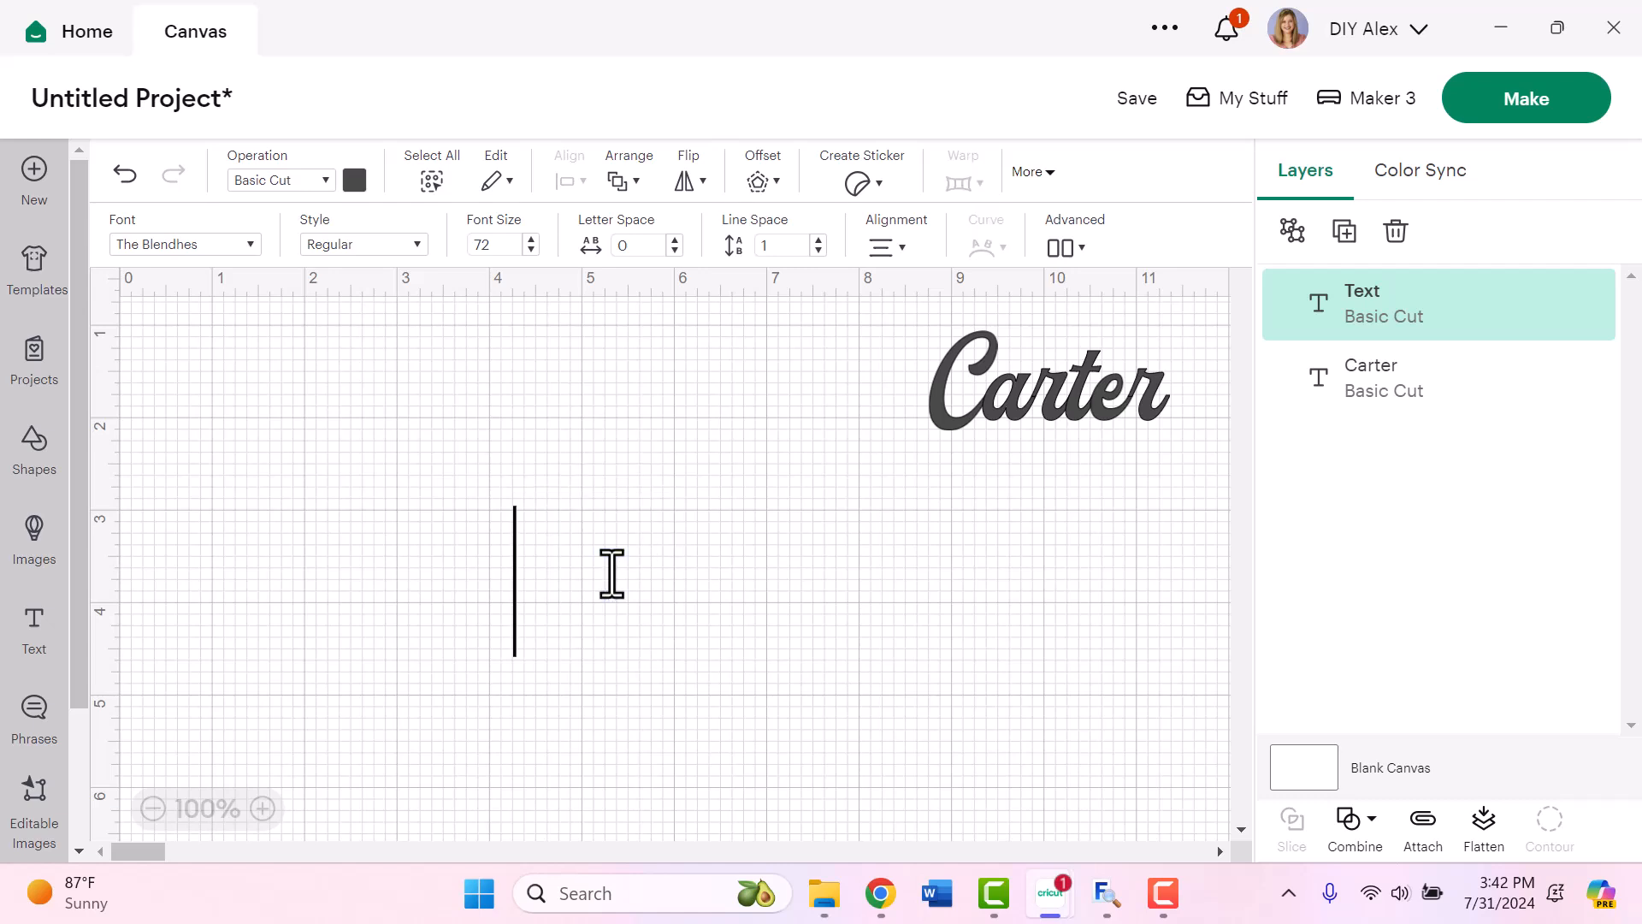
key(ctrl+v)
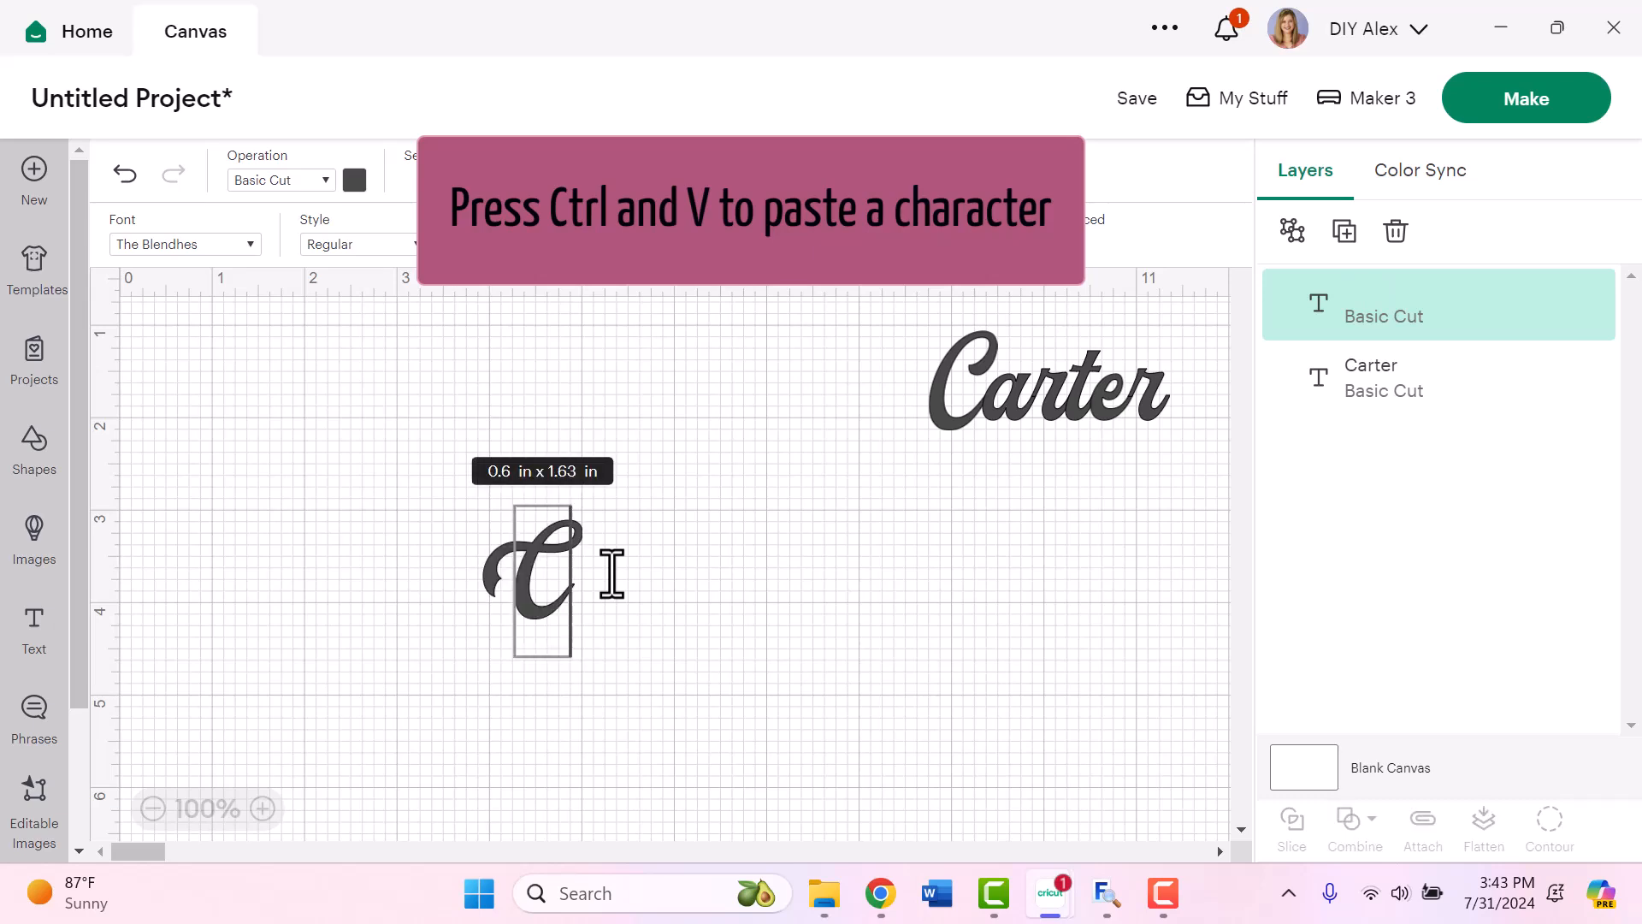
click(545, 587)
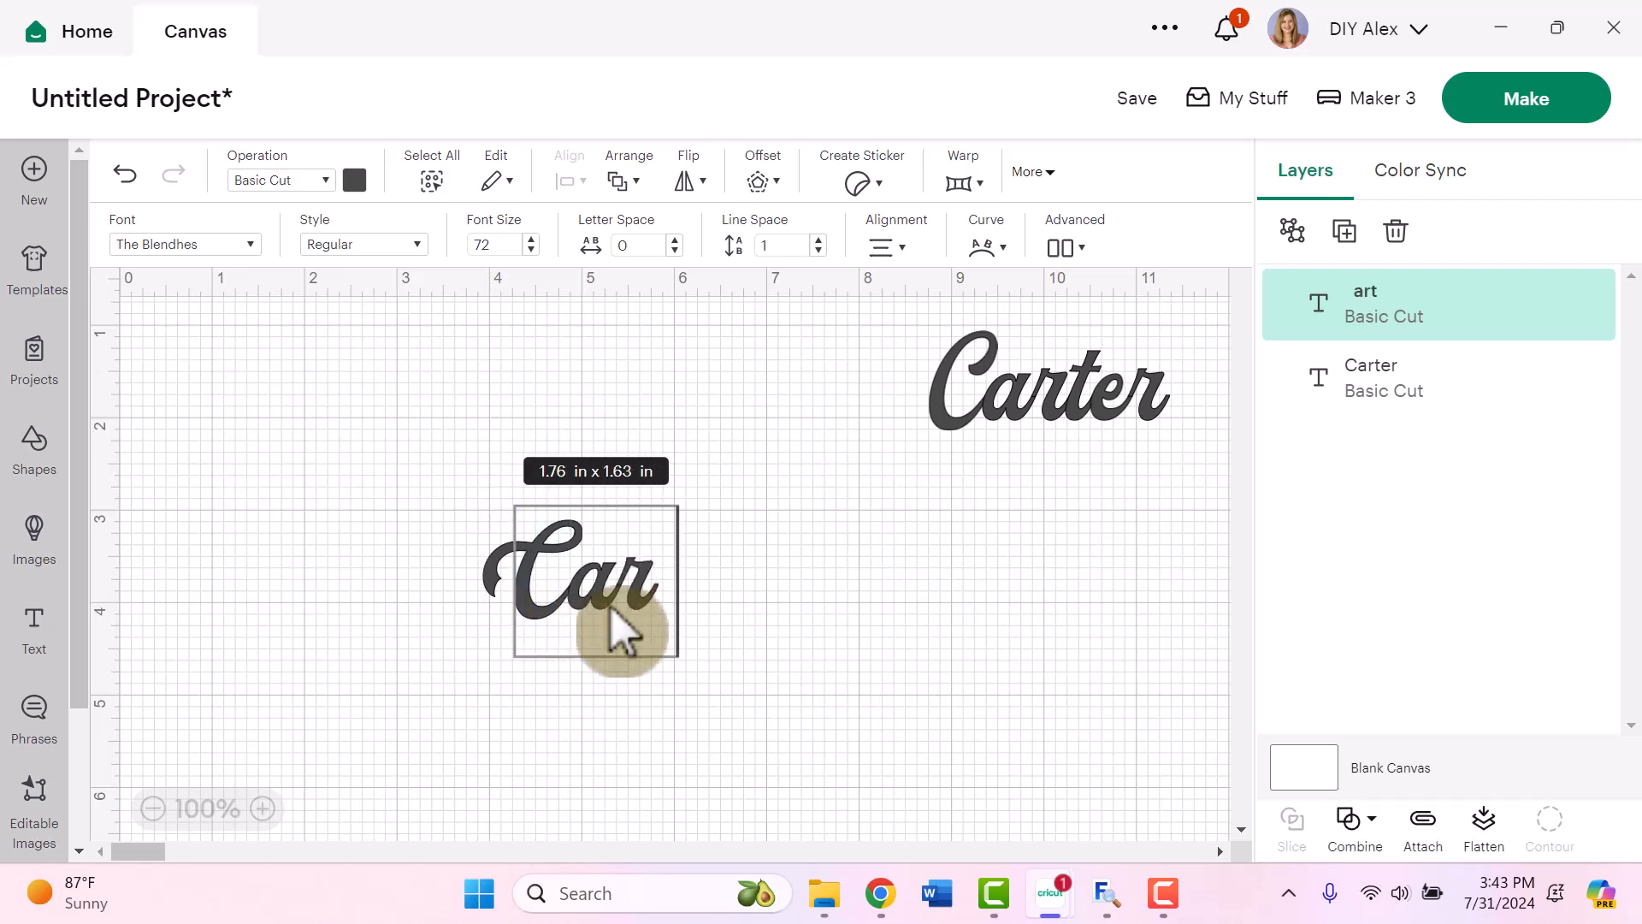
text(ter)
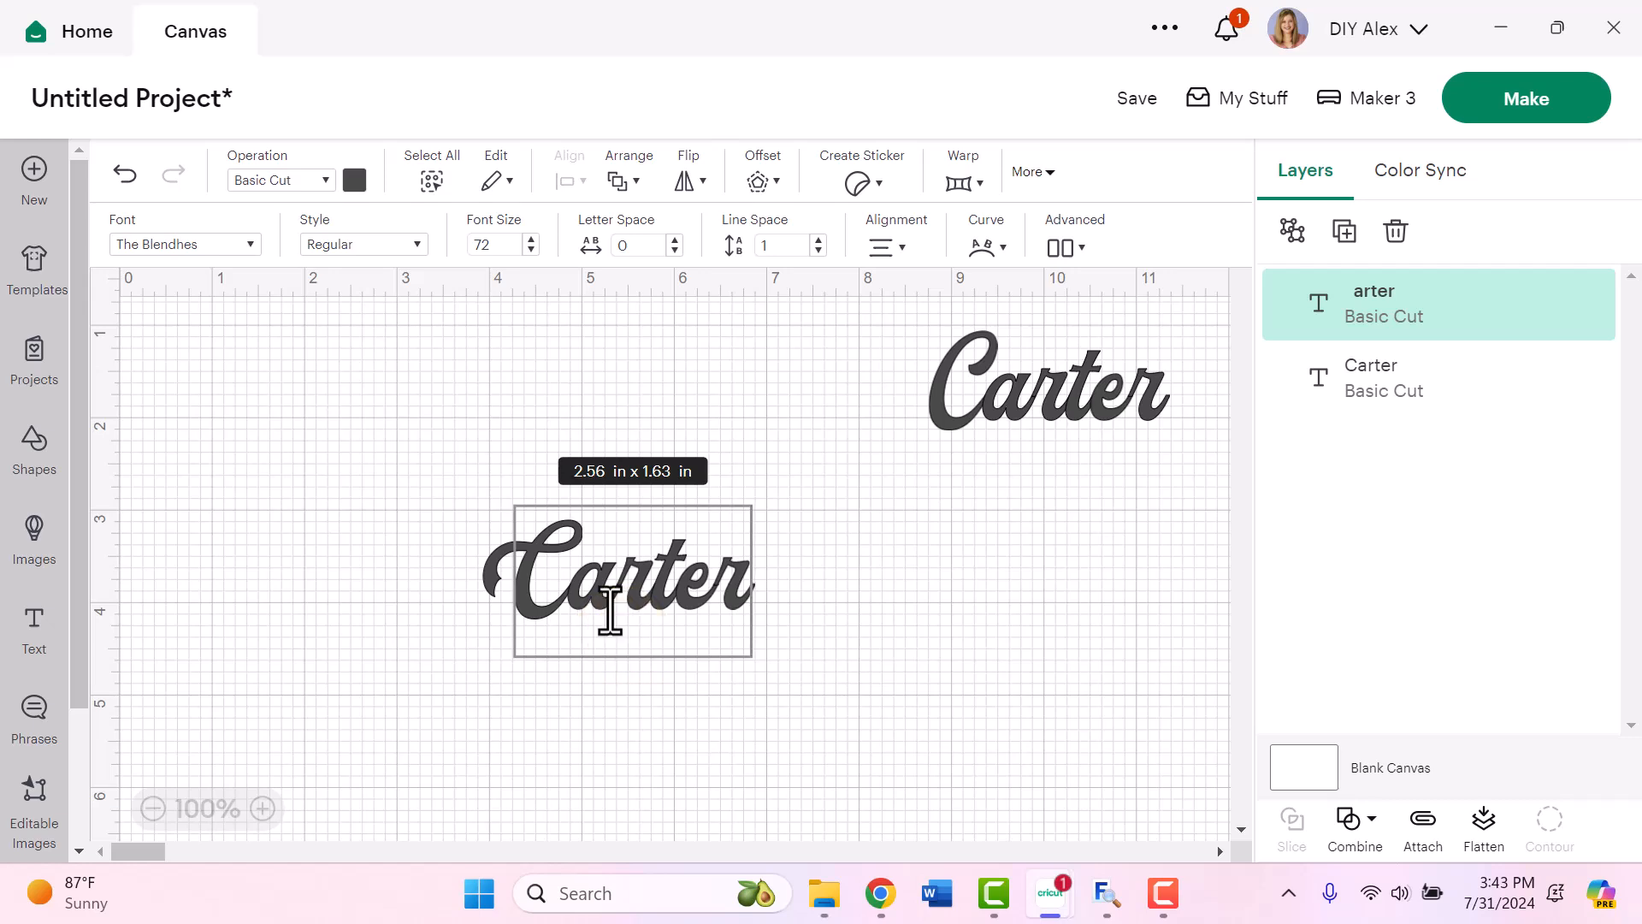
click(746, 577)
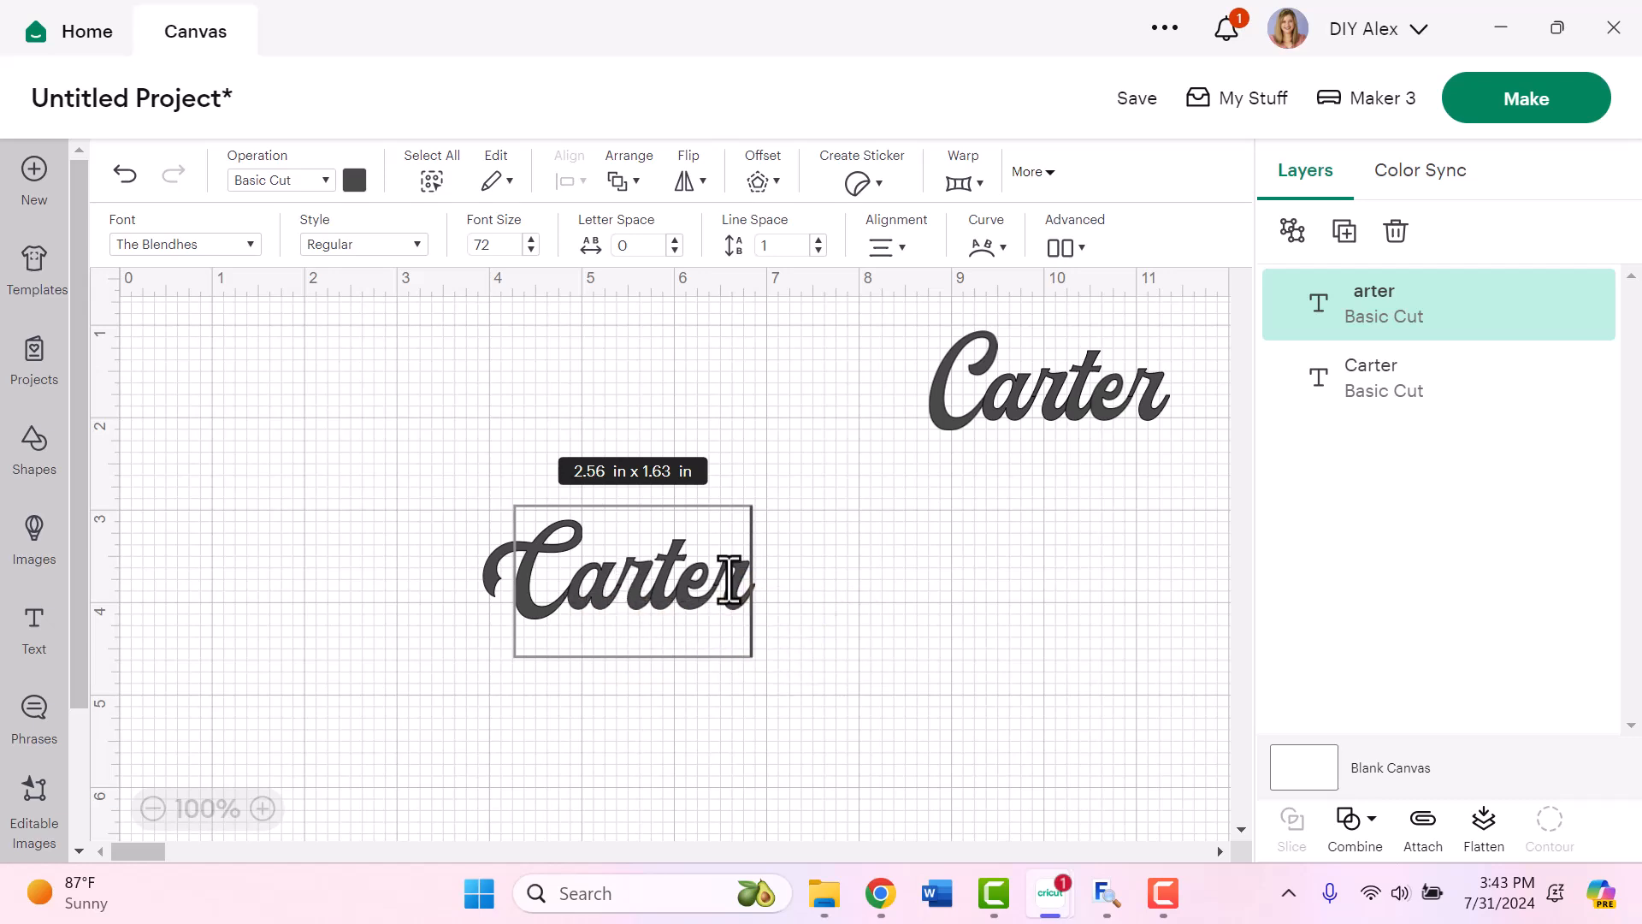
mouse_move(822, 621)
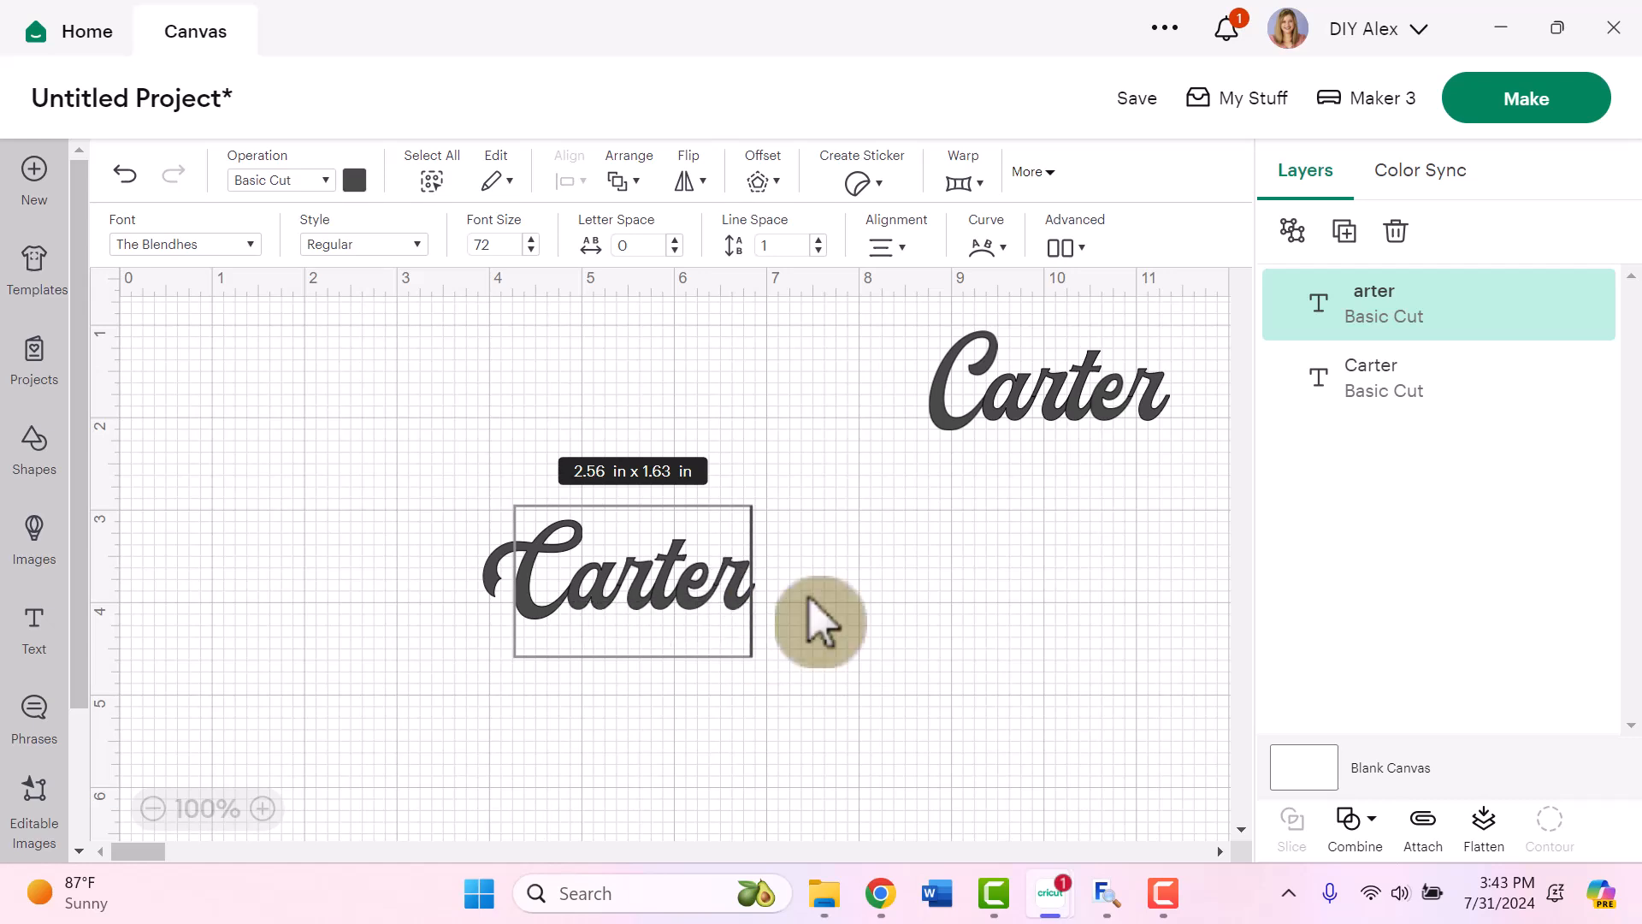
mouse_move(806, 644)
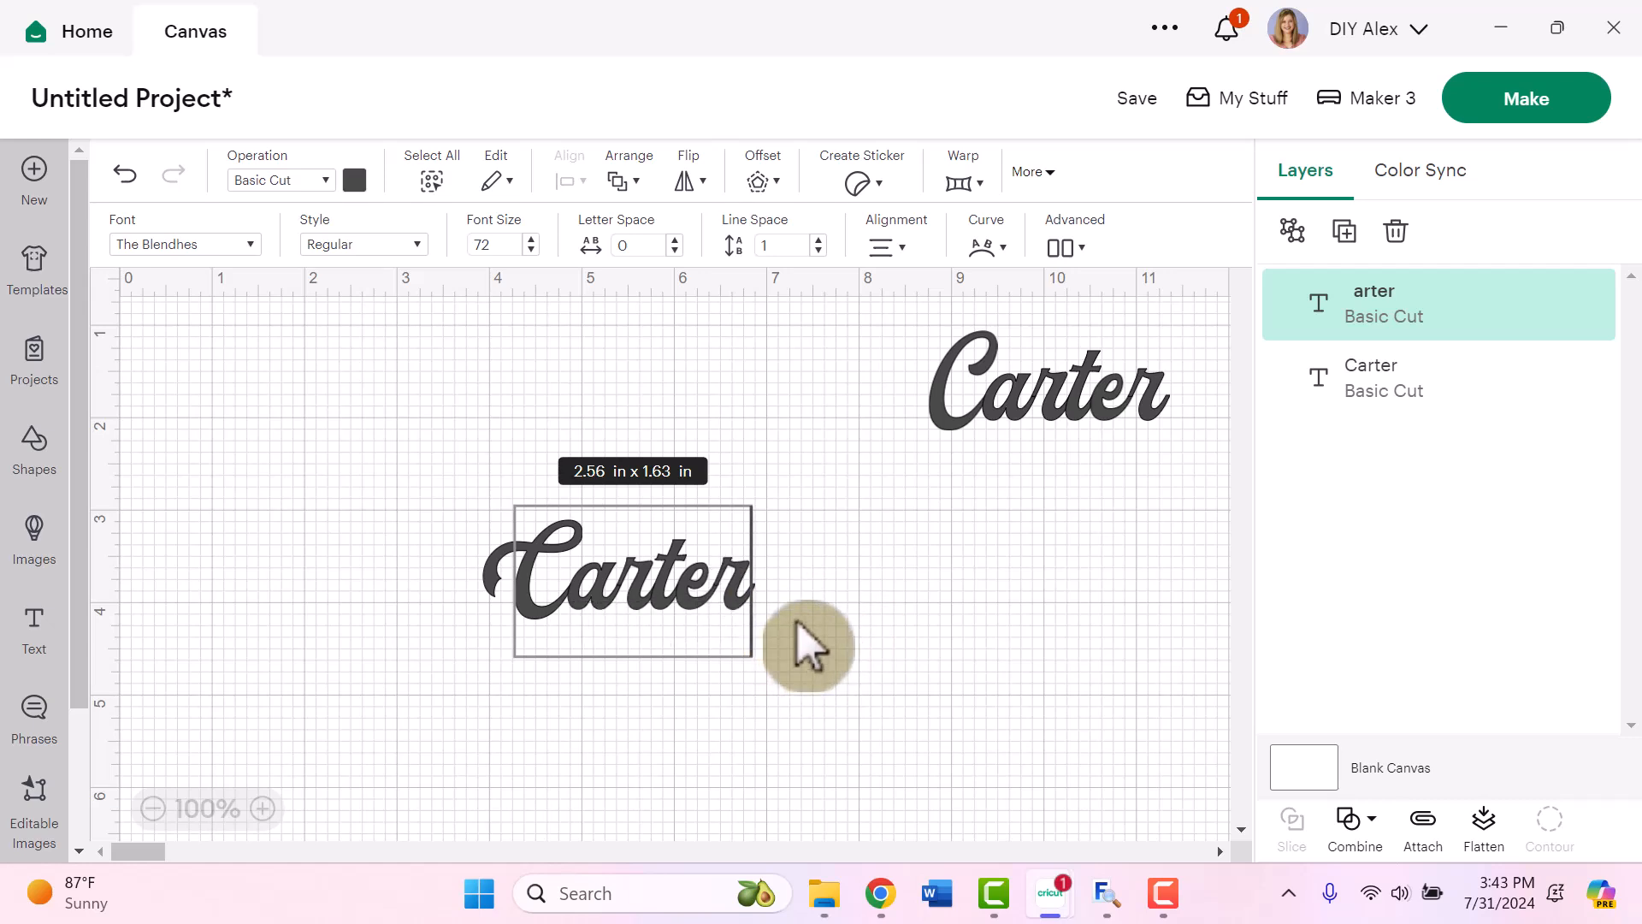
Step: Return to MainType and scroll the Private Use Area to the alternate lowercase r glyph 0xE010
click(1105, 893)
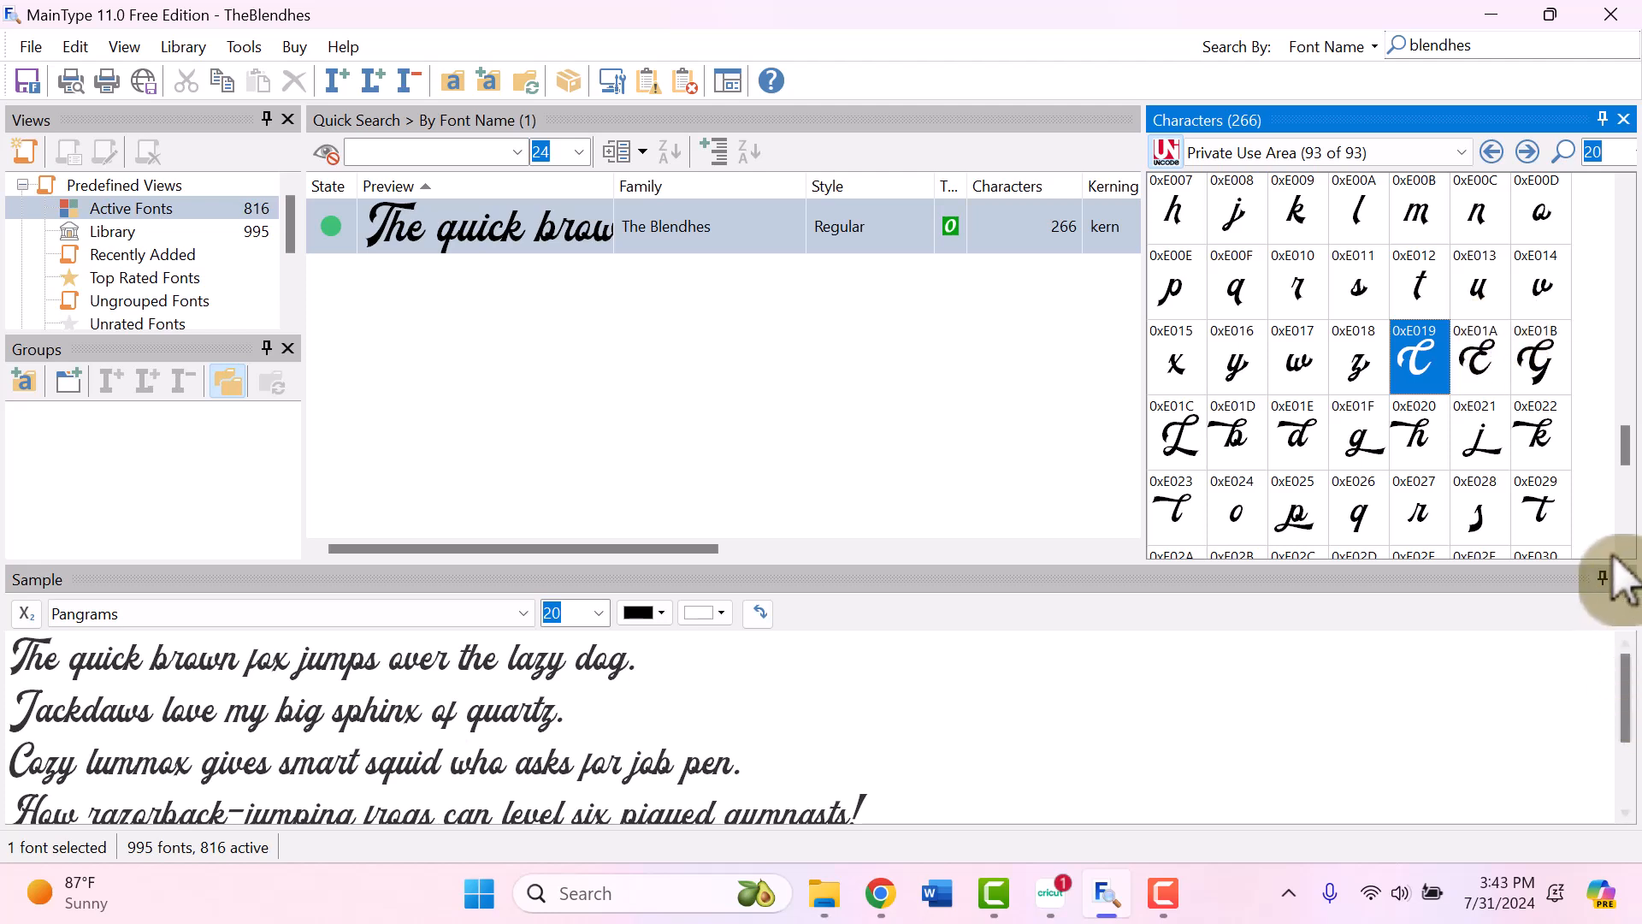
mouse_move(1519, 523)
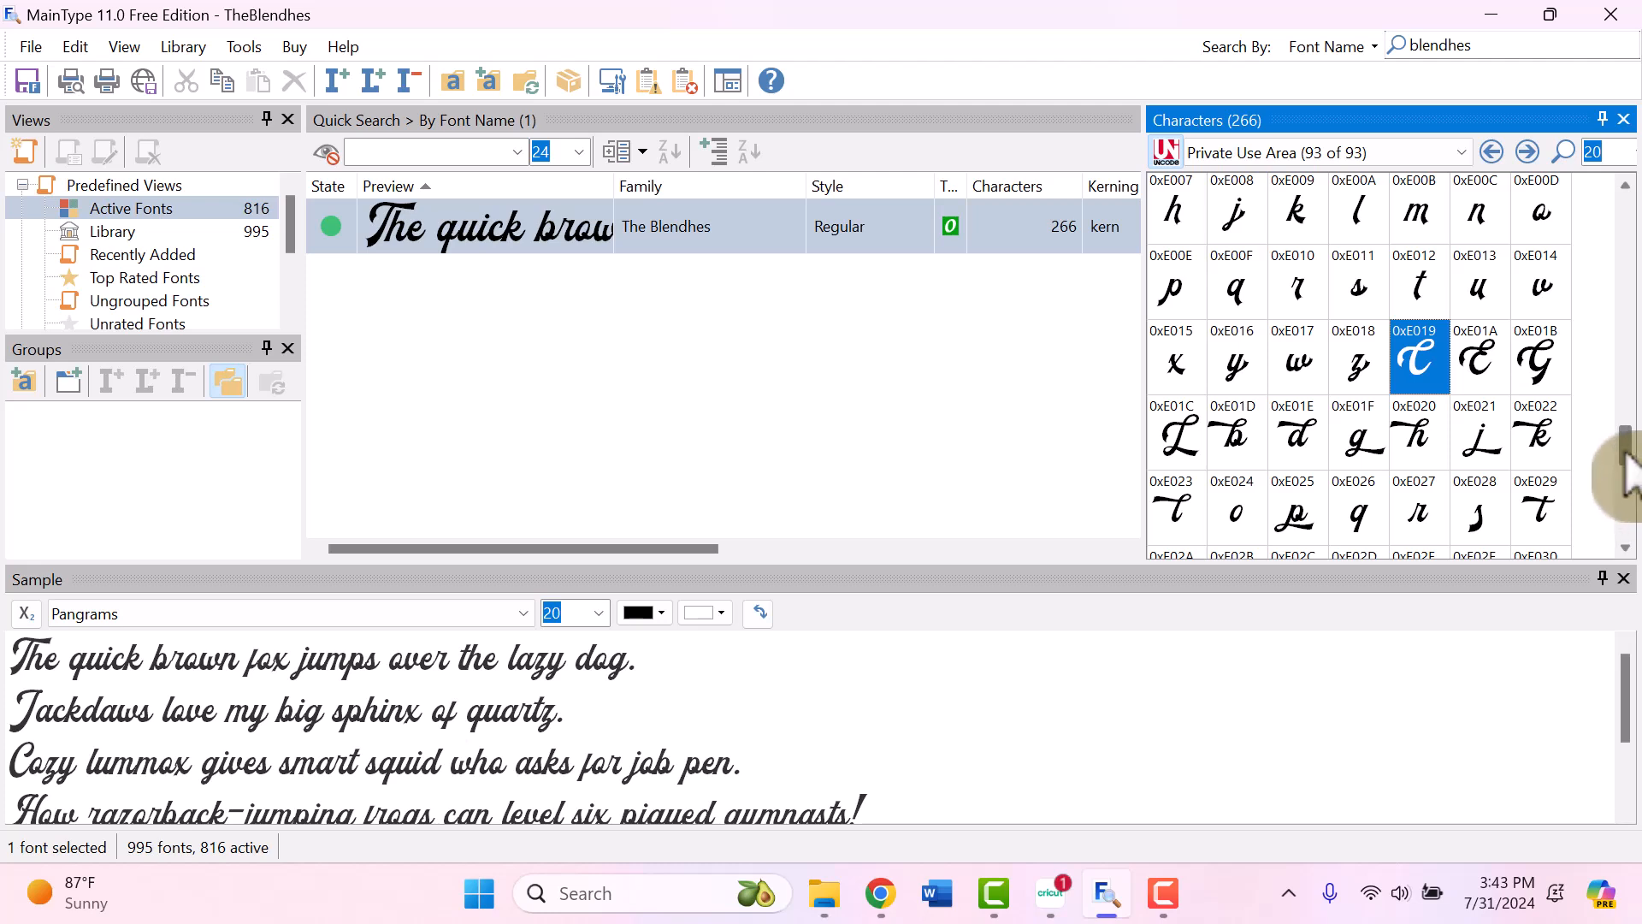
scroll(down, 3)
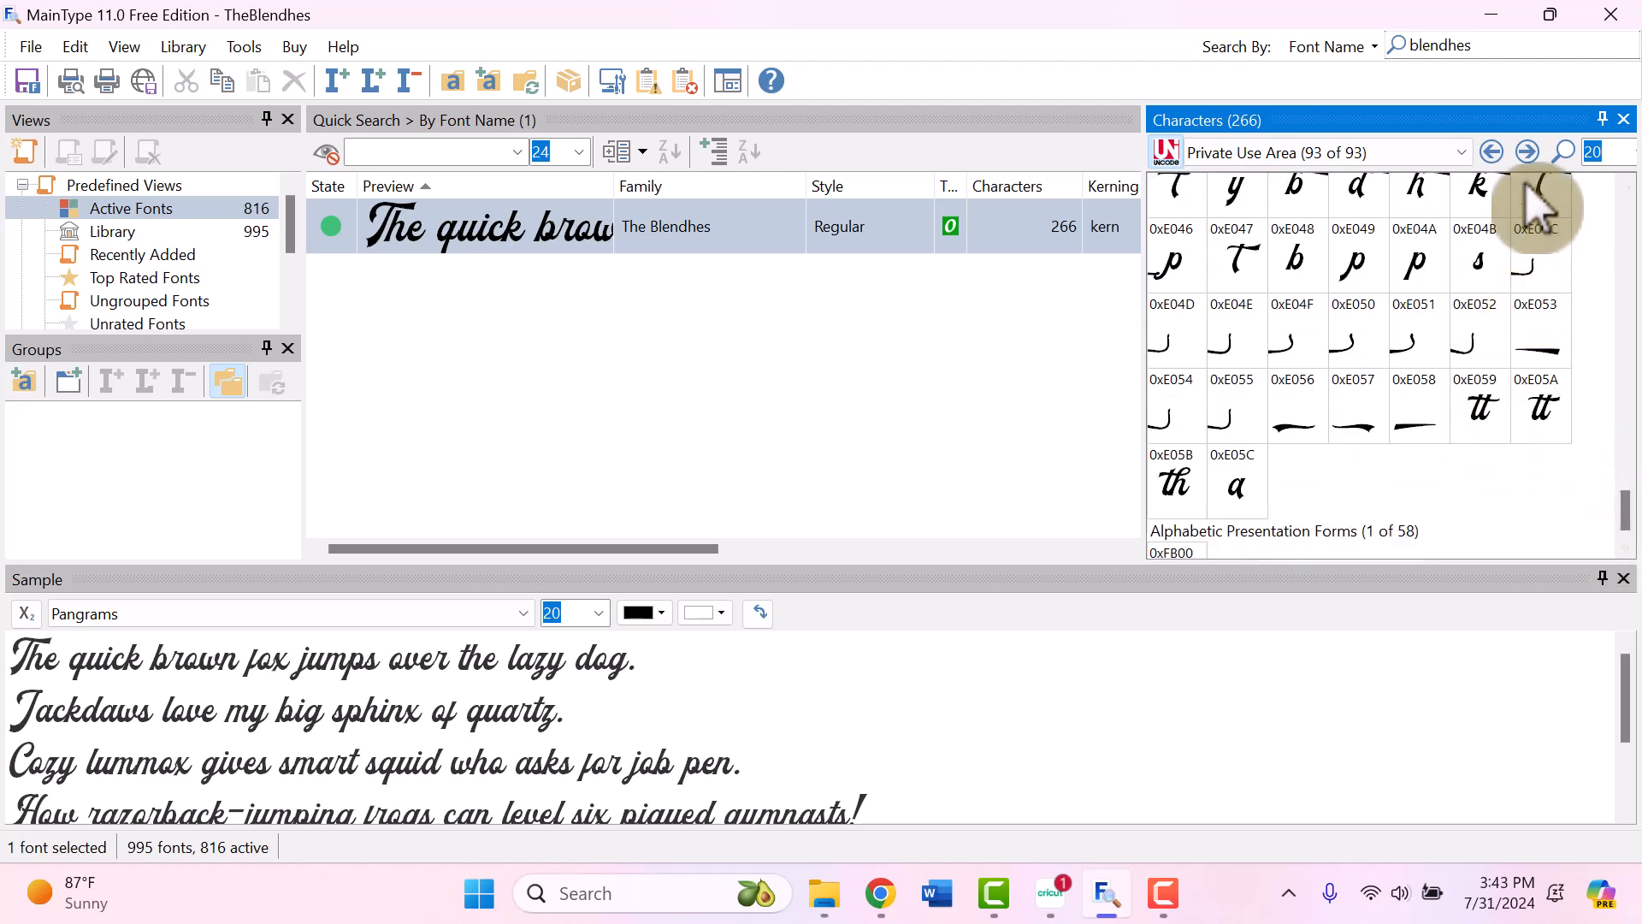
mouse_move(1352, 435)
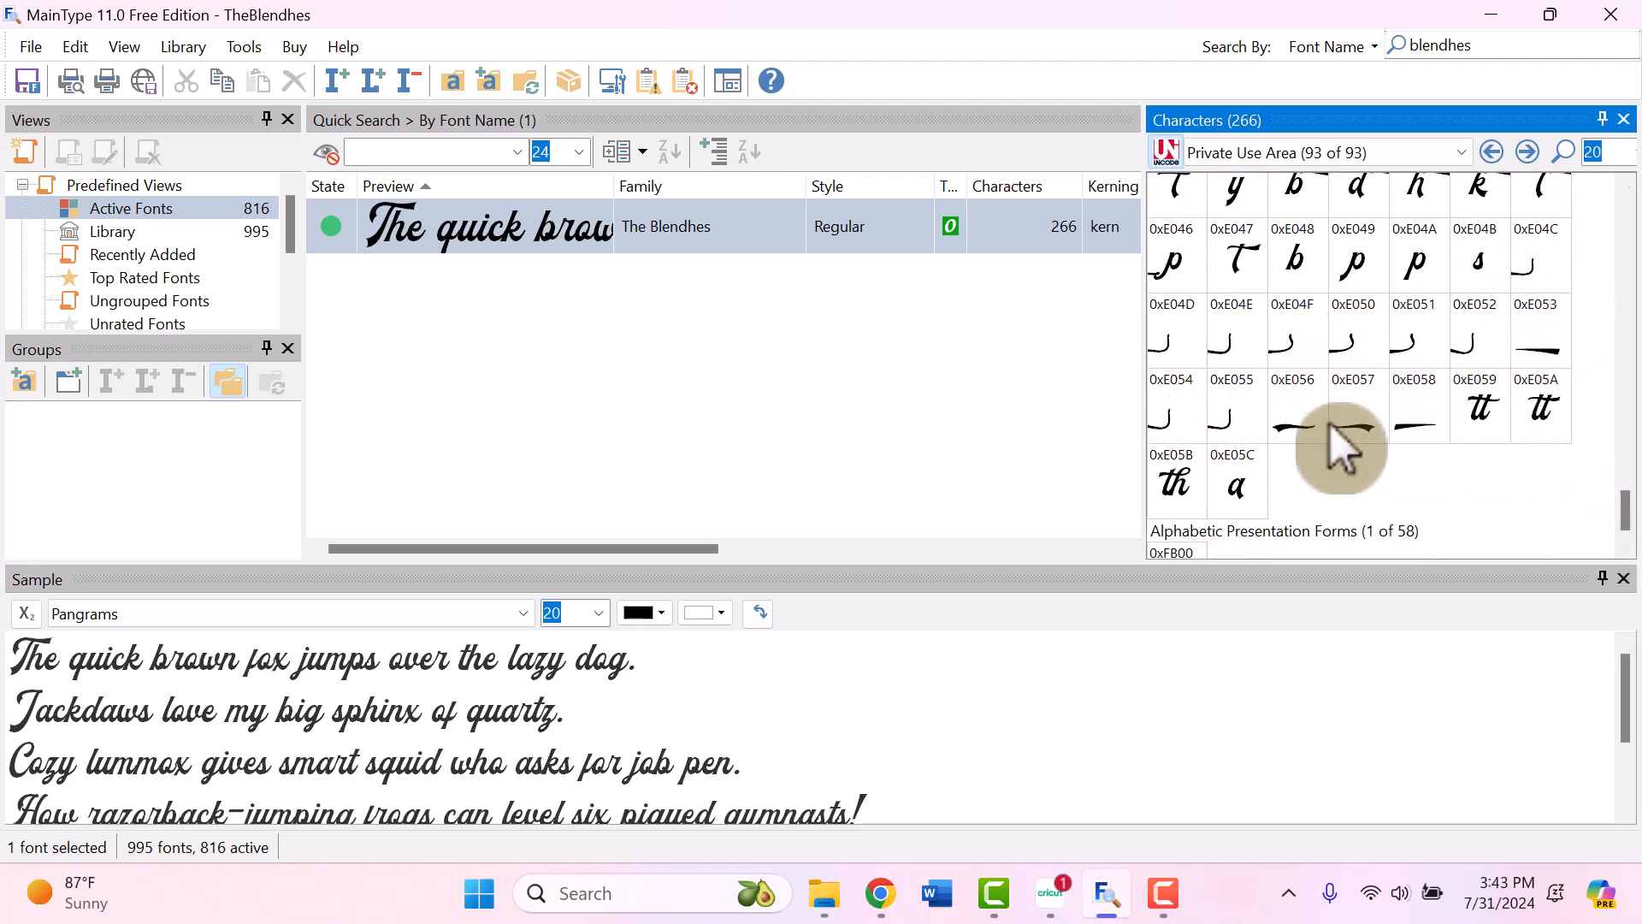
mouse_move(1539, 350)
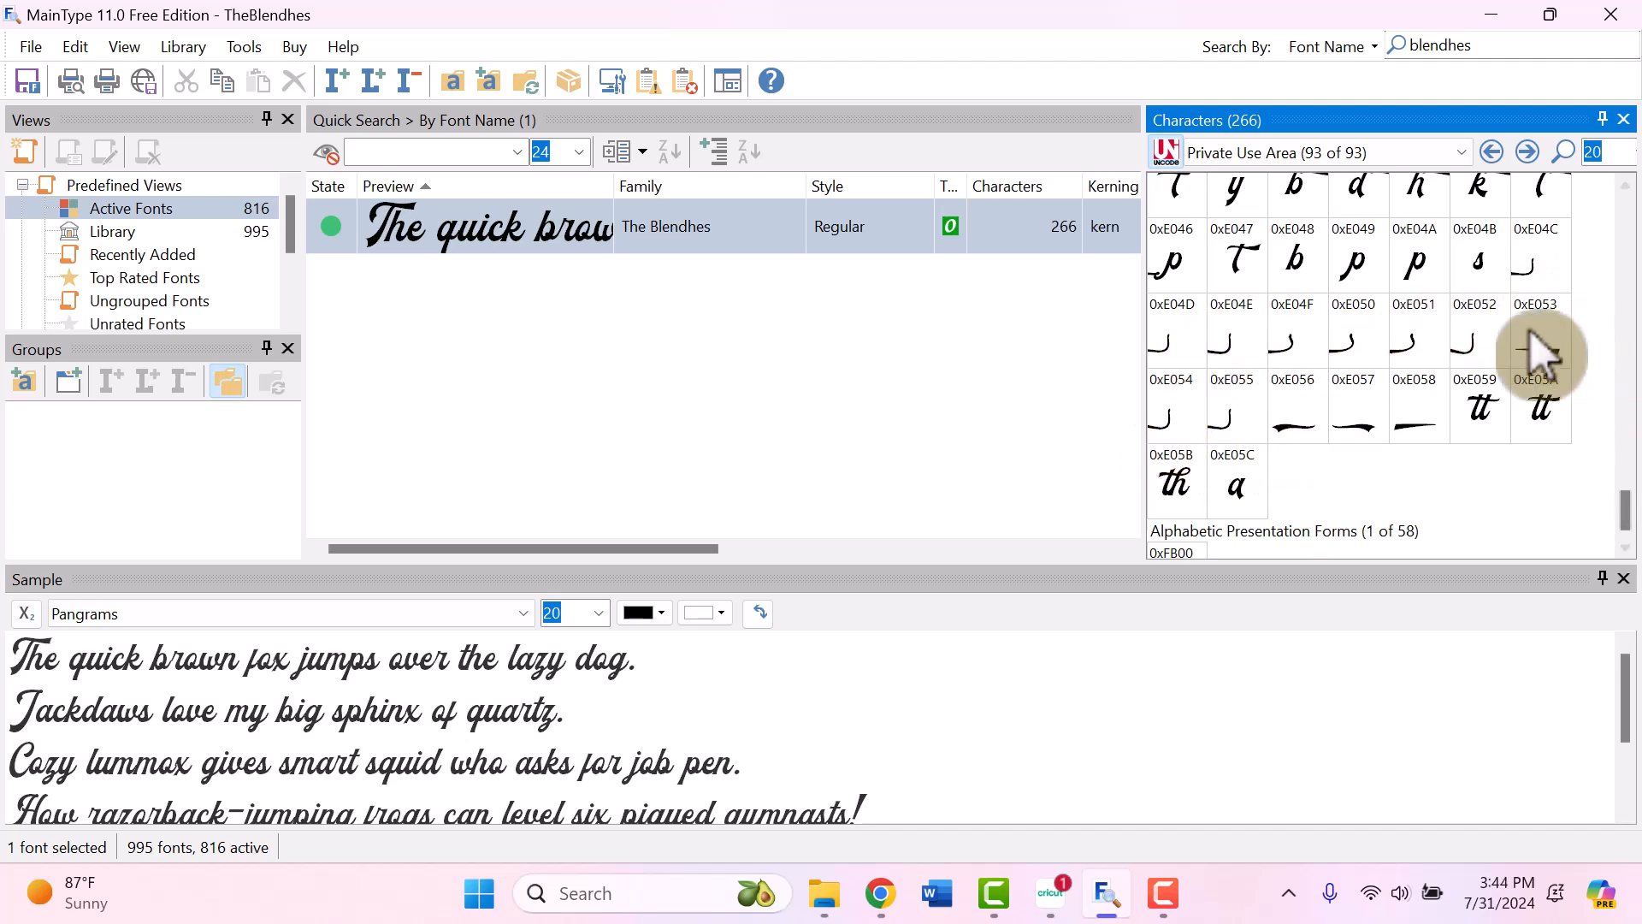
mouse_move(1367, 351)
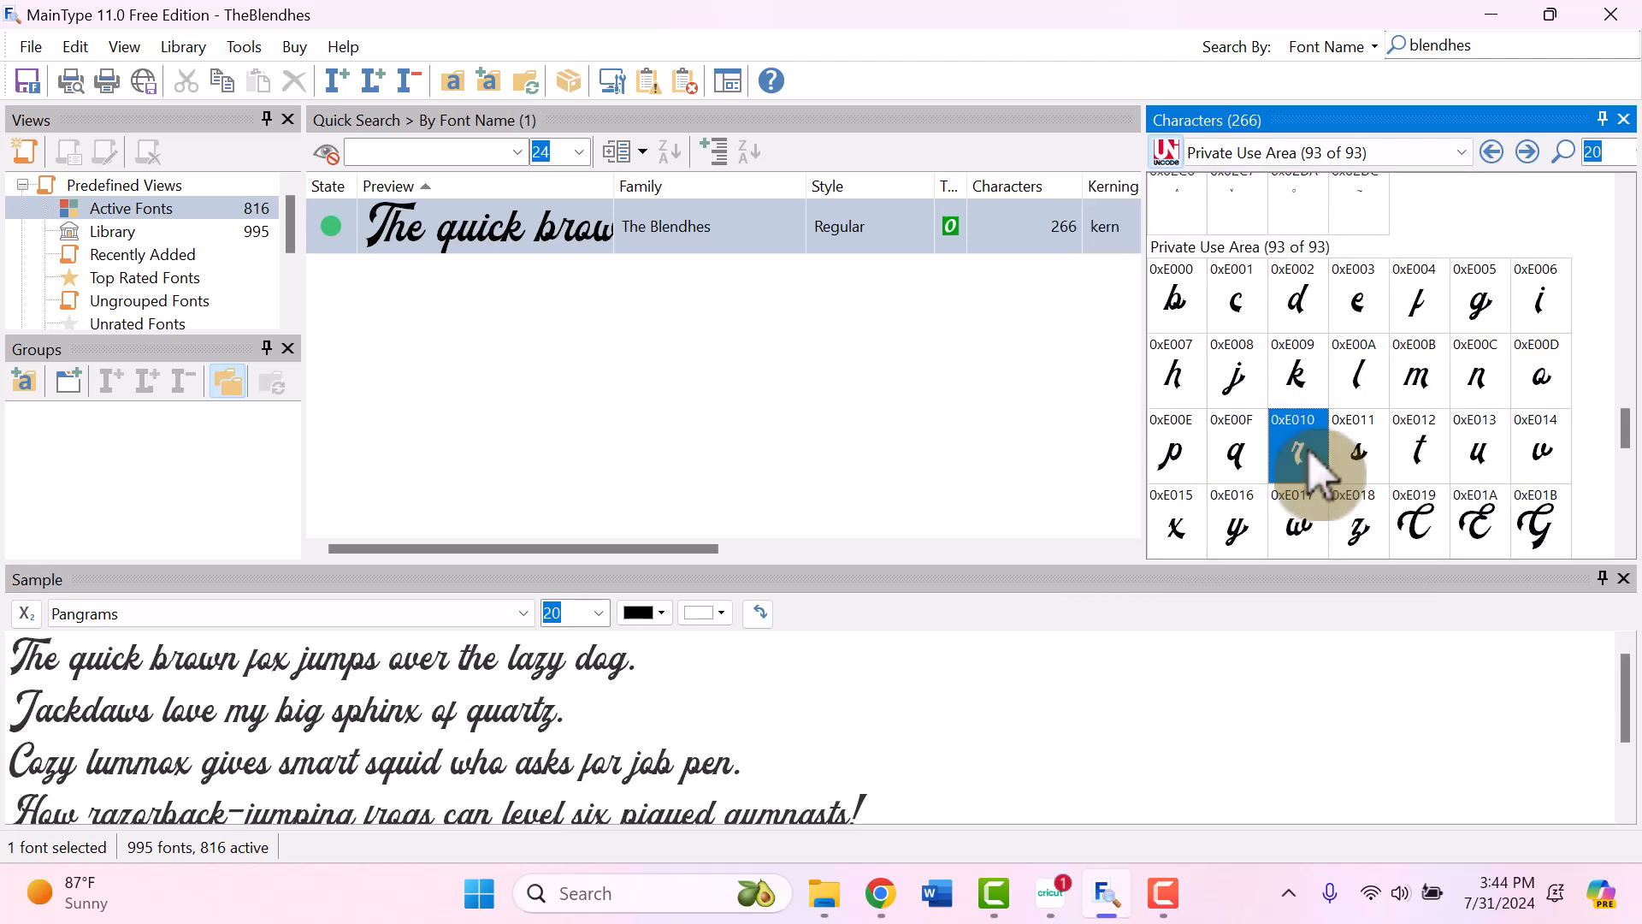
mouse_move(1051, 892)
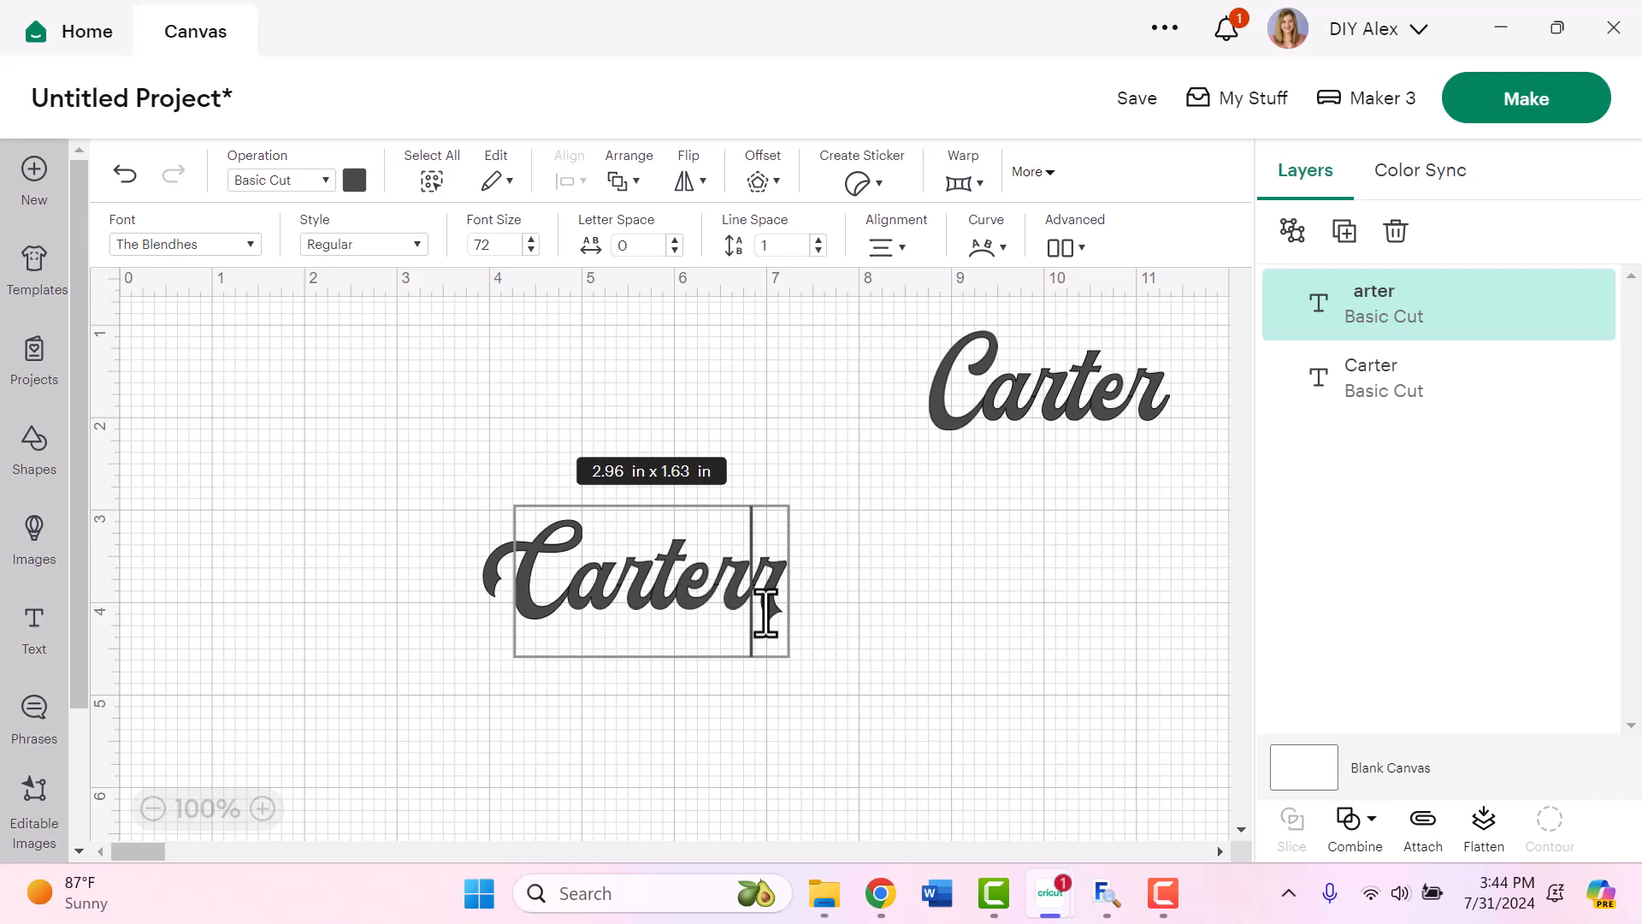
Step: Delete the plain r so the second Carter ends with the alternate downward-tail r
key(Backspace)
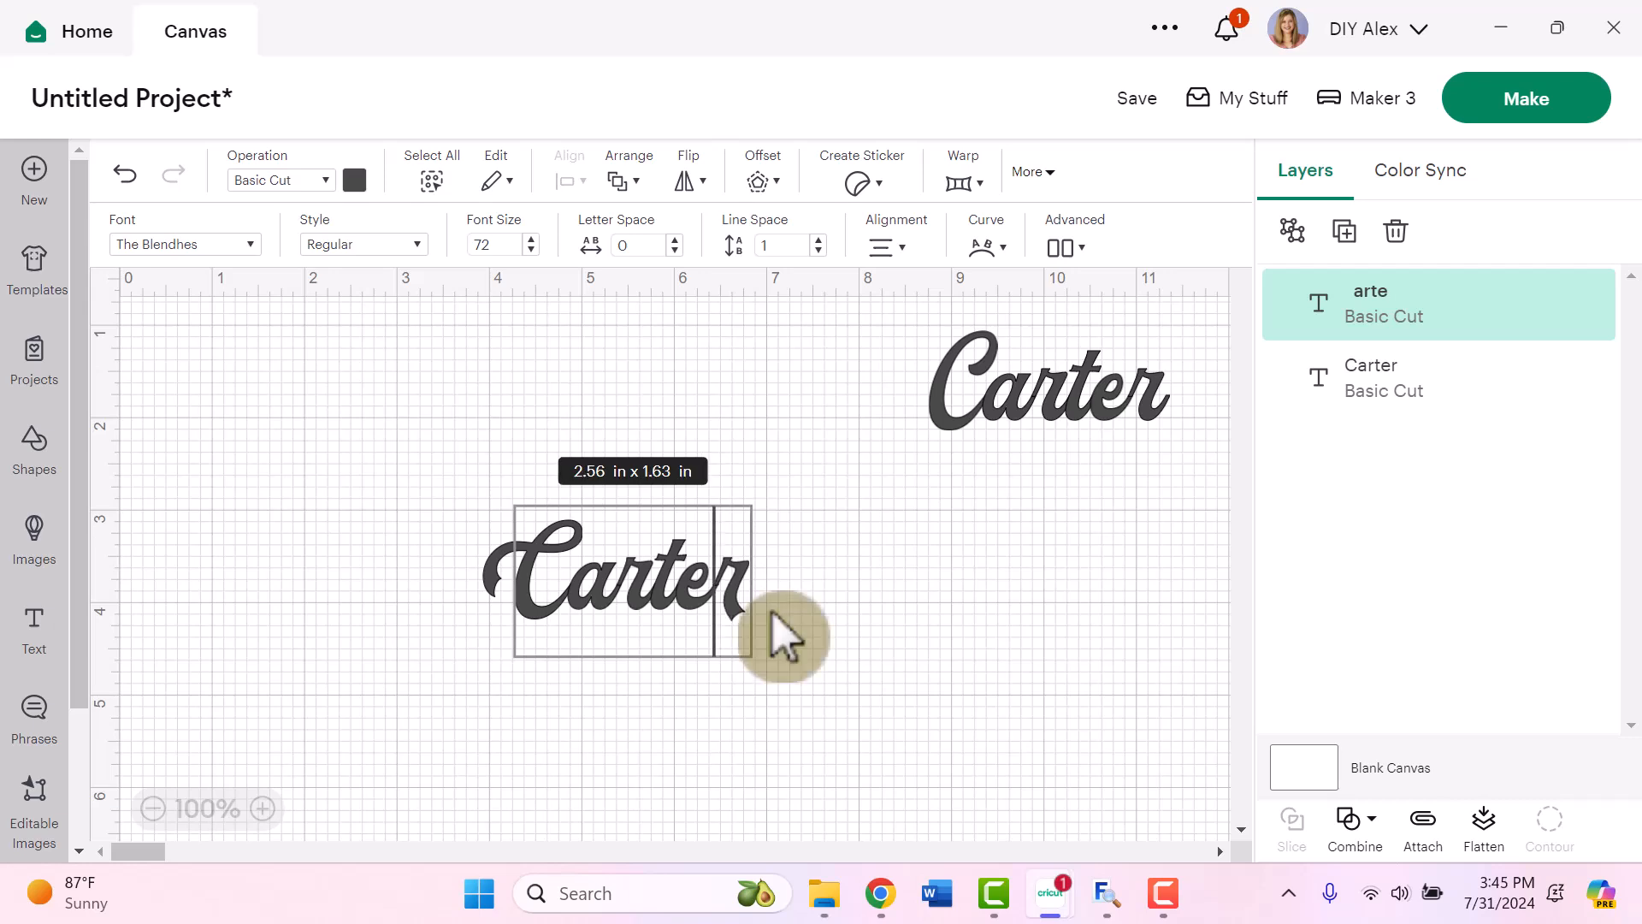
mouse_move(892, 651)
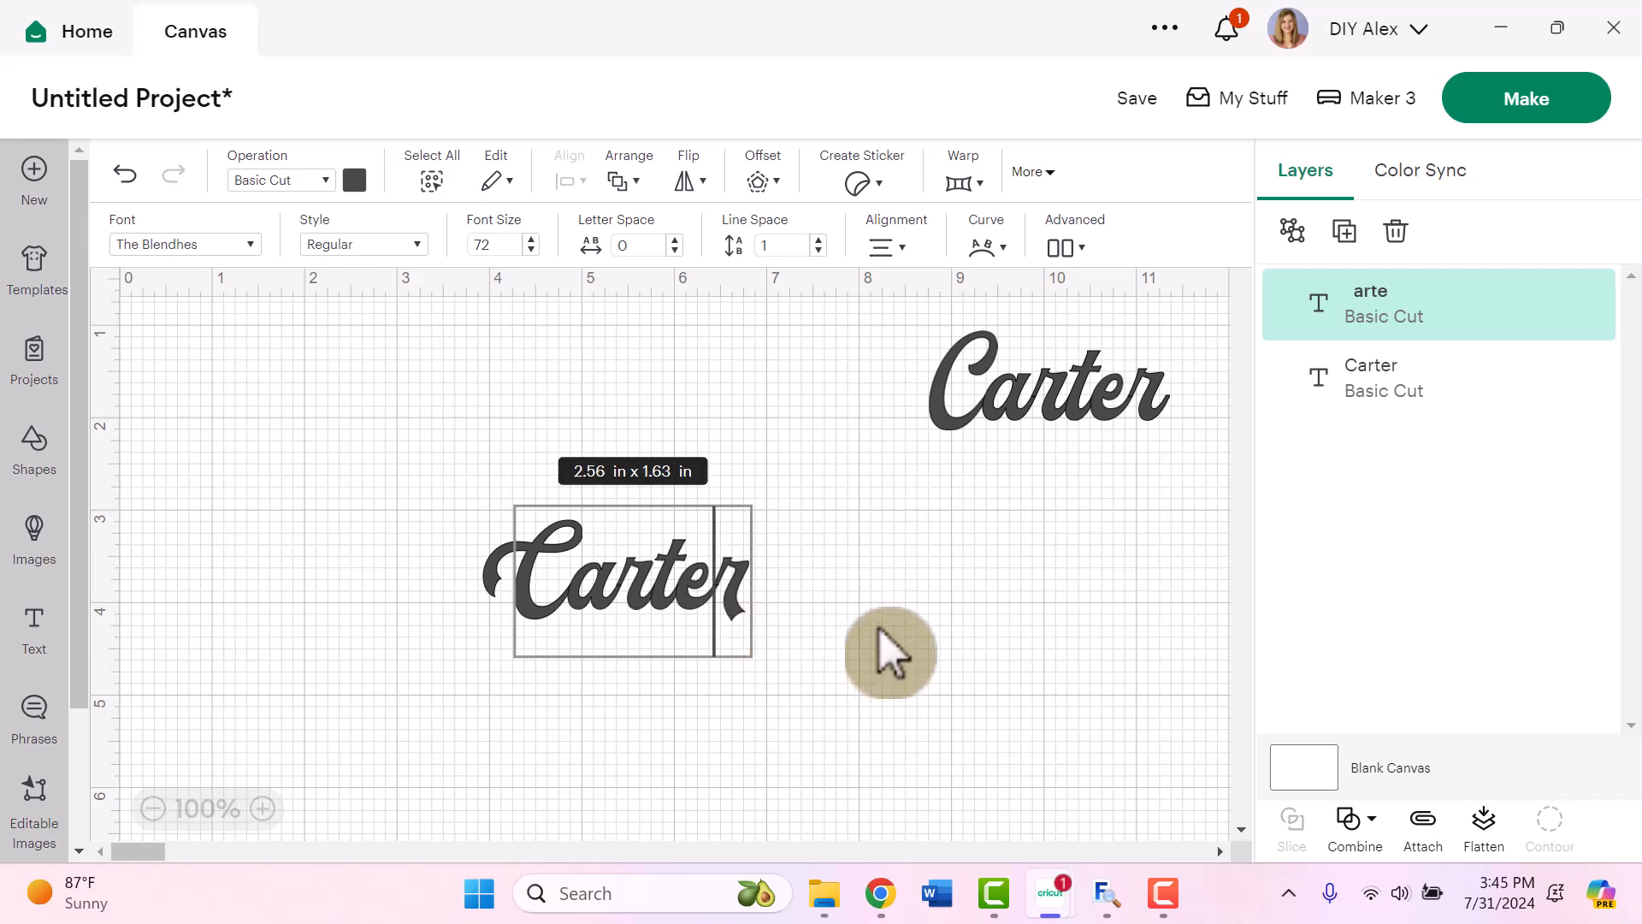
mouse_move(750, 638)
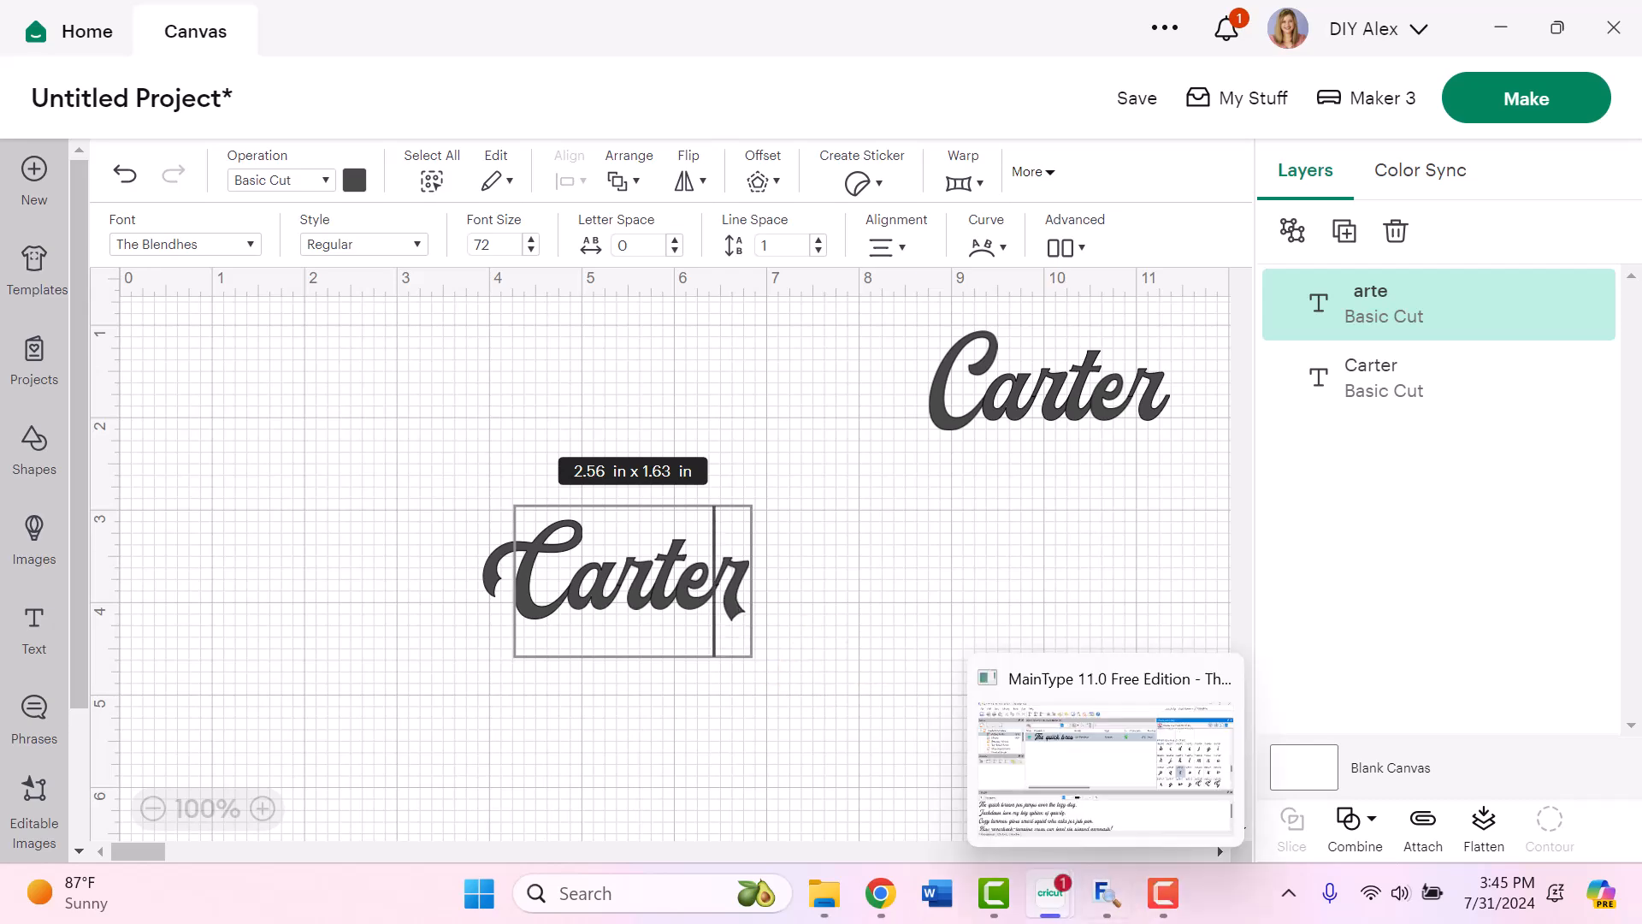
Step: Choose The Blendhes' long swash tail glyph 0xE056 from the Private Use Area characters
click(1101, 751)
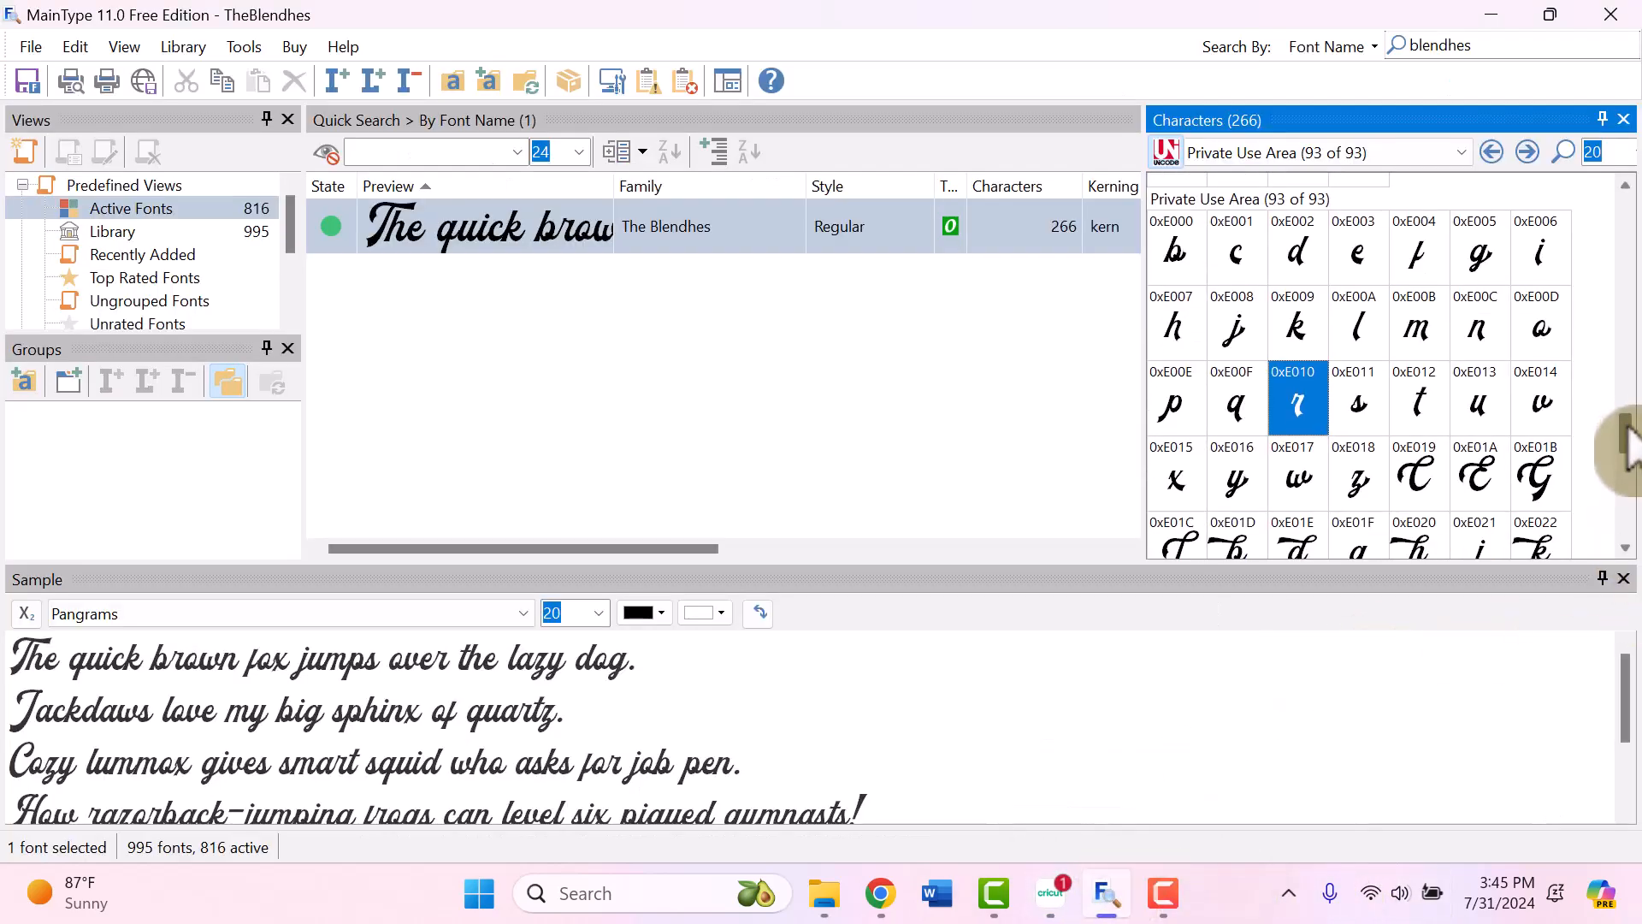
scroll(down, 3)
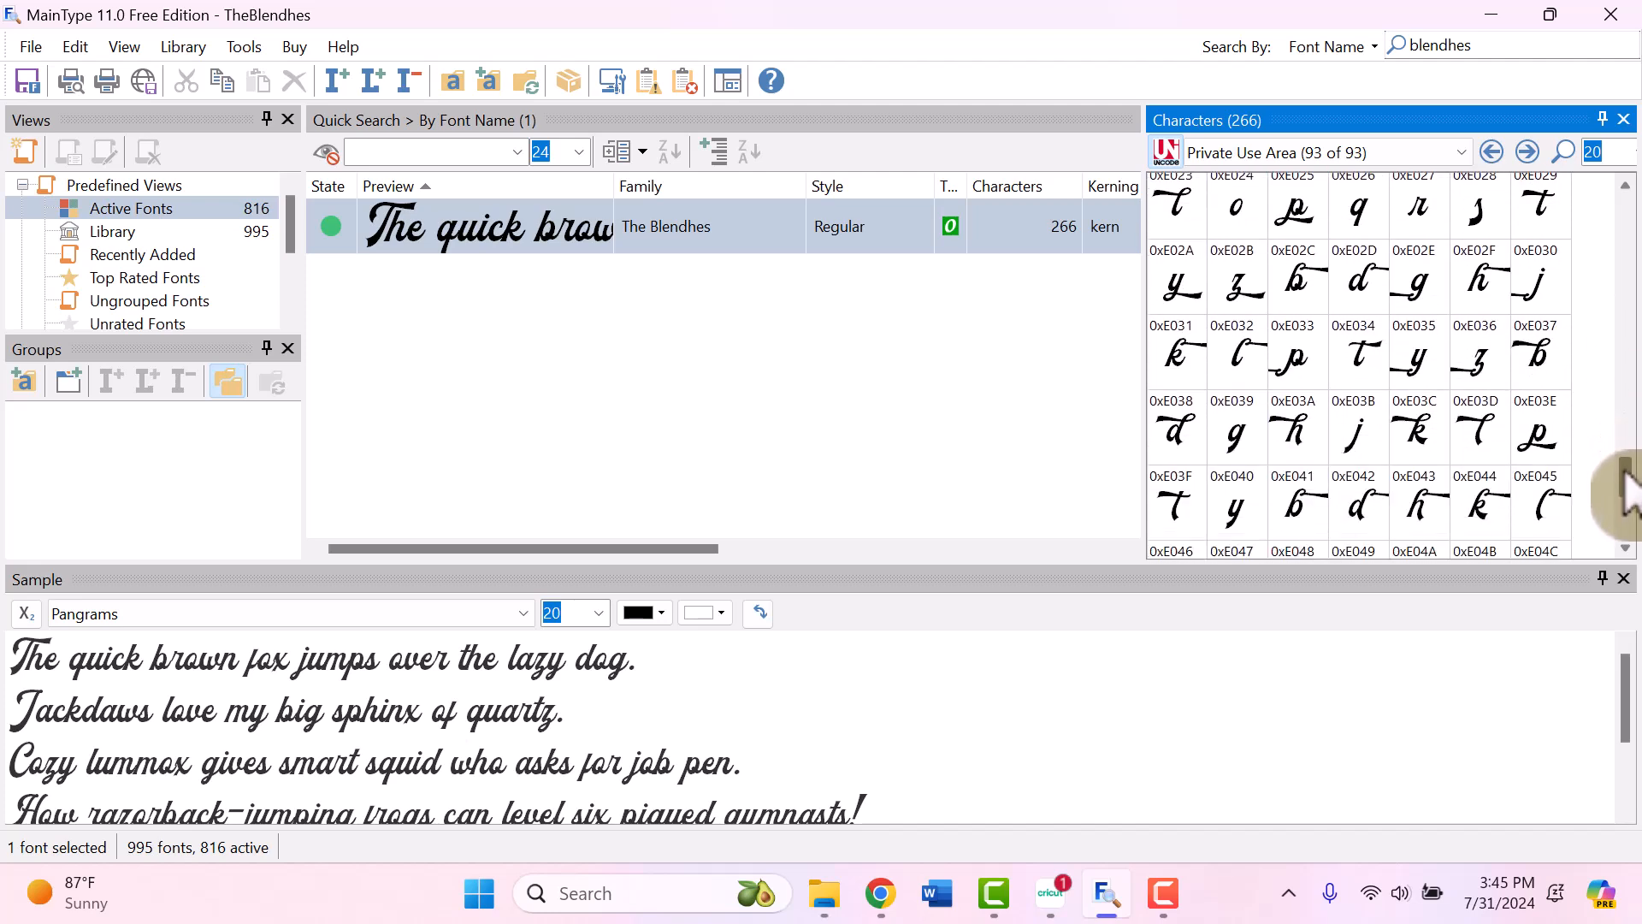
scroll(down, 3)
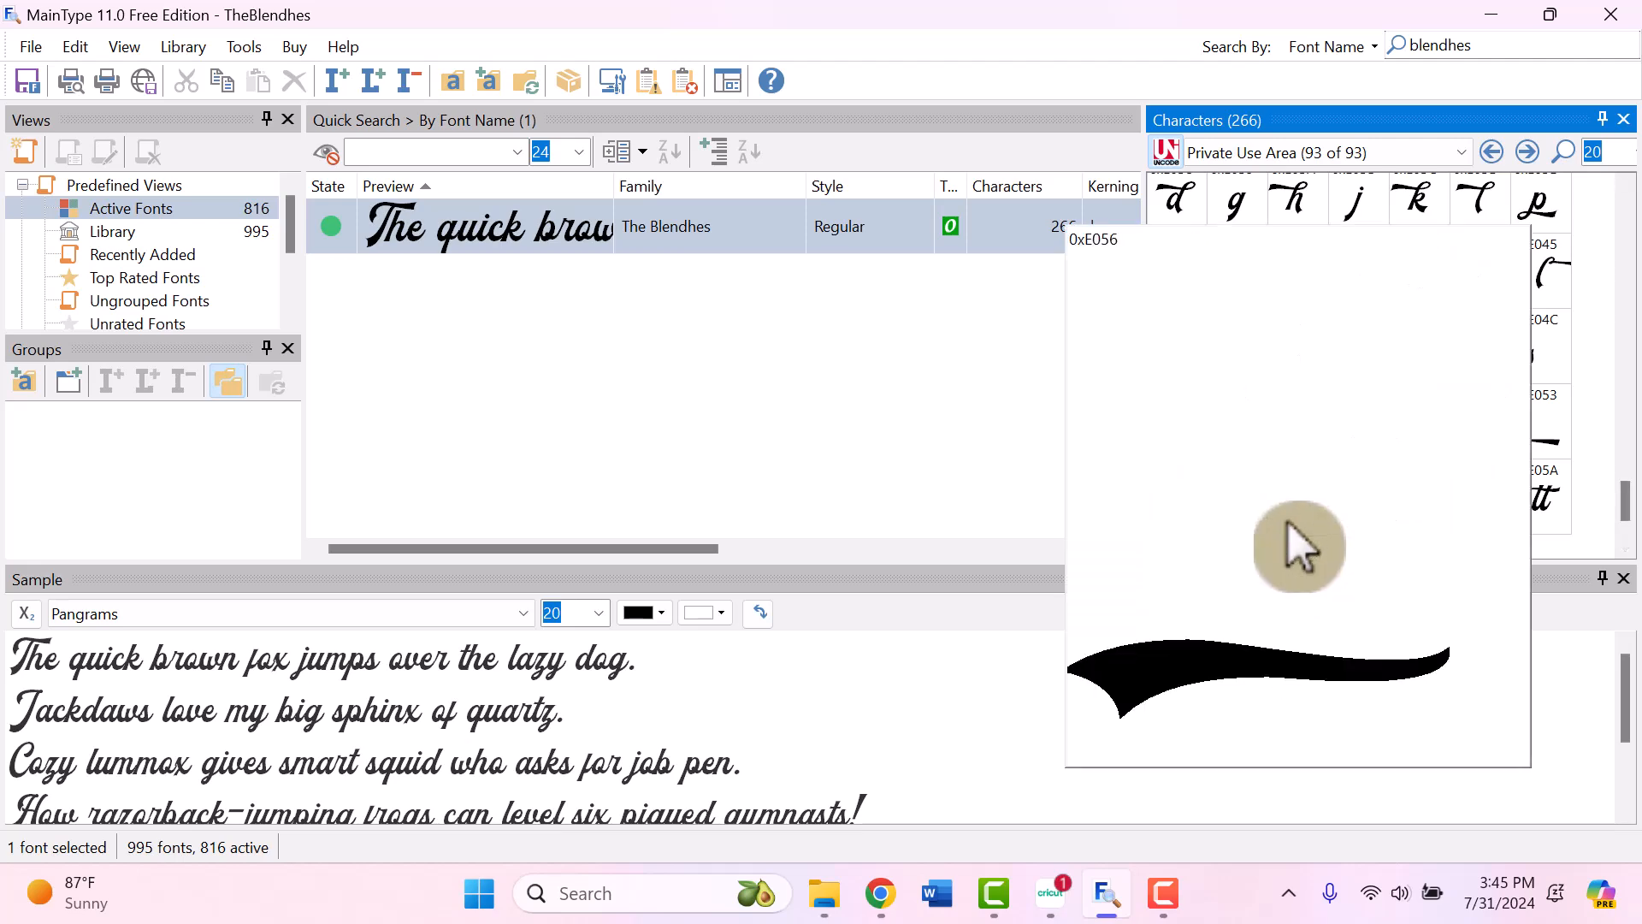
click(1296, 498)
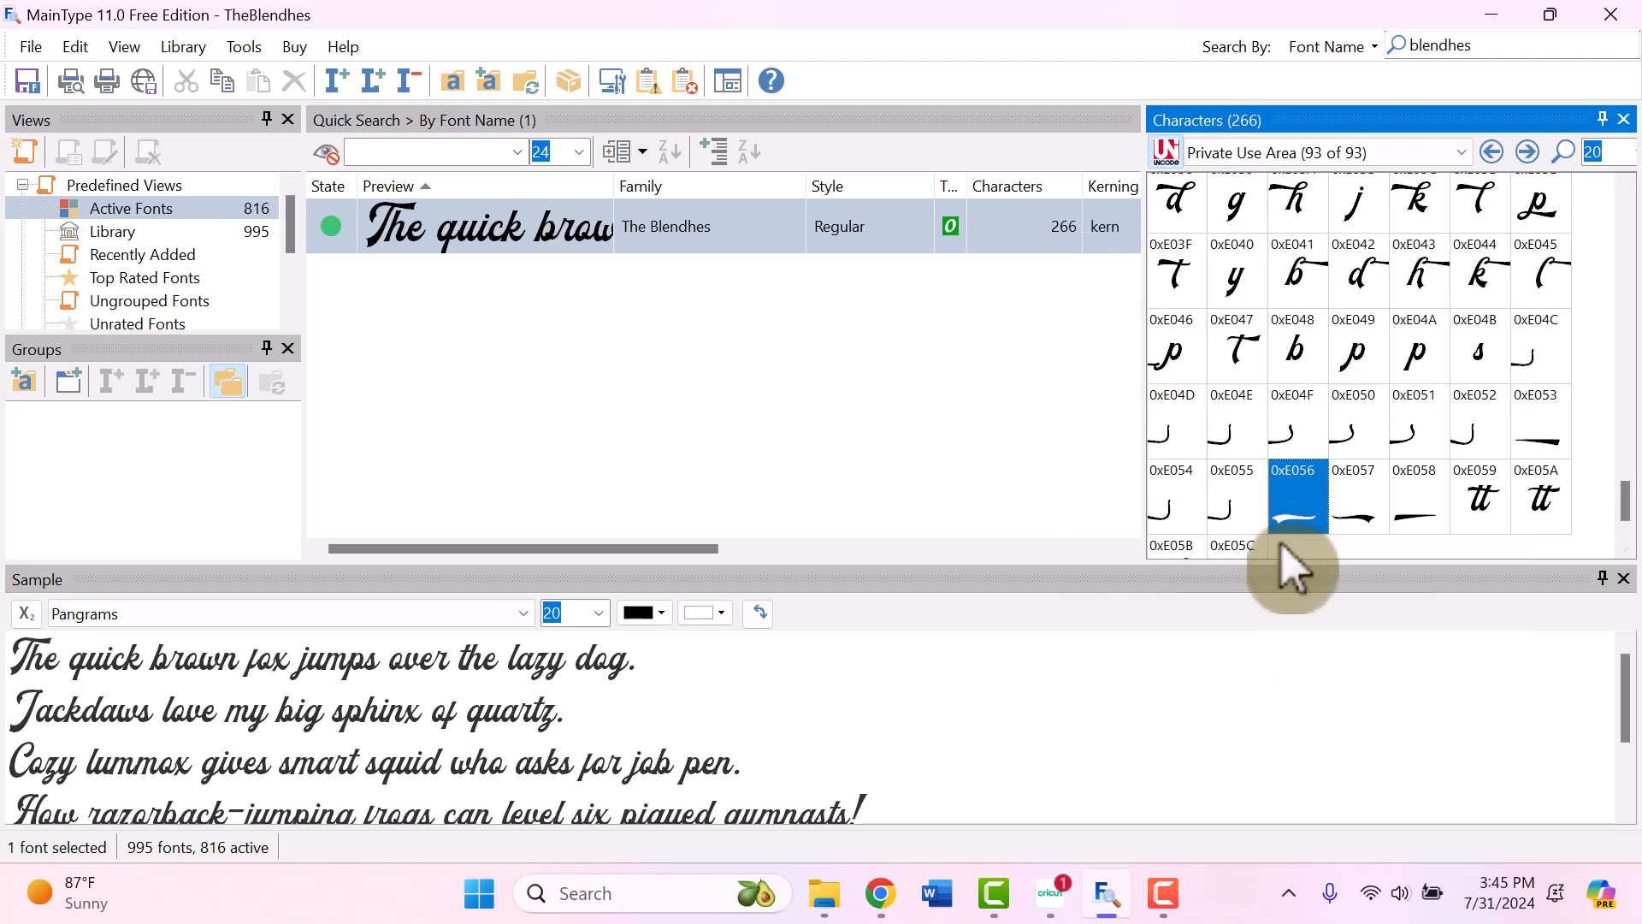
mouse_move(1296, 528)
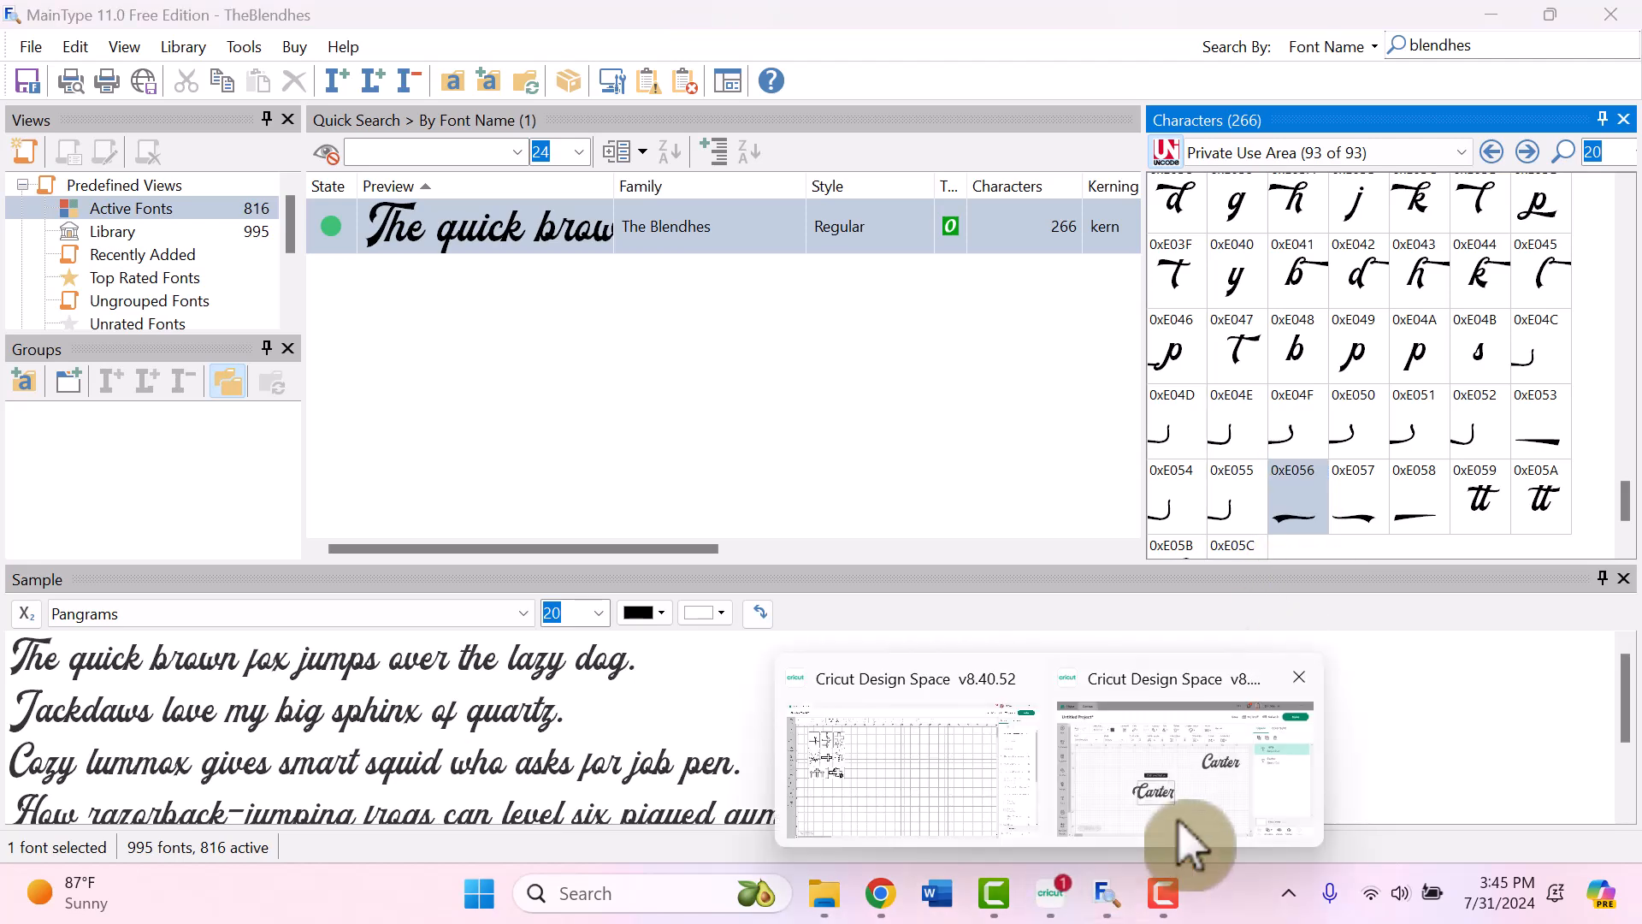
Step: Paste the swash tail glyph as a new text layer and place it beneath the second Carter
click(1185, 764)
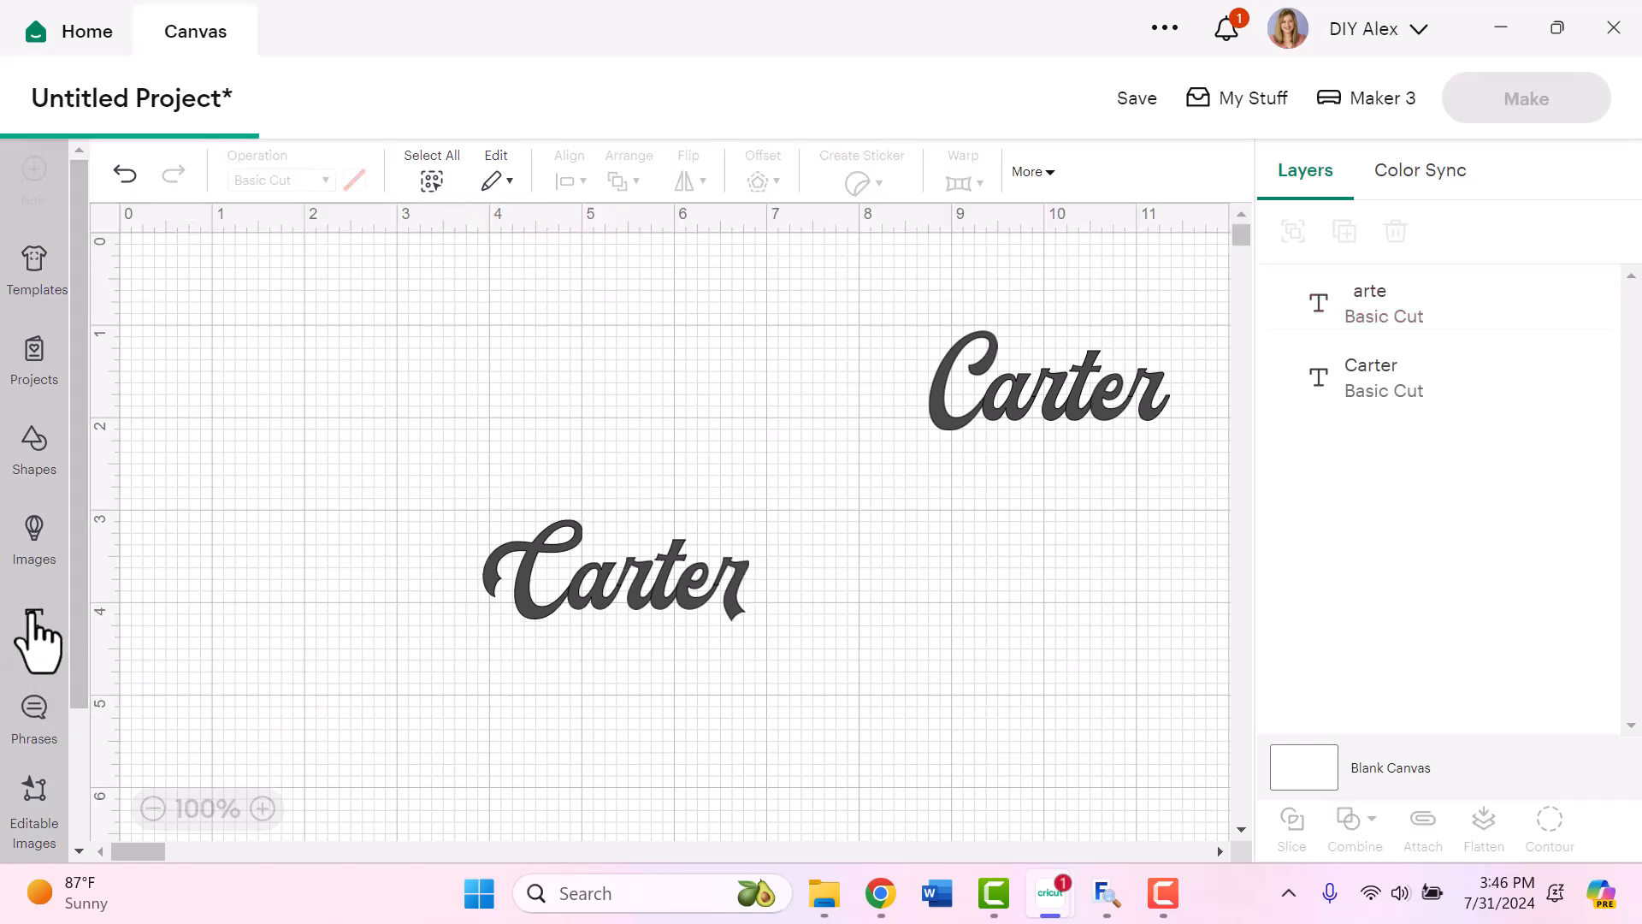
click(34, 629)
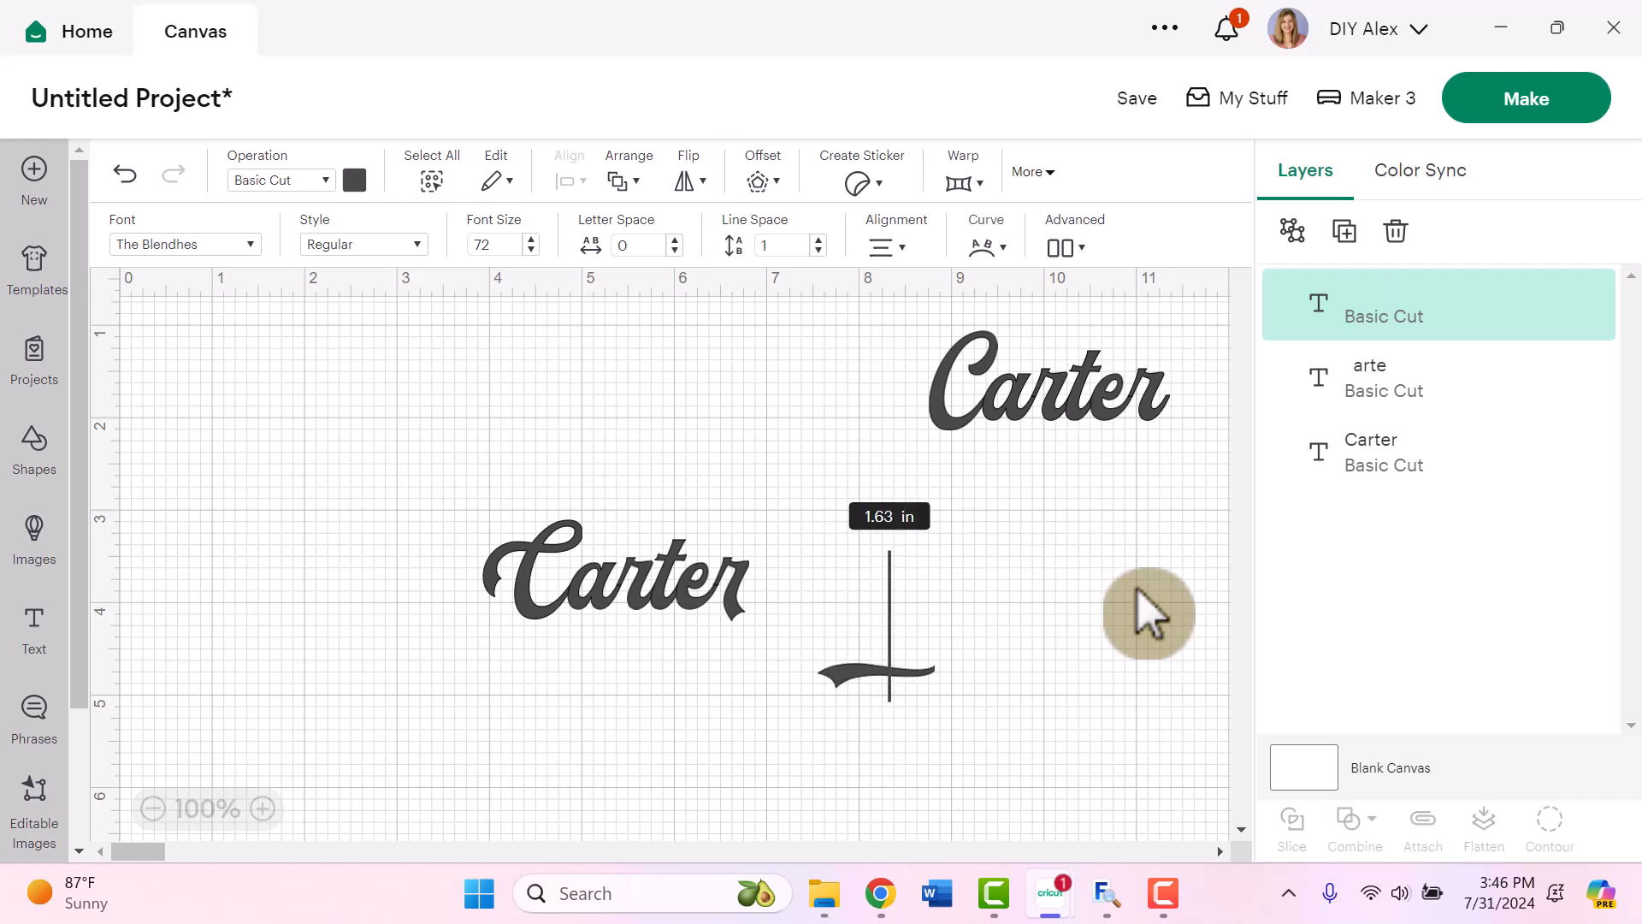
mouse_move(1065, 639)
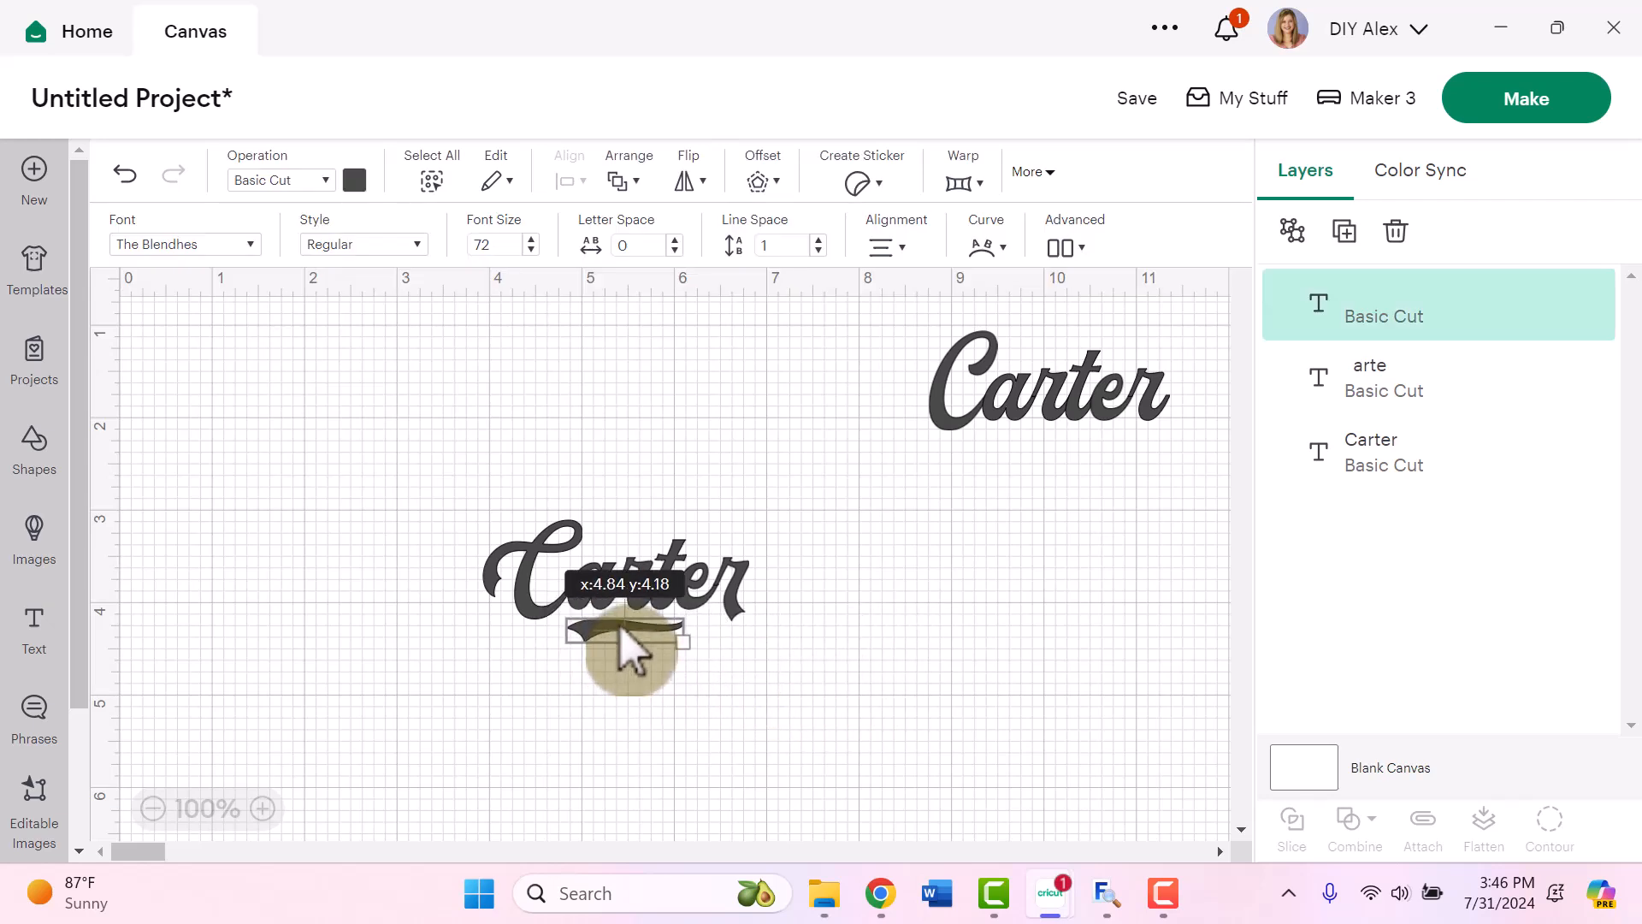
click(690, 699)
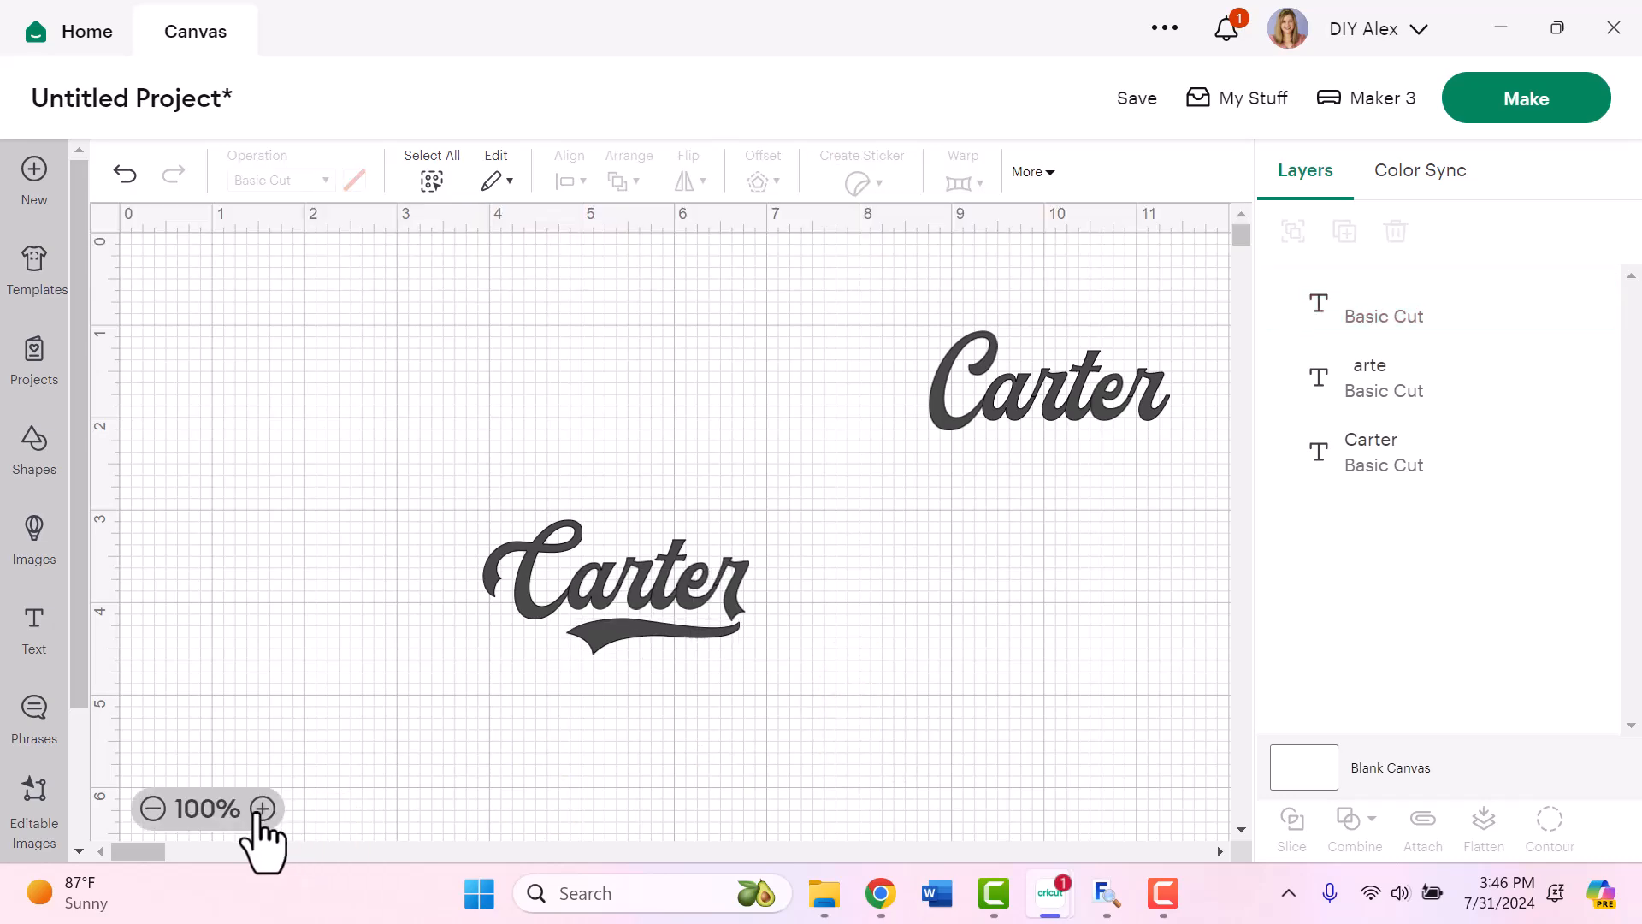
Step: Enlarge the swash tail so it sweeps under the whole word toward the r's tail
click(263, 808)
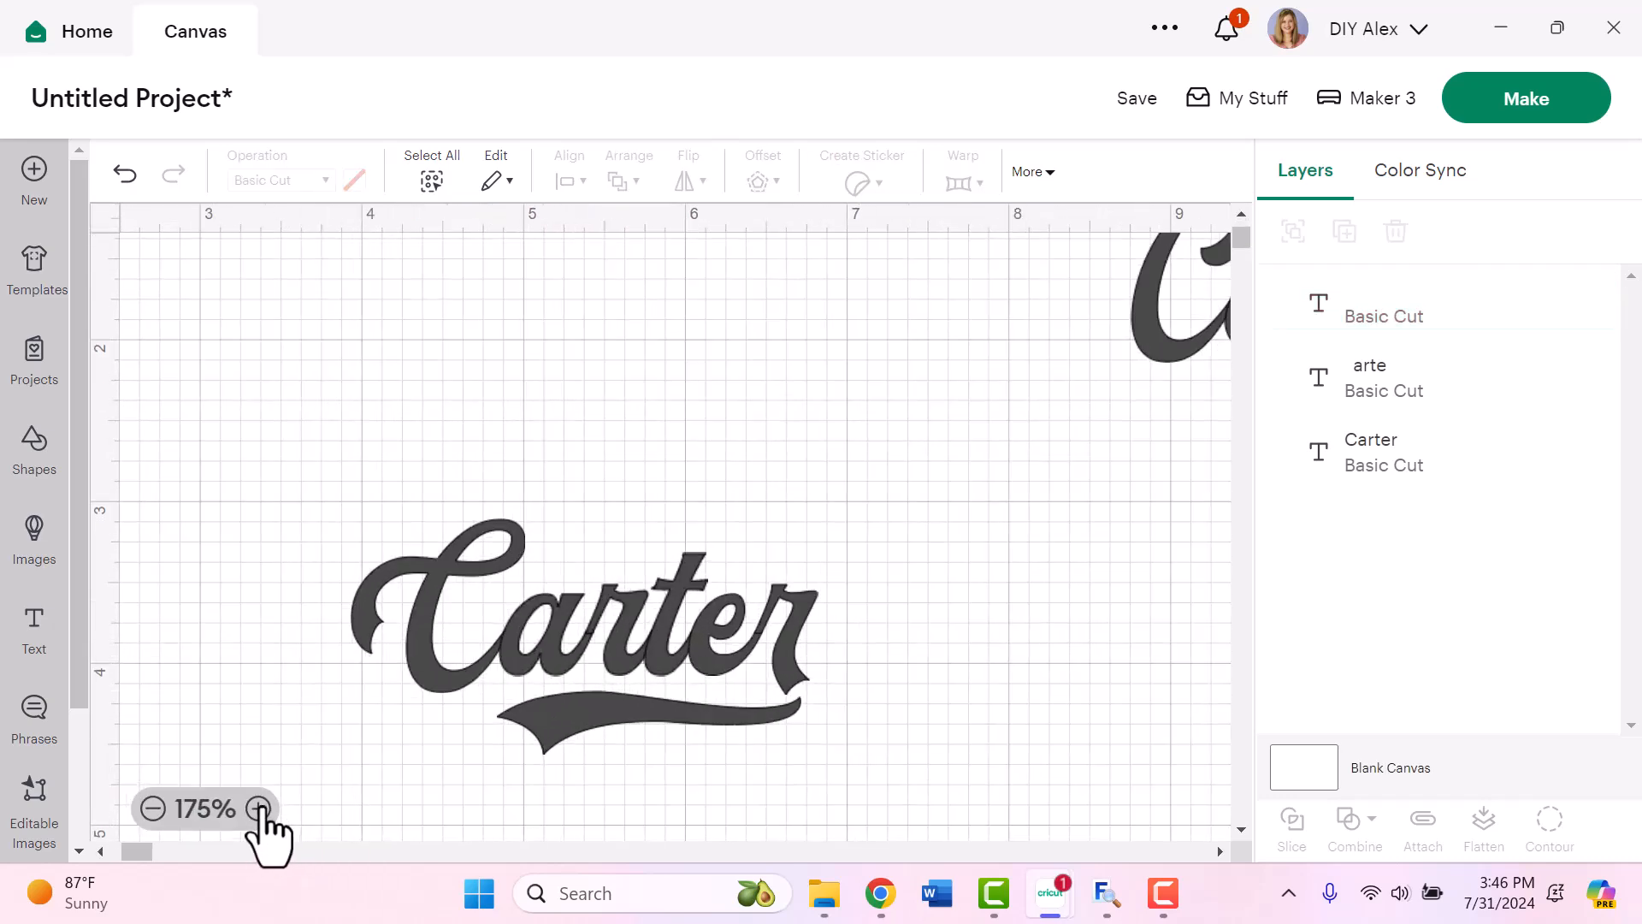
click(261, 808)
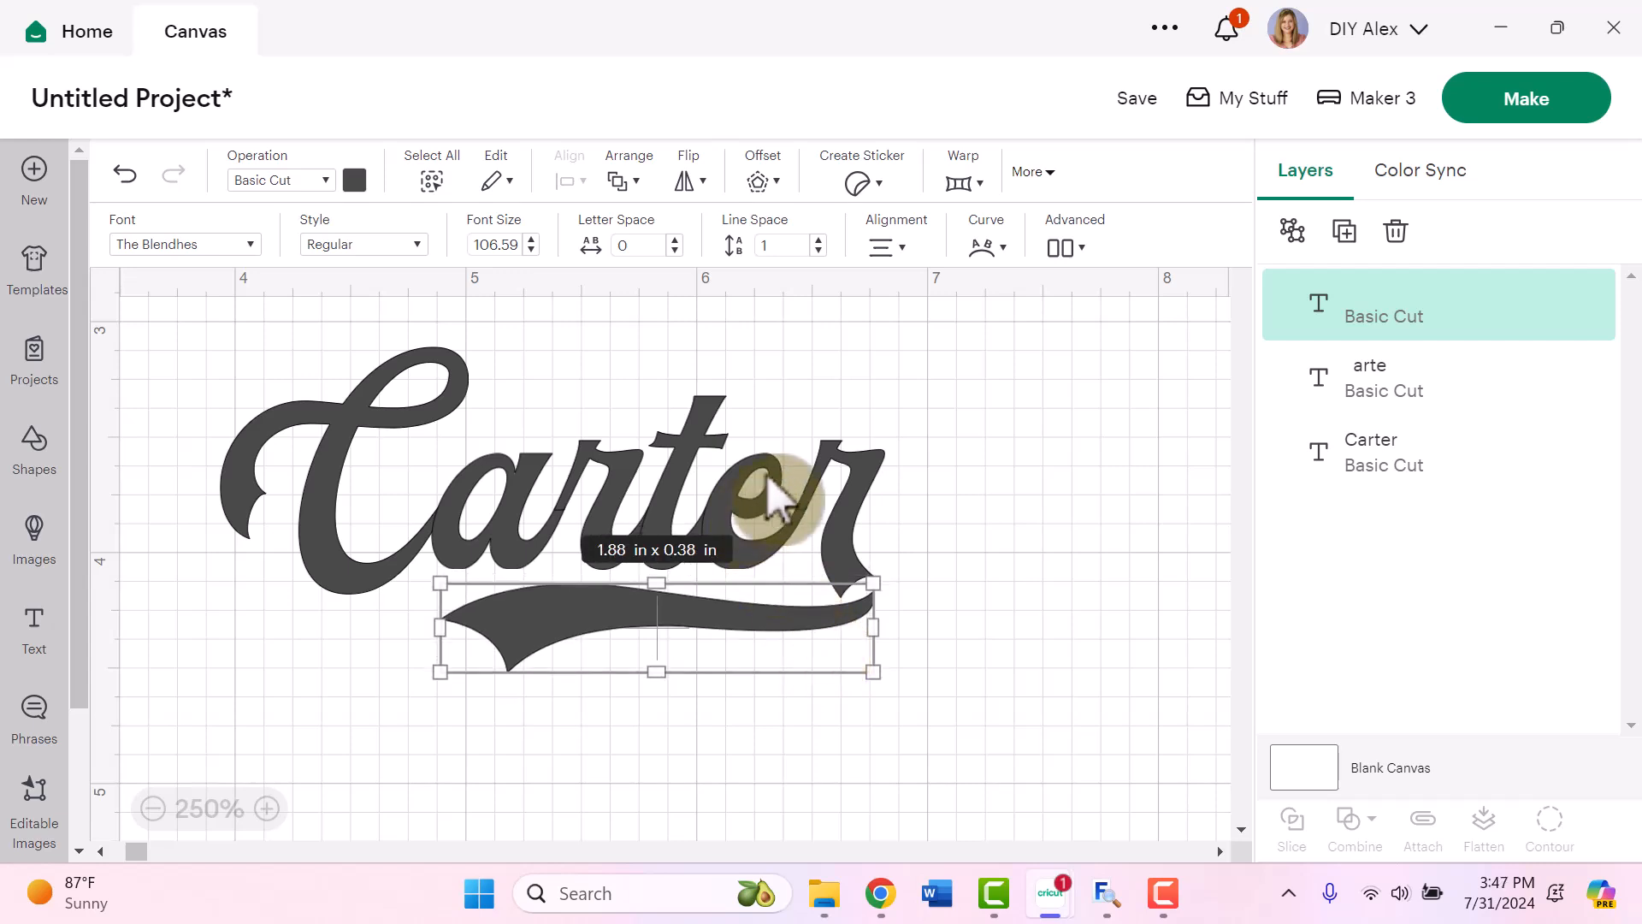
click(1414, 378)
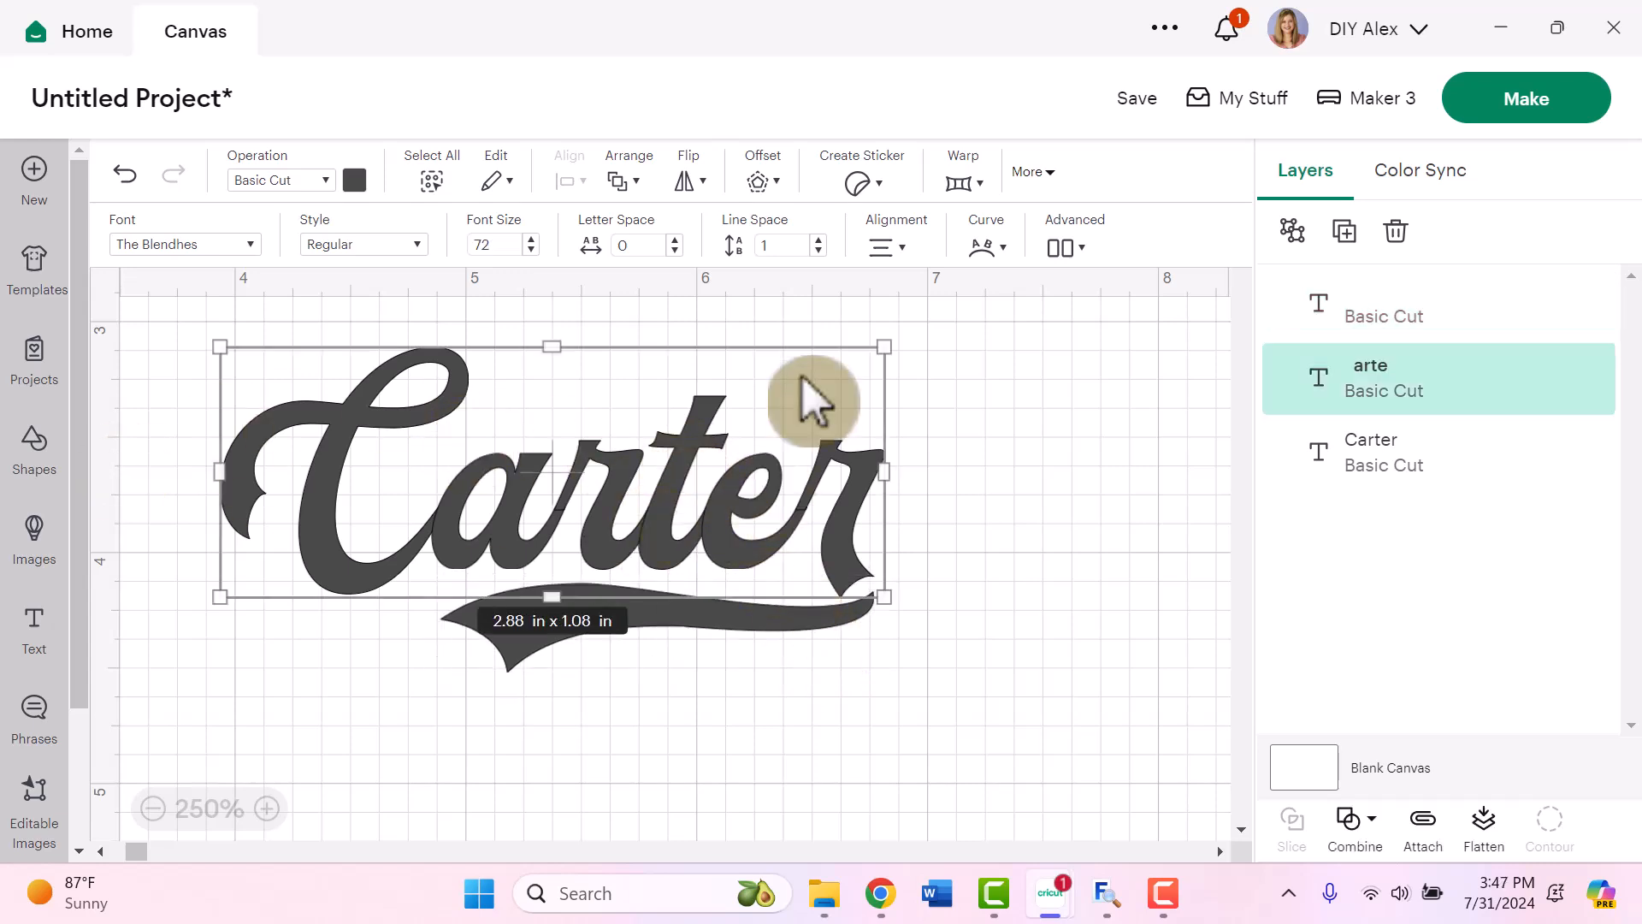
mouse_move(899, 333)
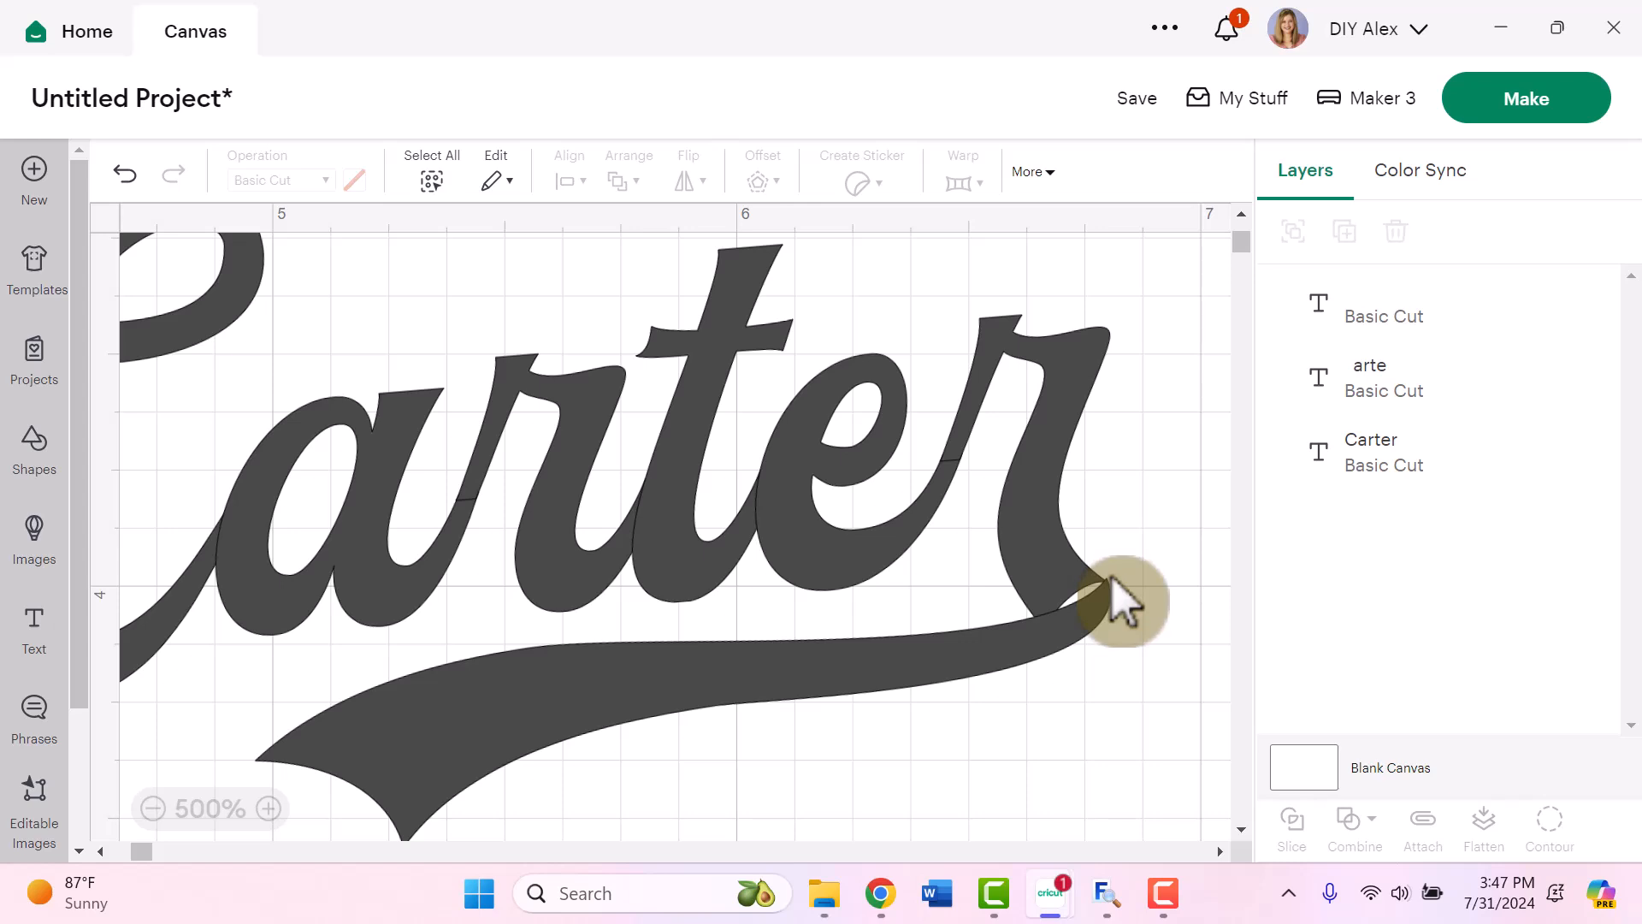
mouse_move(1104, 639)
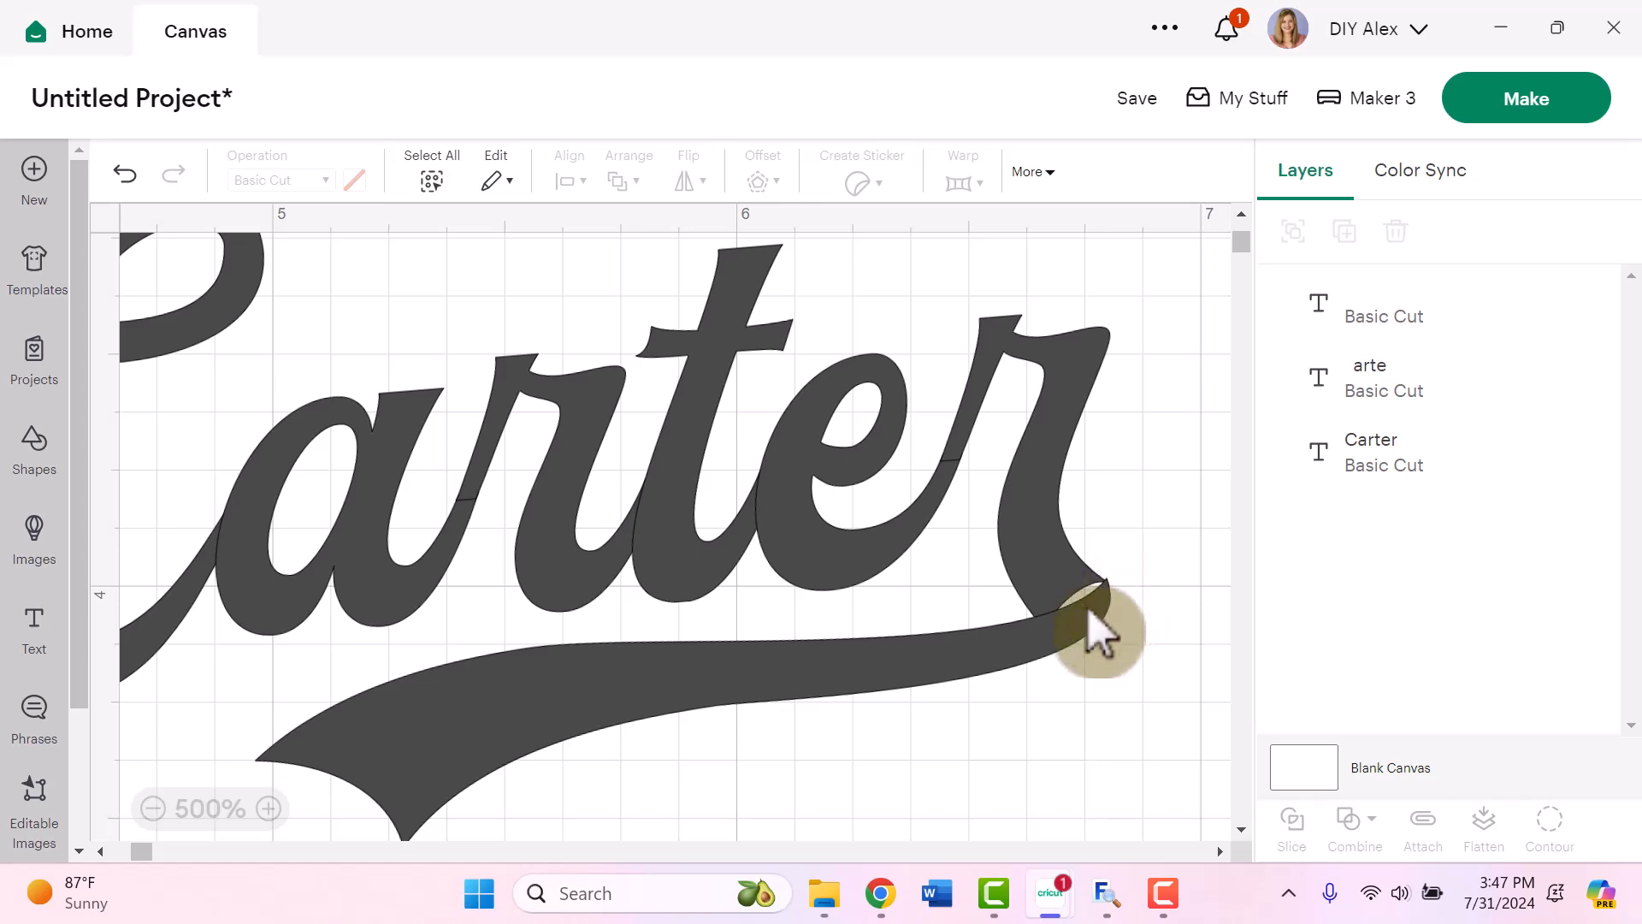
click(1089, 618)
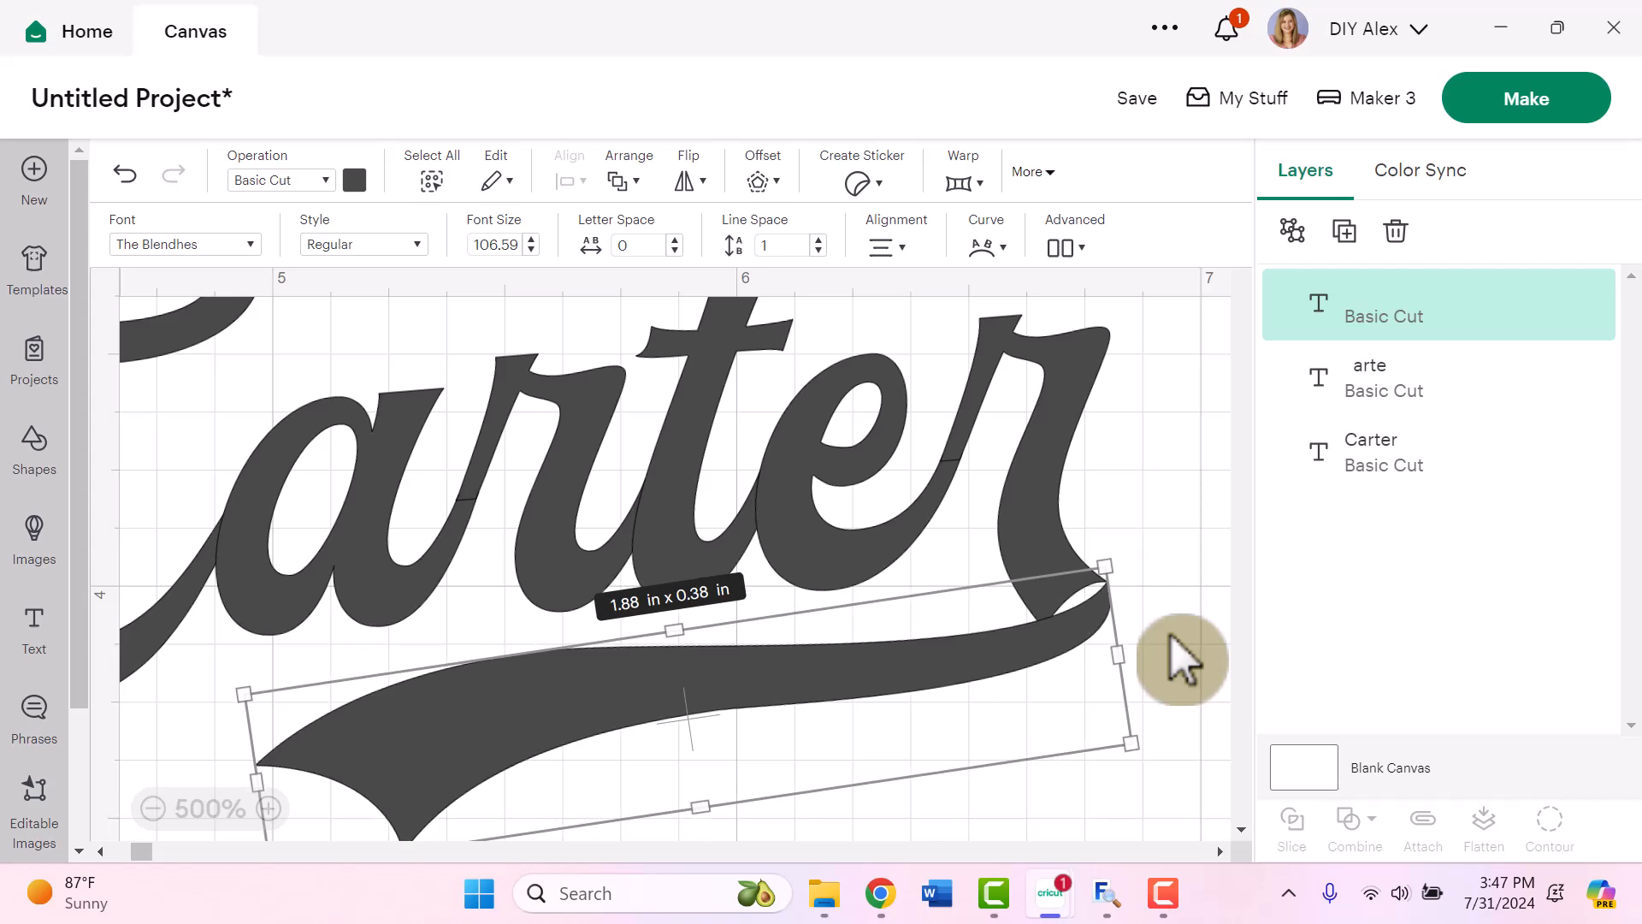
mouse_move(1168, 639)
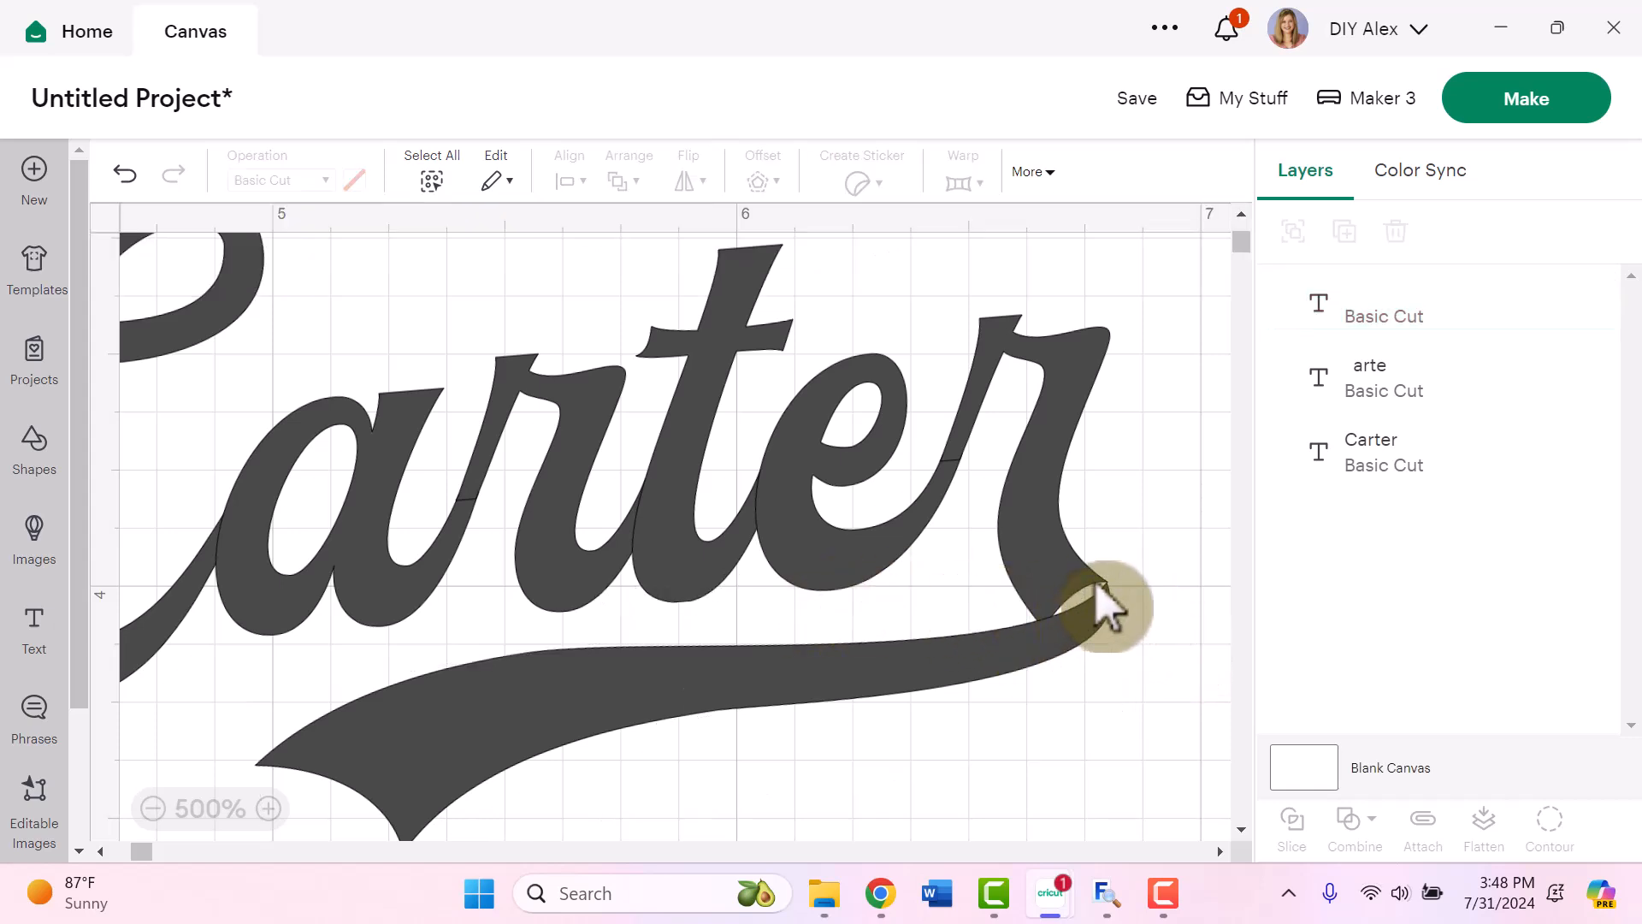
mouse_move(1125, 597)
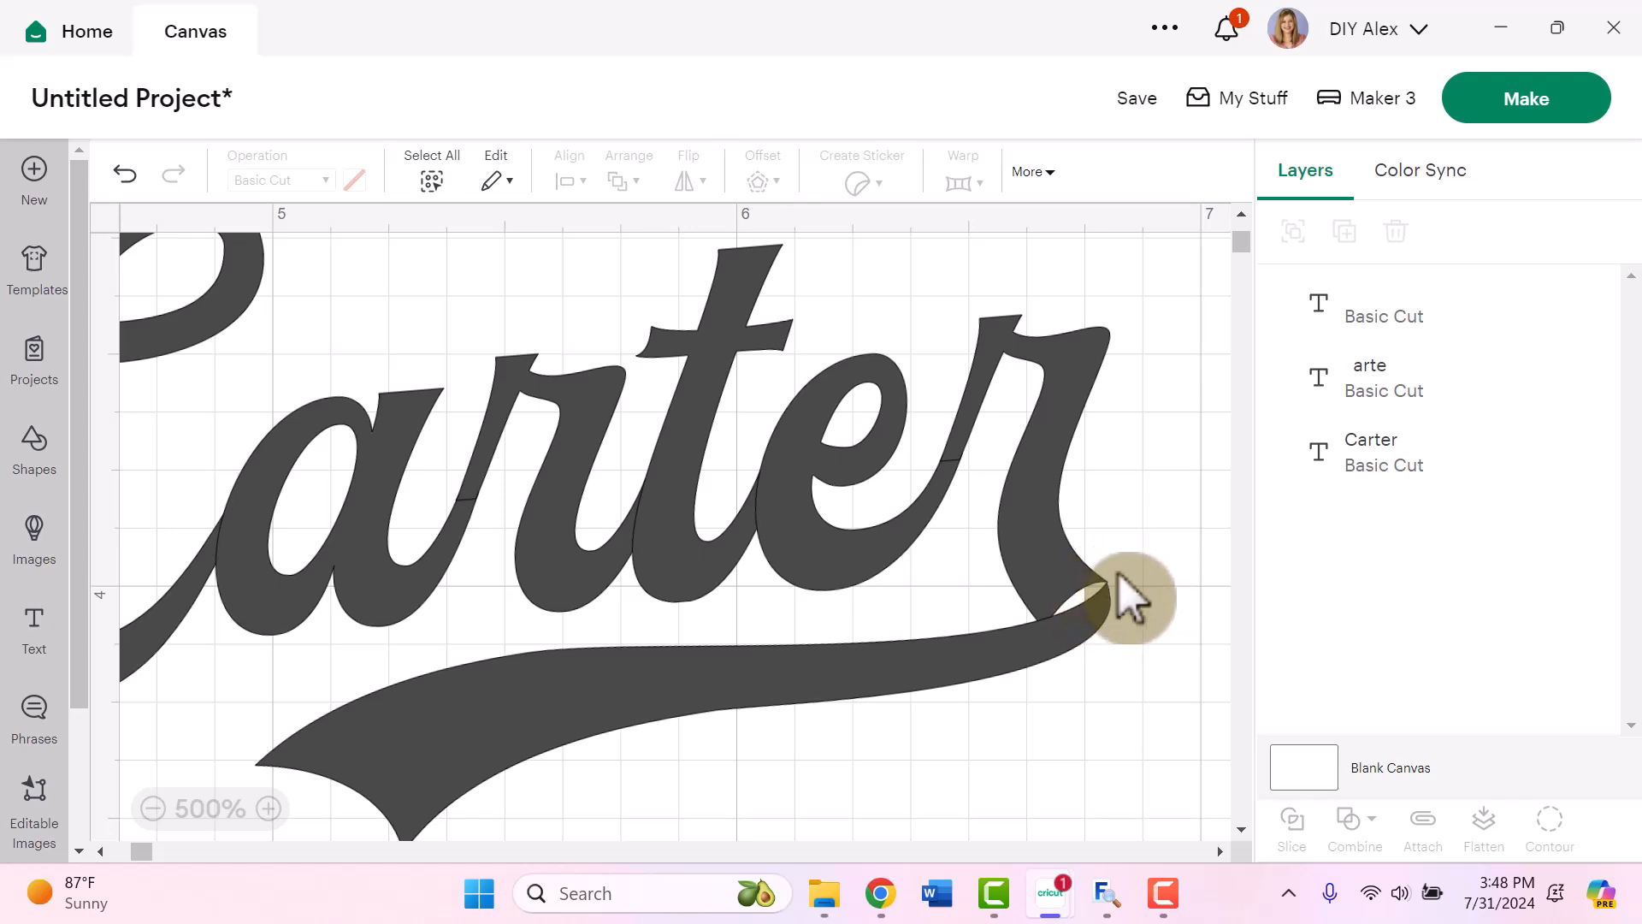
mouse_move(1126, 613)
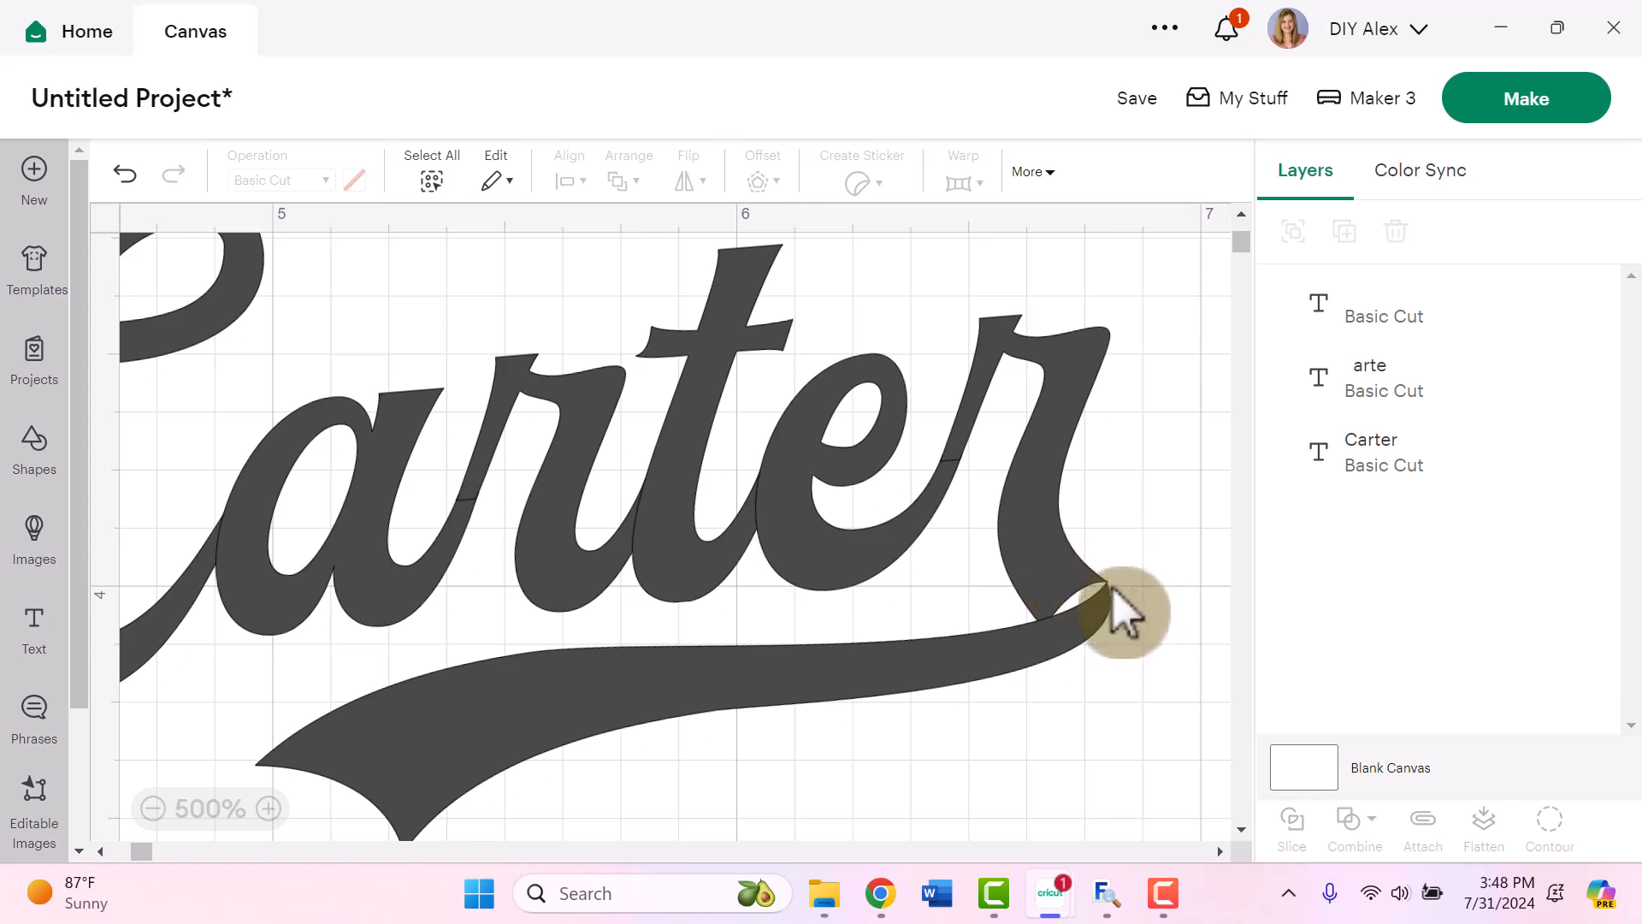
mouse_move(1147, 665)
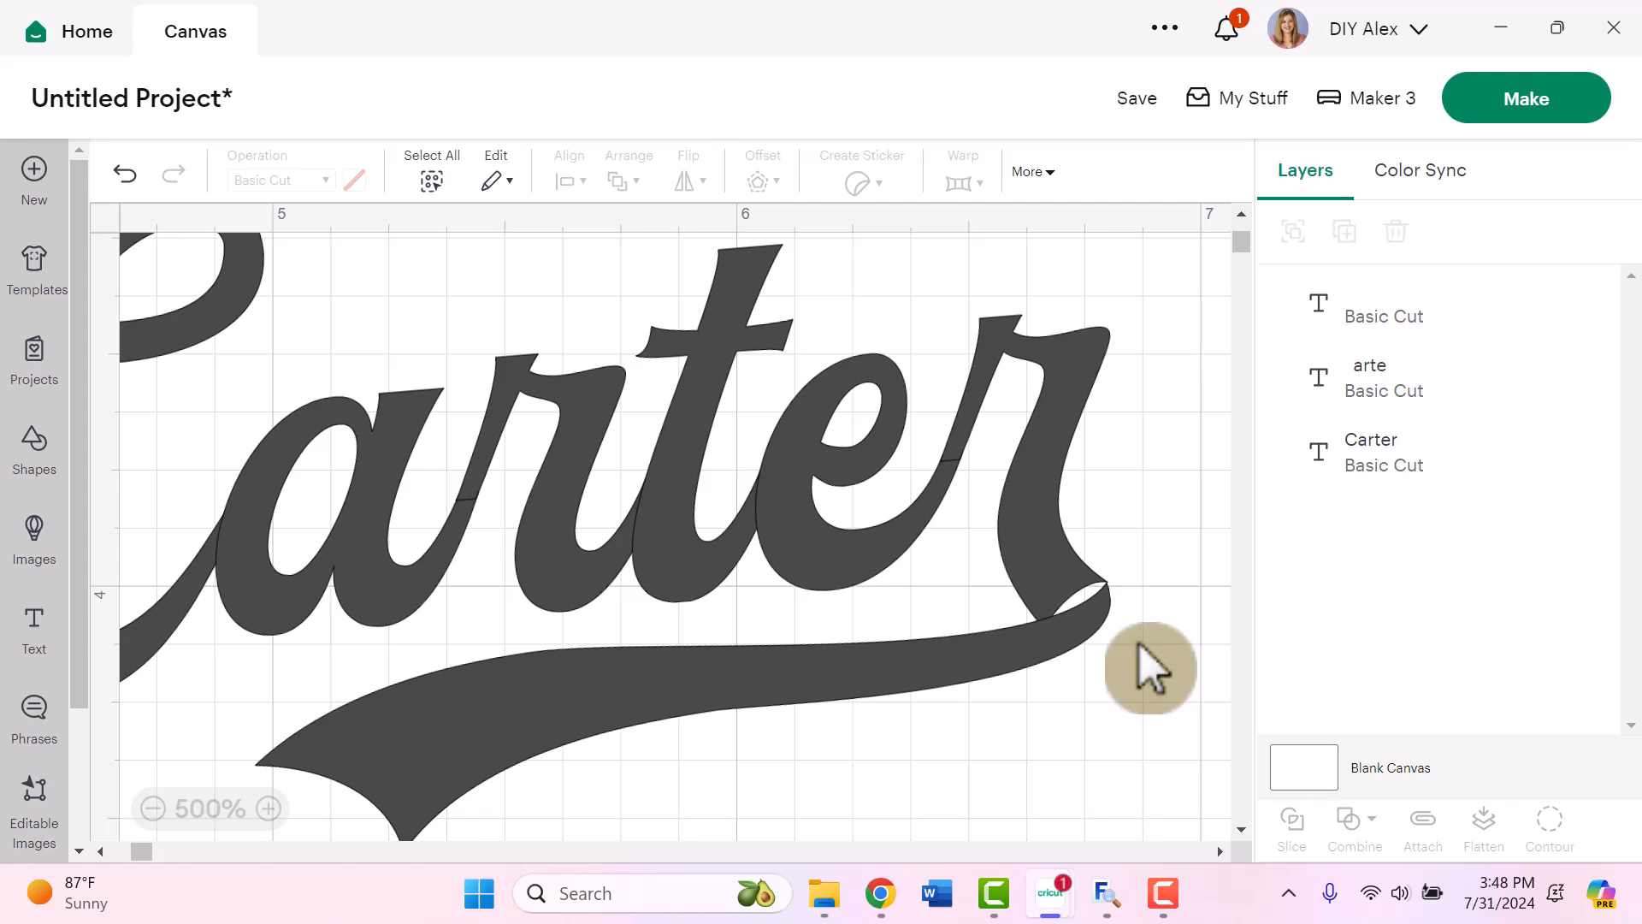
mouse_move(1097, 681)
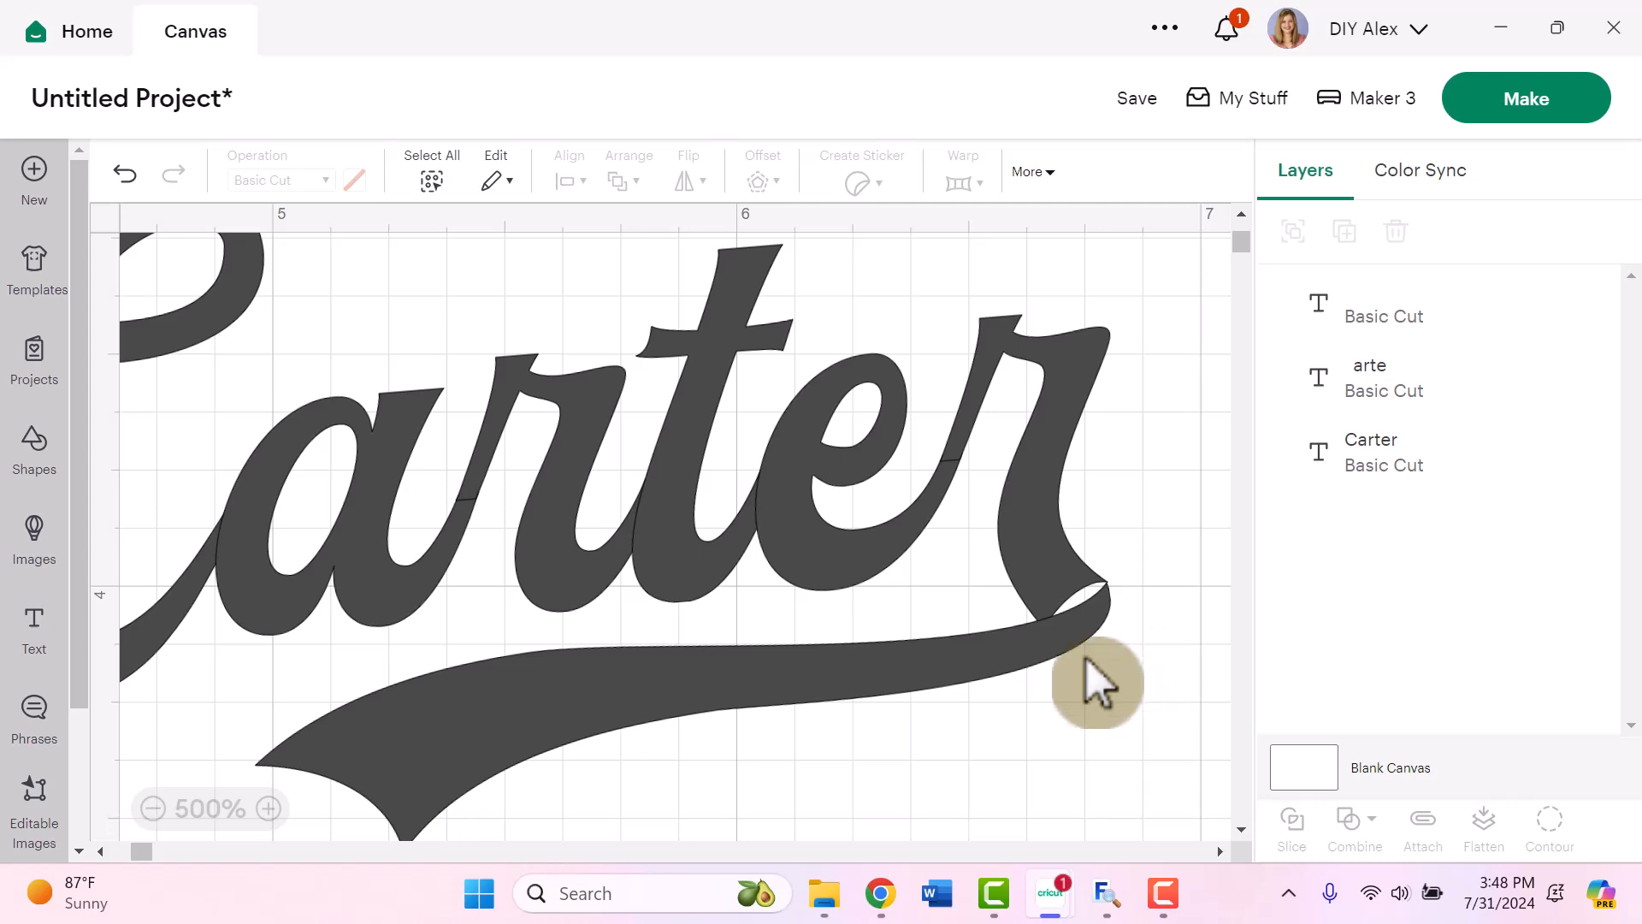
mouse_move(1126, 571)
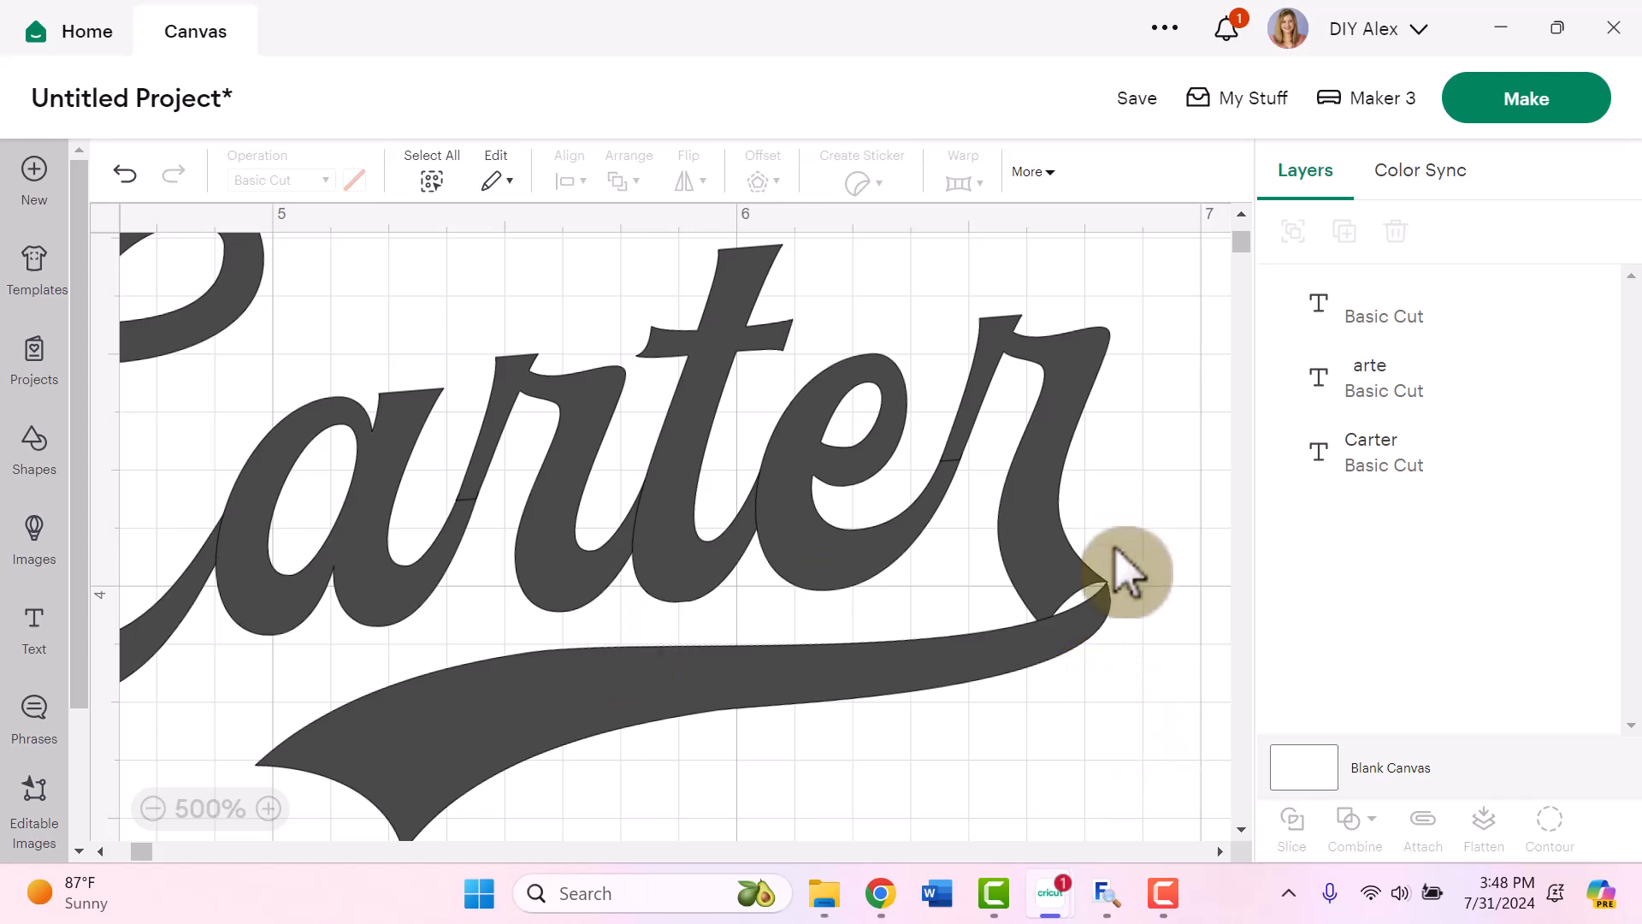
mouse_move(1088, 623)
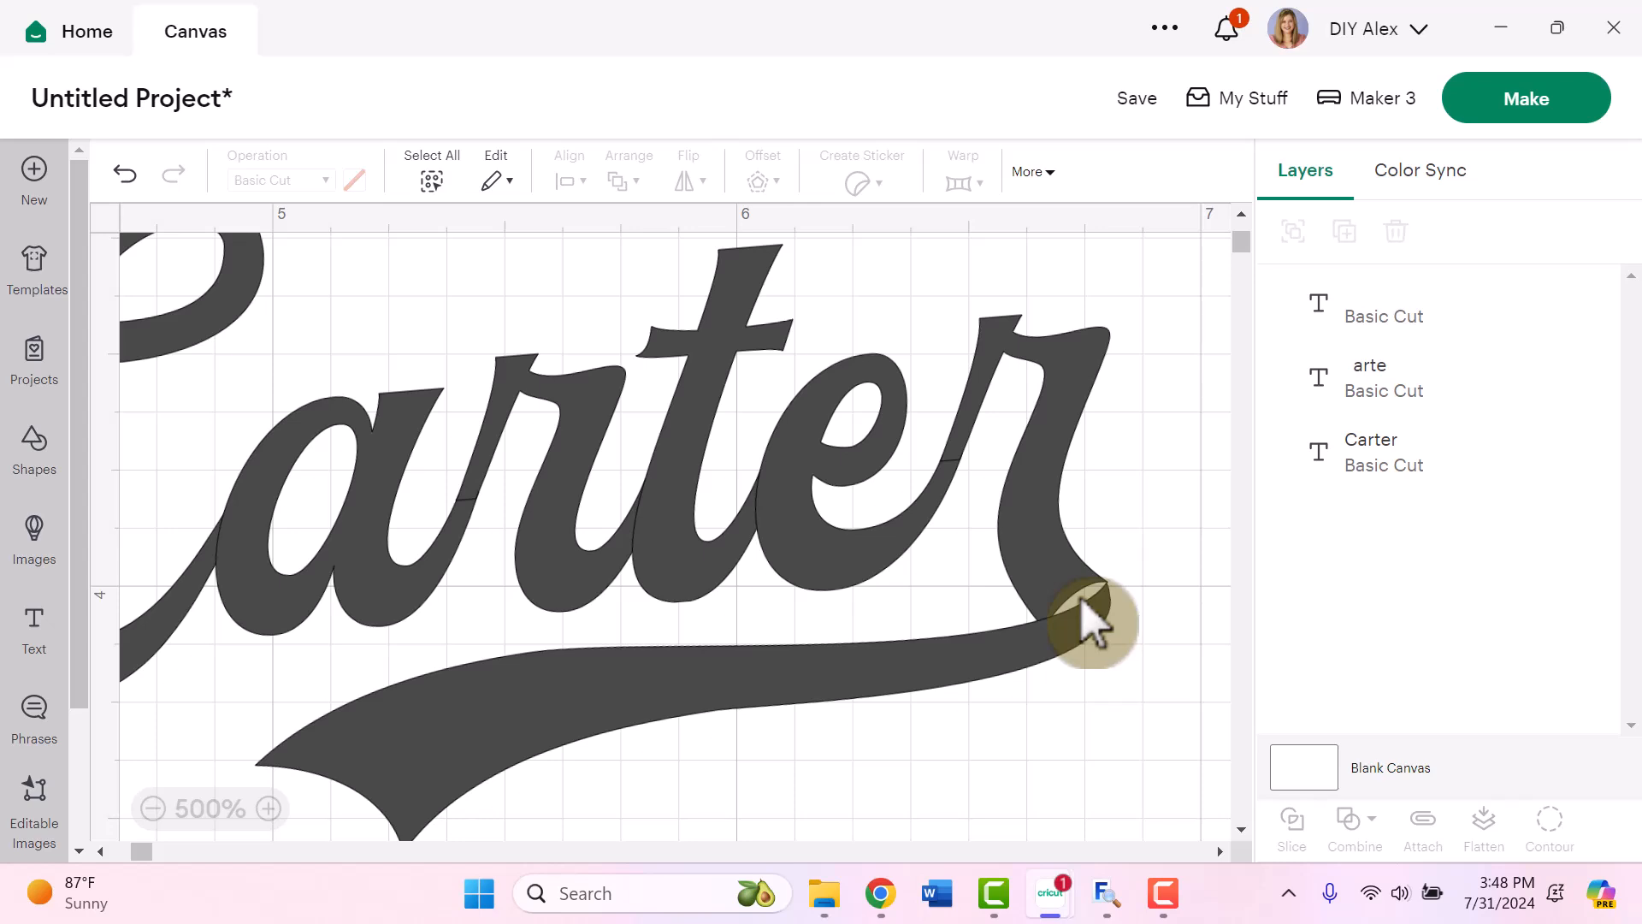
mouse_move(995, 623)
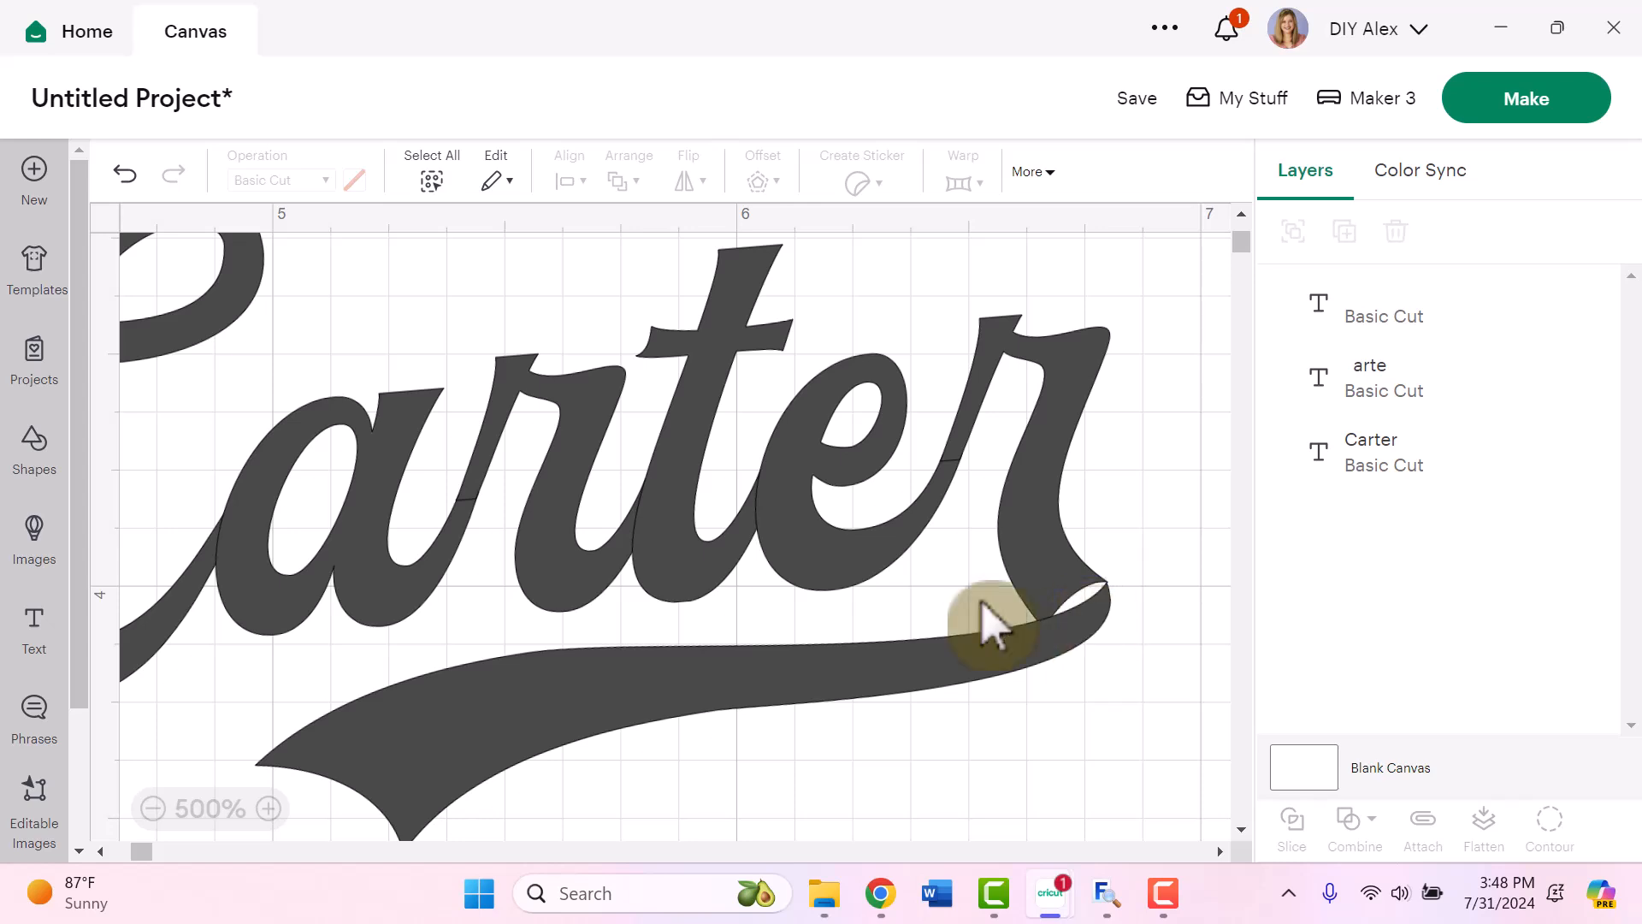
Step: Insert a Circle shape about 0.17 in across and place it near the swash tail's end
click(33, 451)
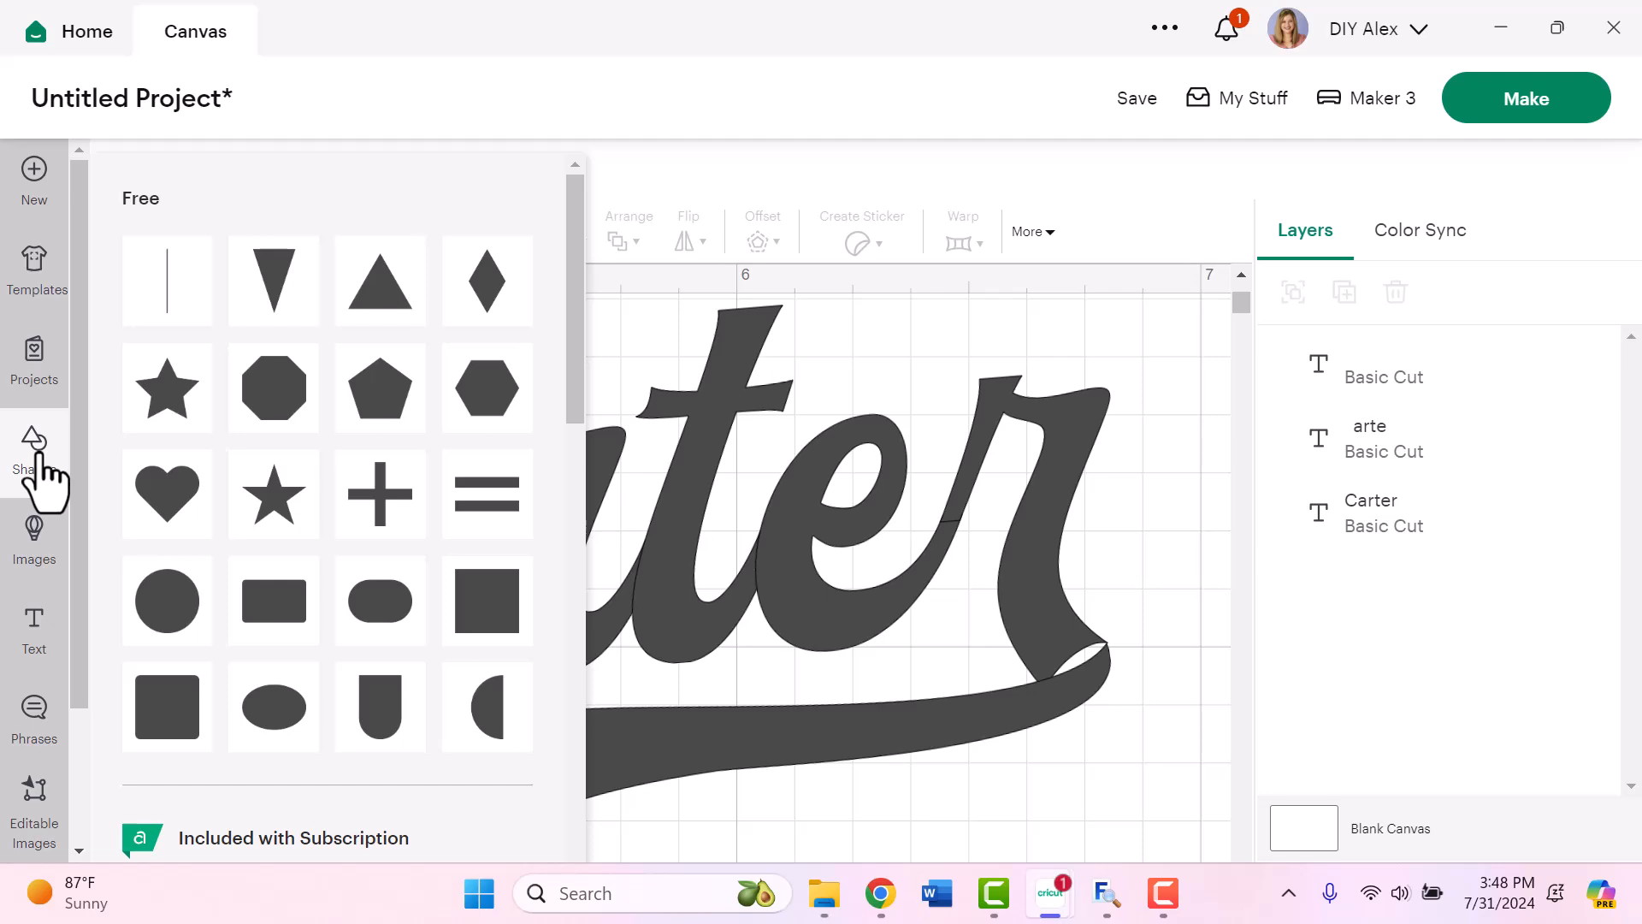
mouse_move(272, 707)
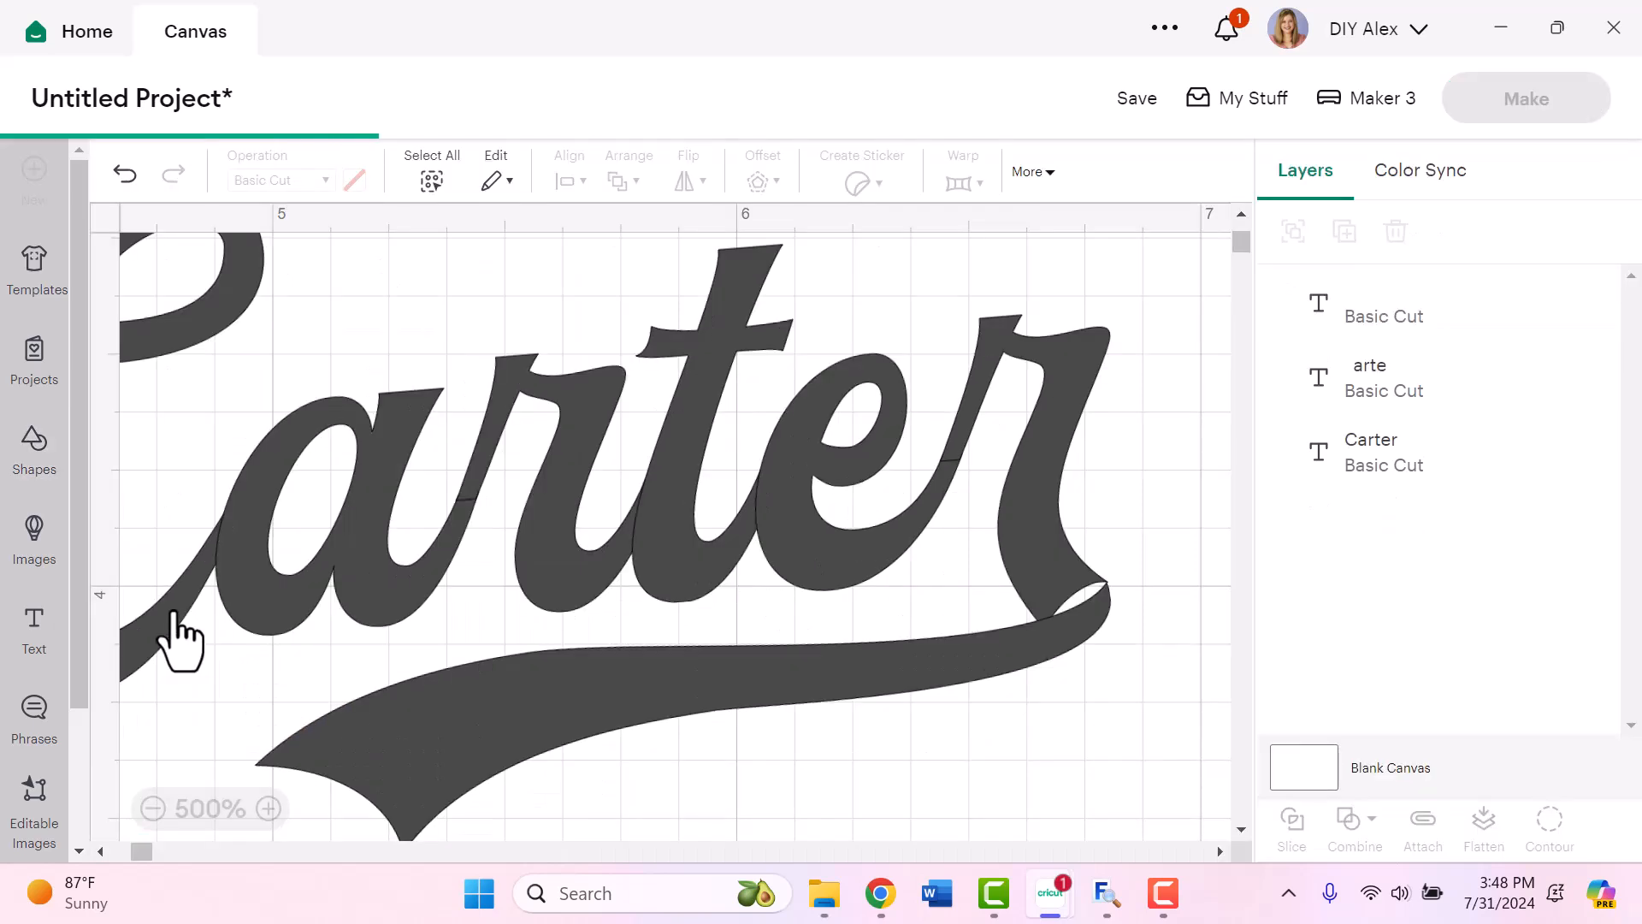
click(32, 451)
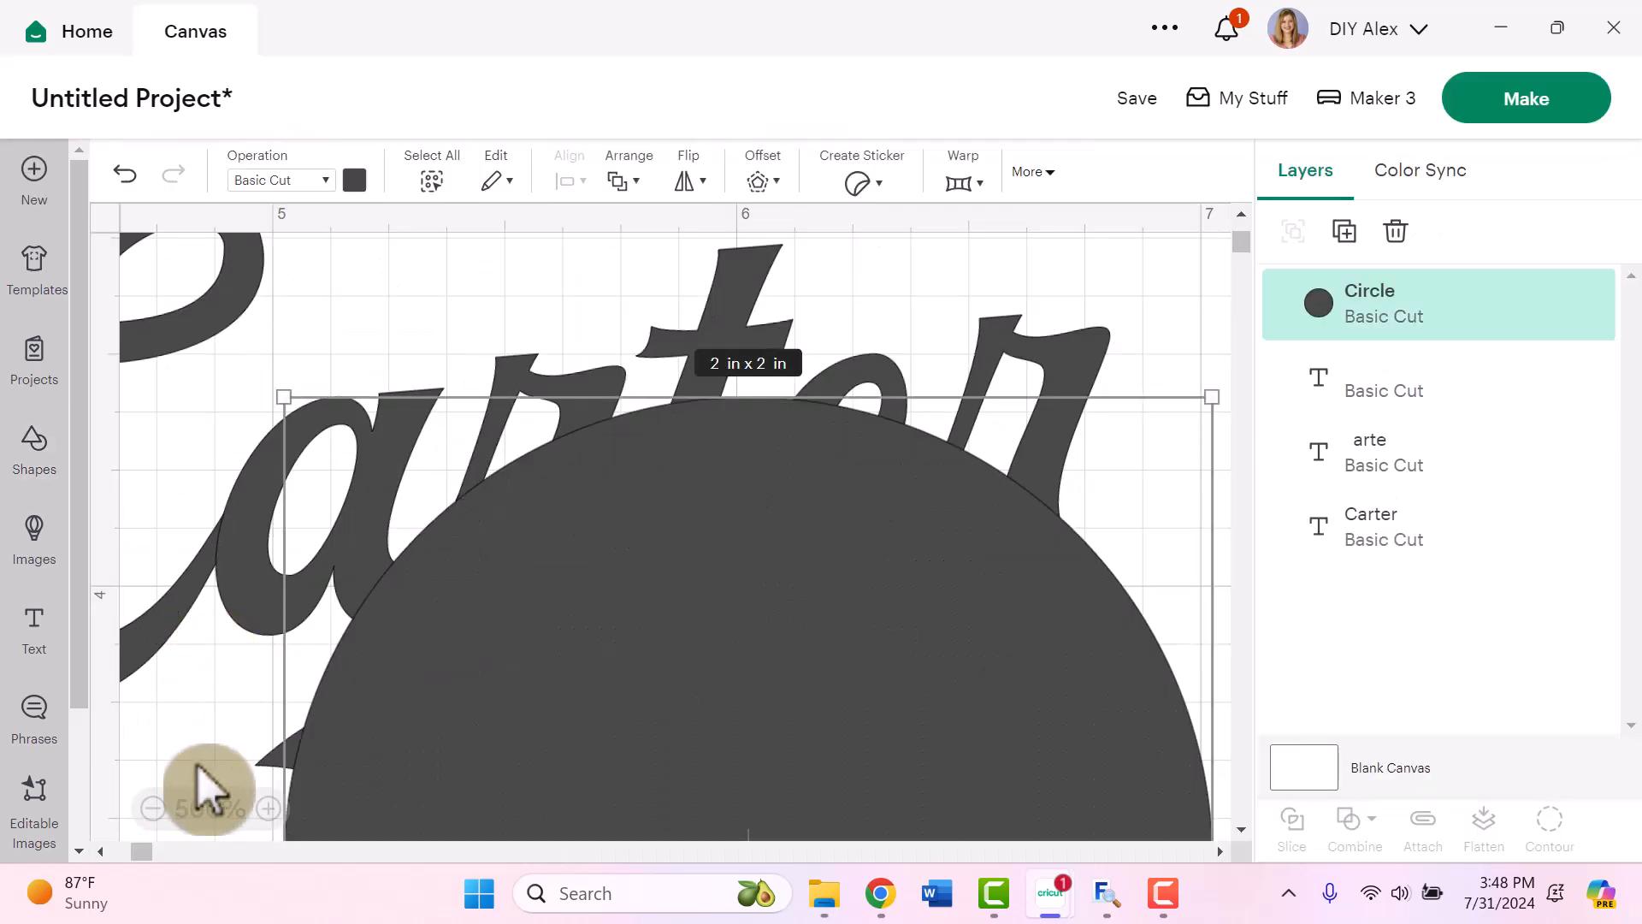
click(267, 808)
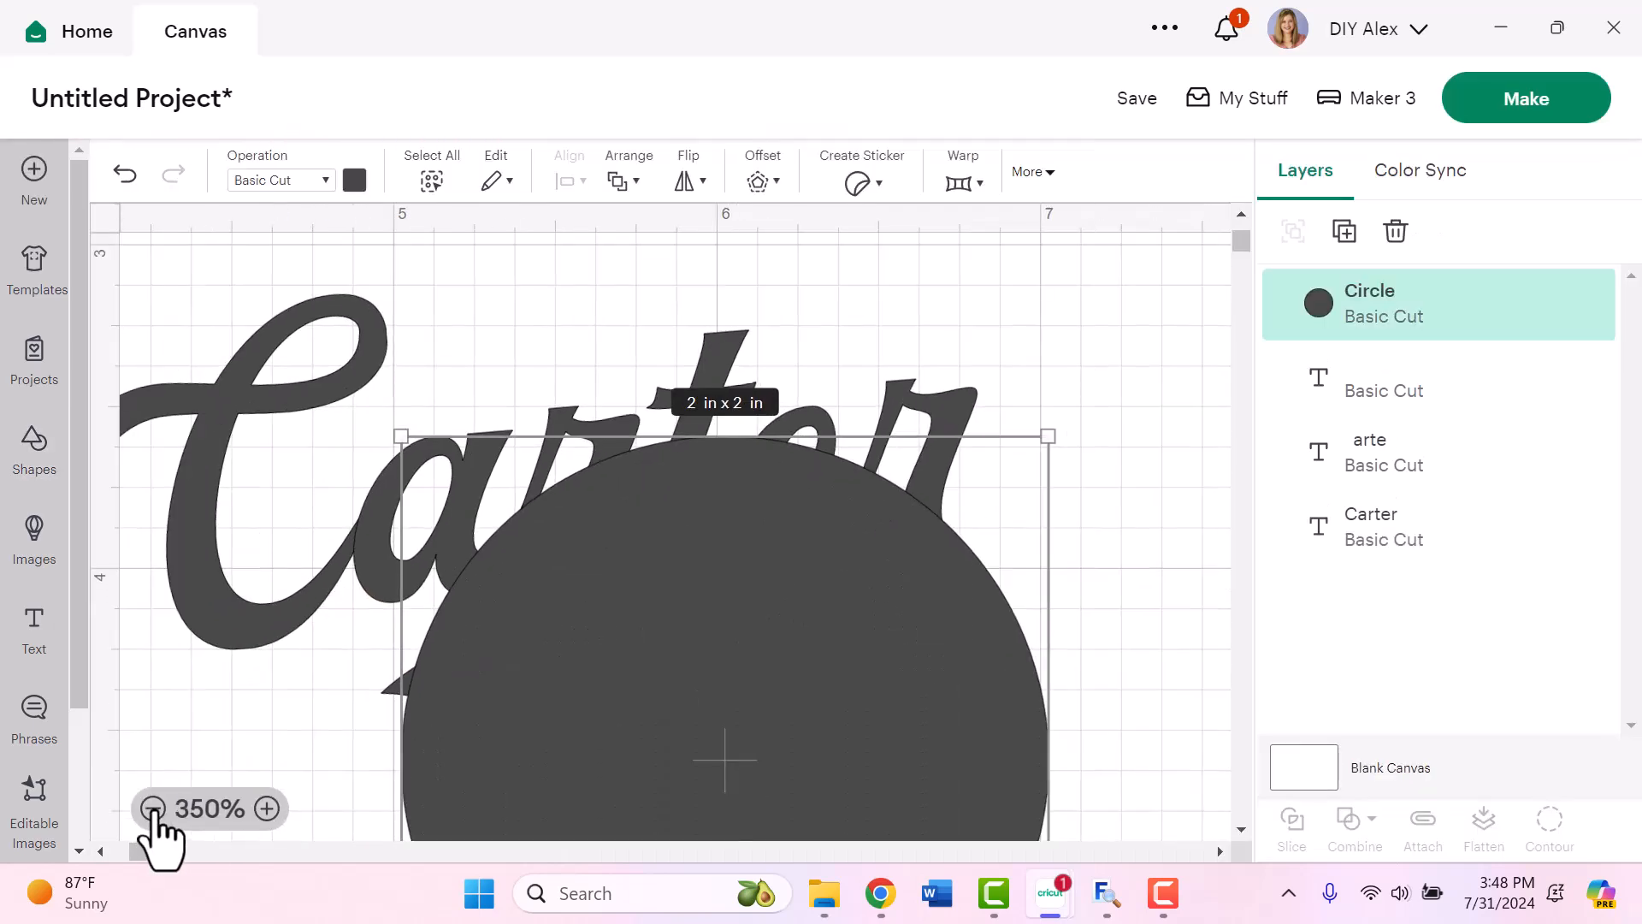
click(153, 807)
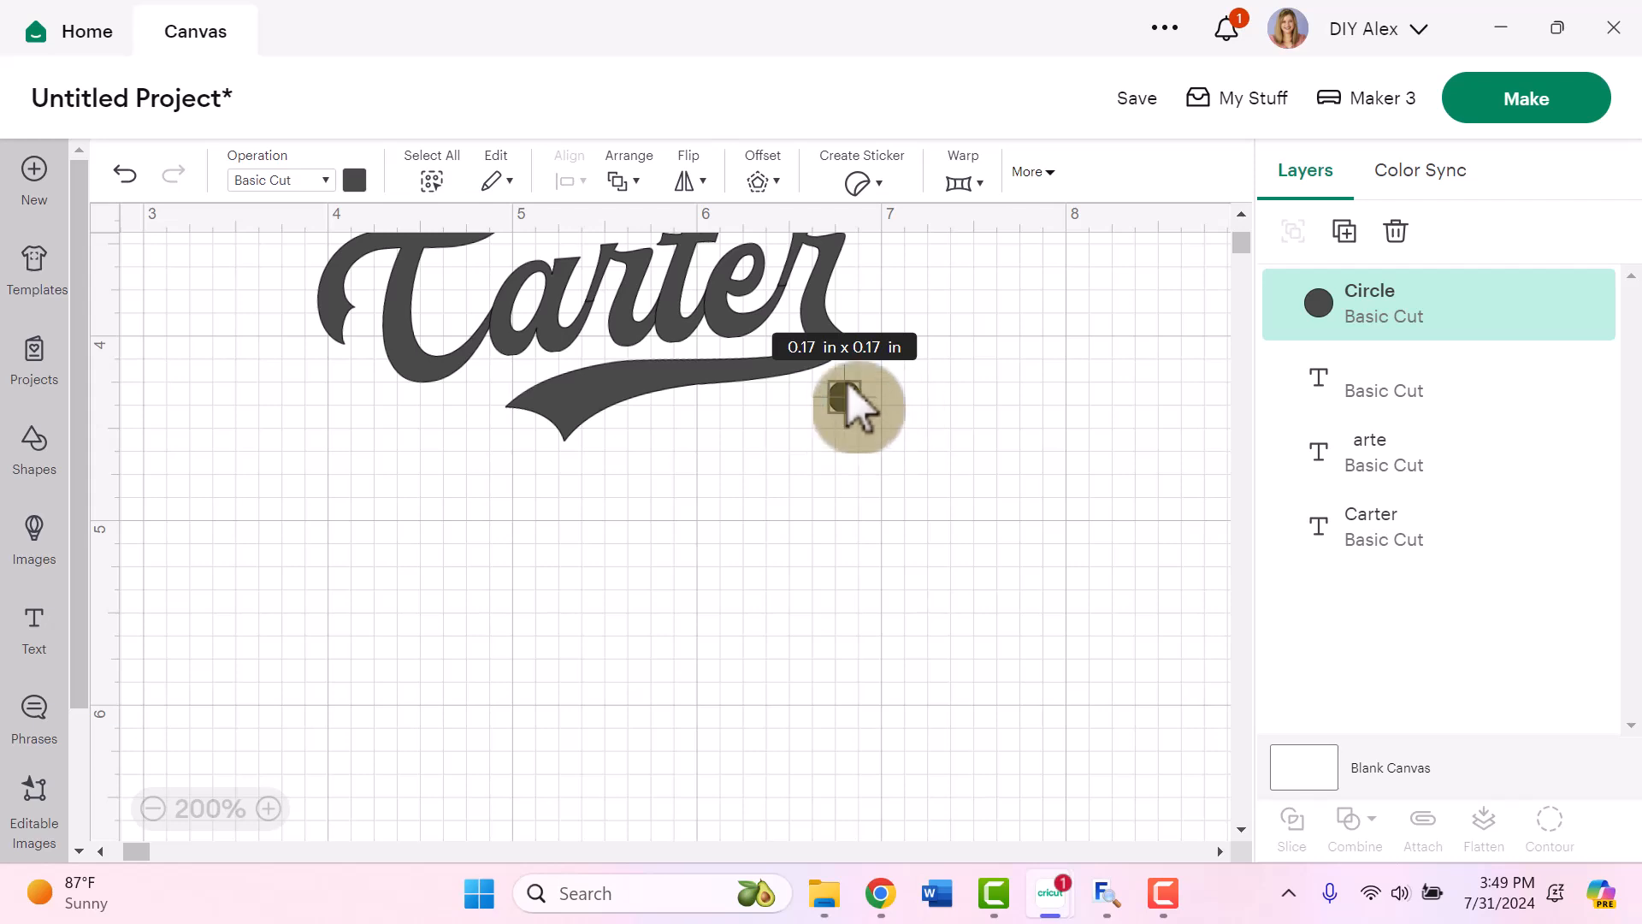
click(844, 405)
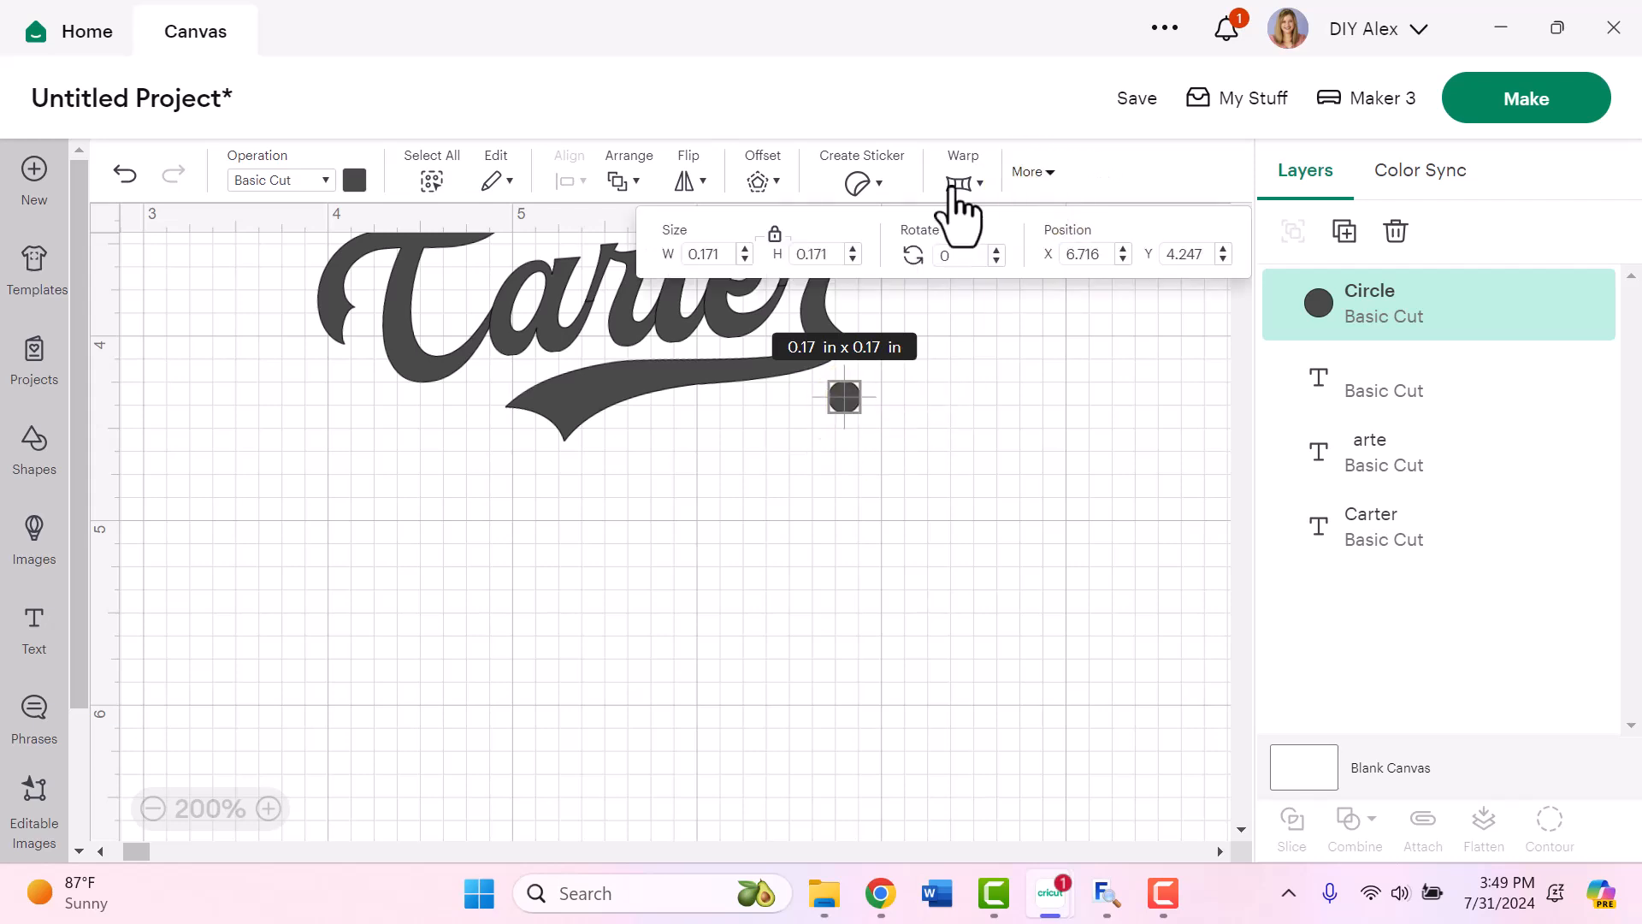
mouse_move(971, 476)
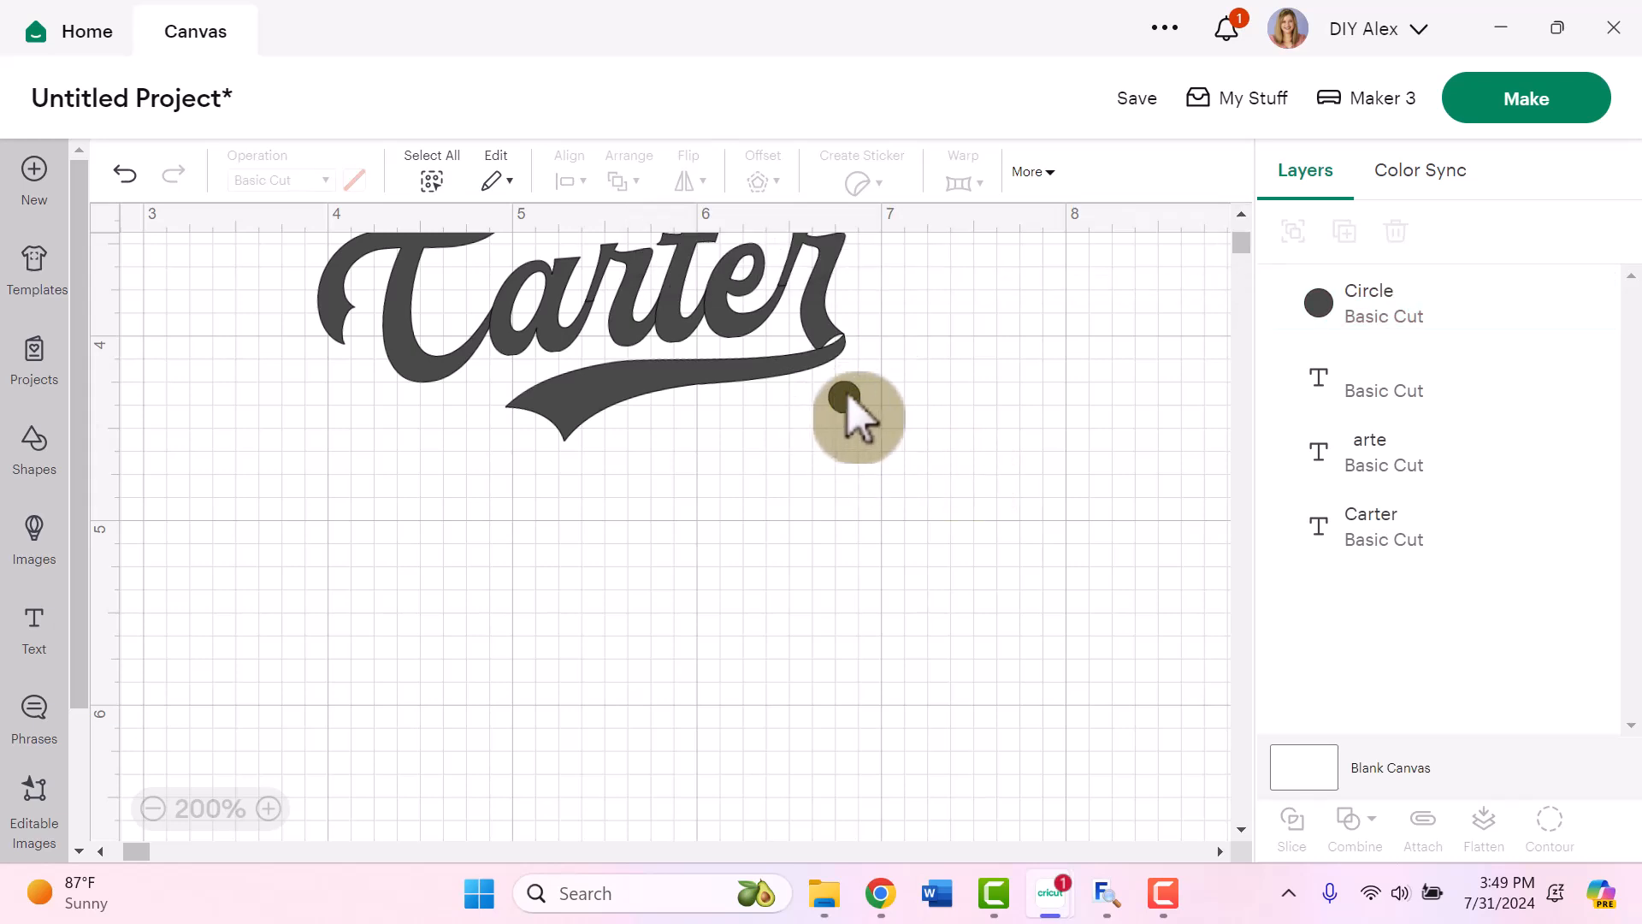
mouse_move(271, 808)
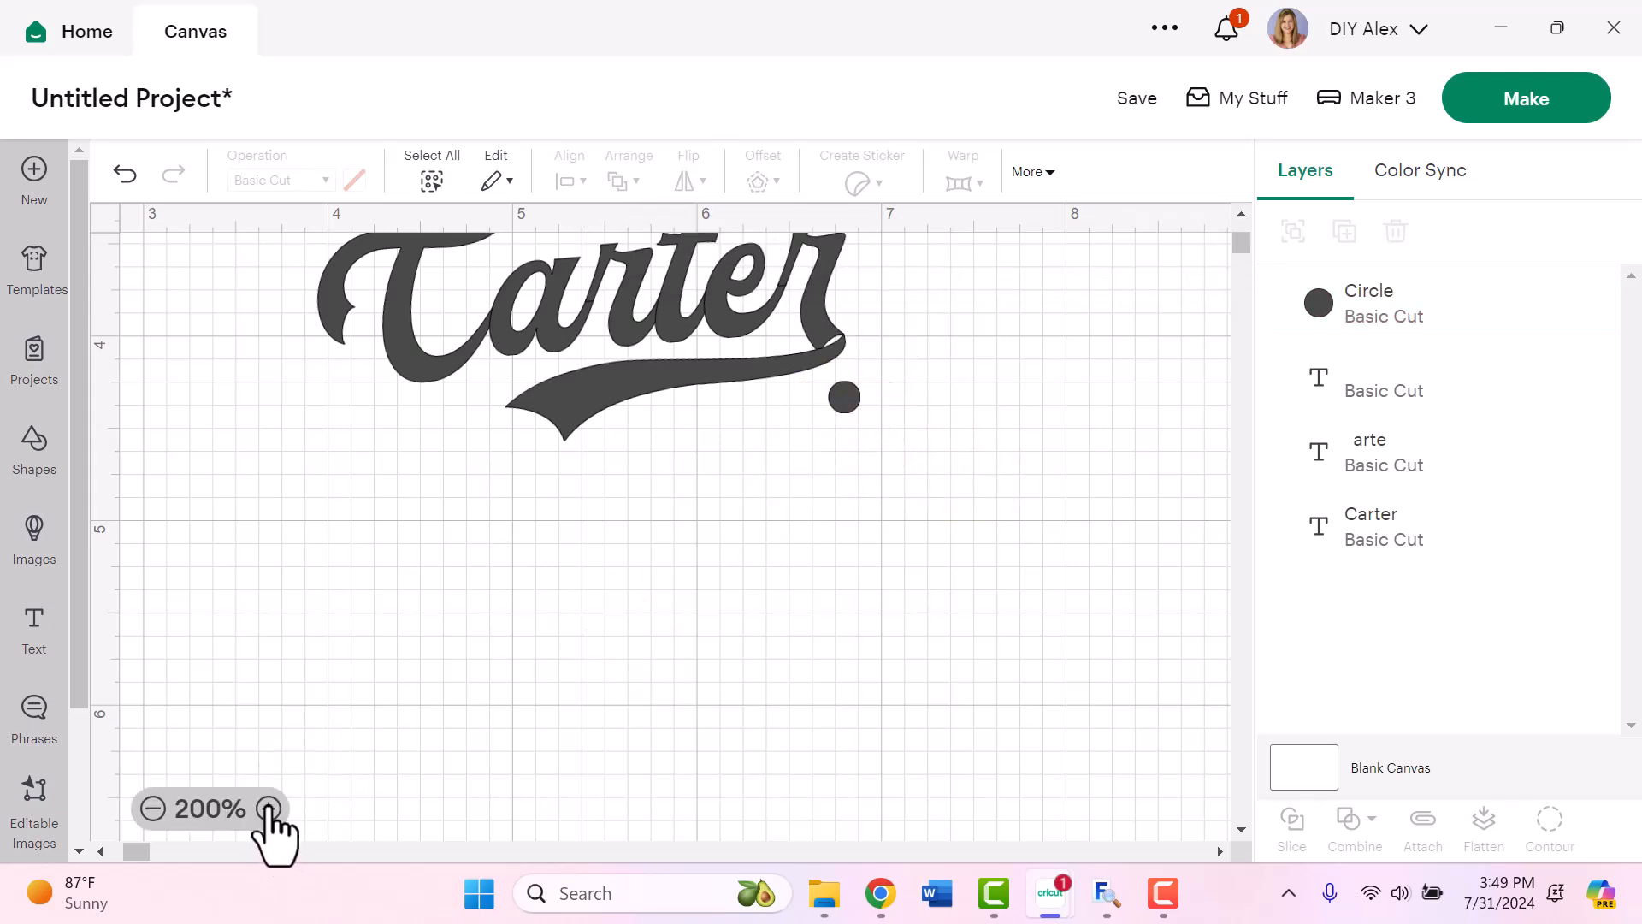
Step: Squash the circle into a 0.16 × 0.1 in oval covering the tail-to-r join
click(267, 808)
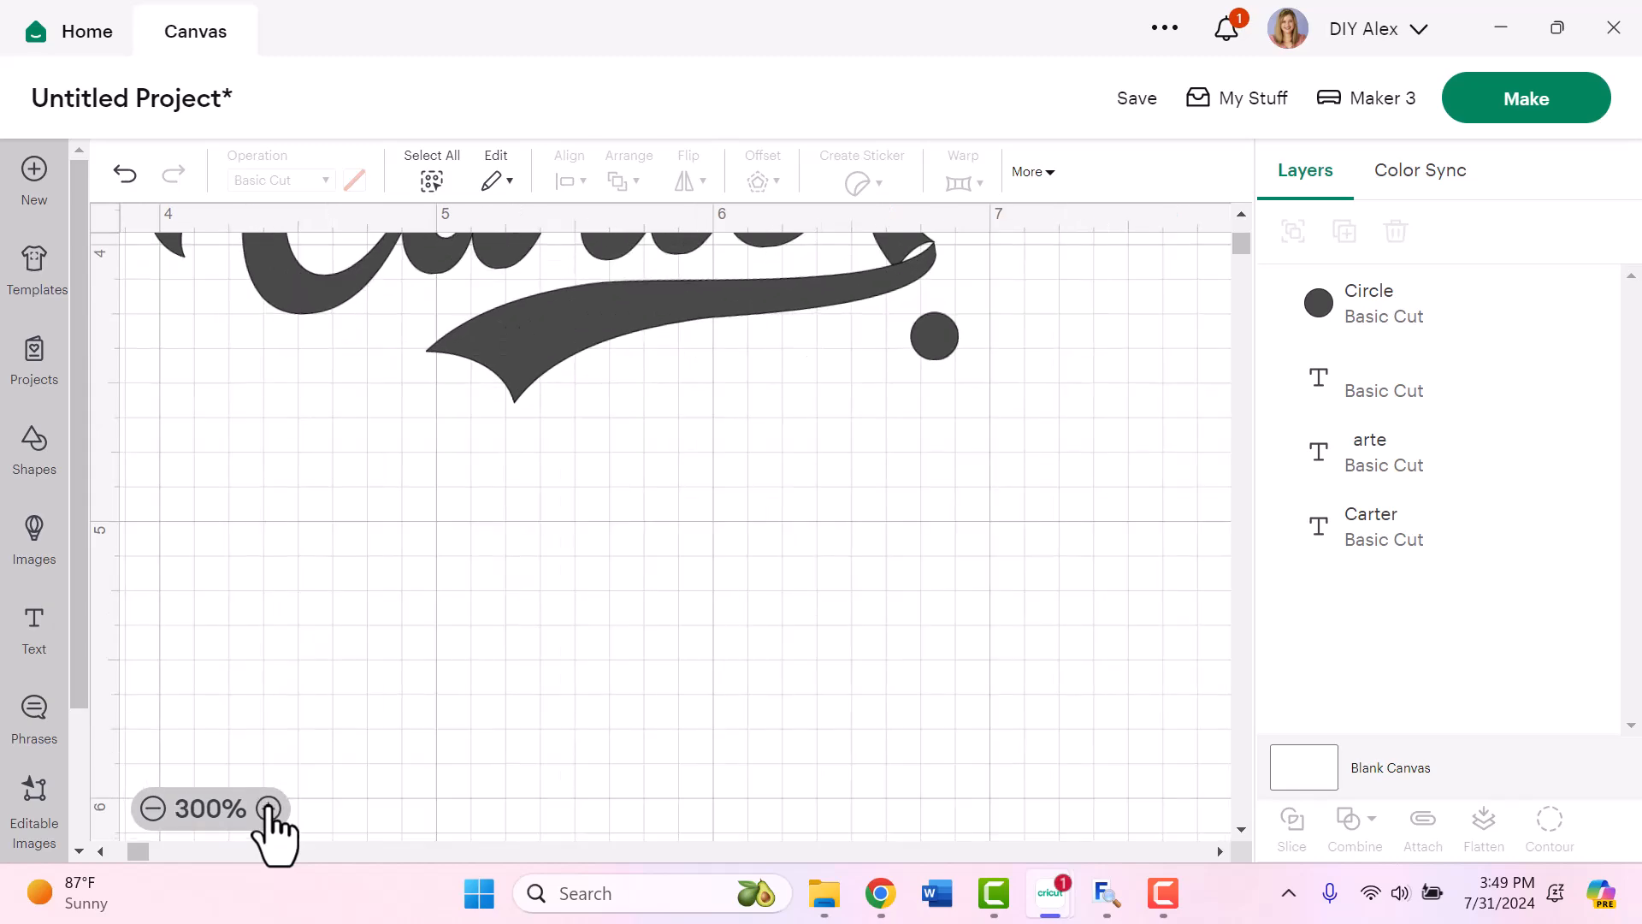
click(269, 809)
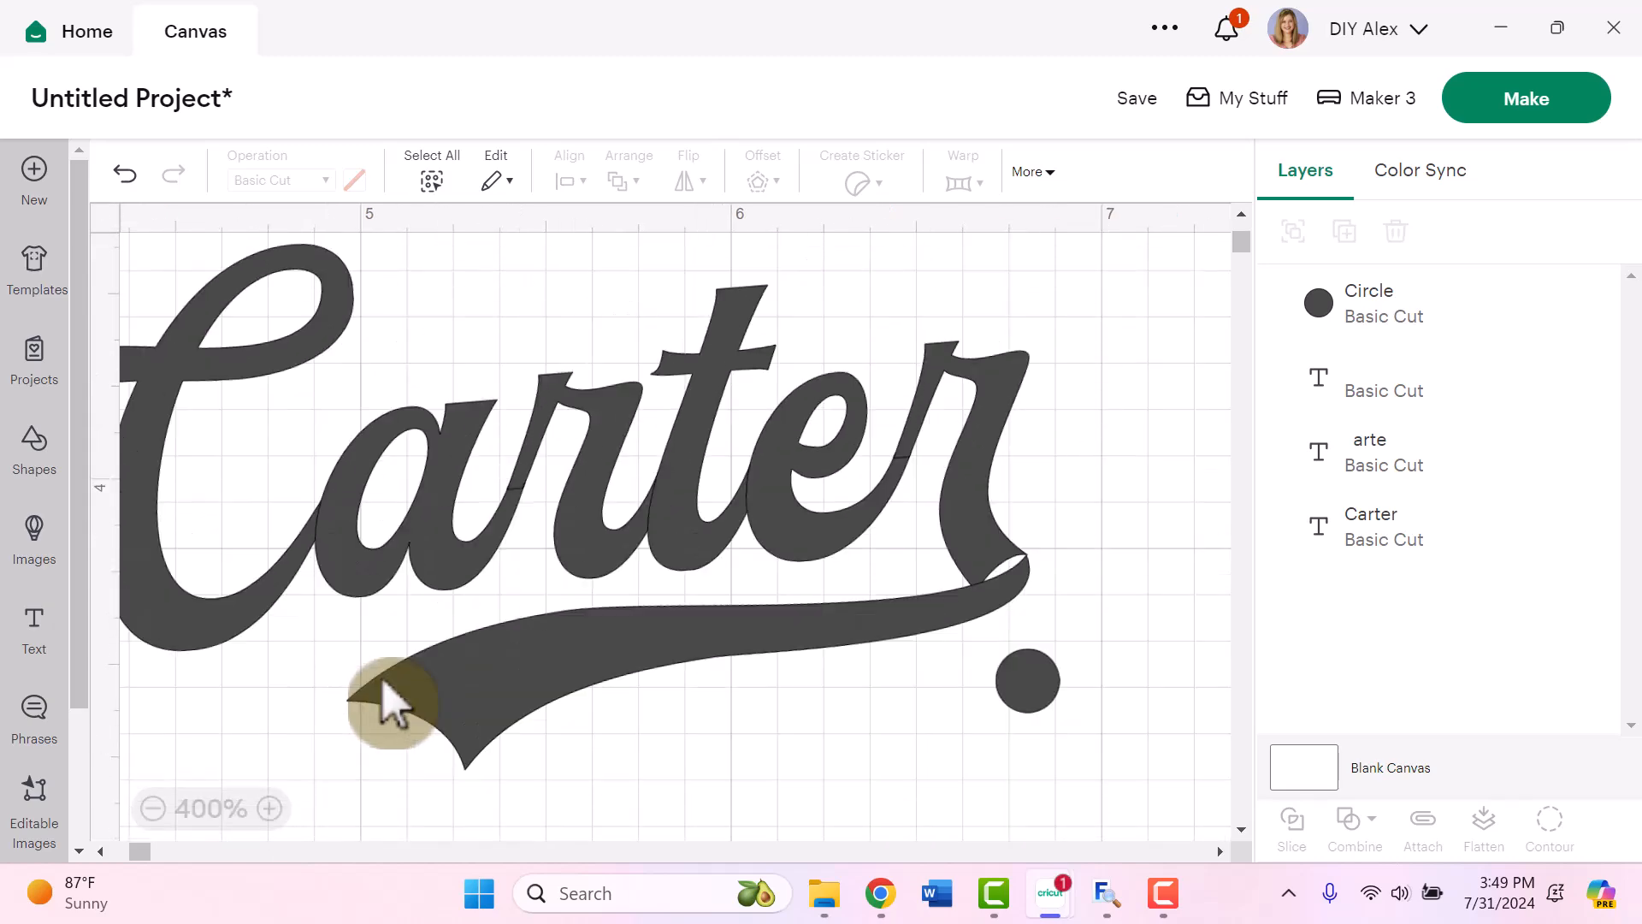
click(1026, 680)
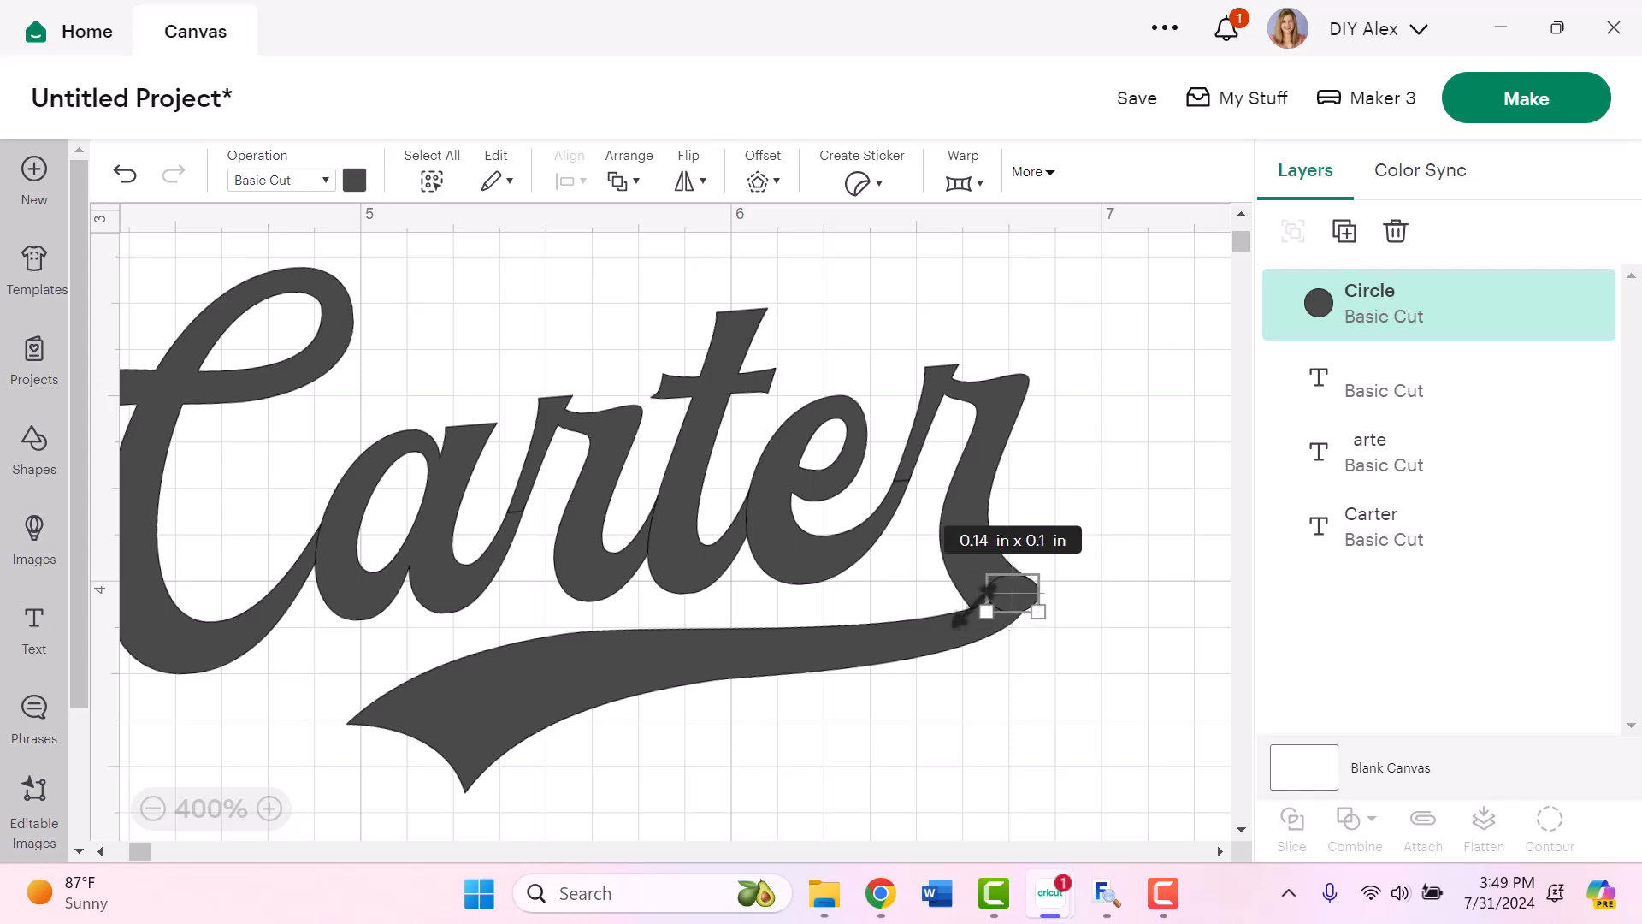
mouse_move(1011, 612)
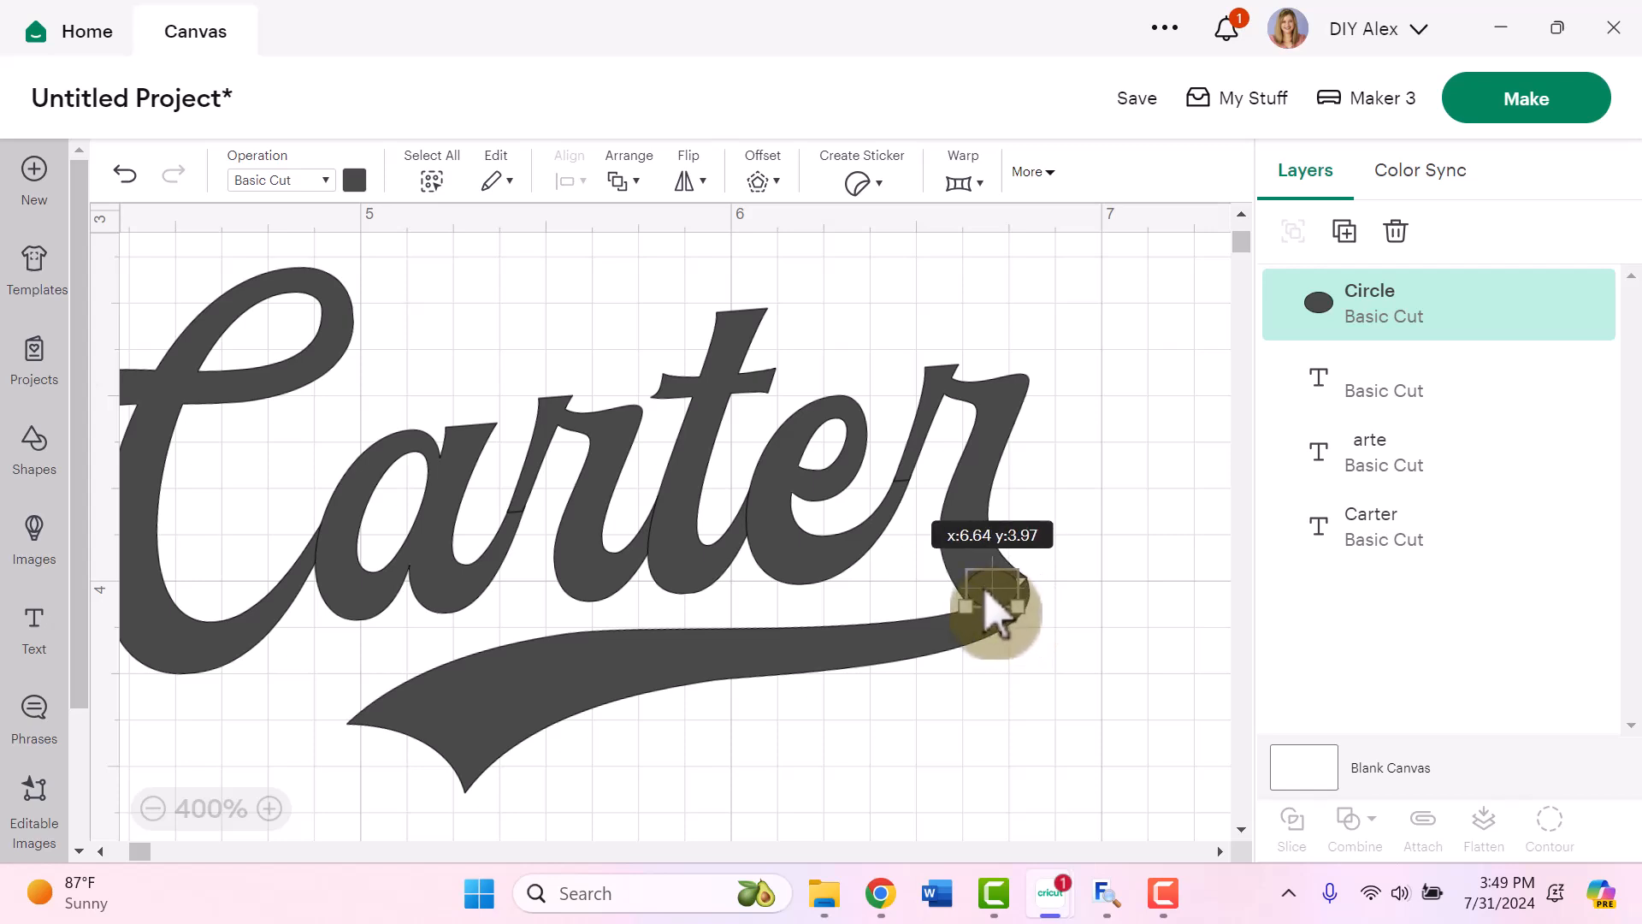
click(1103, 737)
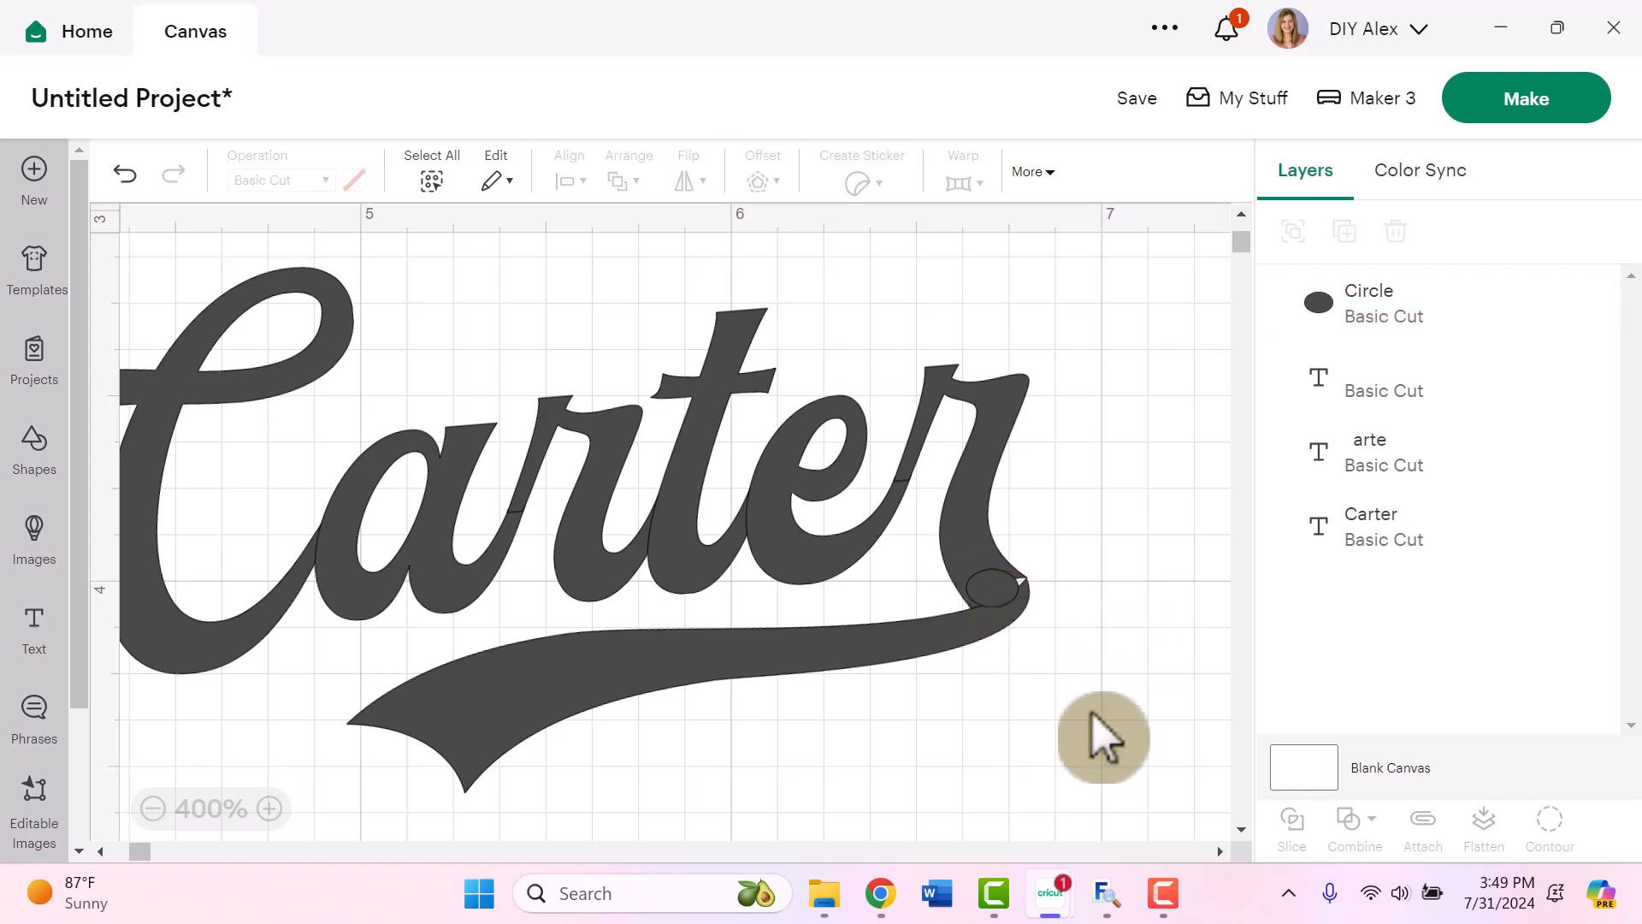
click(267, 808)
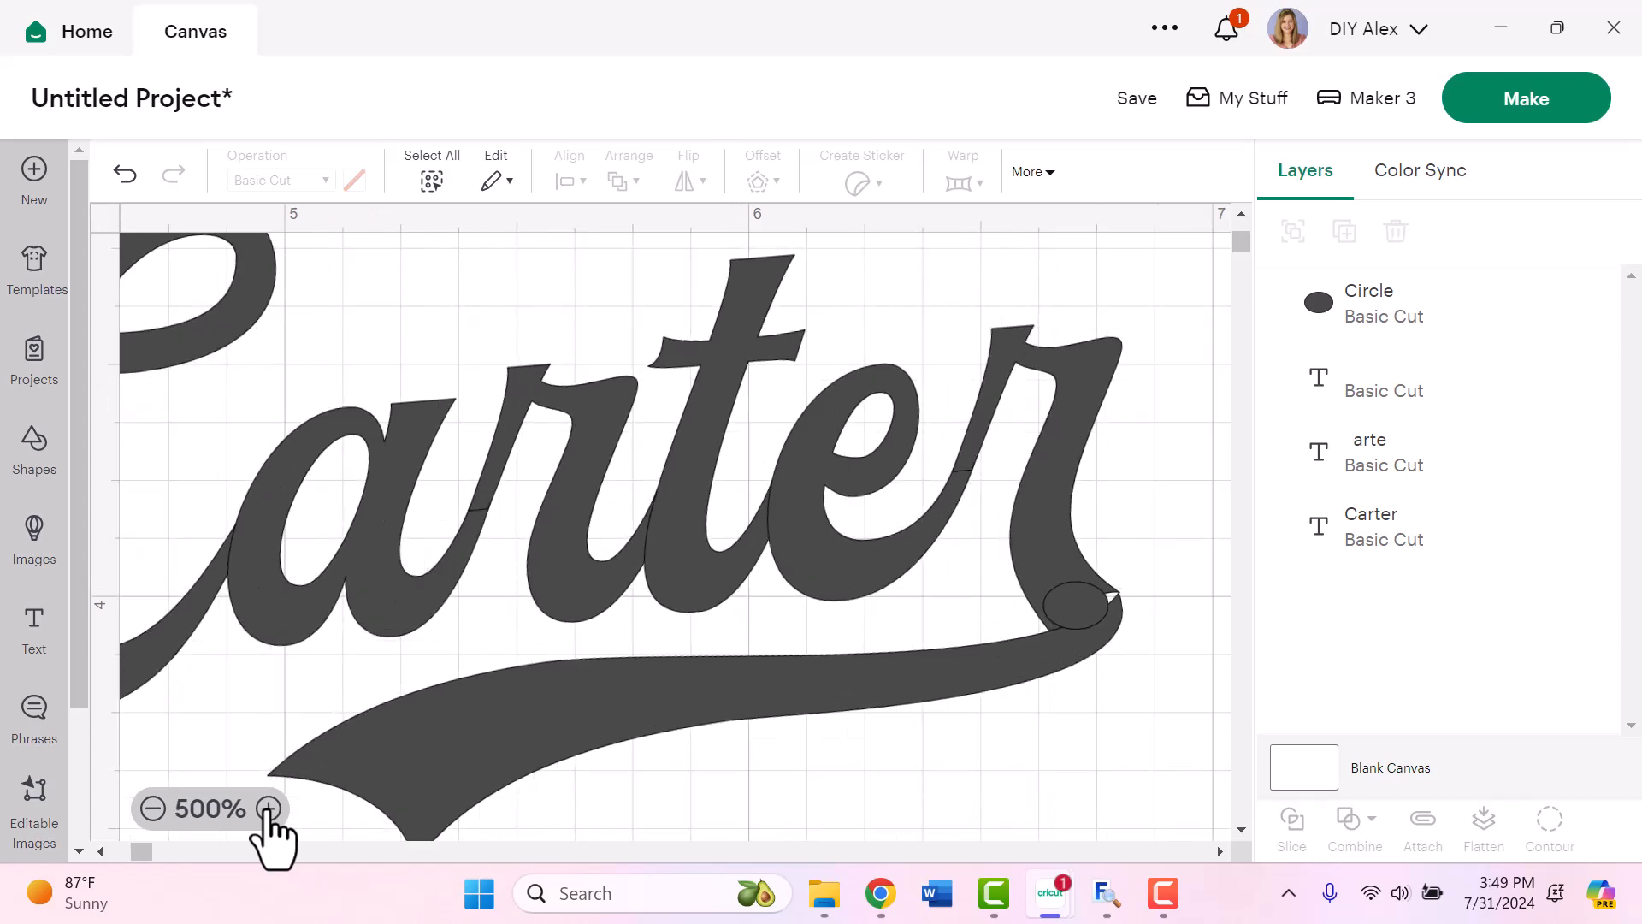
click(266, 808)
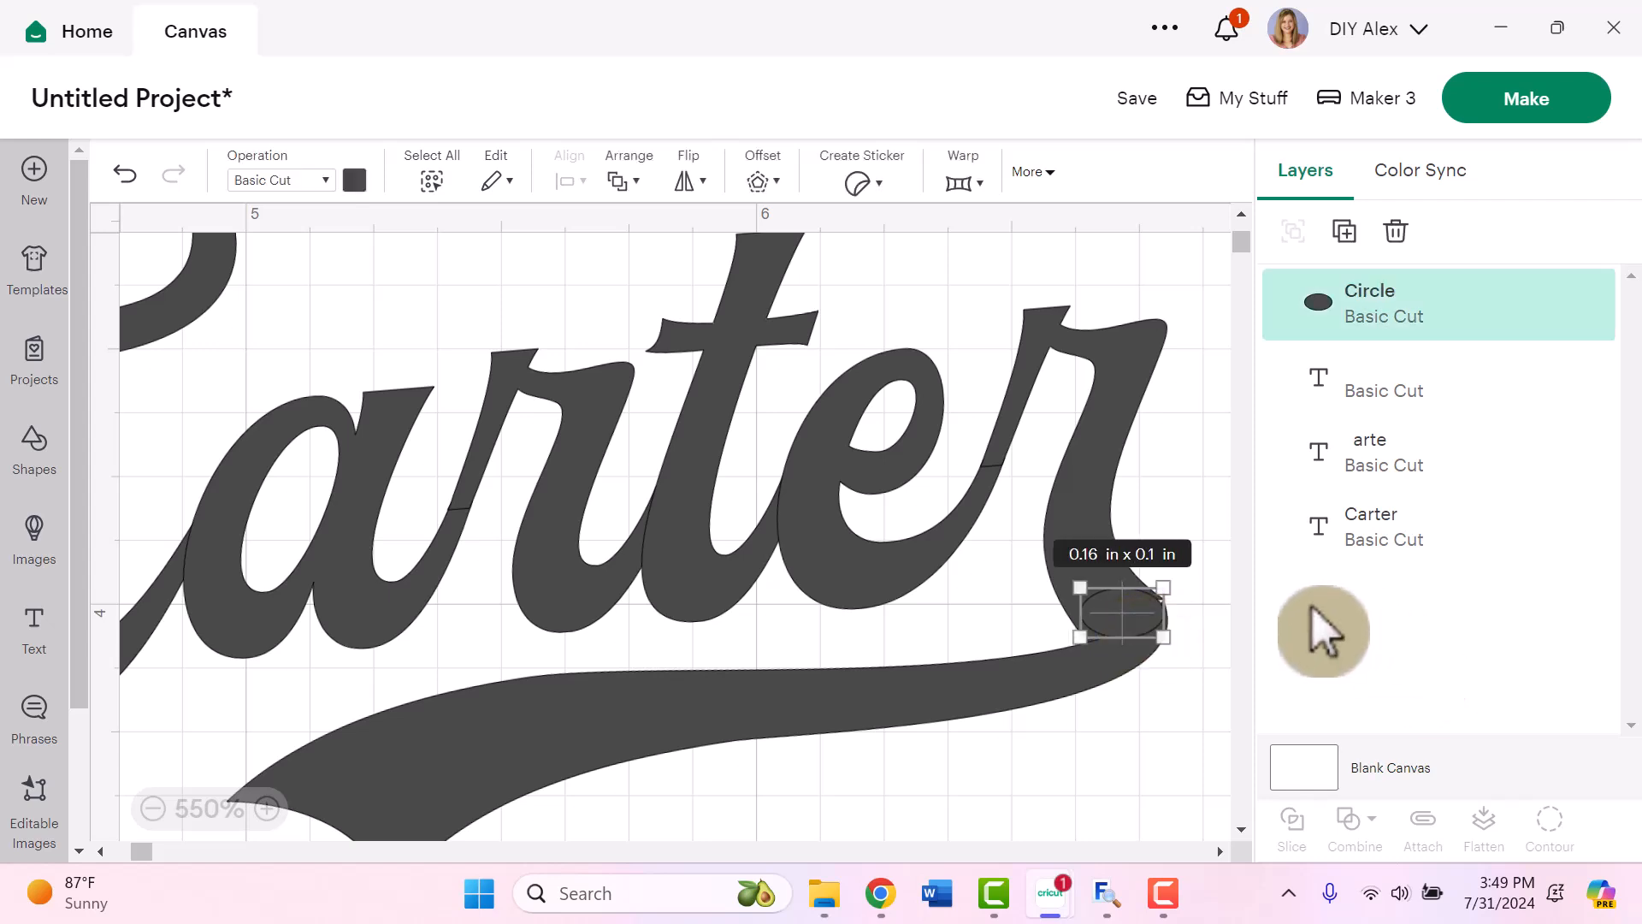
mouse_move(1225, 592)
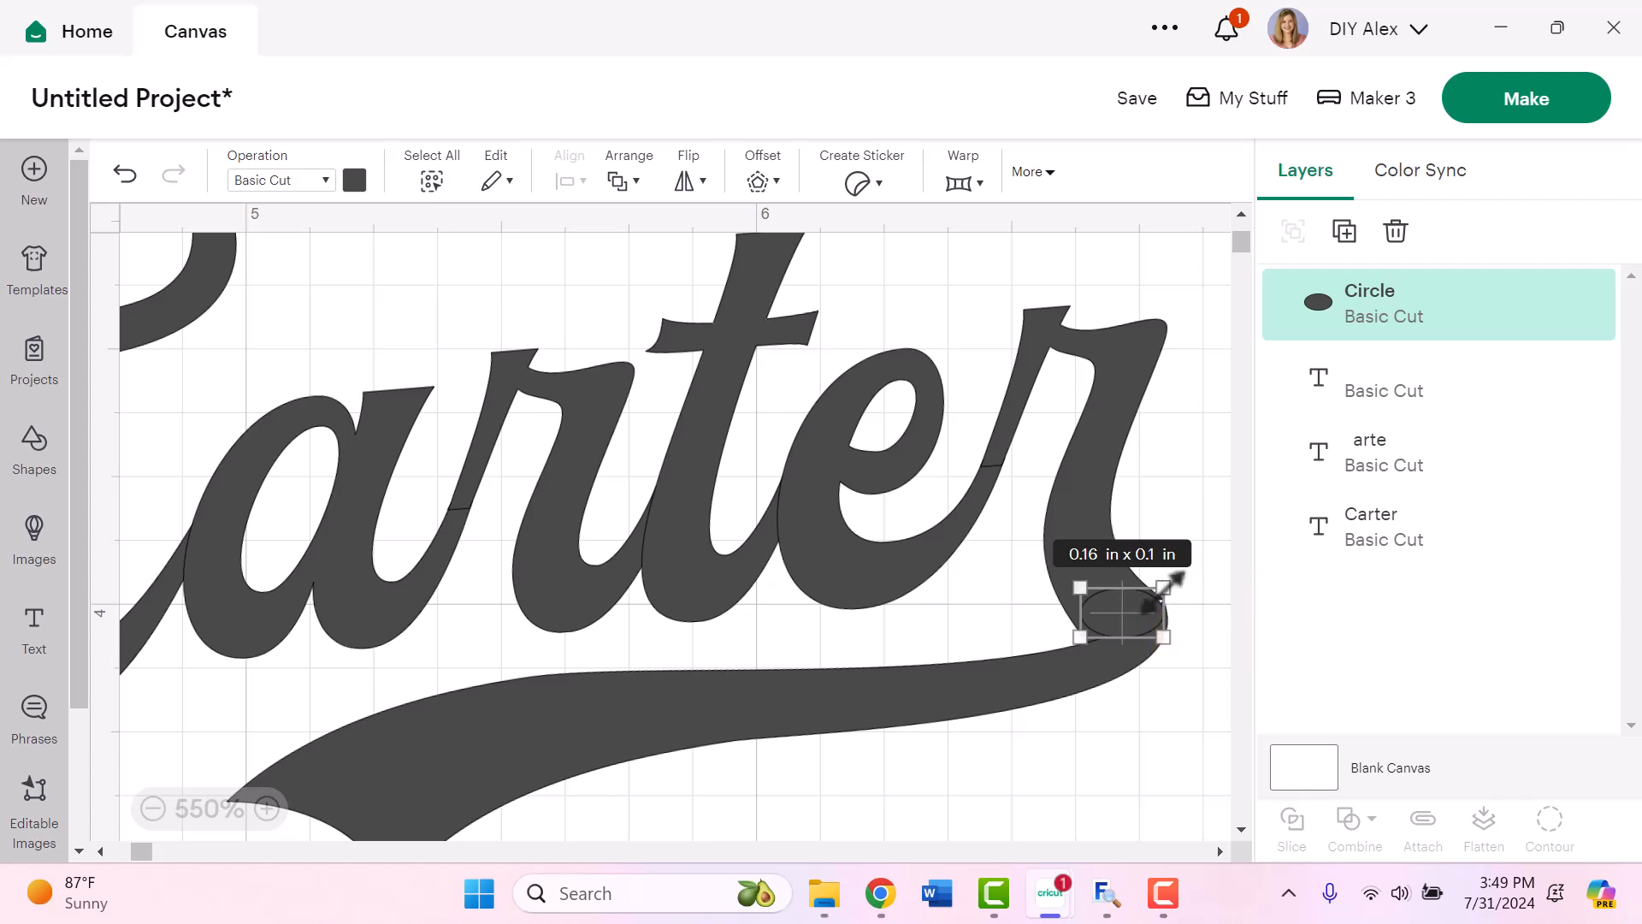
mouse_move(1163, 602)
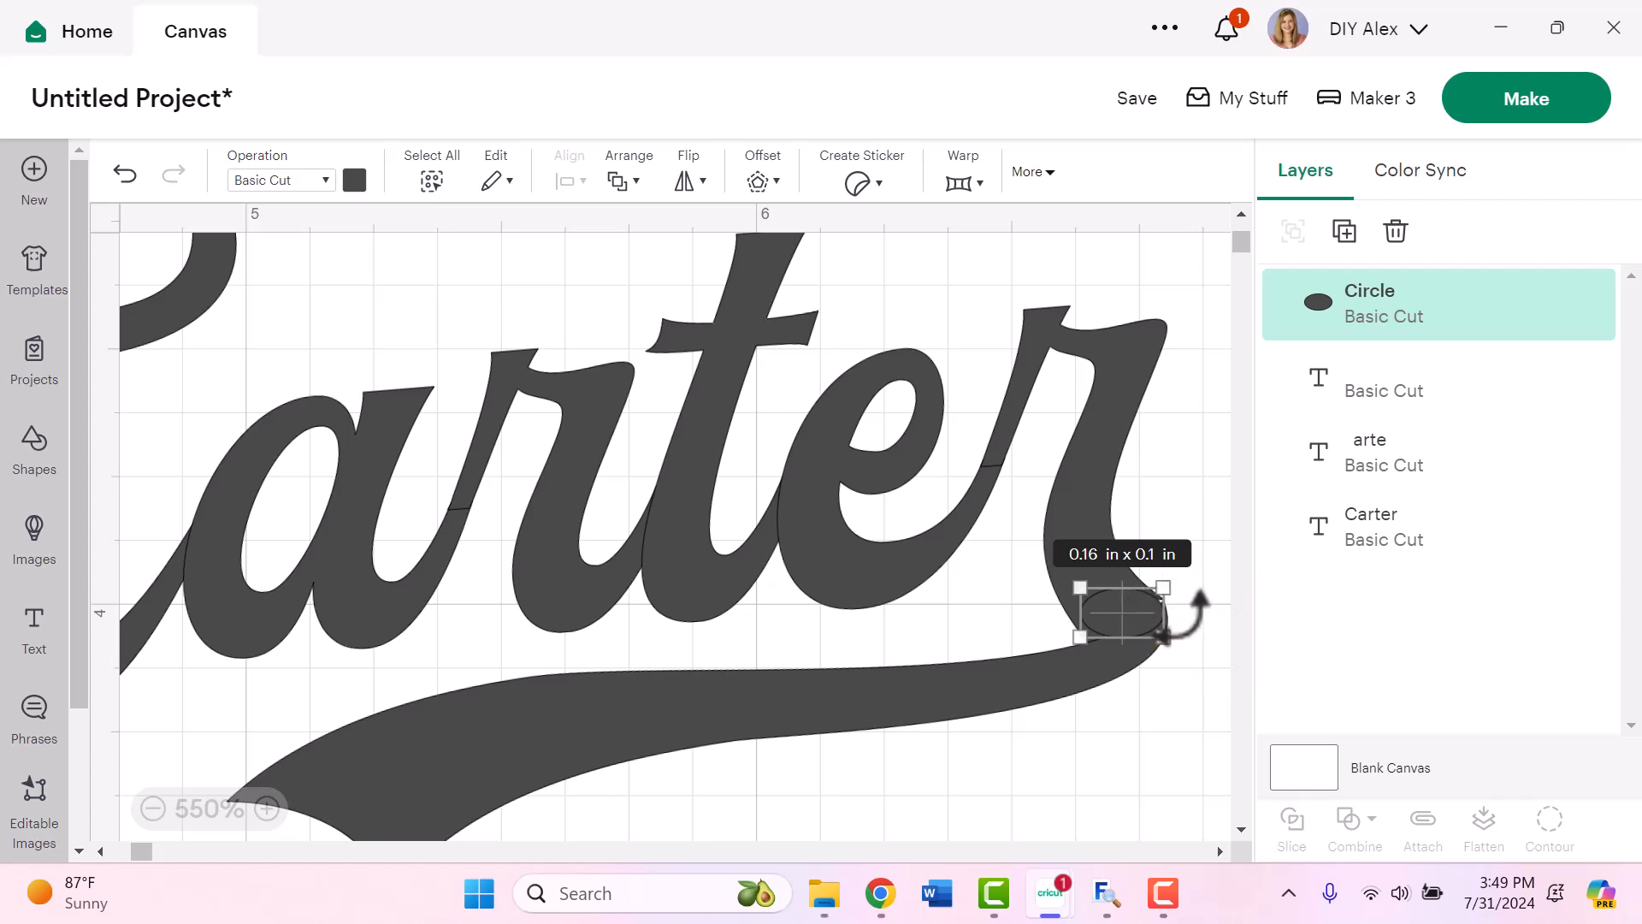
mouse_move(1212, 660)
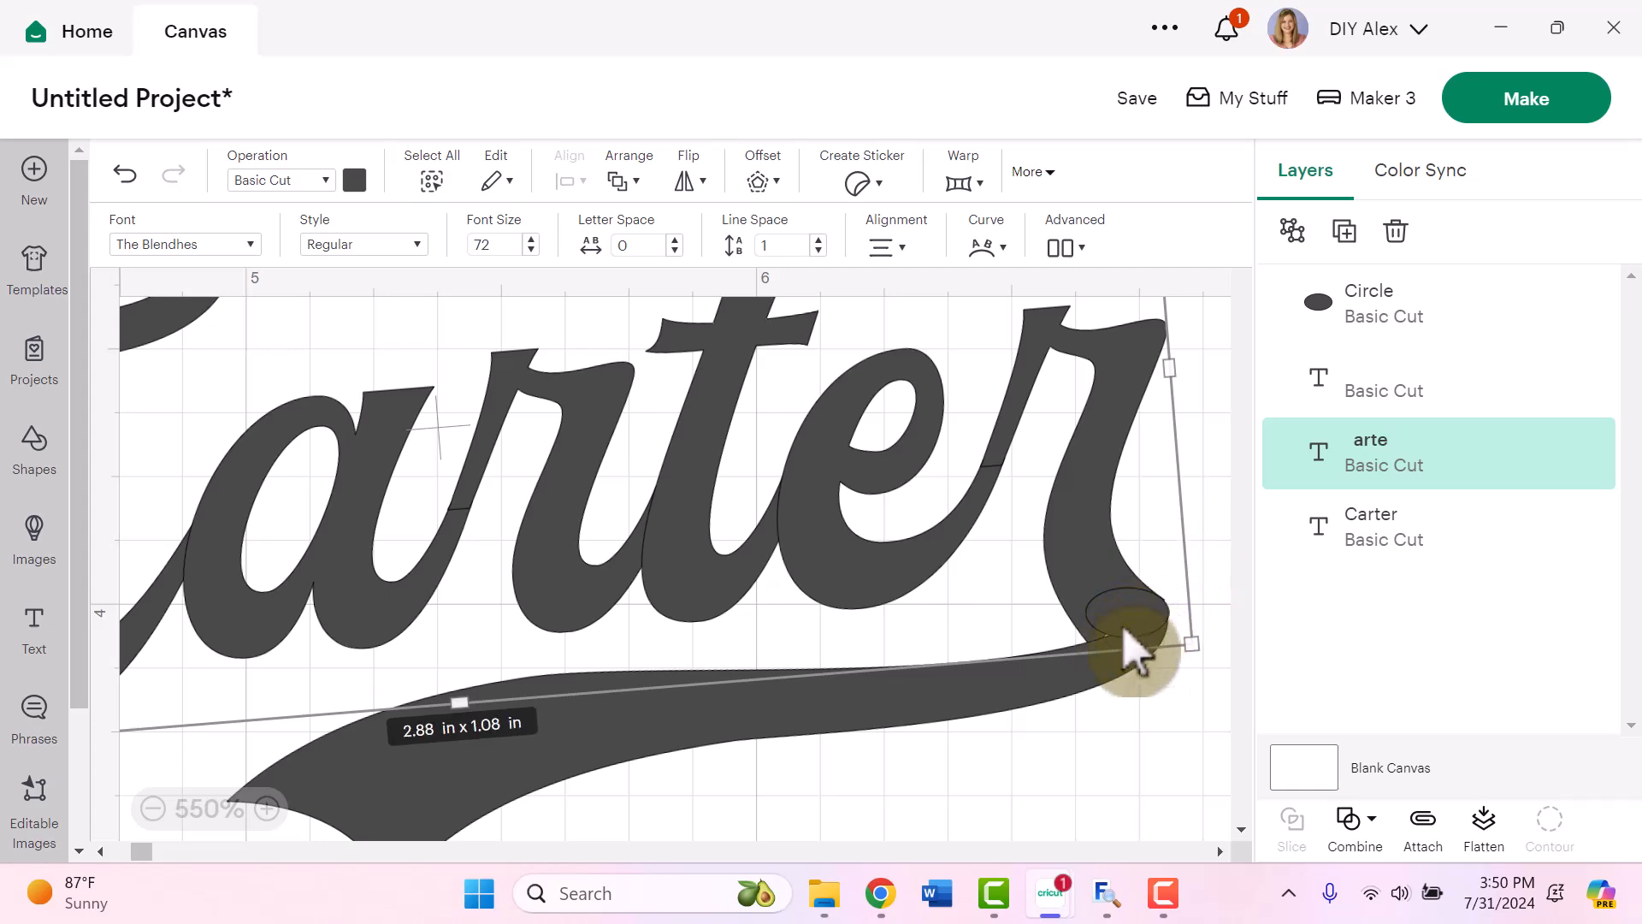
mouse_move(1233, 521)
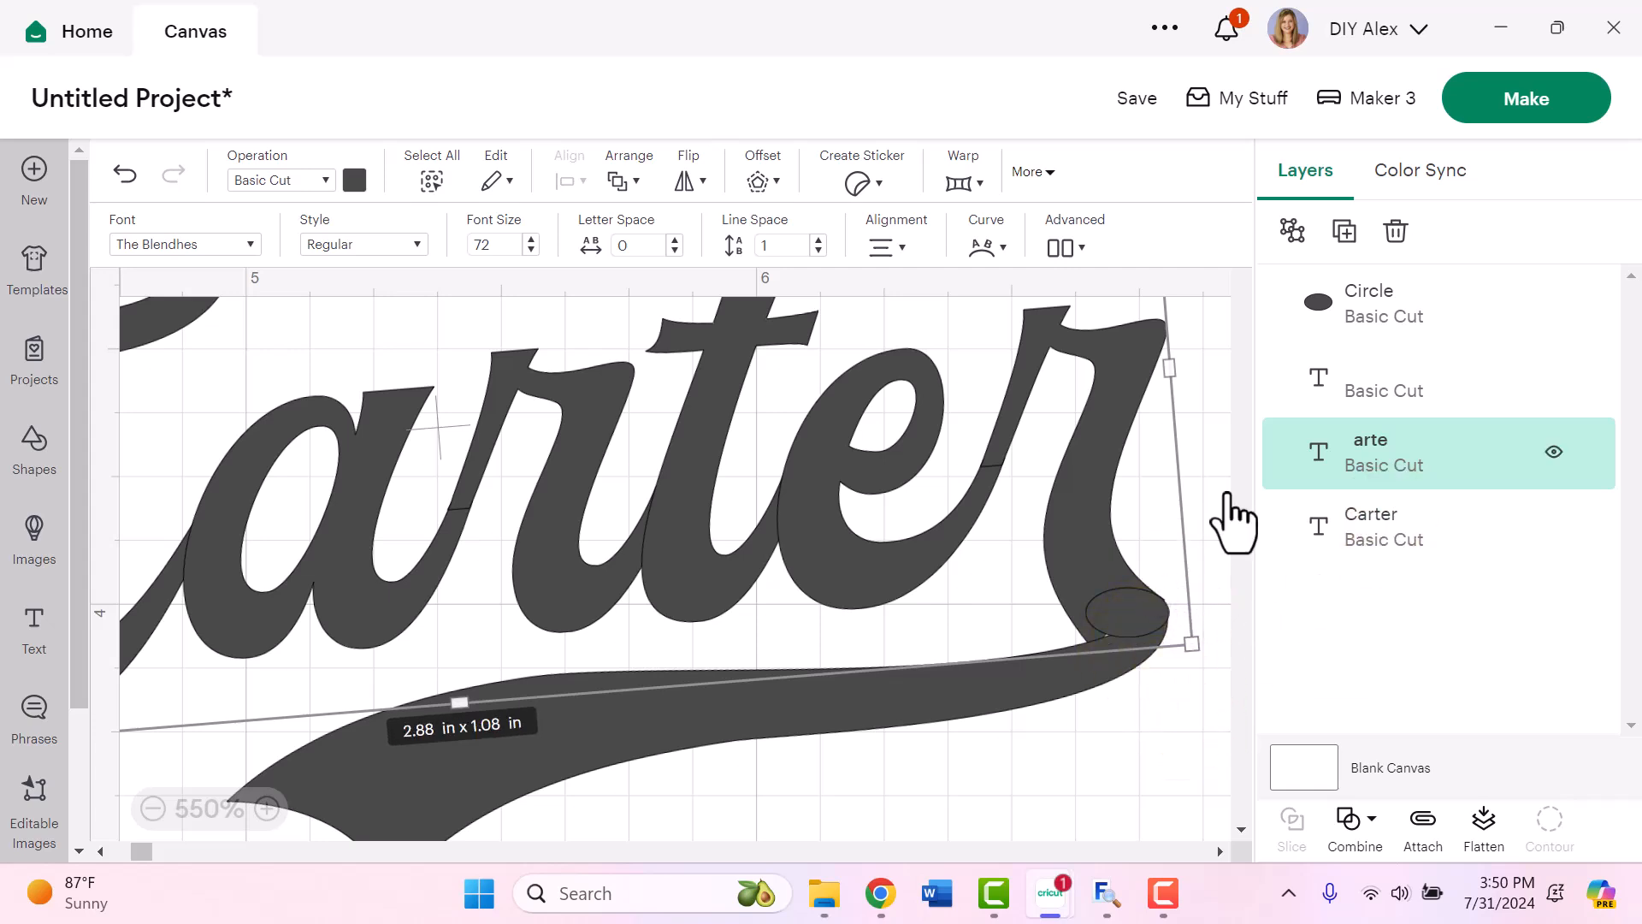
mouse_move(1361, 372)
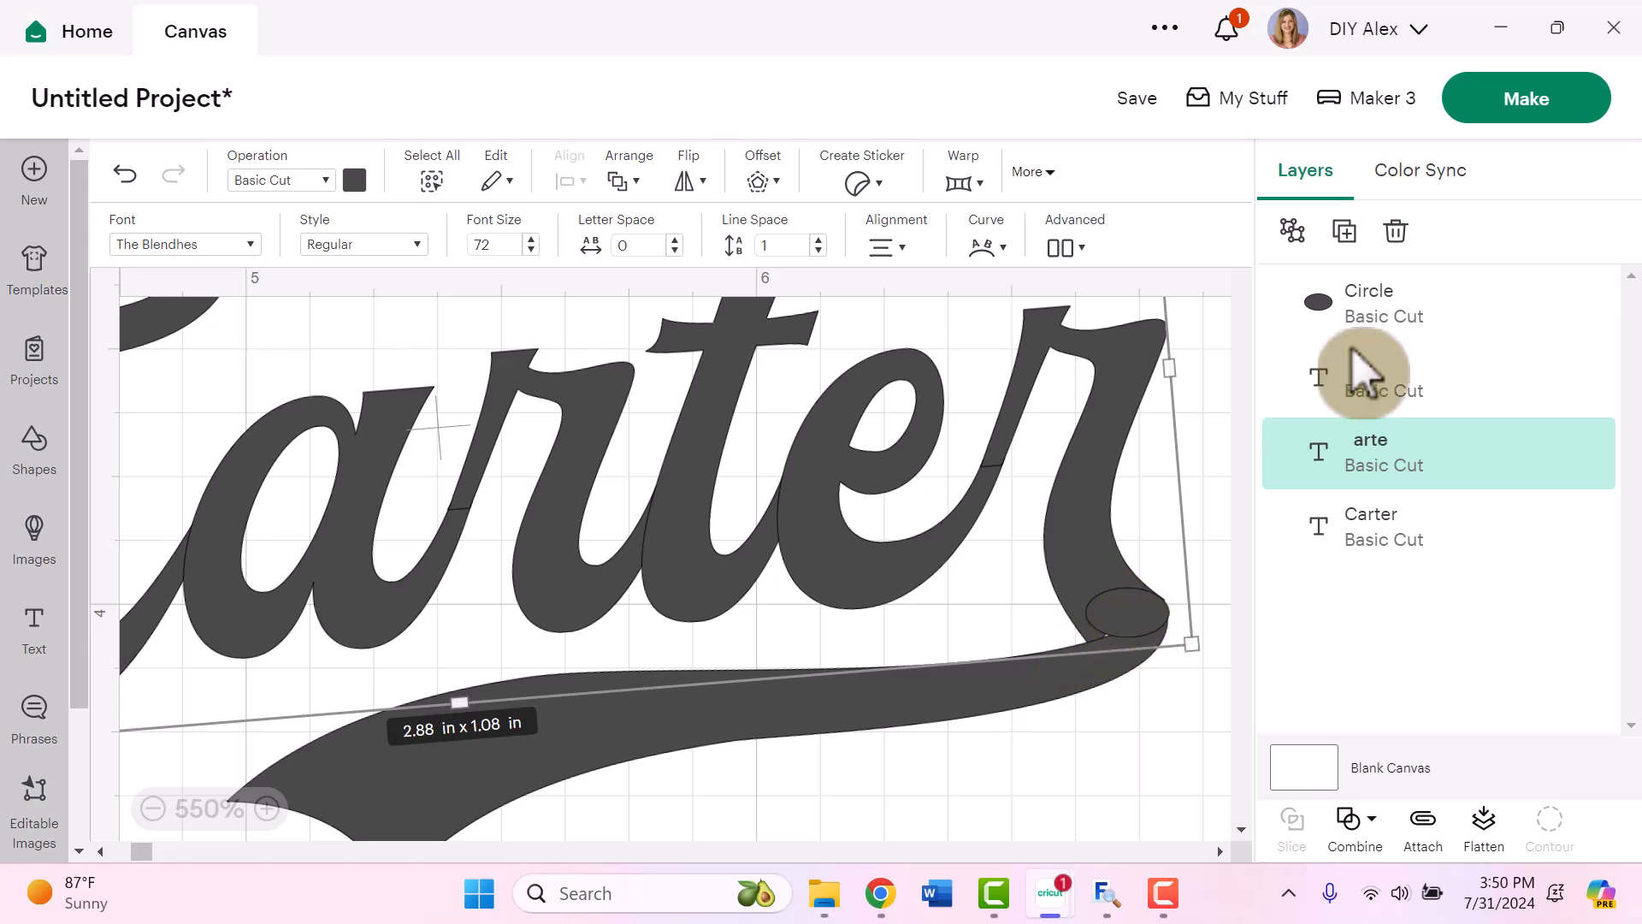
Step: Shrink the oval patch to about 0.14 × 0.09 in and tilt it over the join
click(1367, 303)
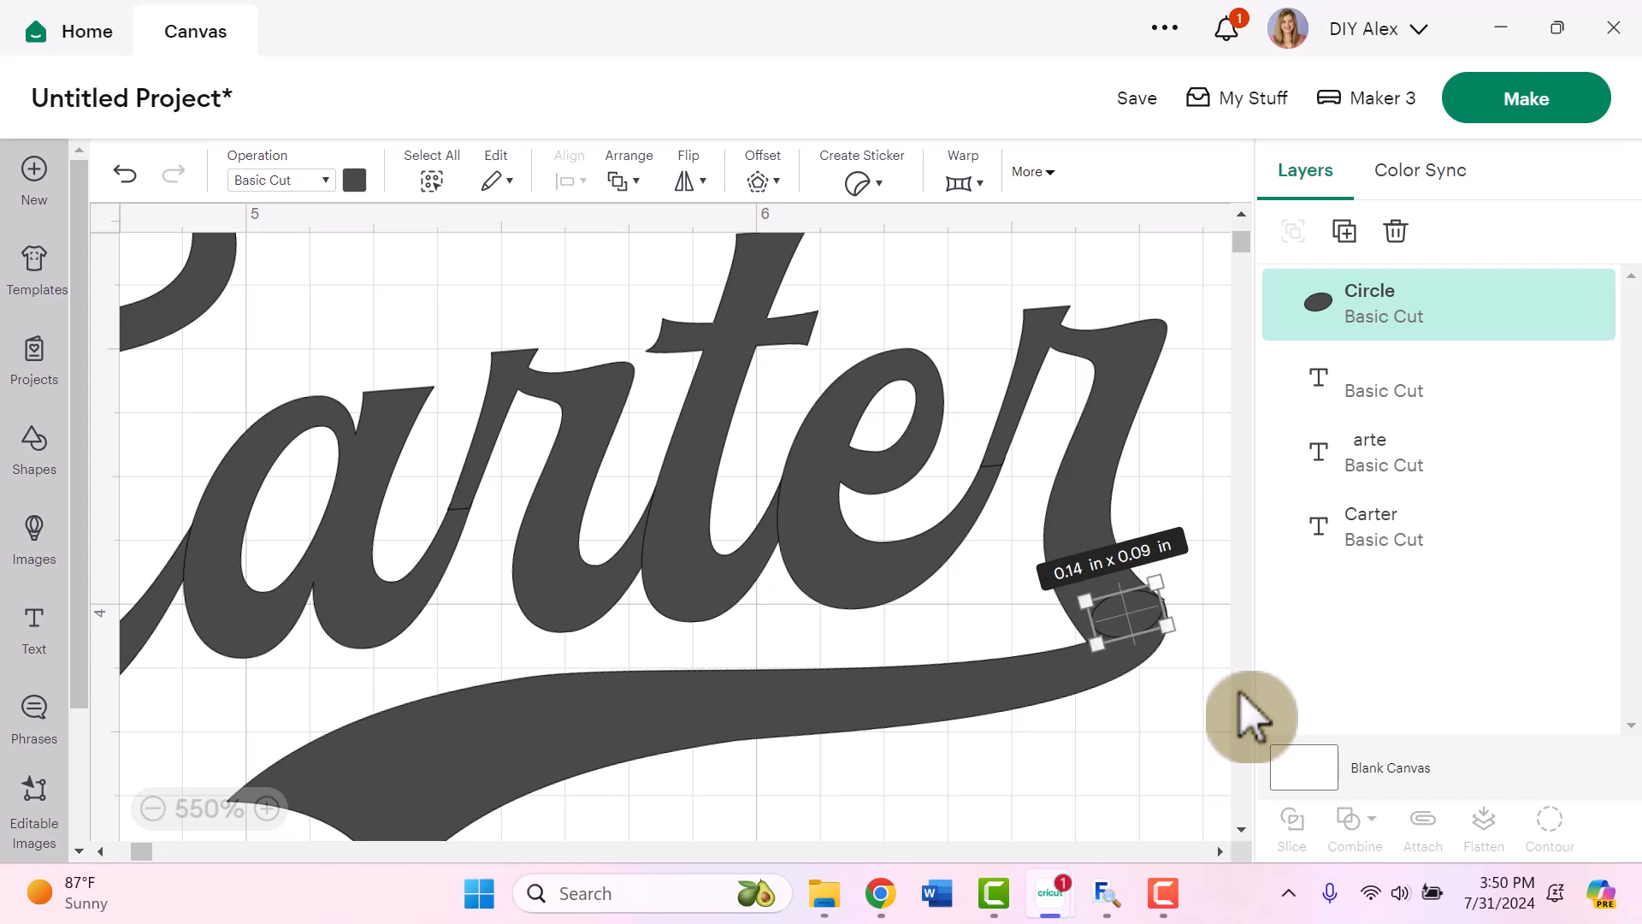
mouse_move(1214, 565)
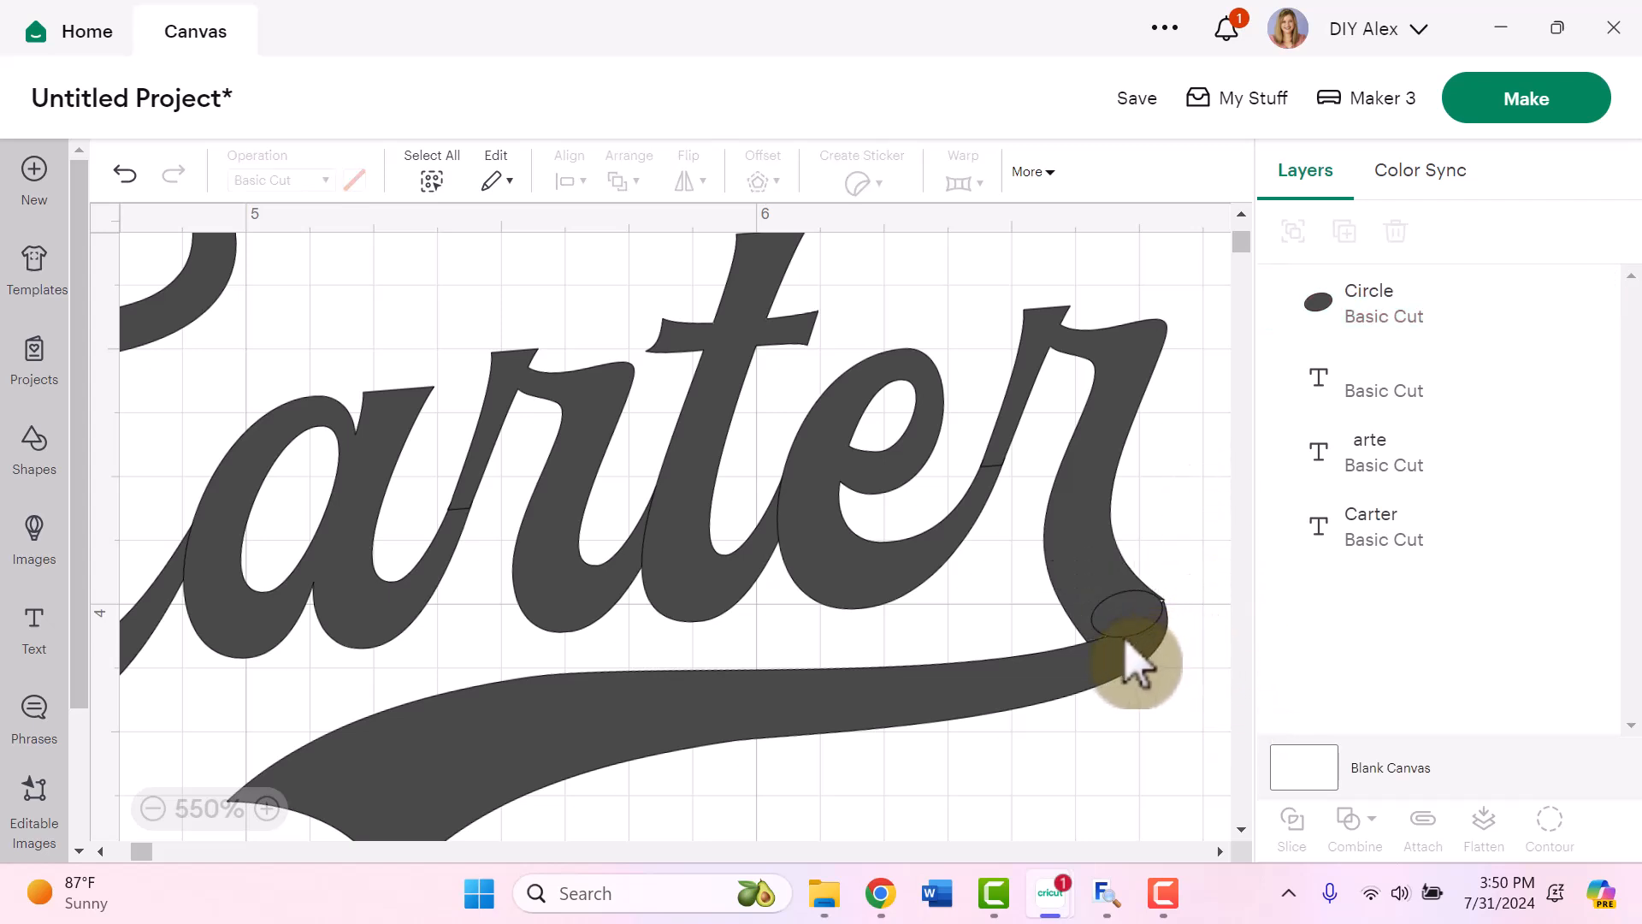
mouse_move(1173, 629)
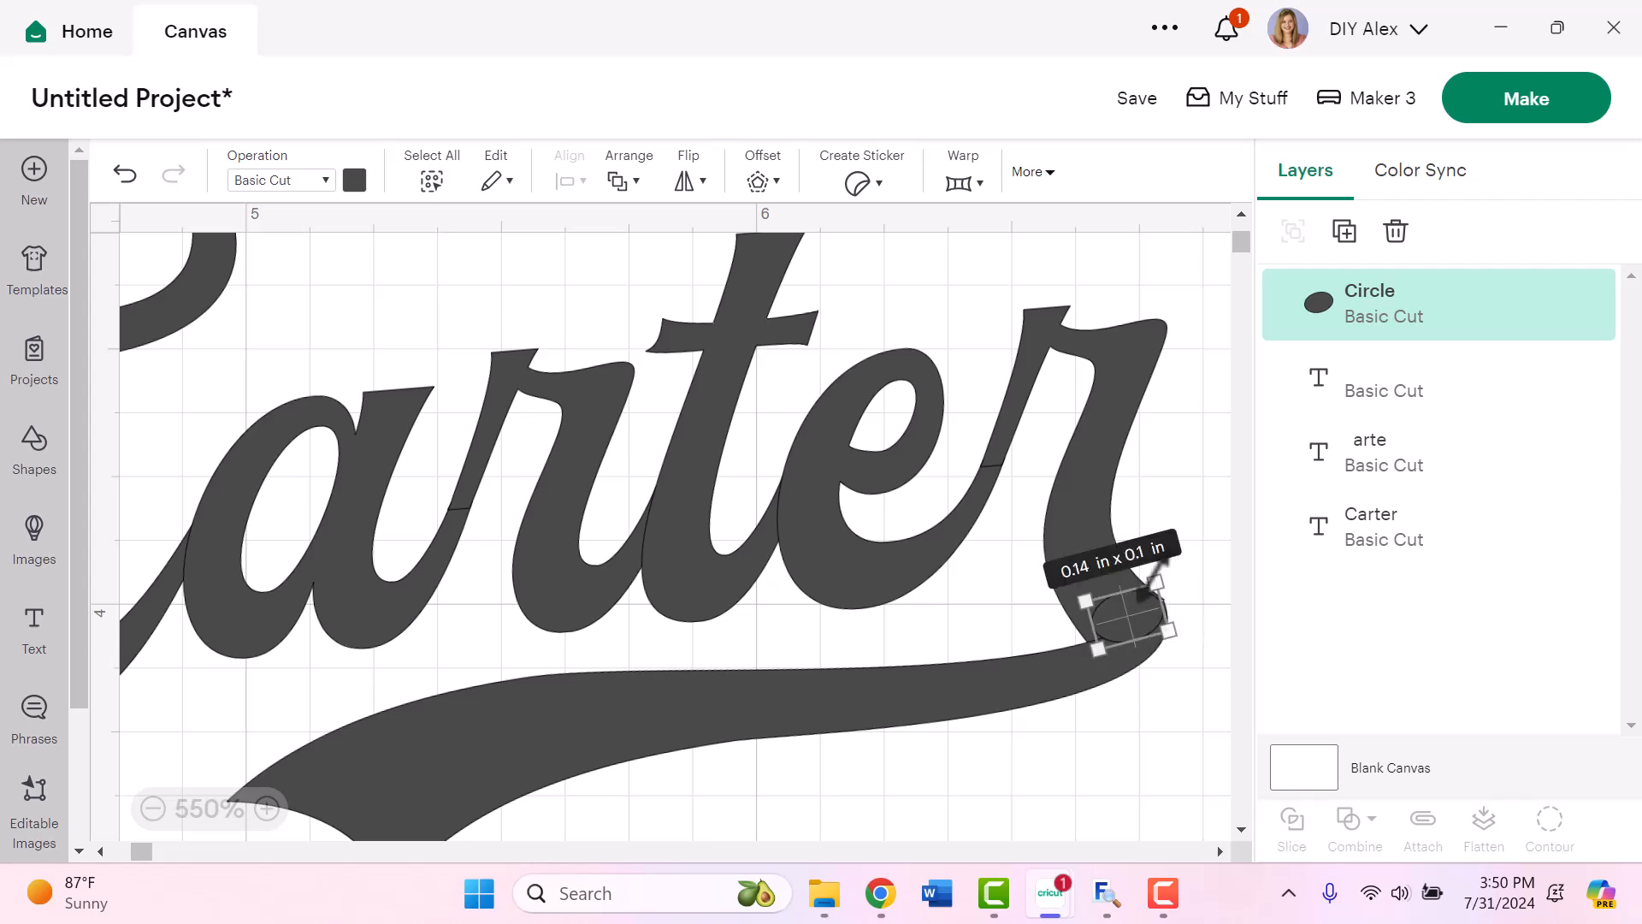
mouse_move(1204, 602)
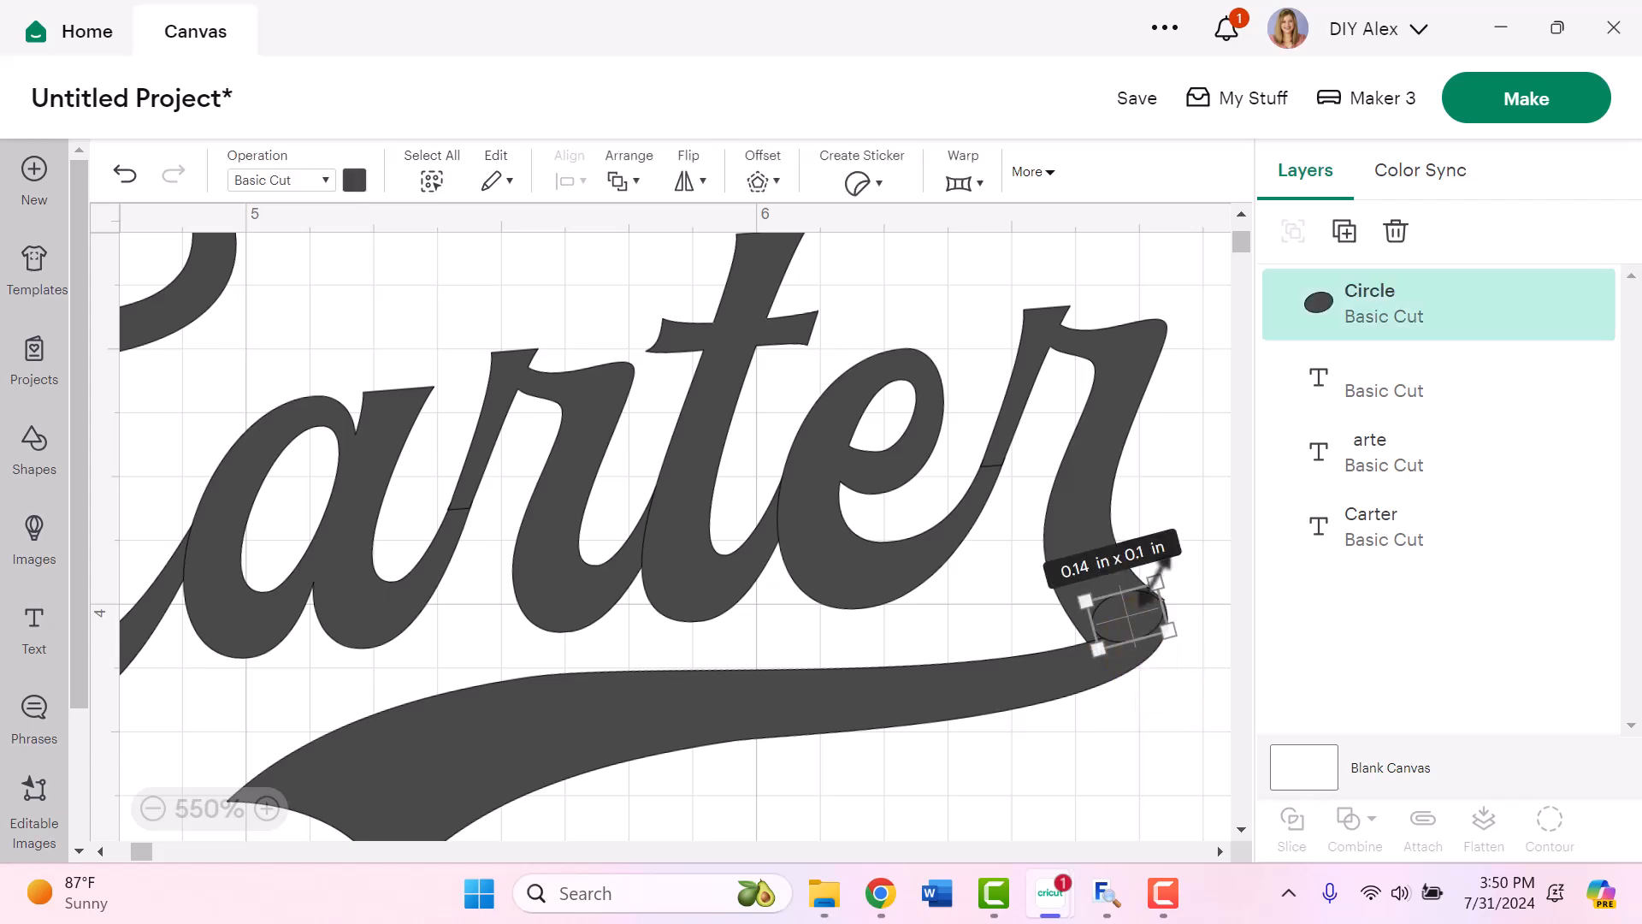
mouse_move(1235, 571)
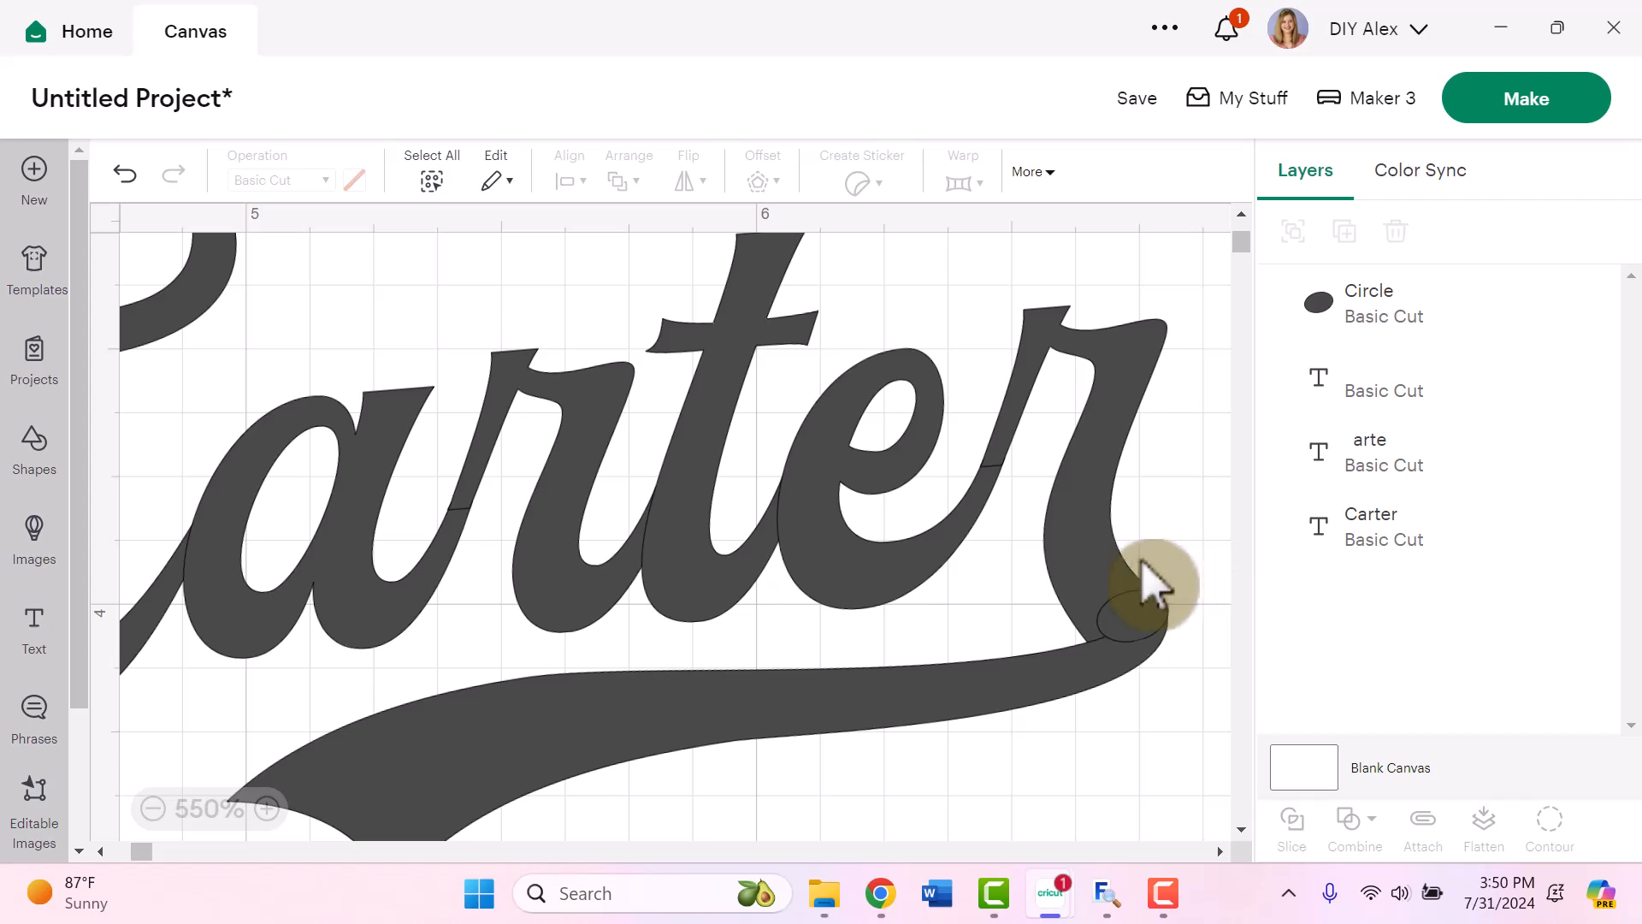
mouse_move(1147, 741)
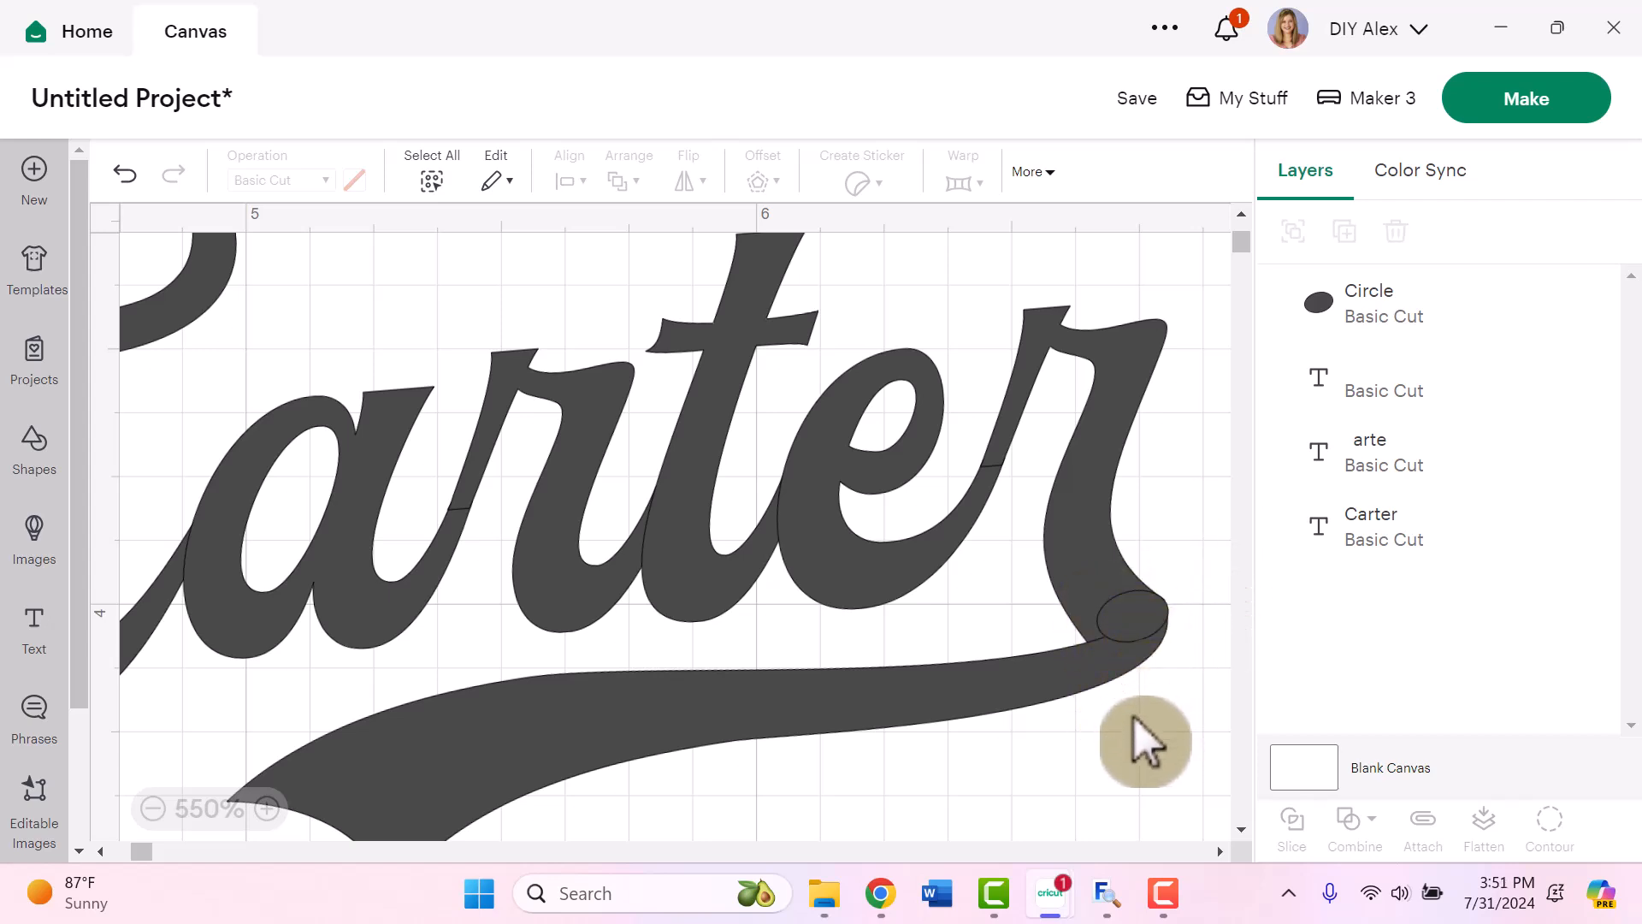
mouse_move(158, 827)
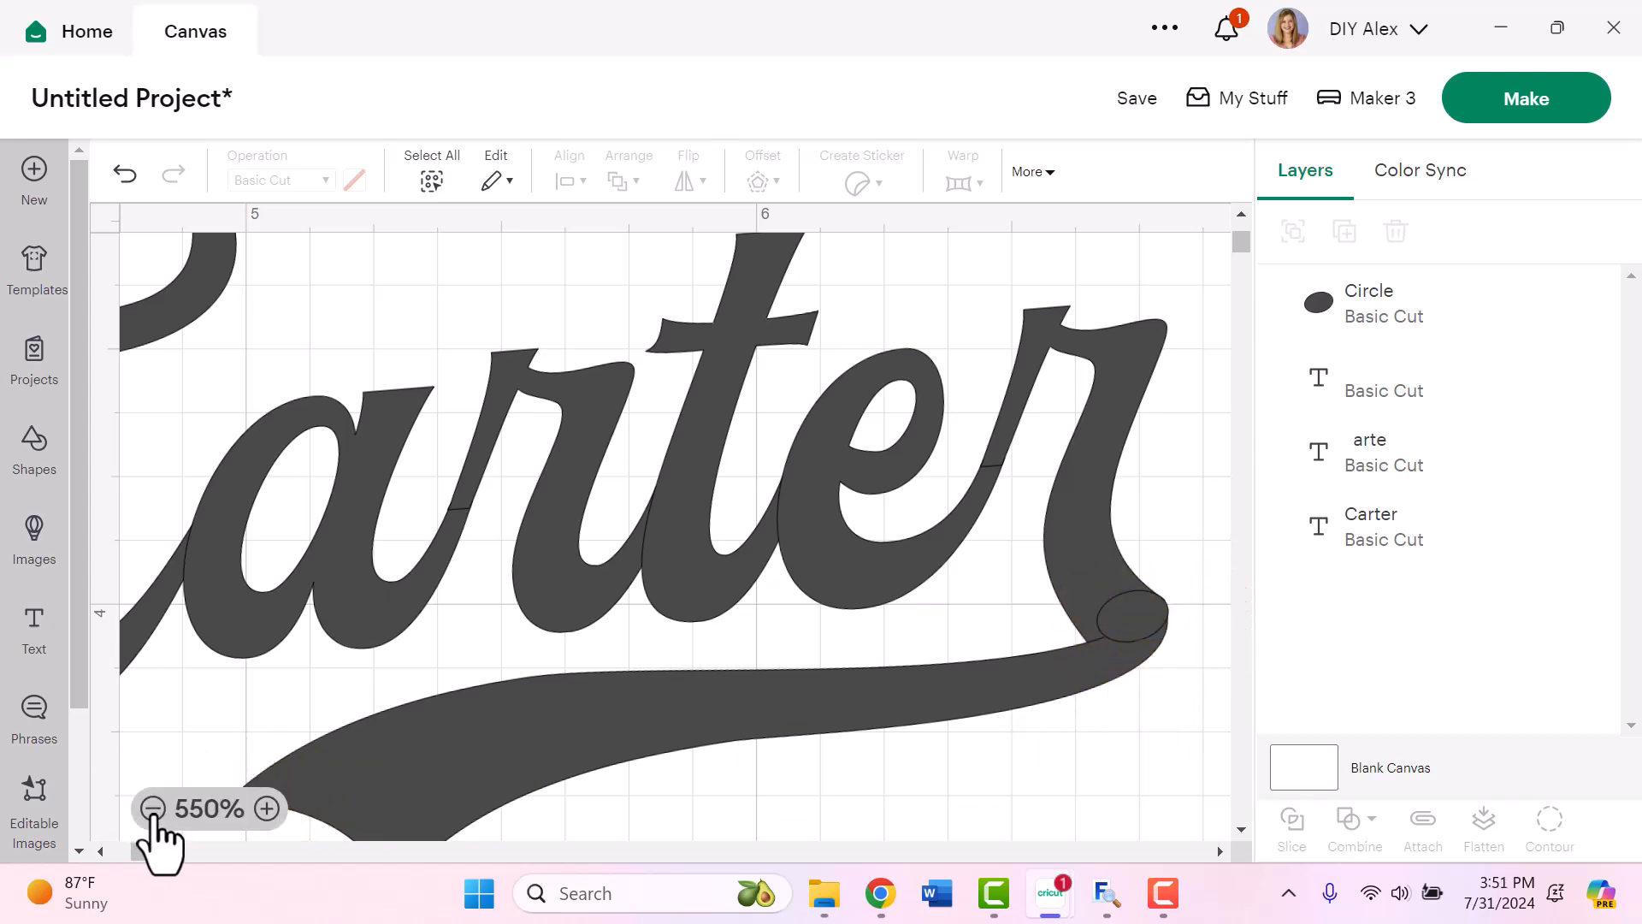
Step: Unite the oval patch, tail, r and swash letters into one Carter shape and inspect the join
click(153, 808)
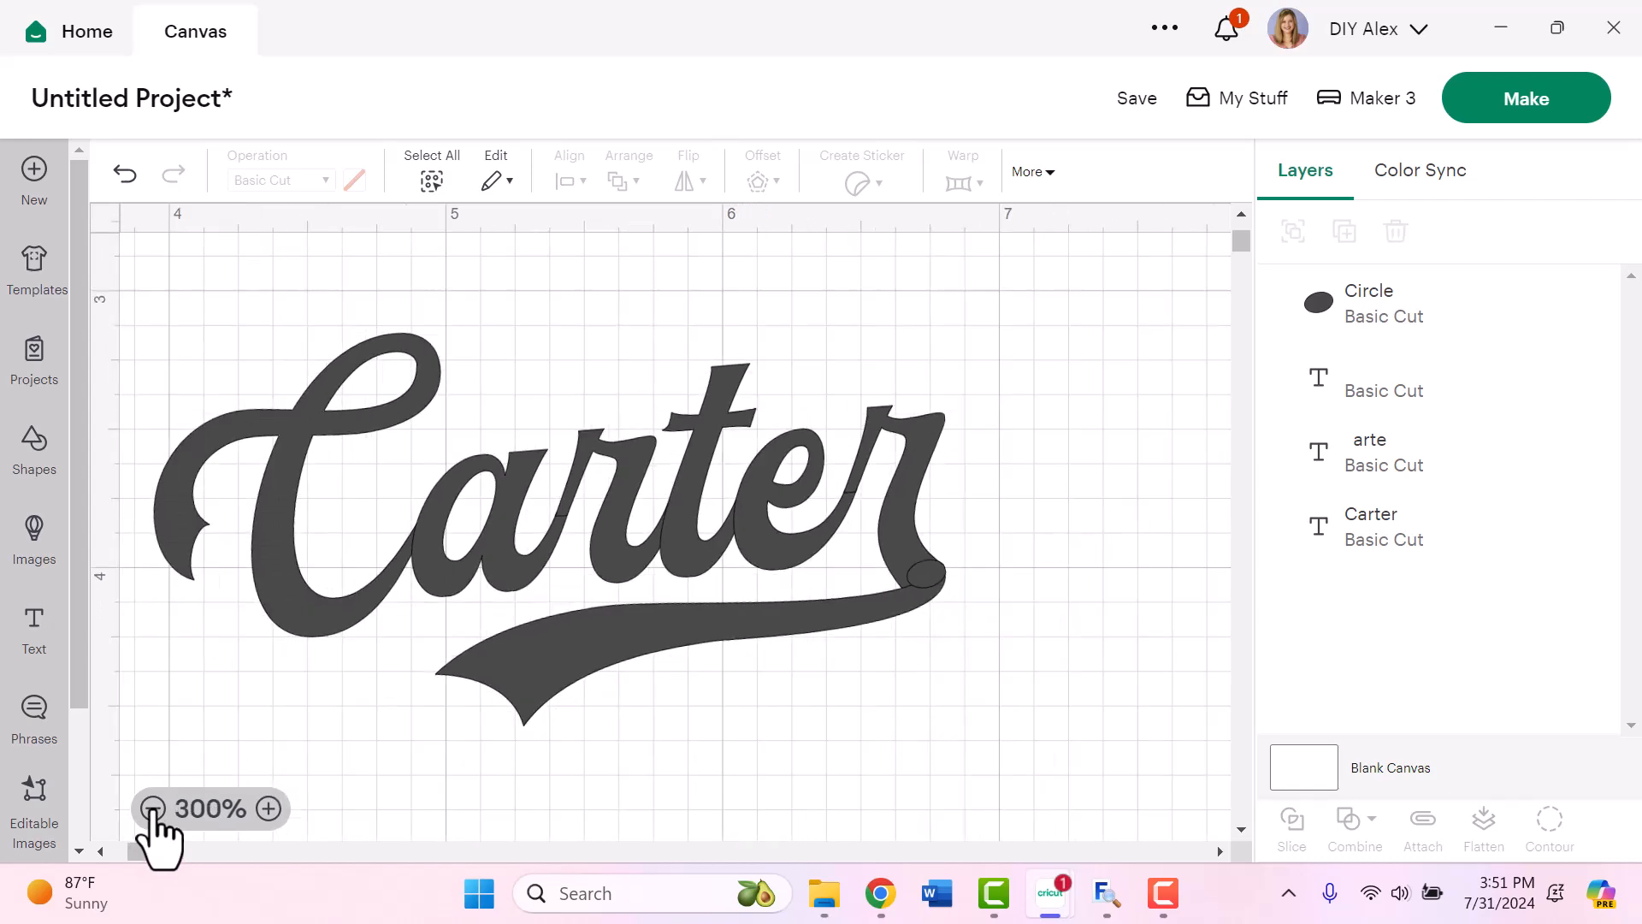
mouse_move(163, 303)
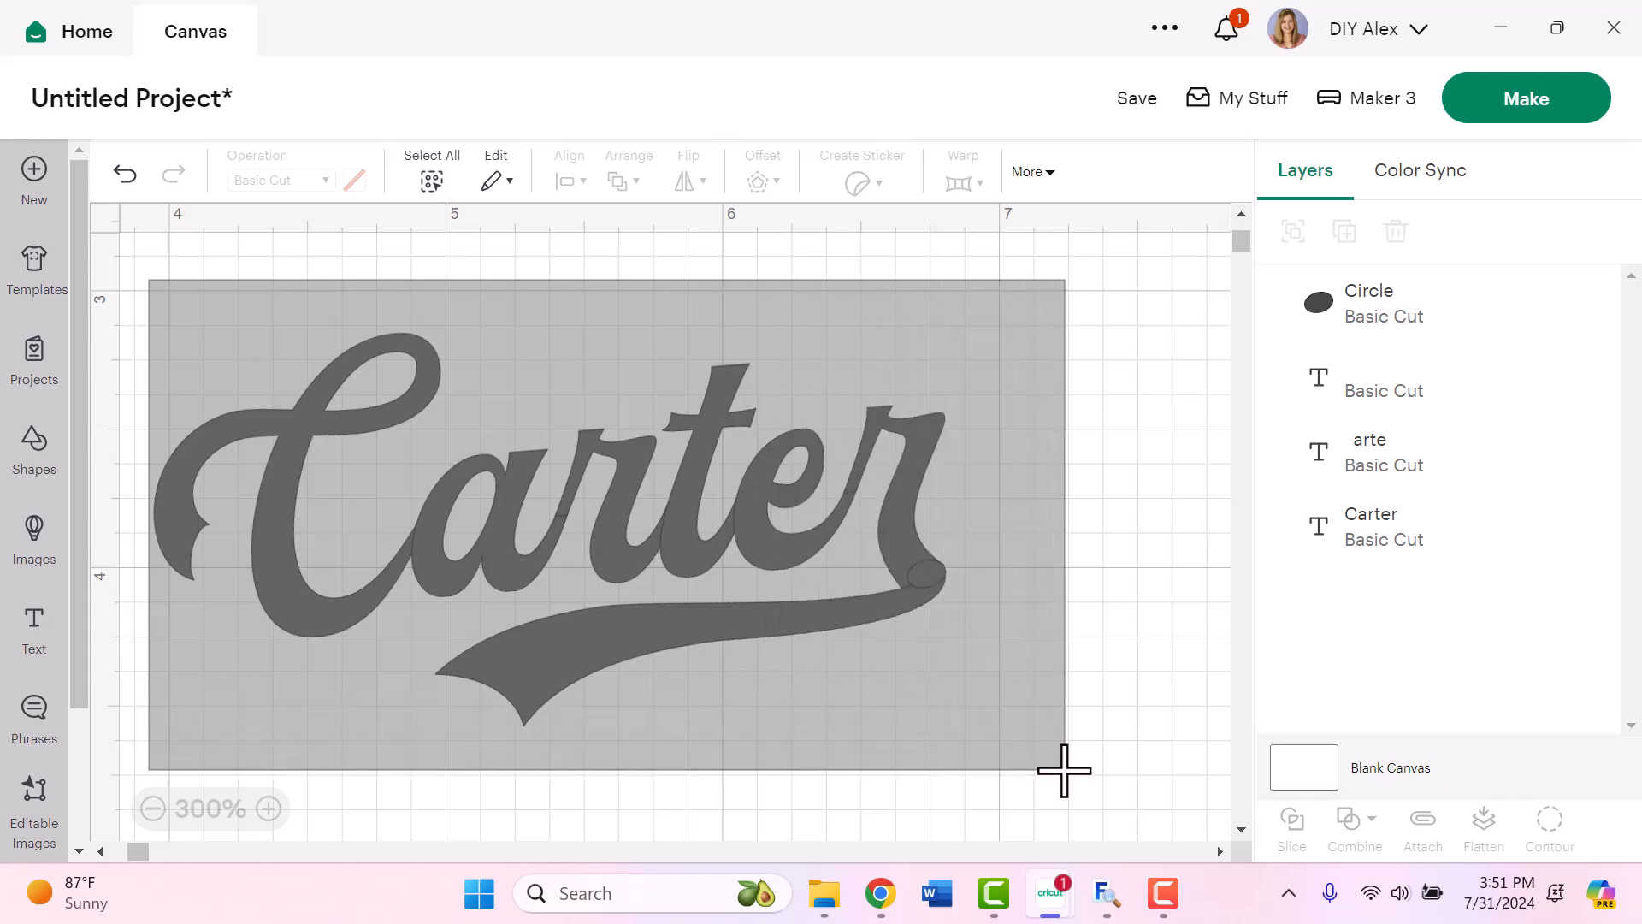
click(430, 163)
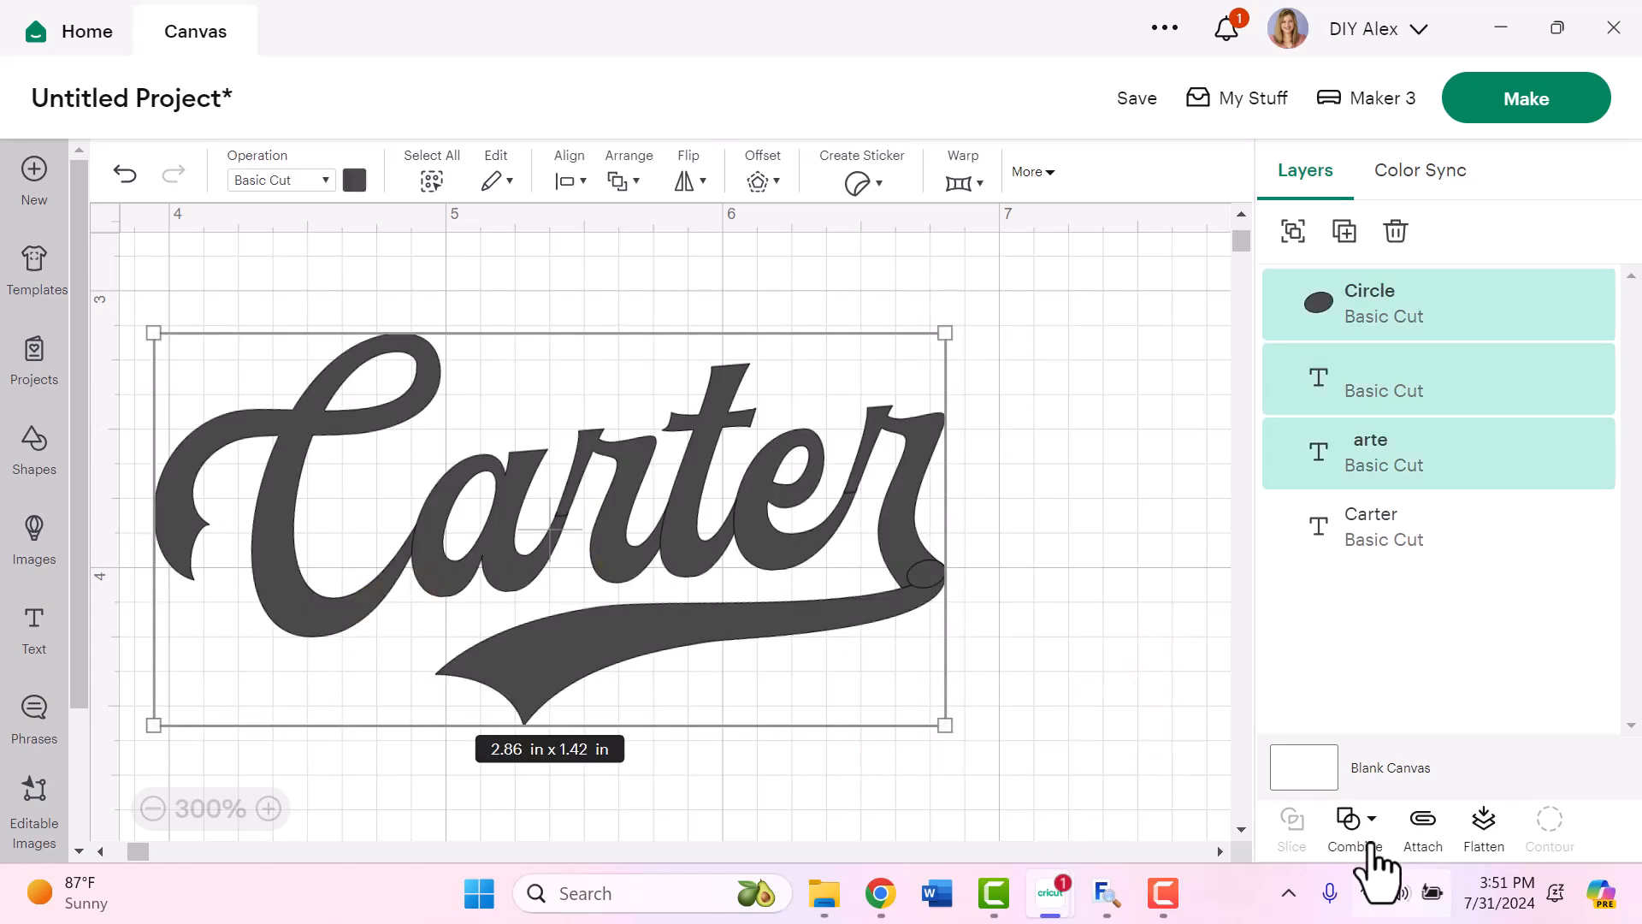
click(1352, 827)
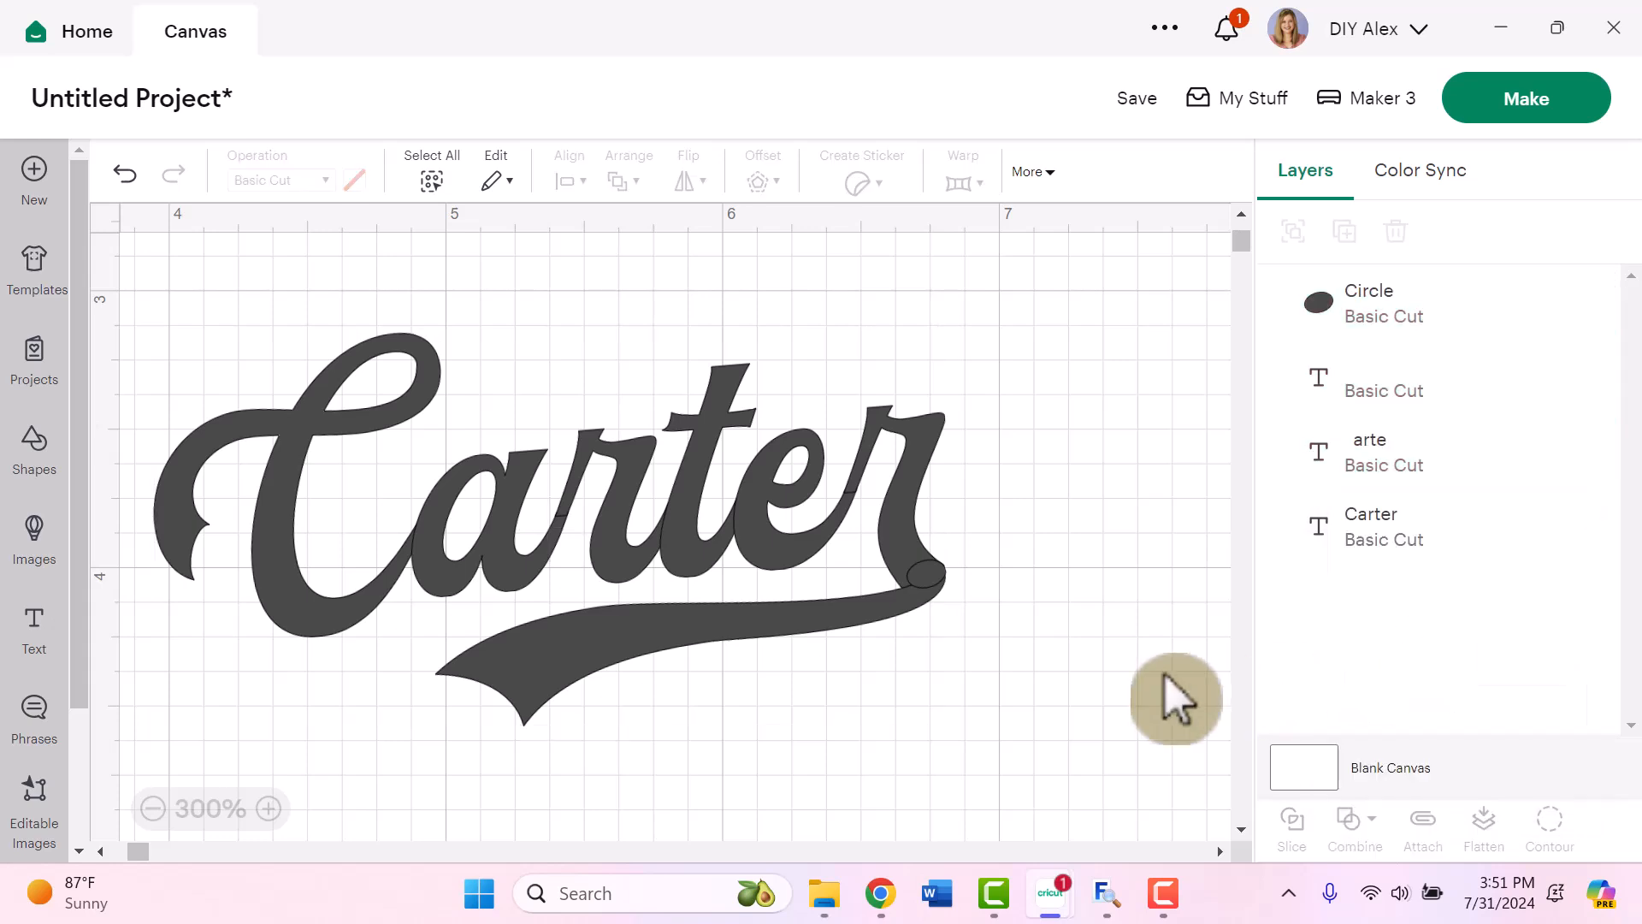
click(1353, 832)
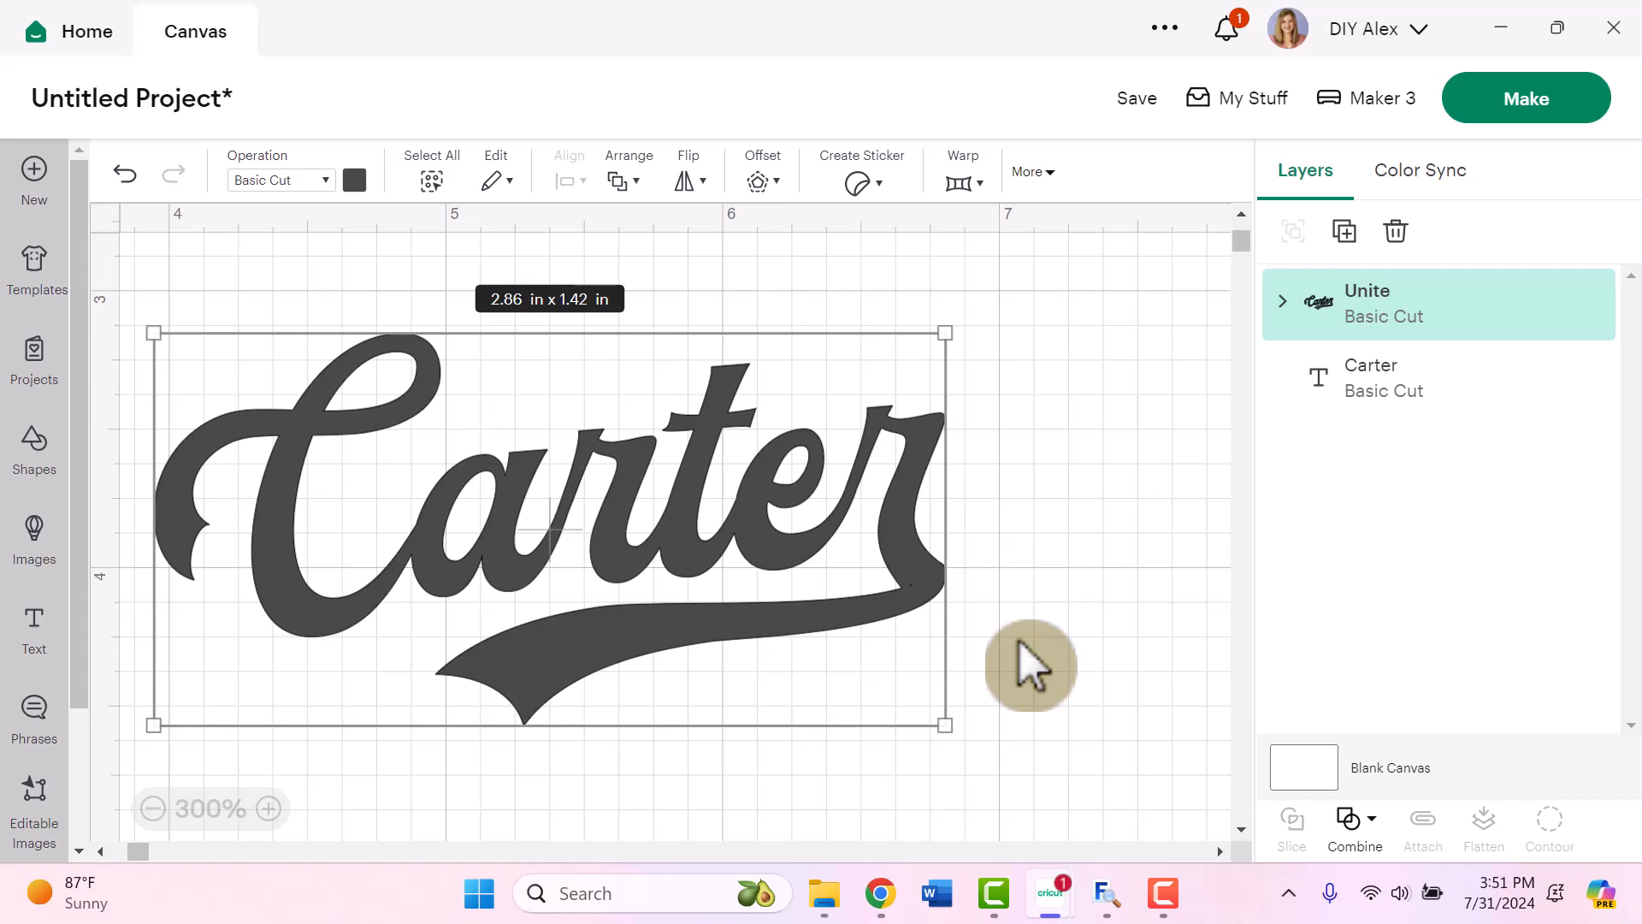
mouse_move(1236, 896)
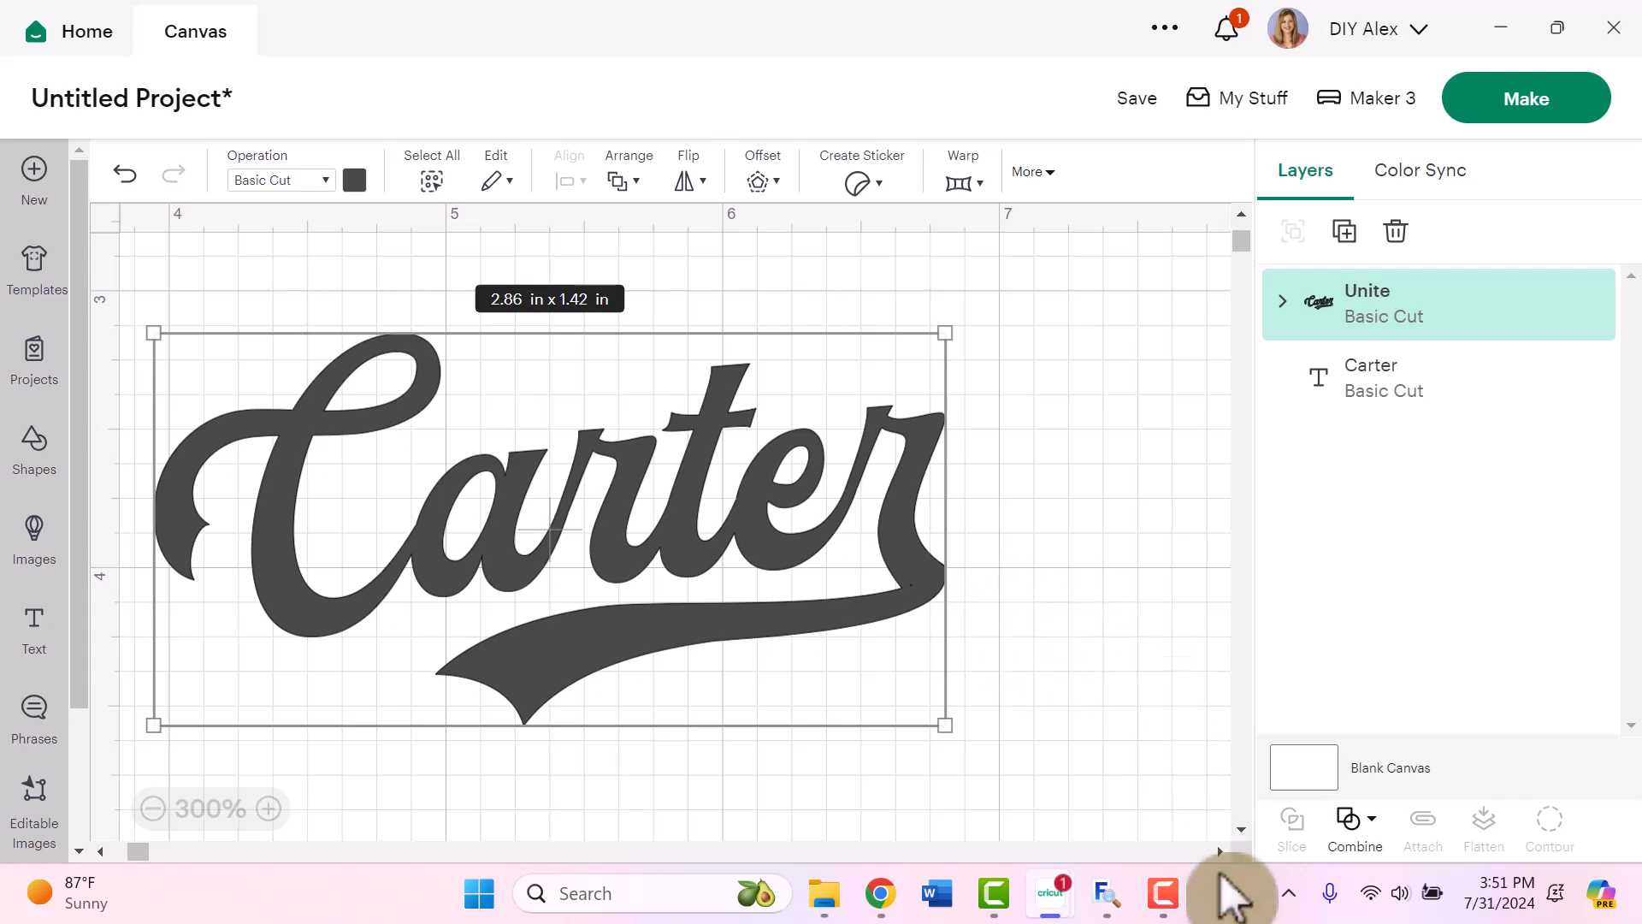
click(268, 810)
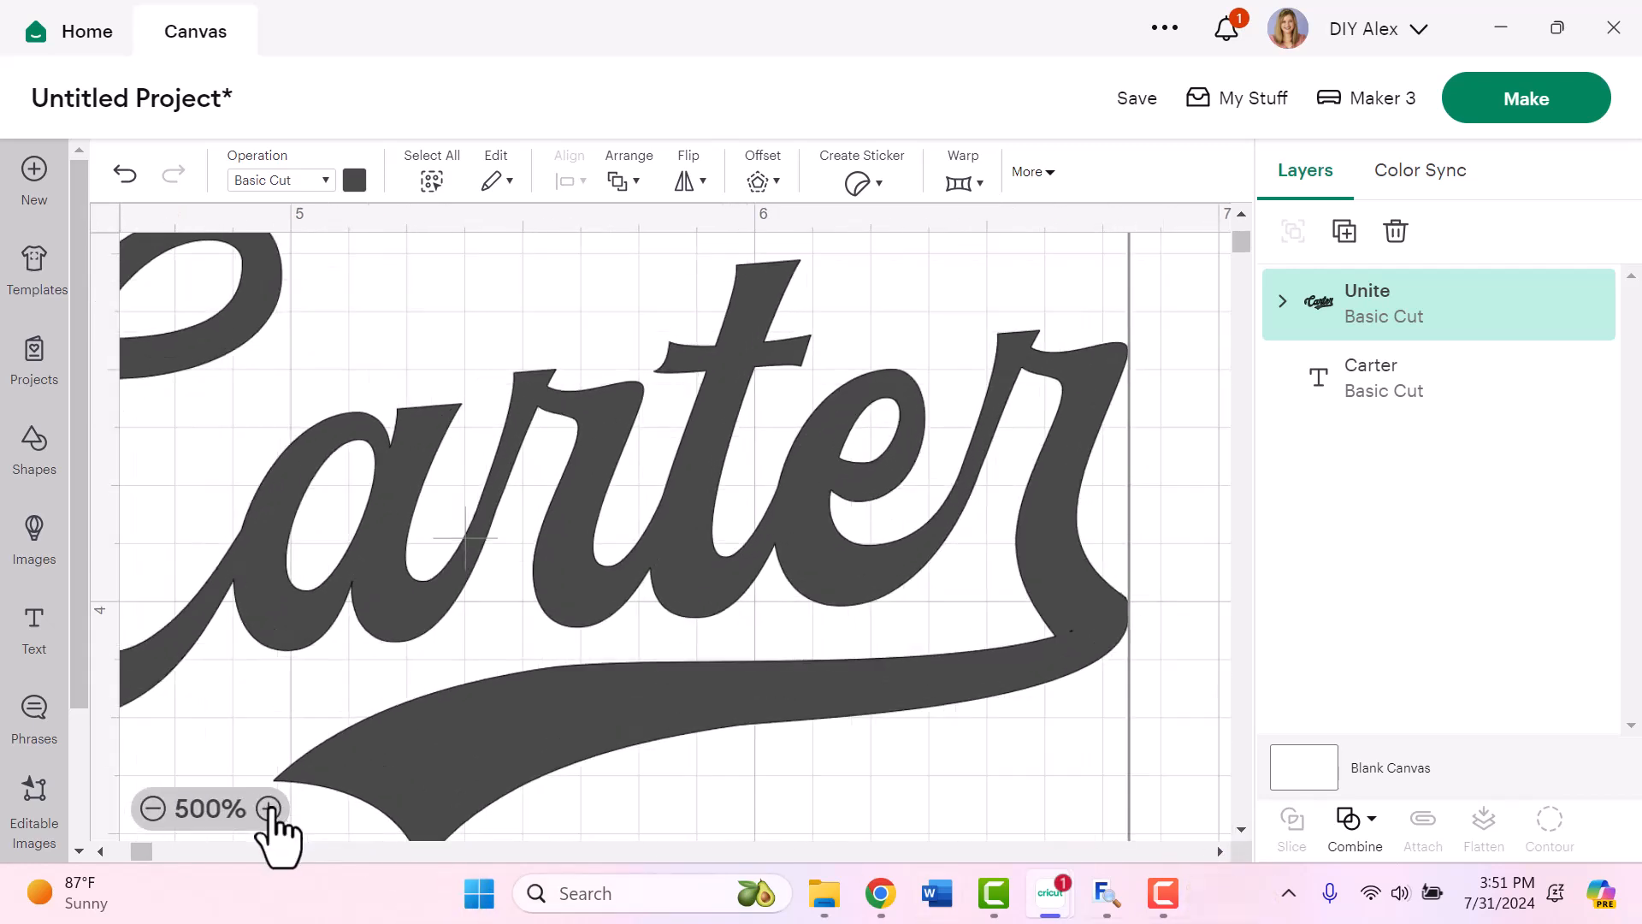
click(266, 809)
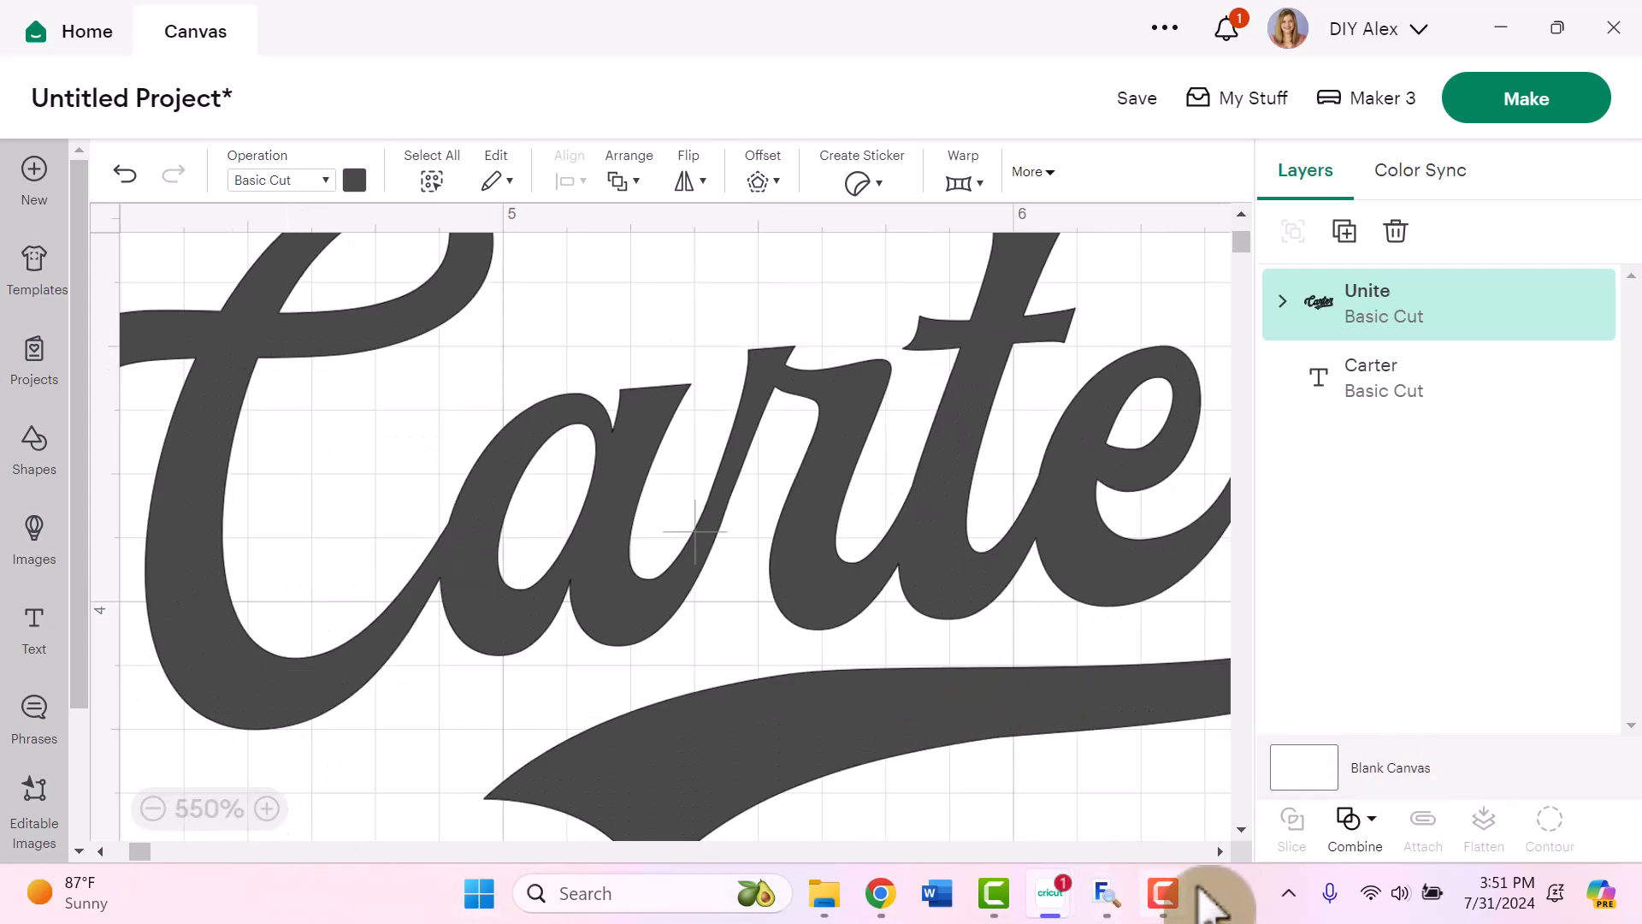
scroll(right, 3)
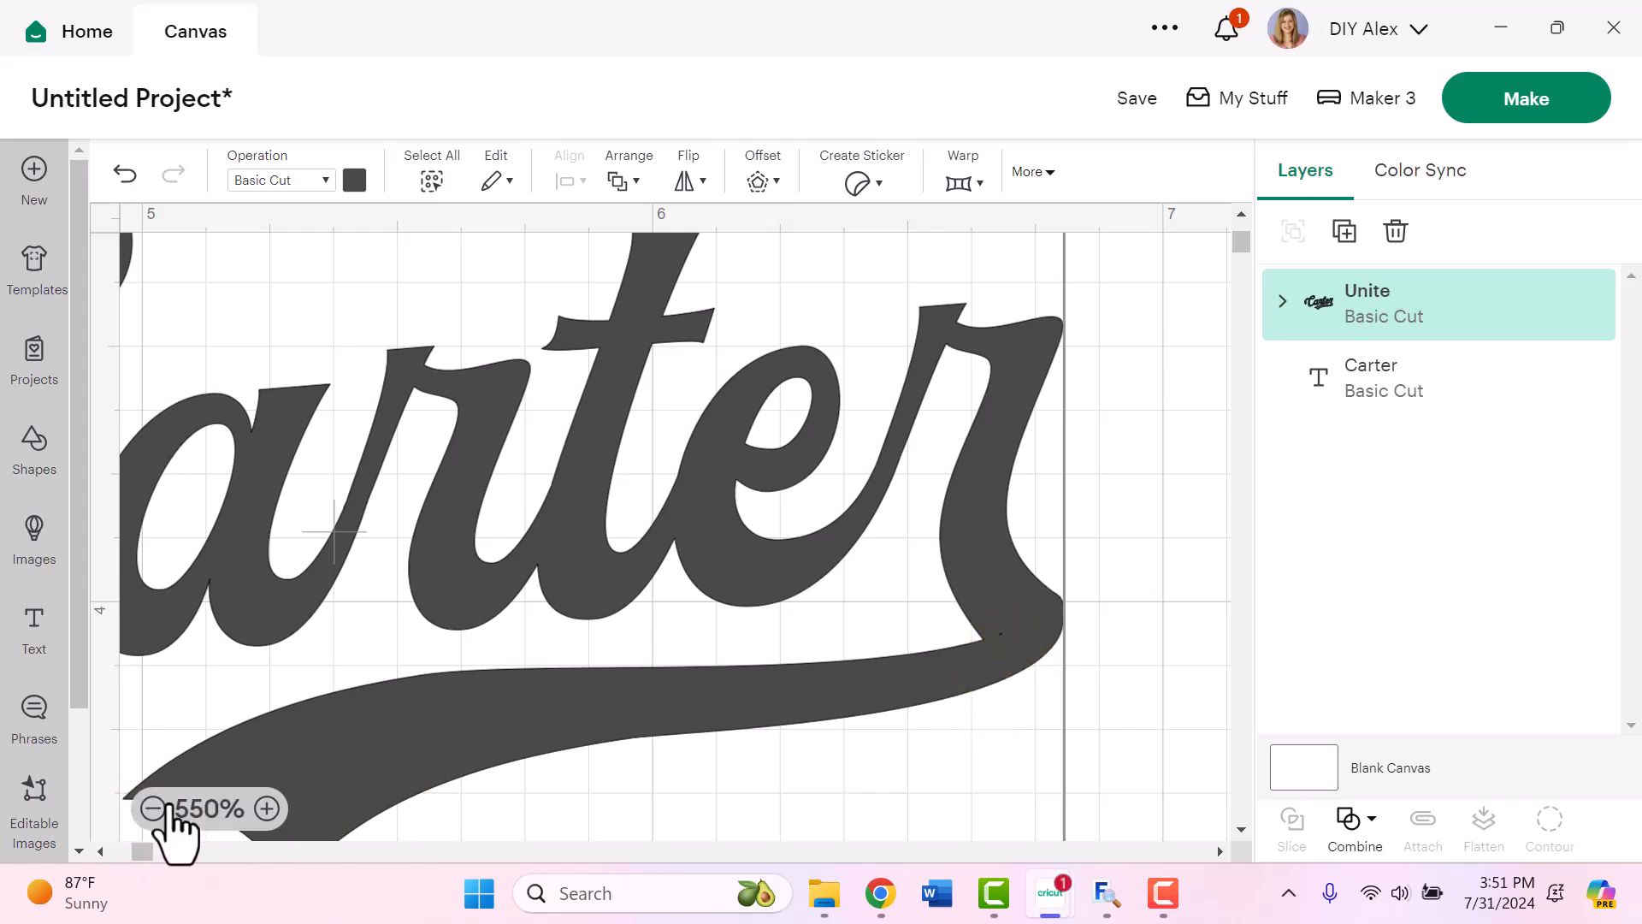
click(153, 808)
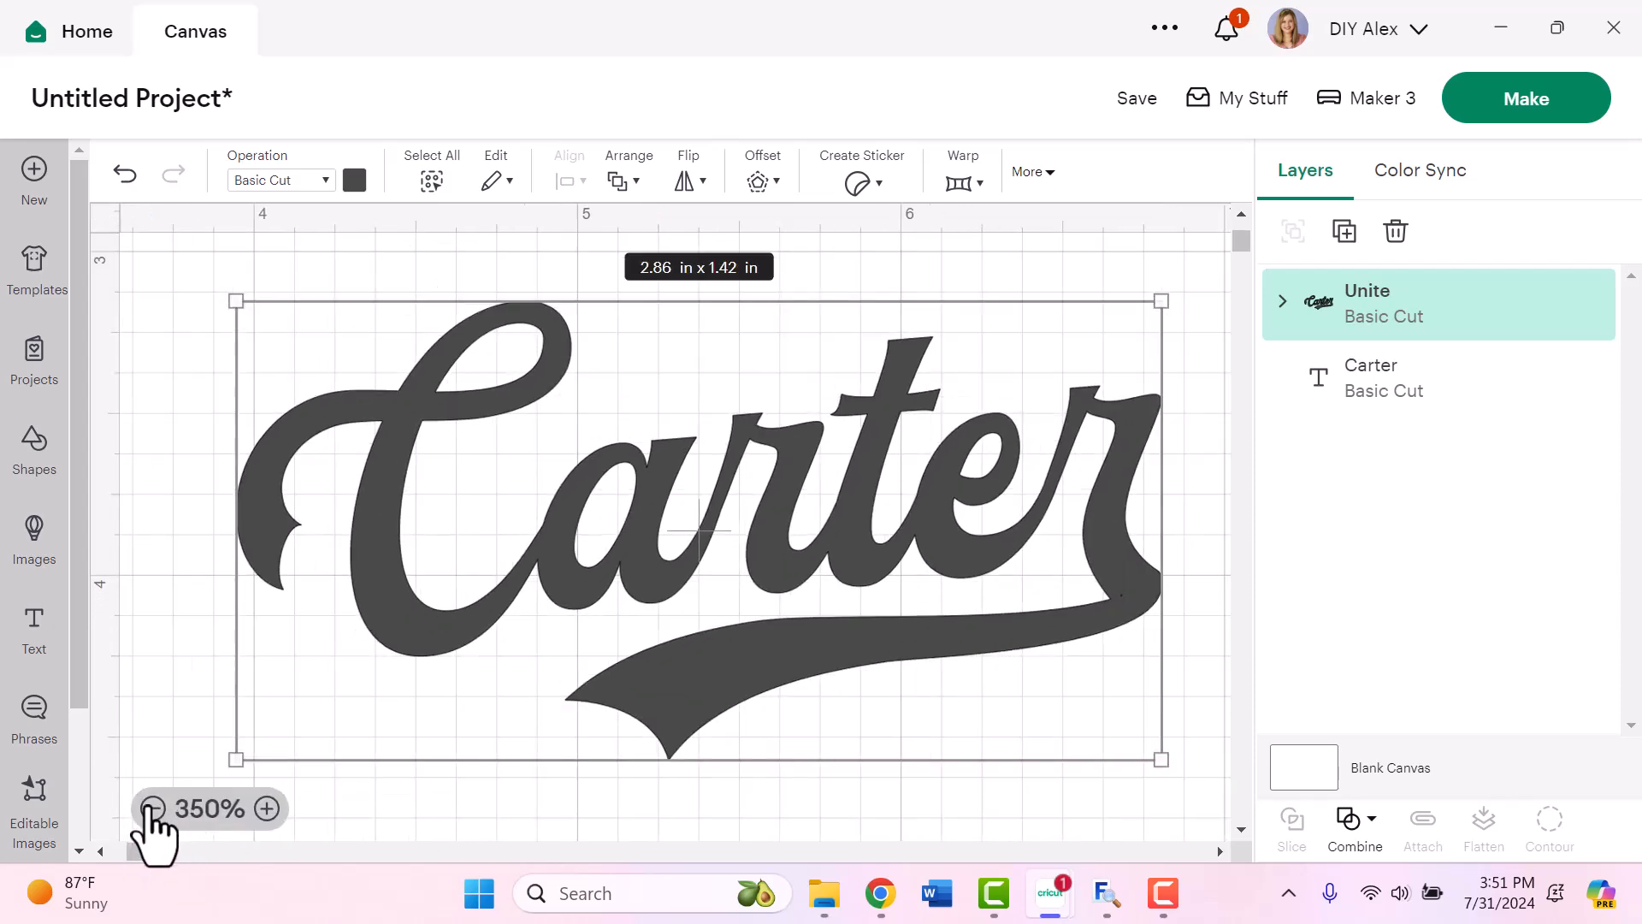
Step: Undo the Unite and resize the oval patch to about 0.16 × 0.11 in over the join
click(154, 808)
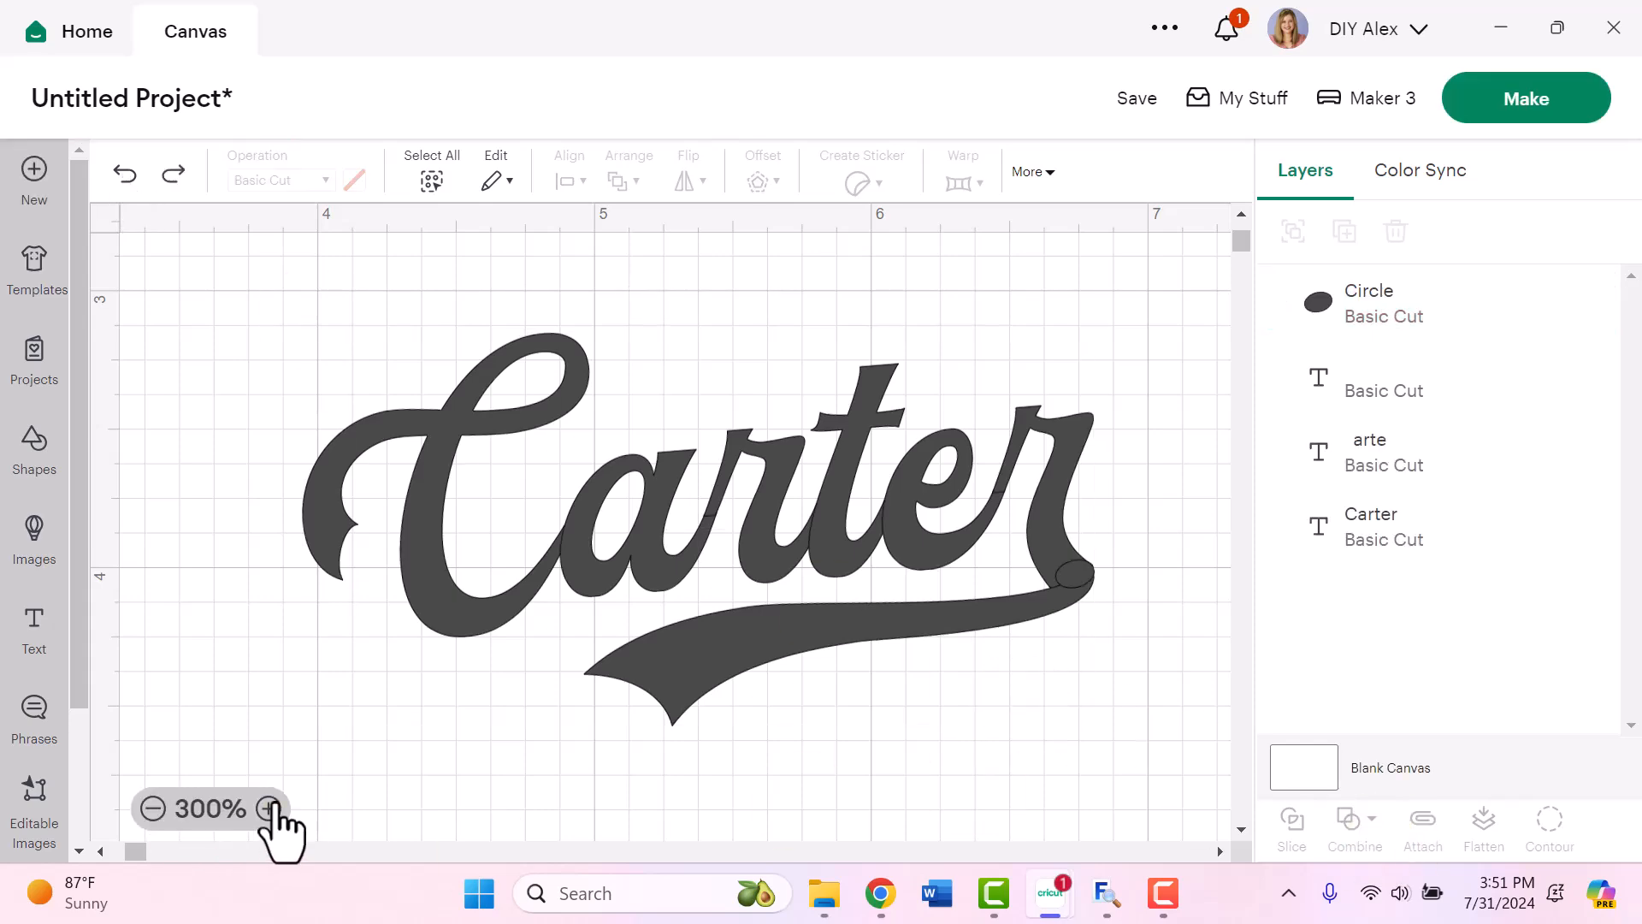
click(268, 808)
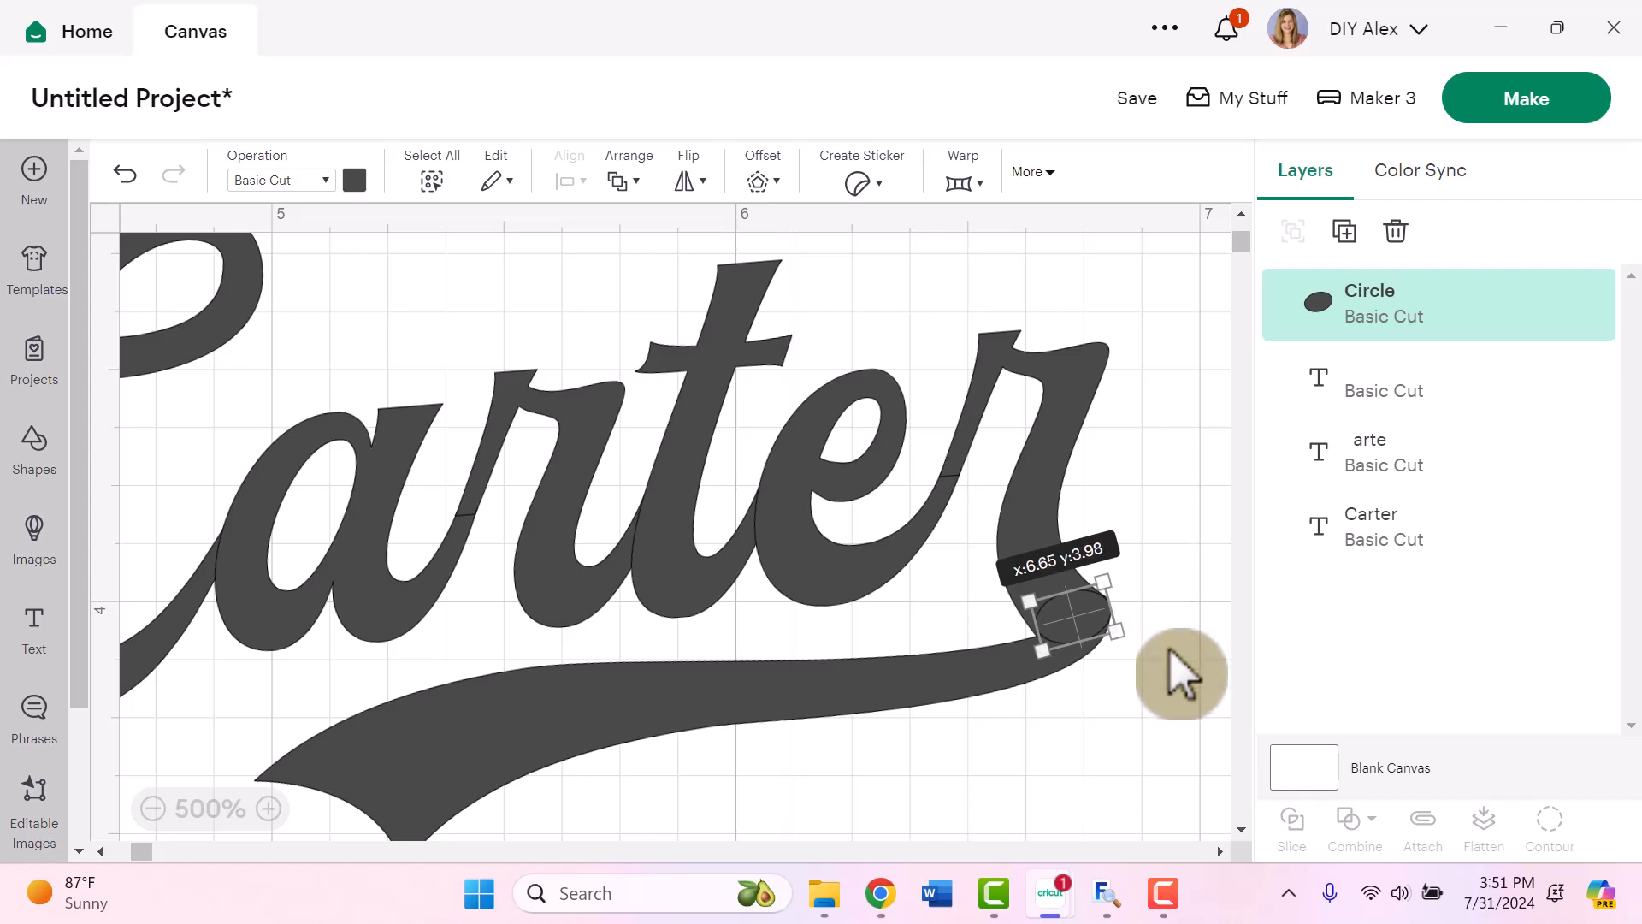
click(152, 807)
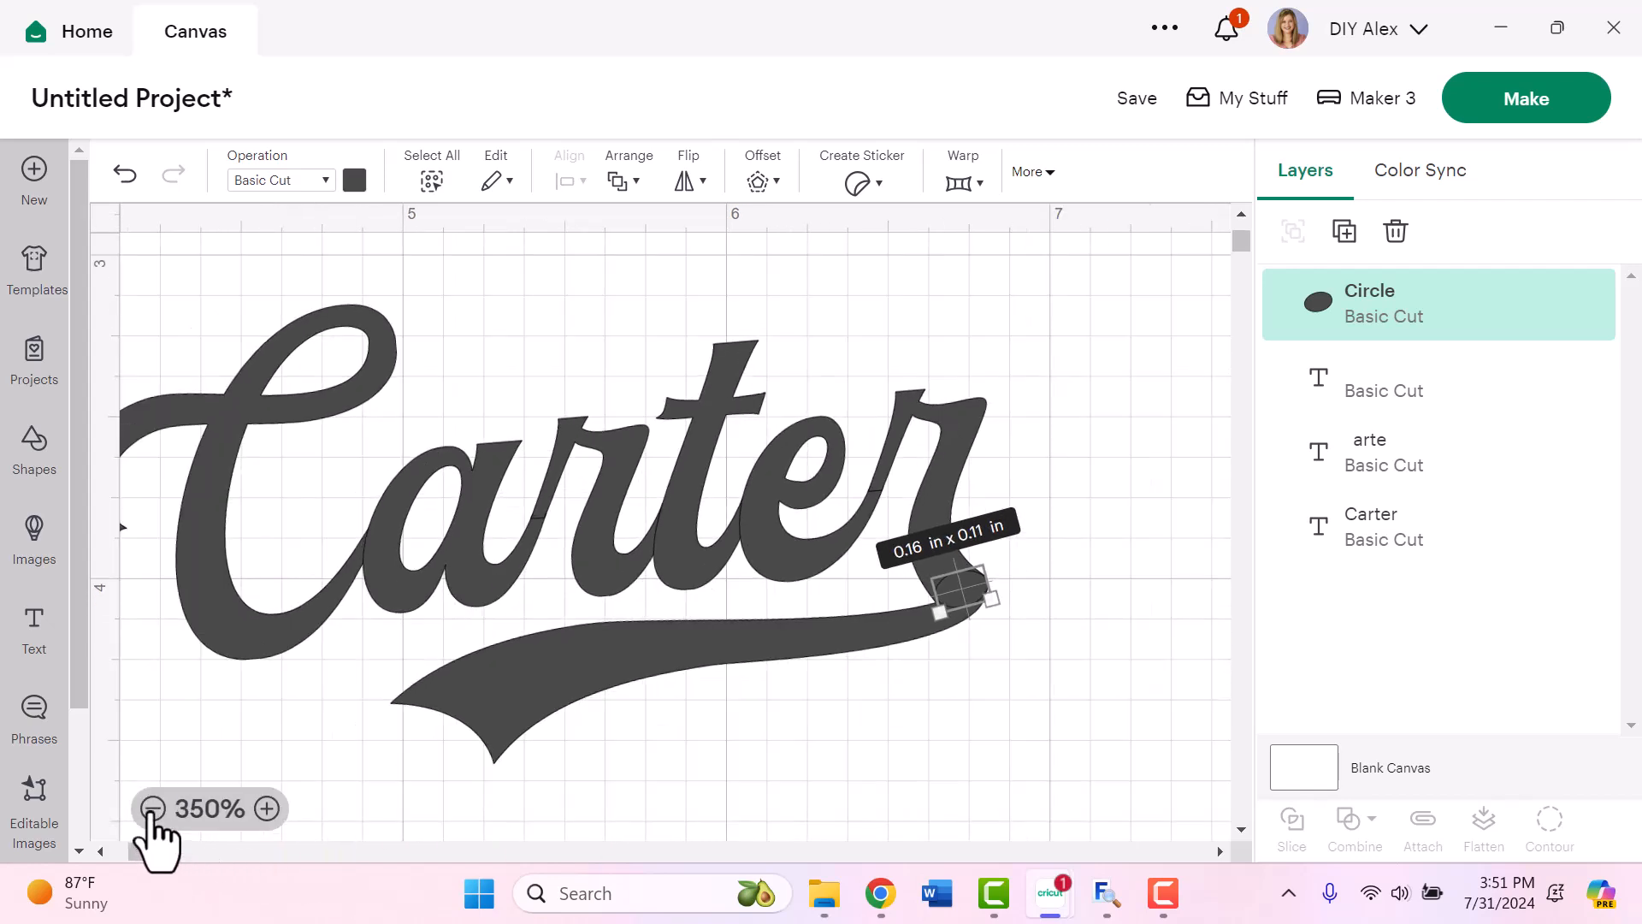
Step: Unite the resized oval with the letters and swash again and verify the continuous shape
click(152, 808)
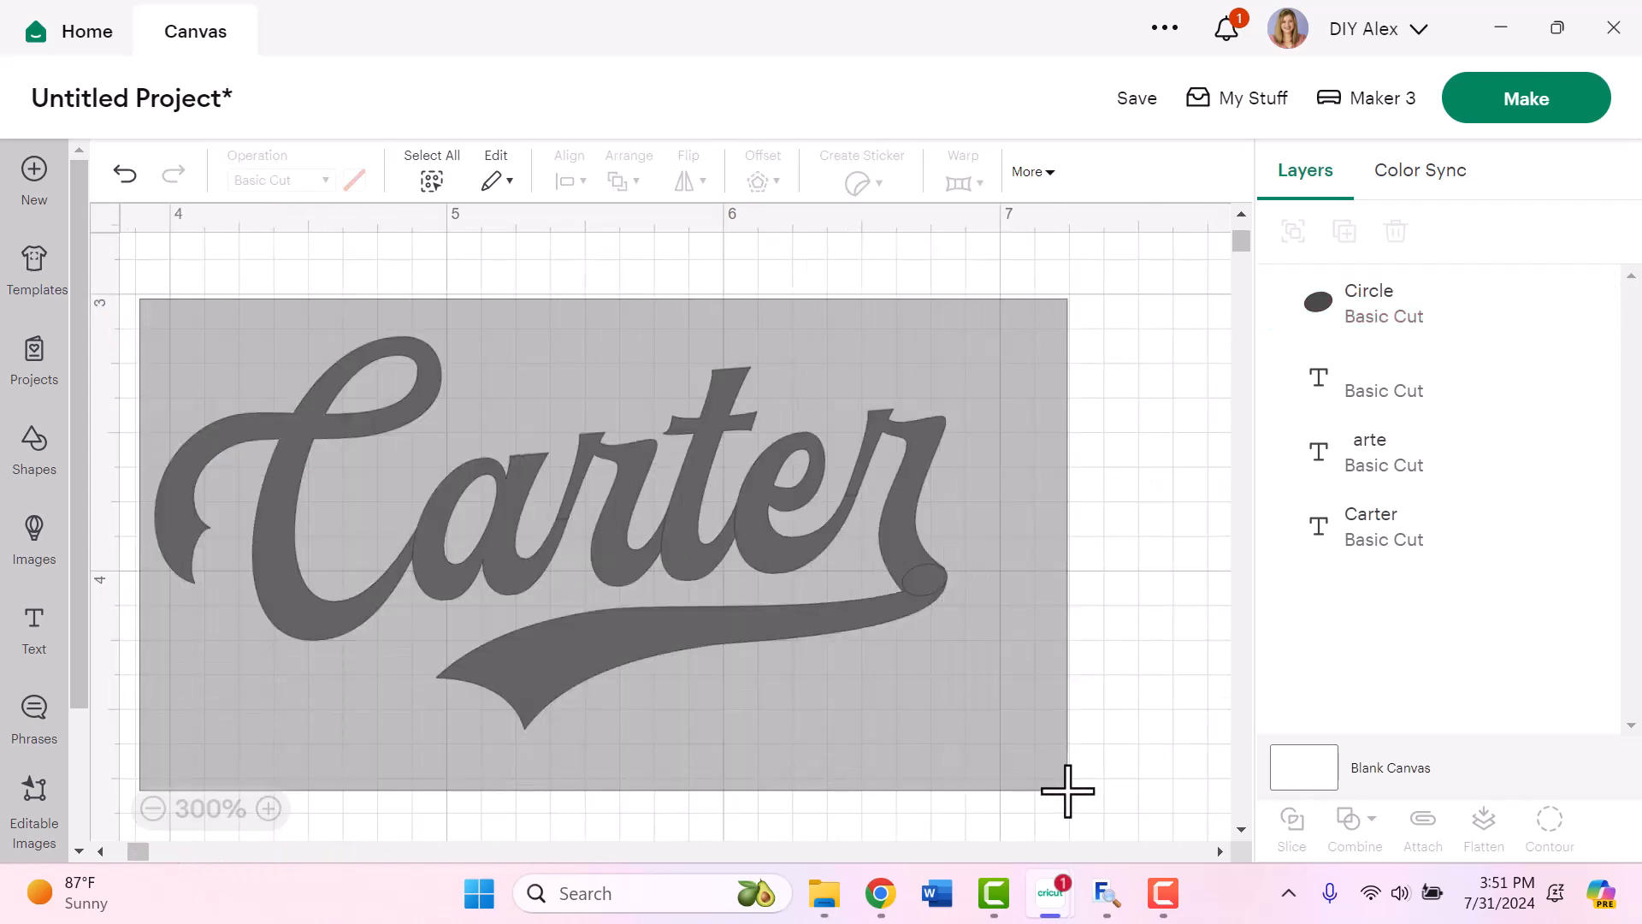
click(1353, 833)
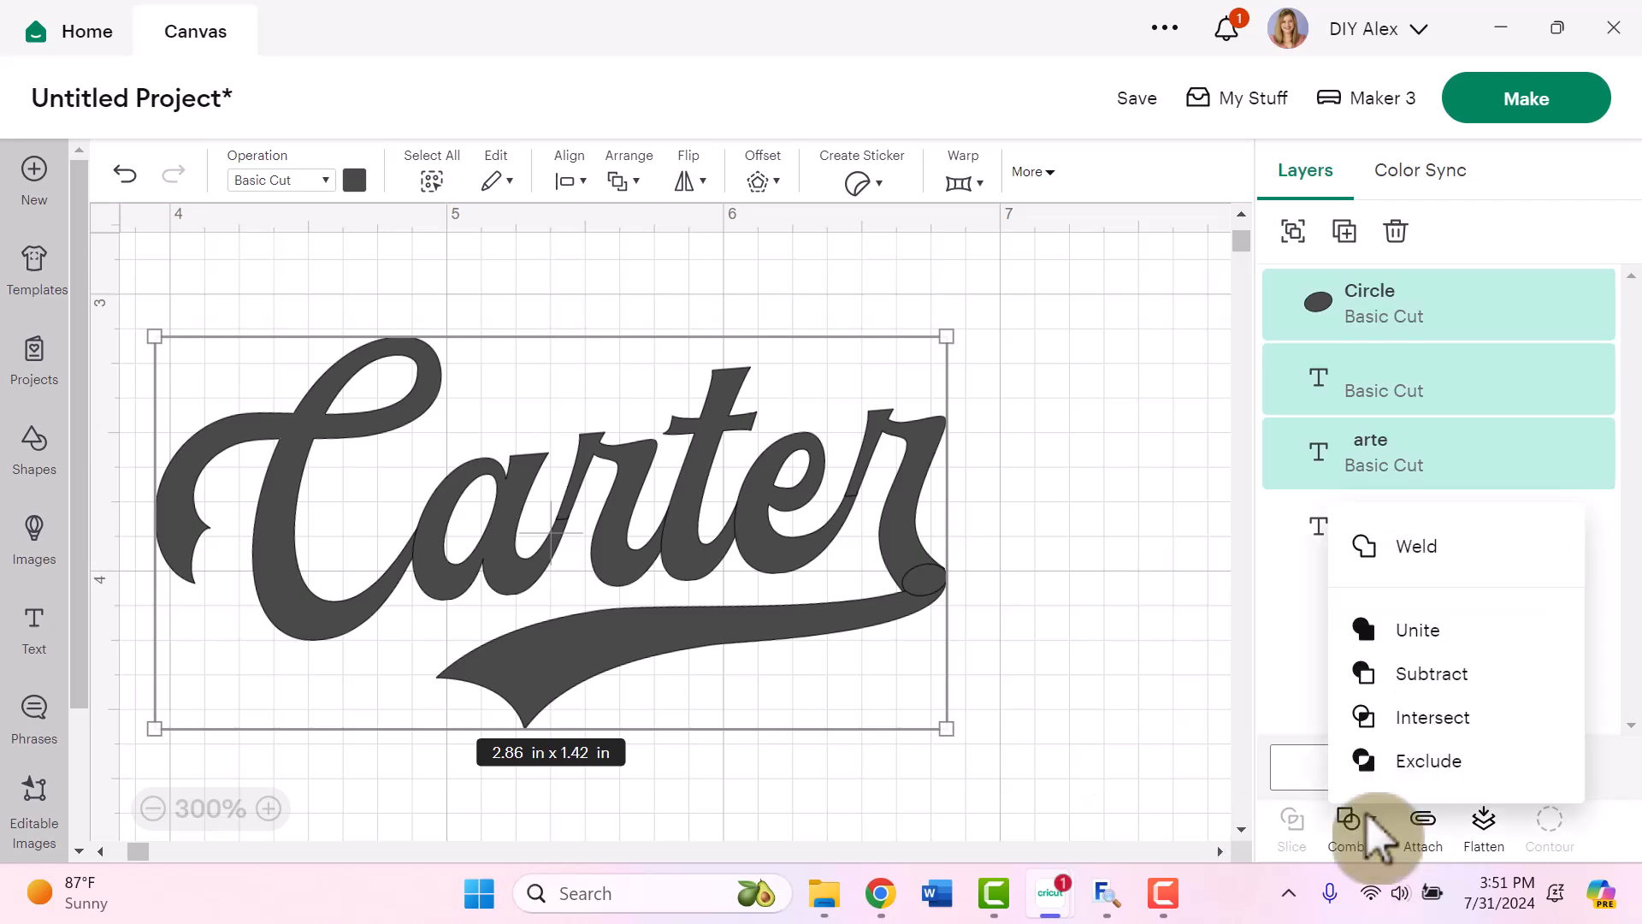
click(1416, 629)
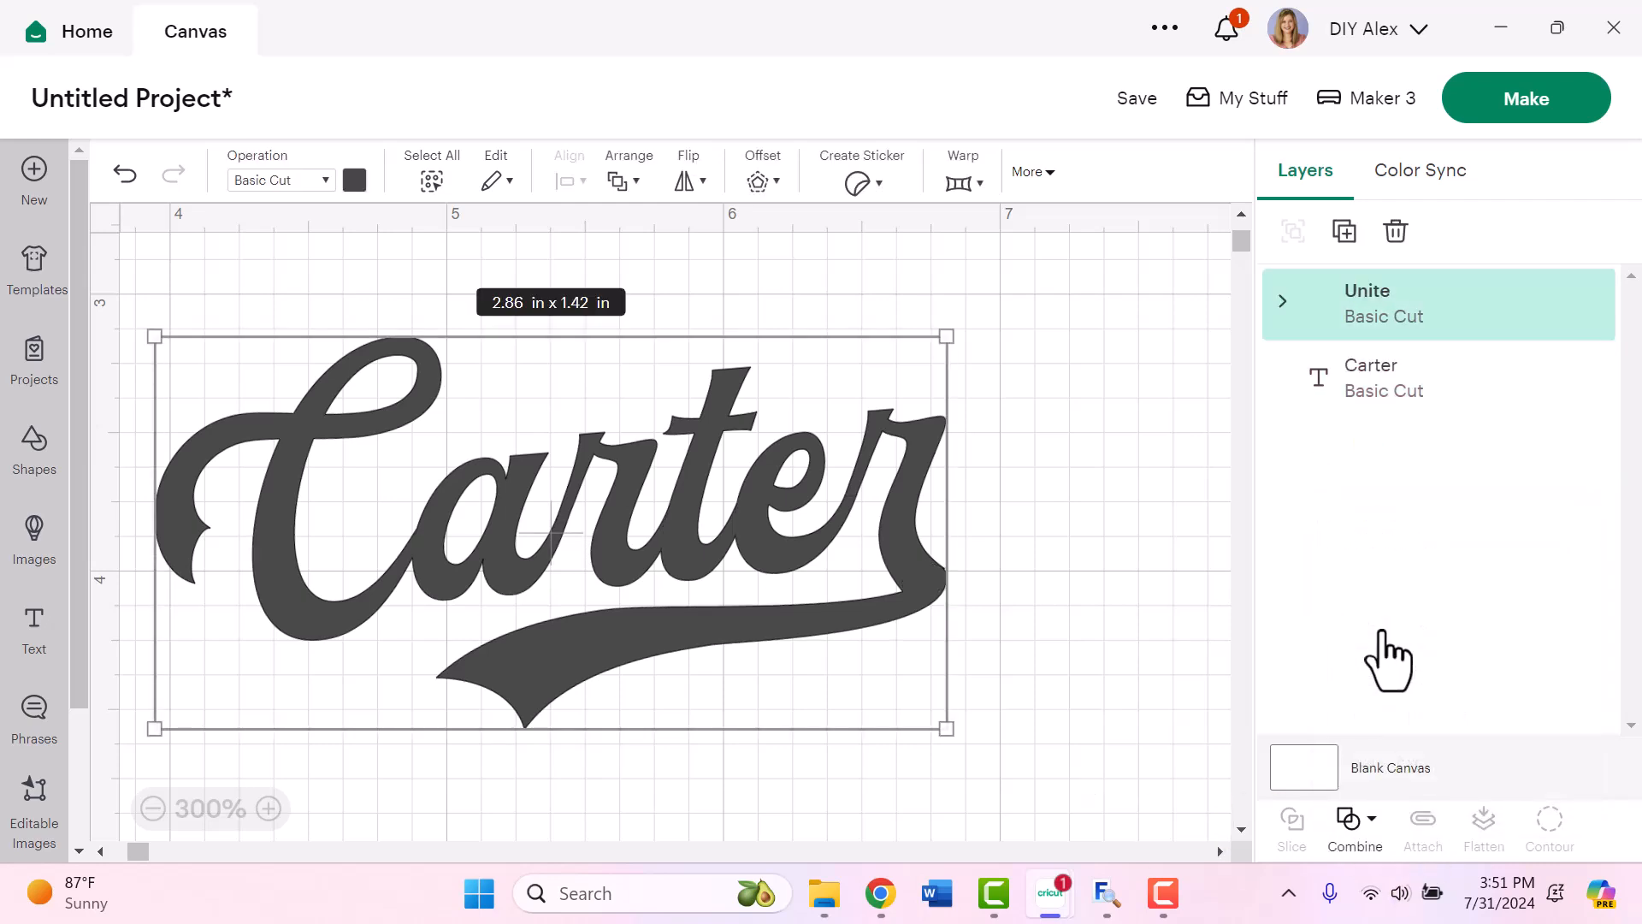
click(1060, 689)
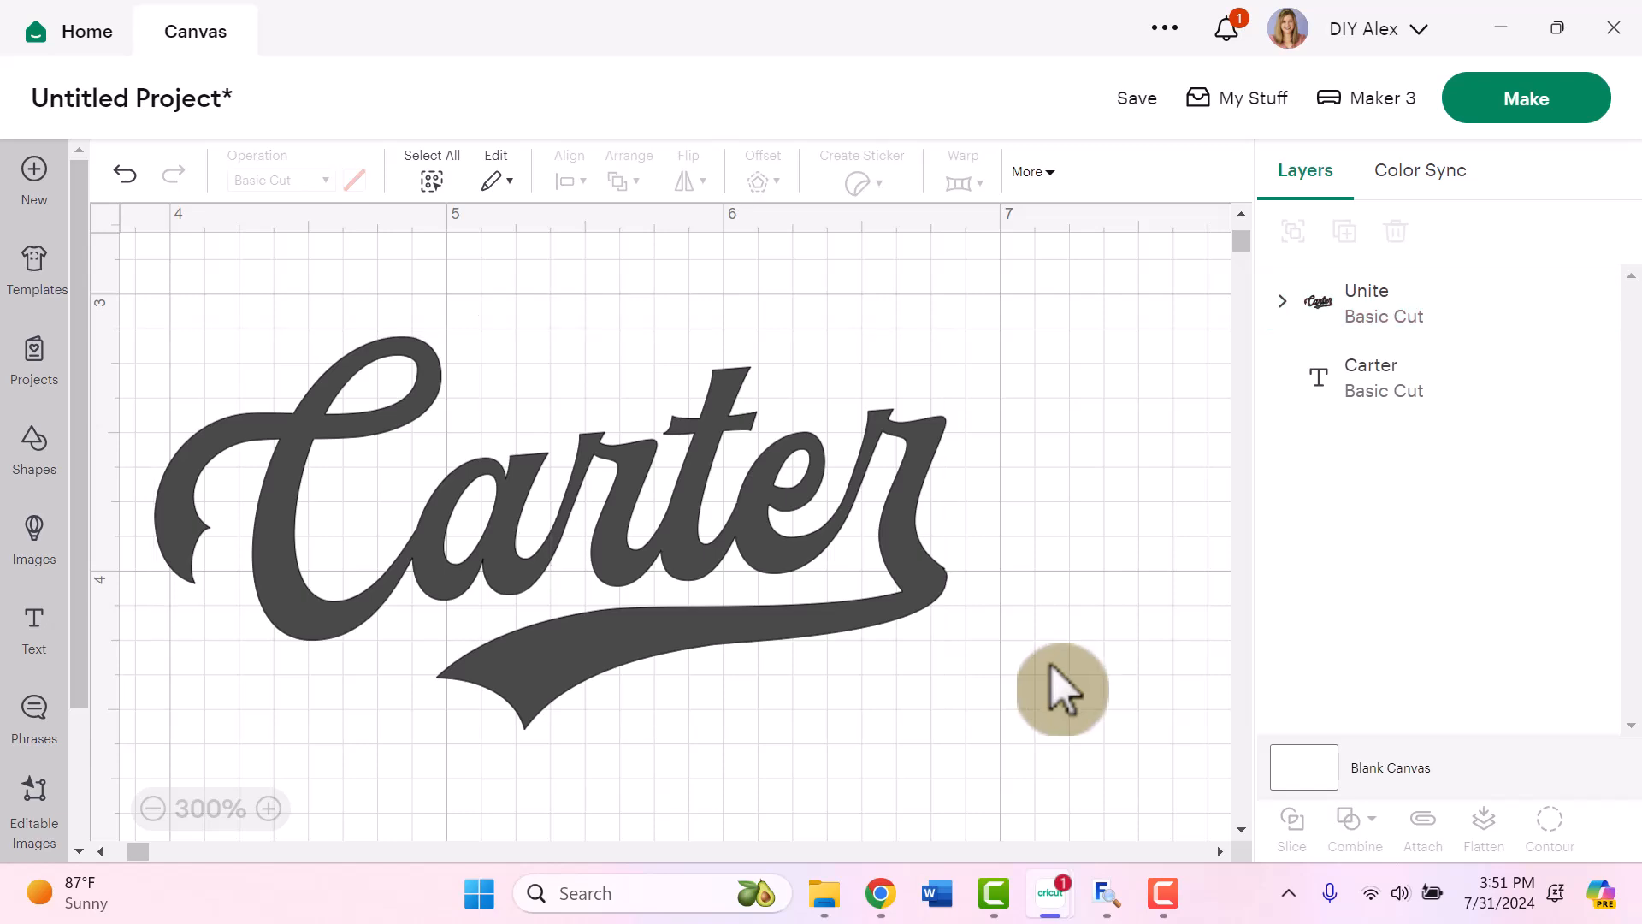
mouse_move(288, 790)
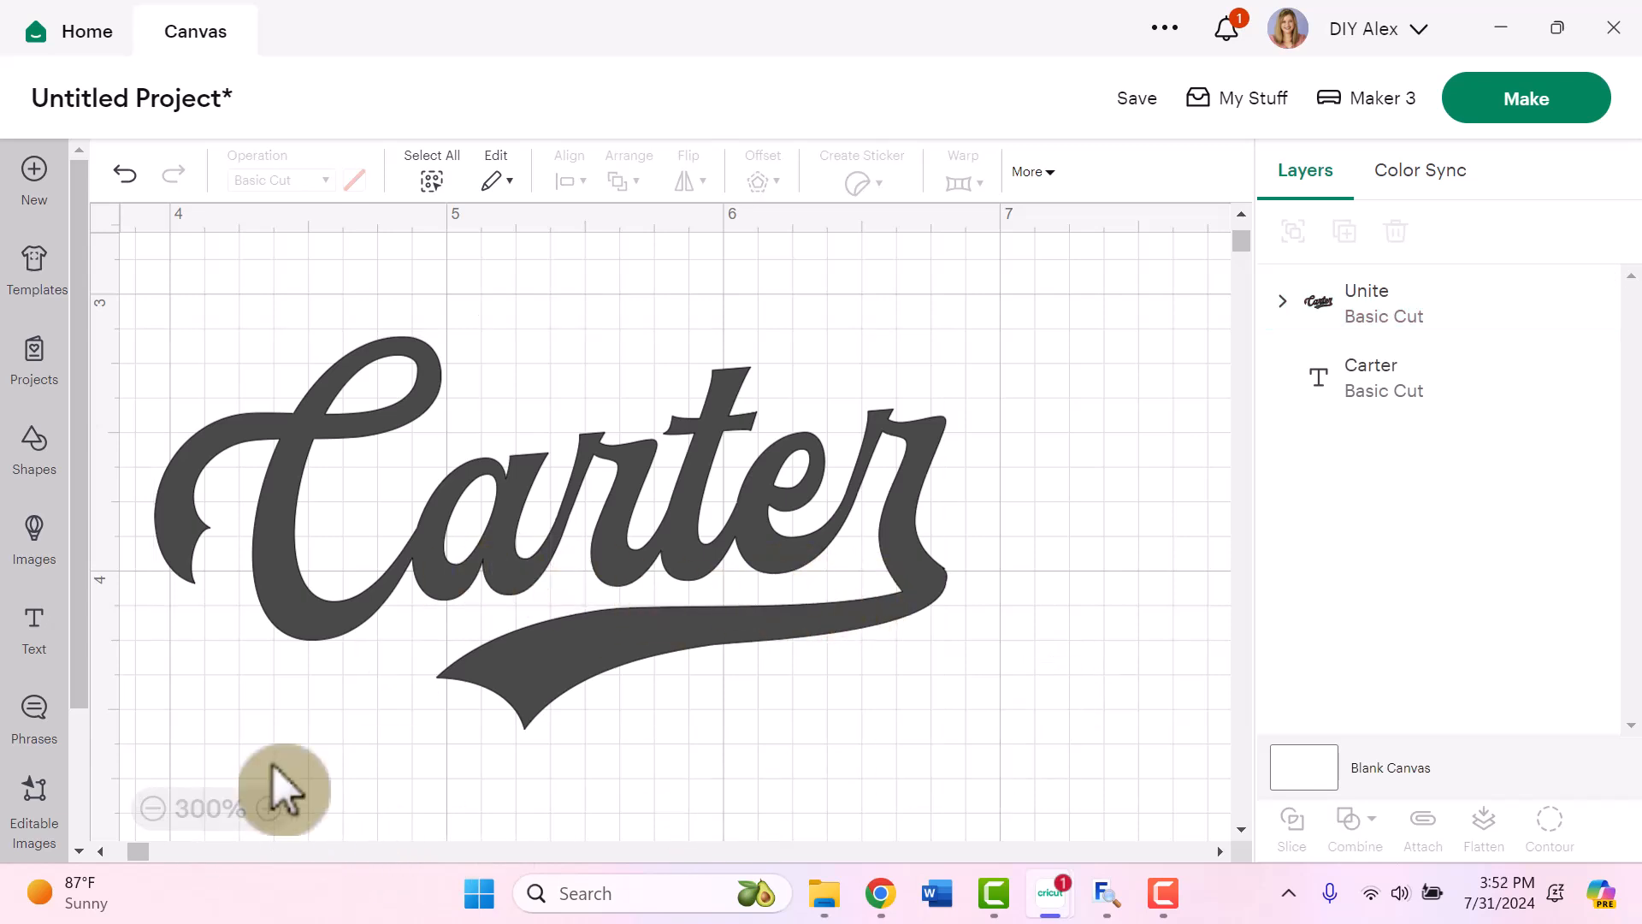
mouse_move(219, 486)
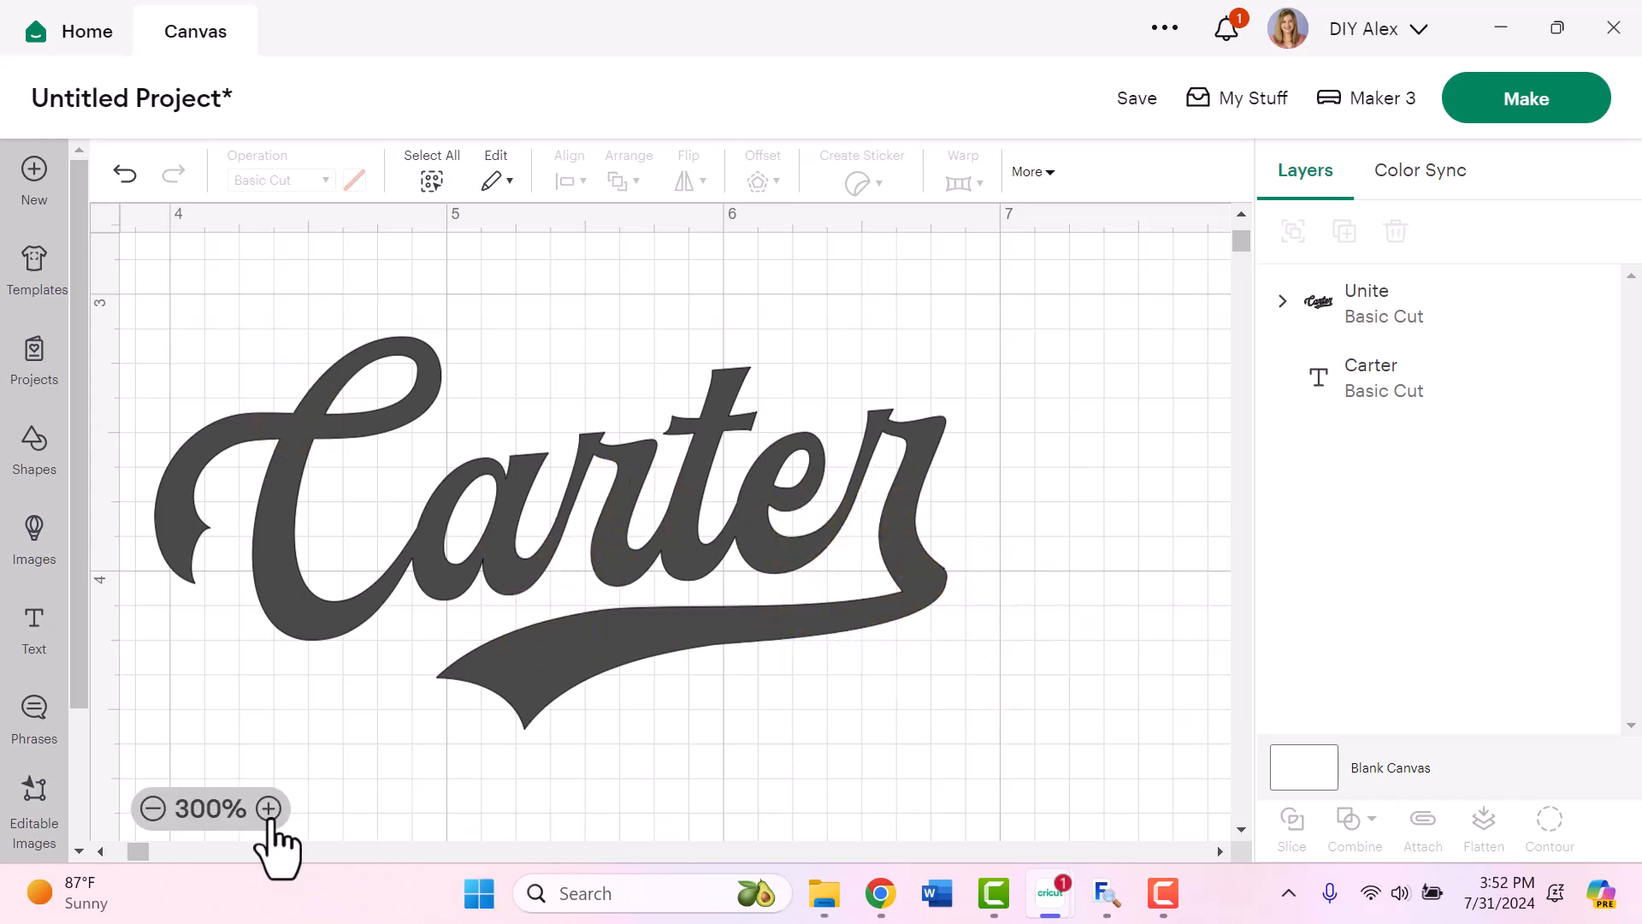
click(267, 808)
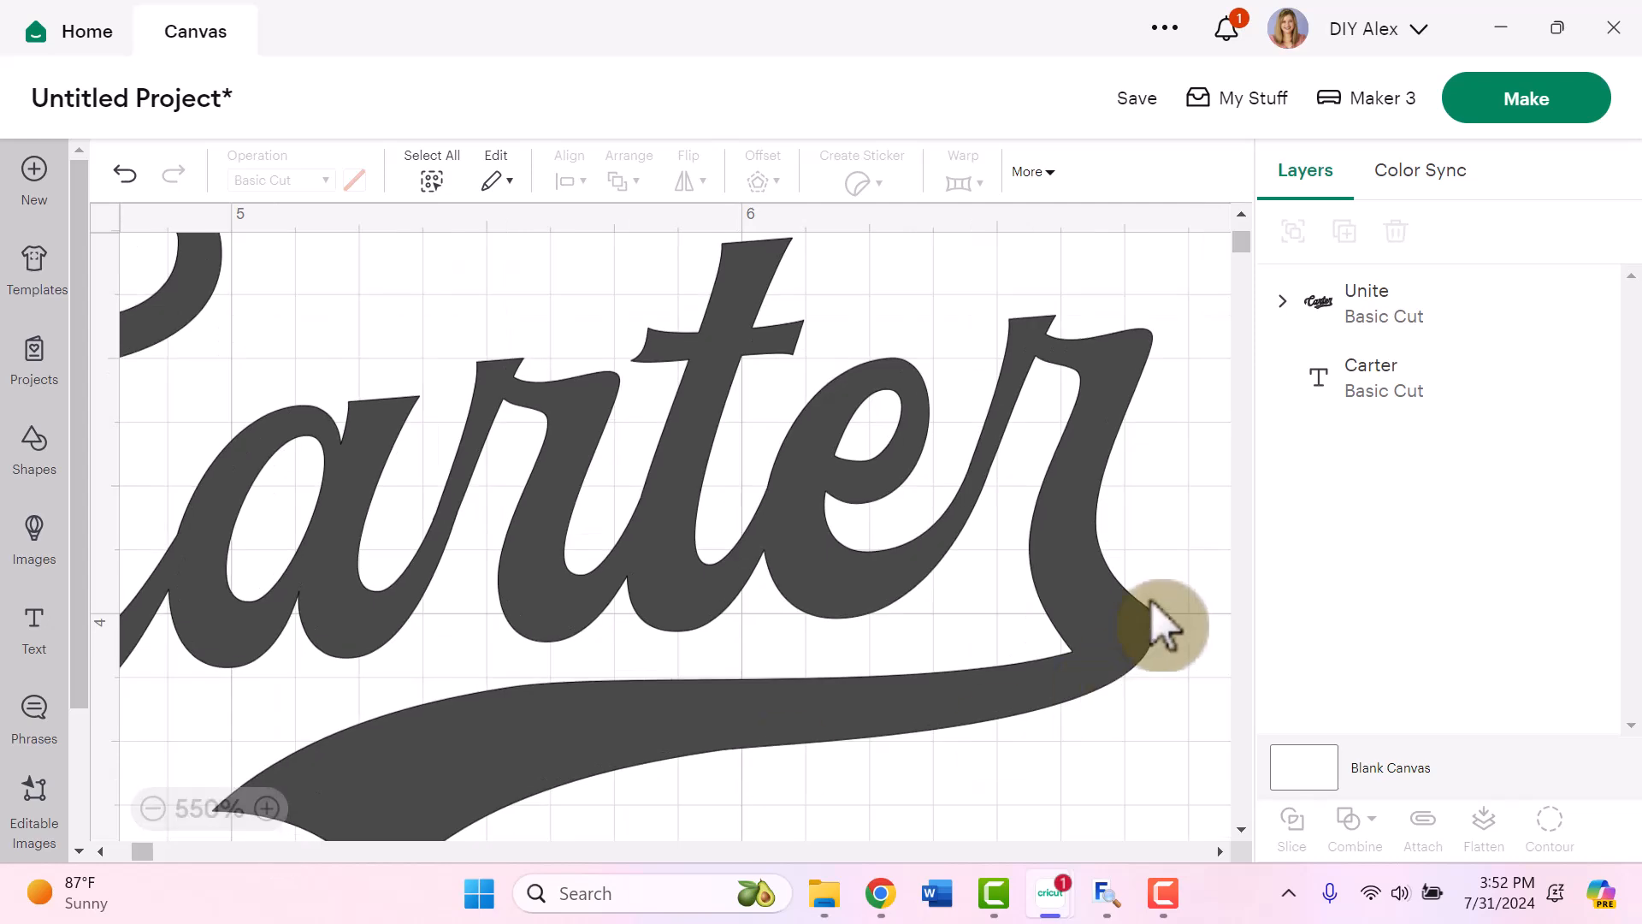
mouse_move(1157, 639)
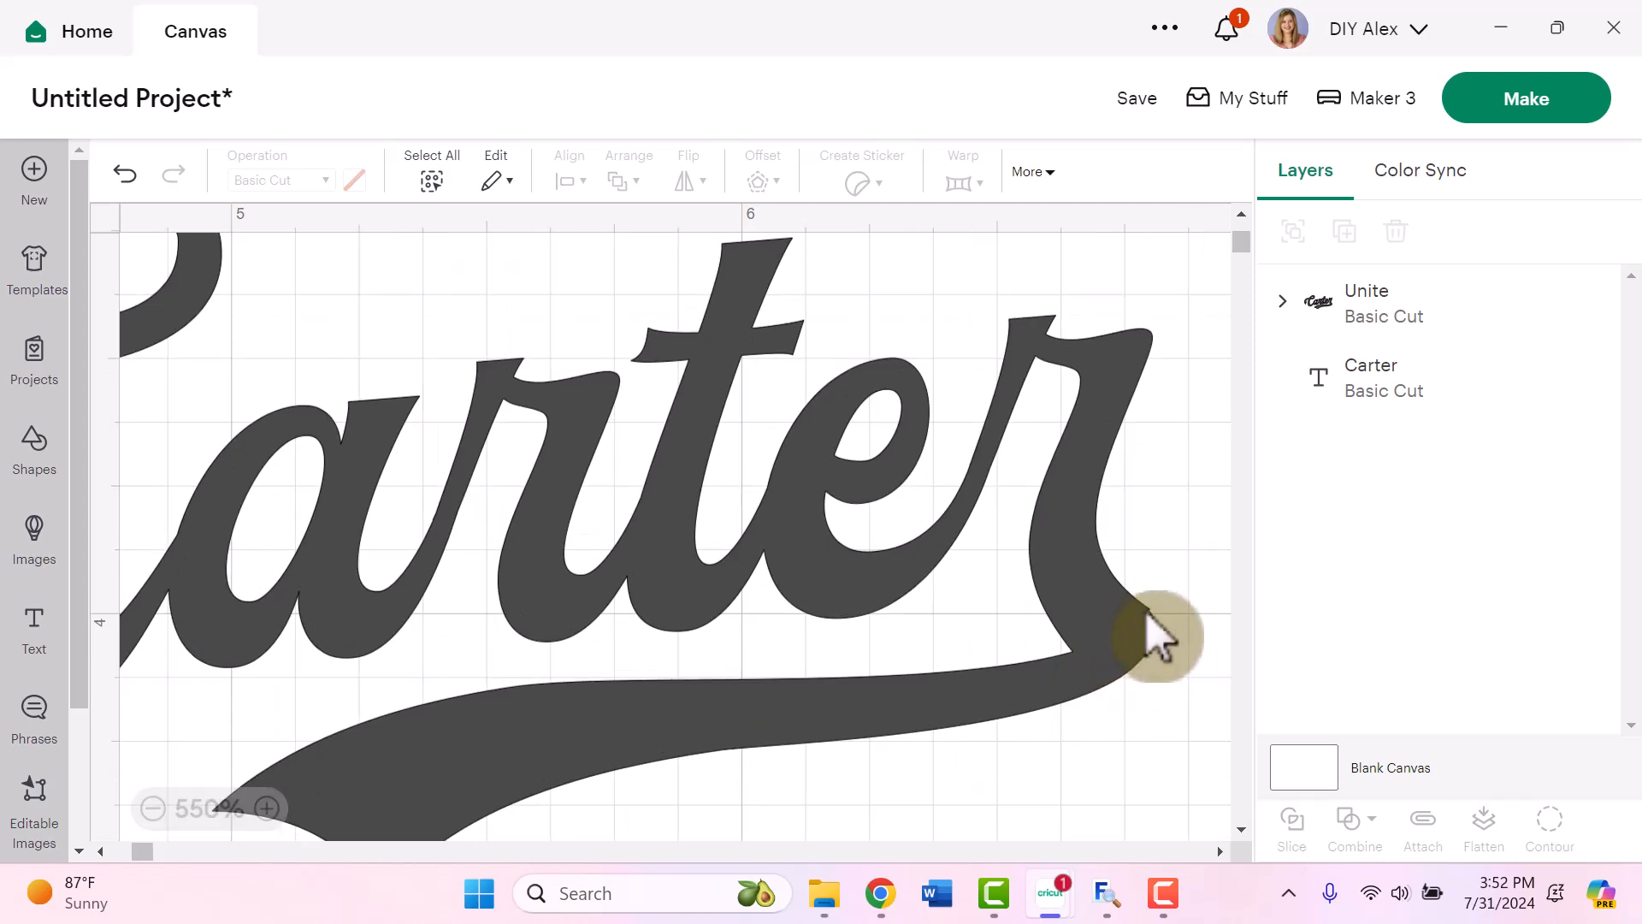
mouse_move(154, 809)
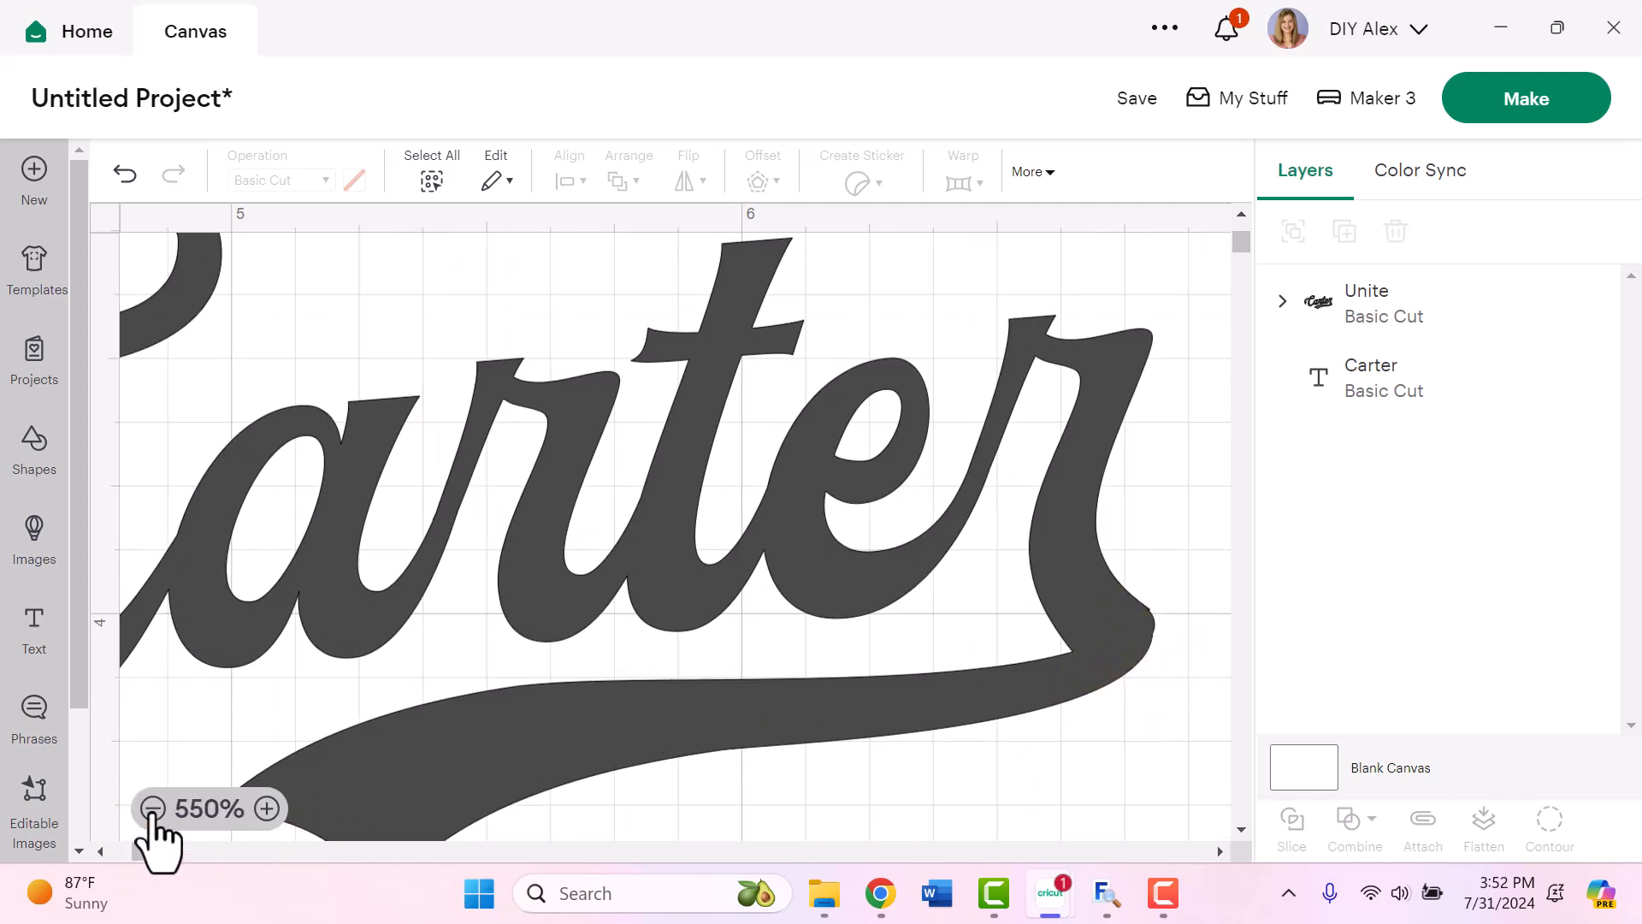
click(152, 808)
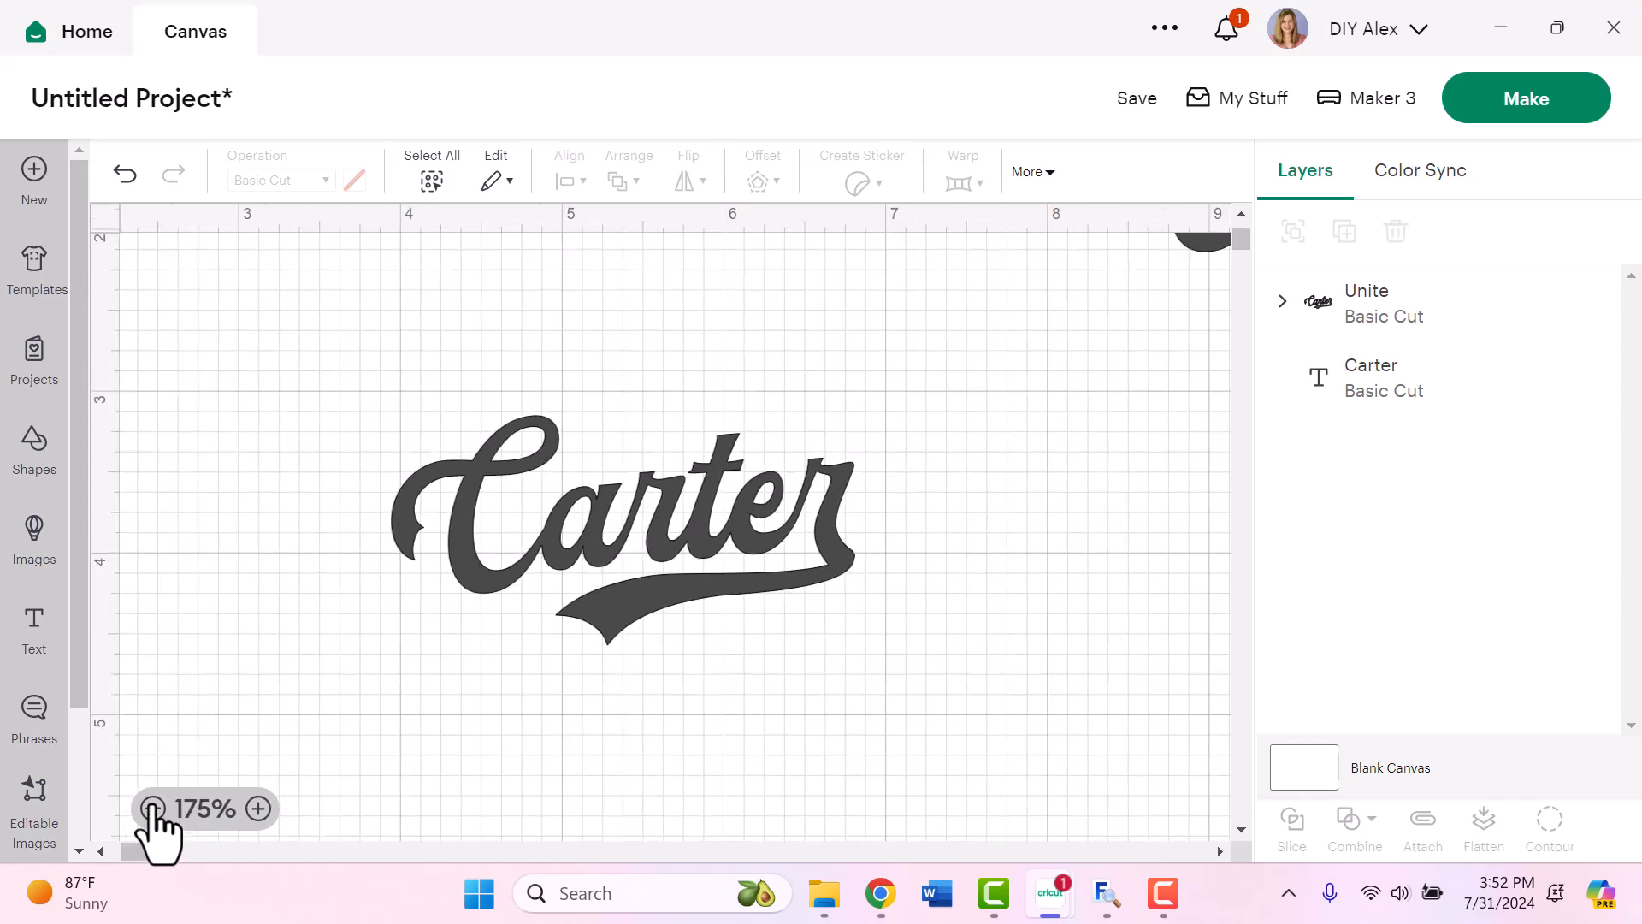
Step: Colour the united Carter shape, about 2.86 × 1.42 in, red
click(151, 808)
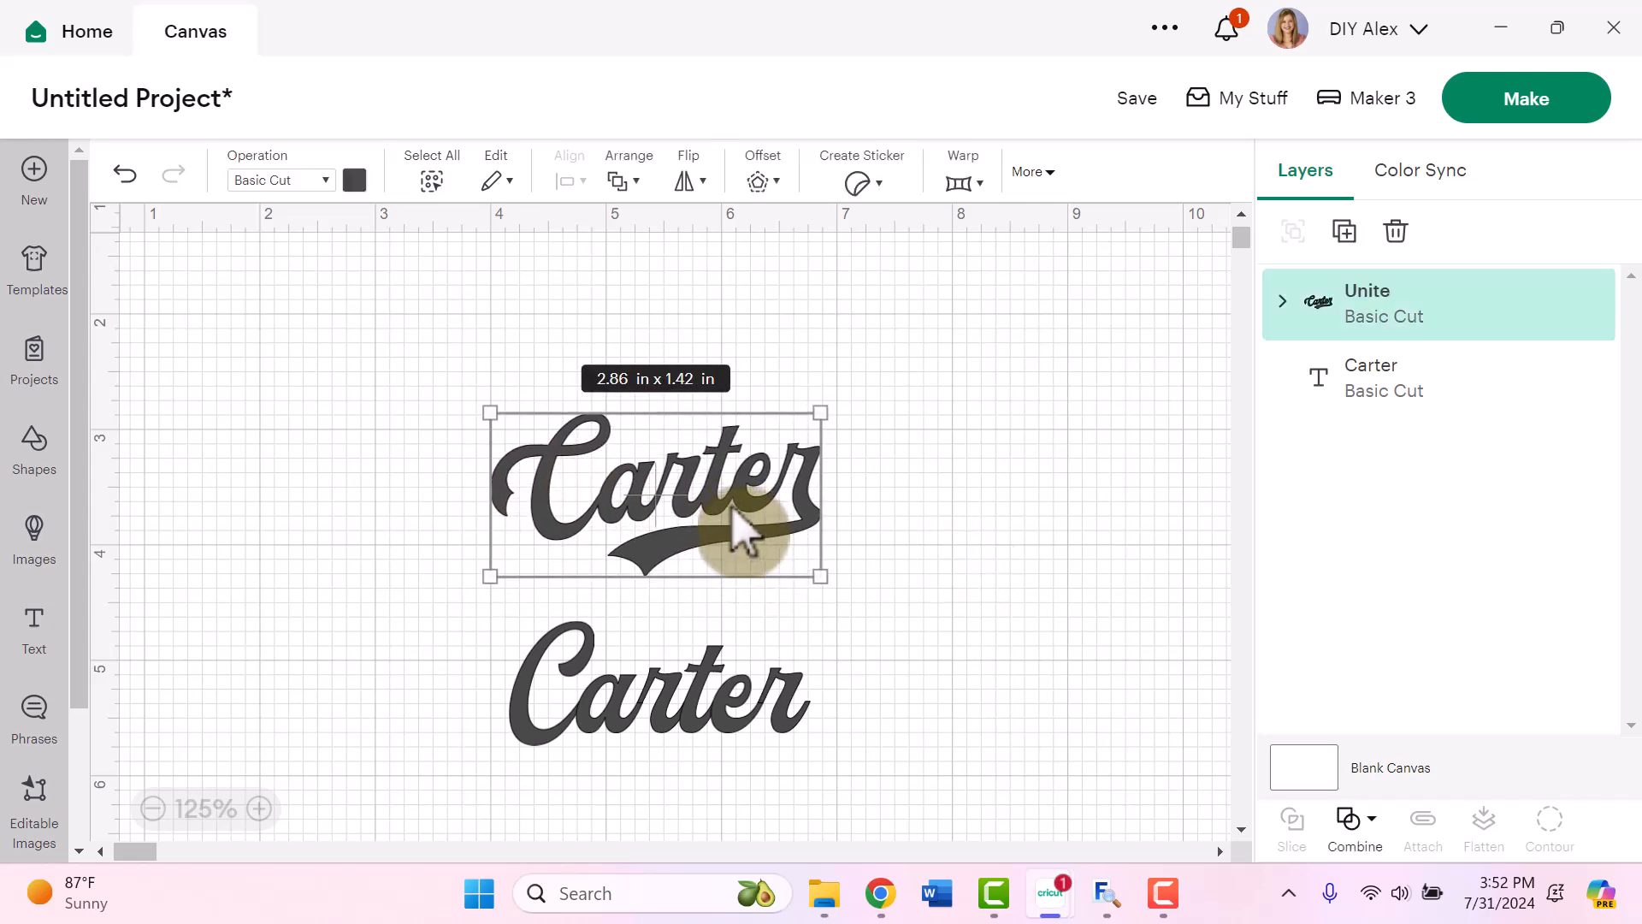
mouse_move(909, 500)
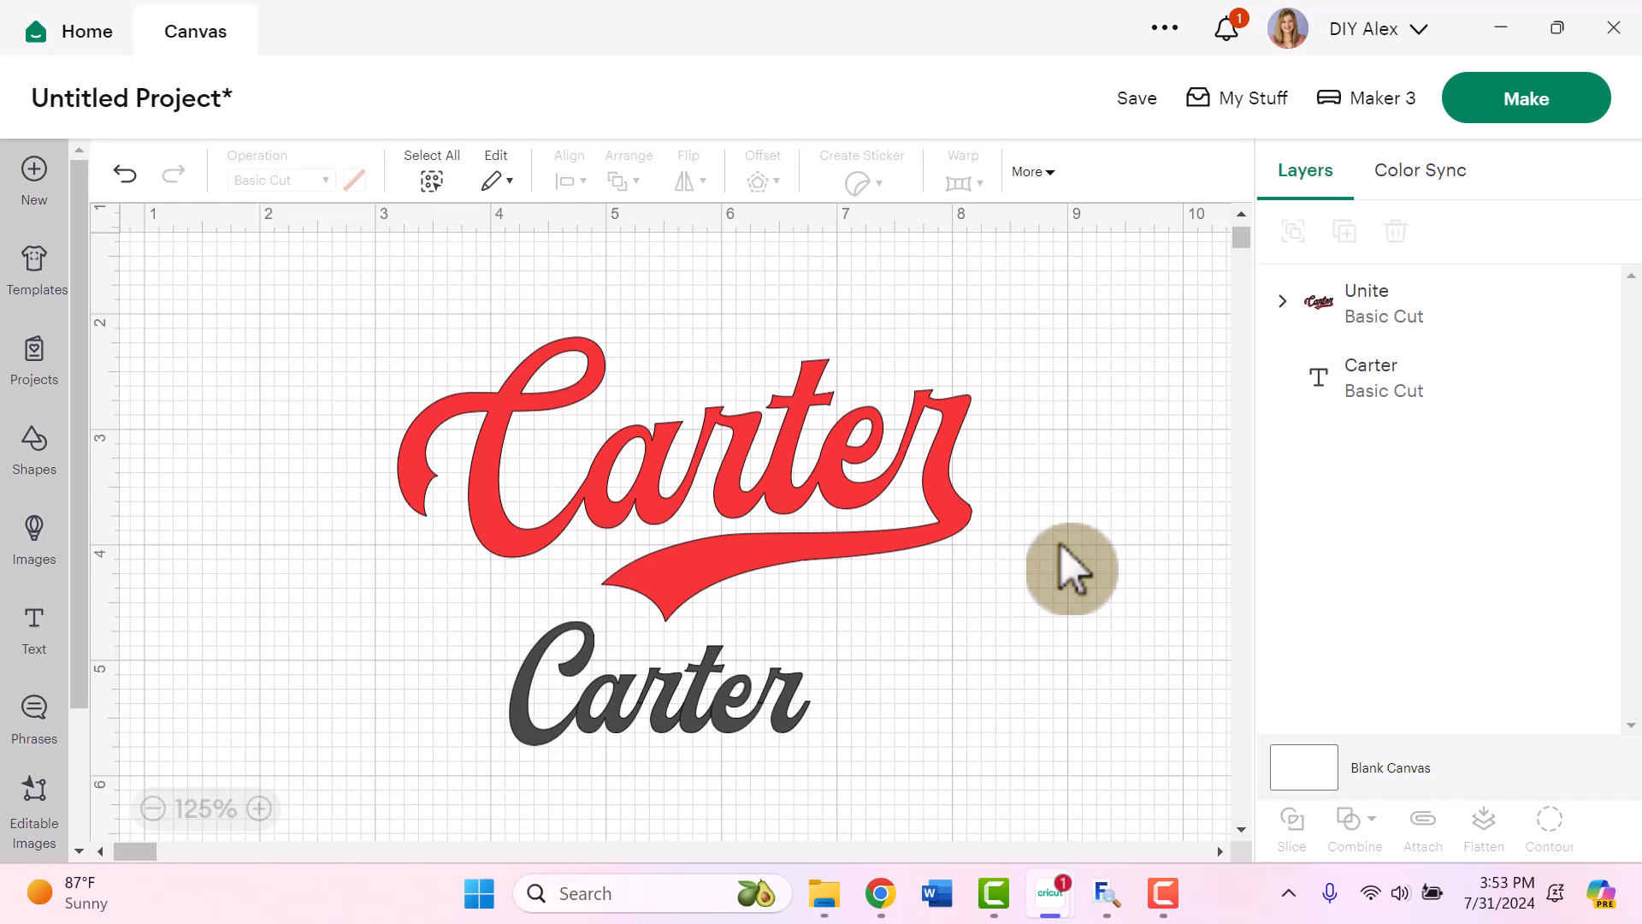
mouse_move(874, 503)
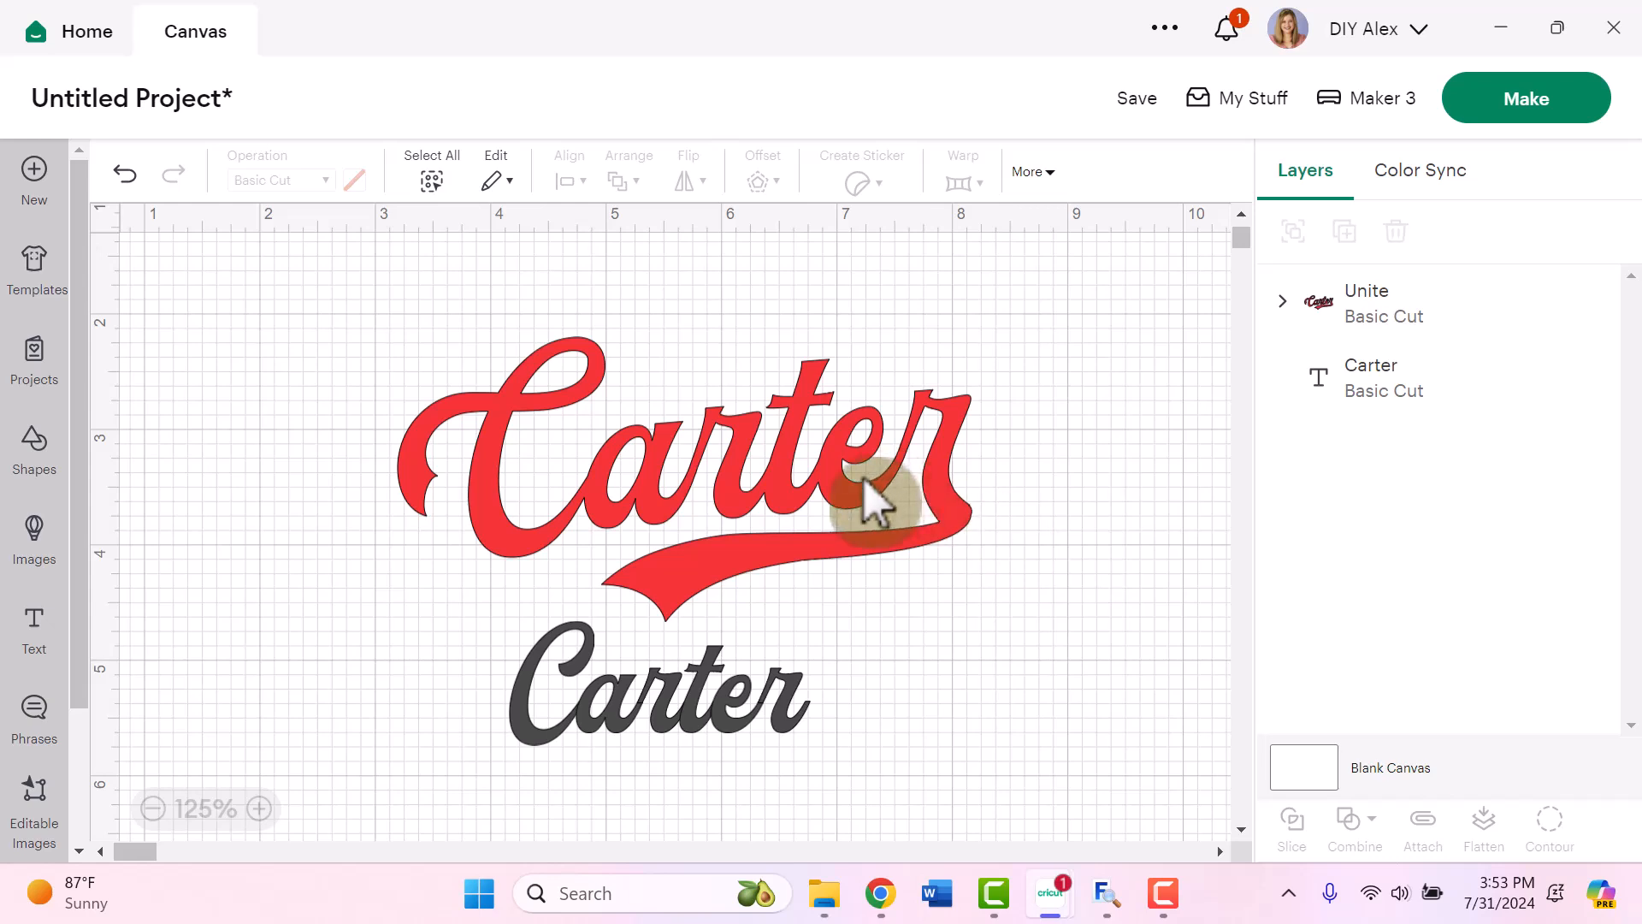